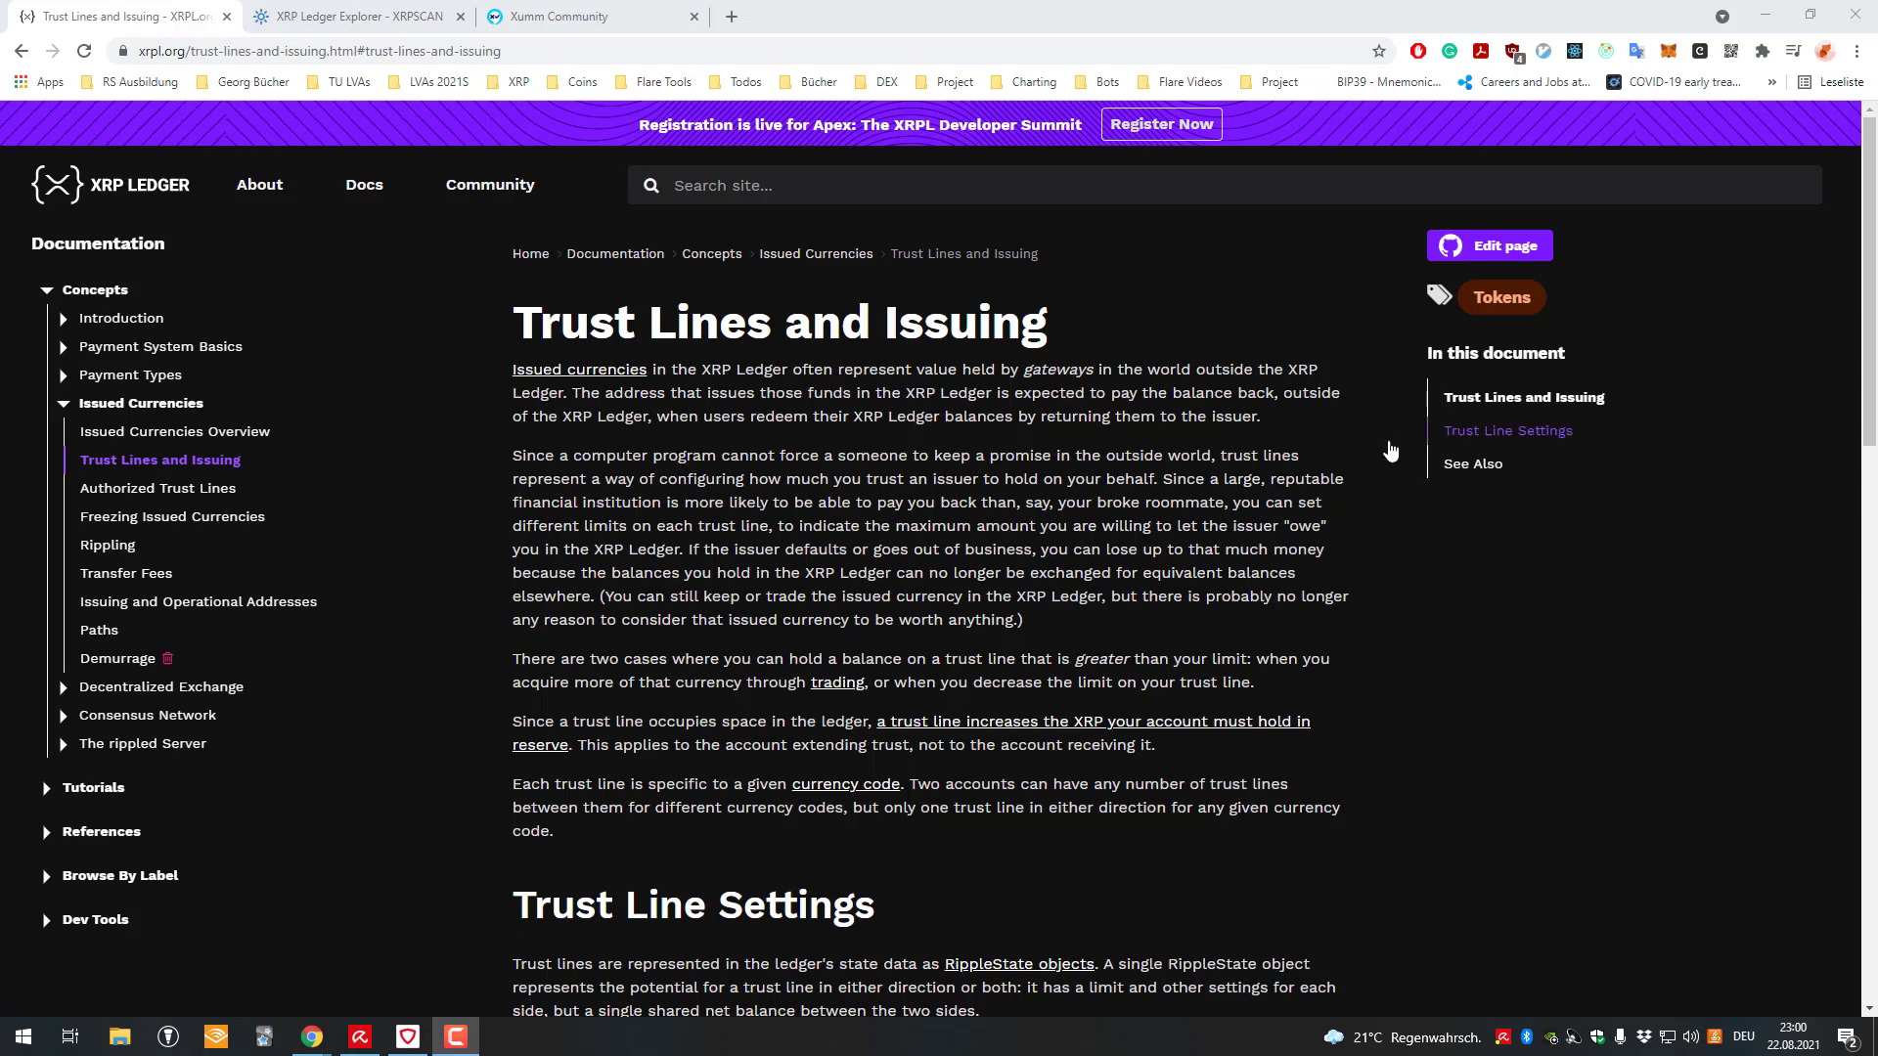
- Read through the XRPL.org Trust Lines and Issuing article before heading to test.xrptoolkit.com
double_click(644, 320)
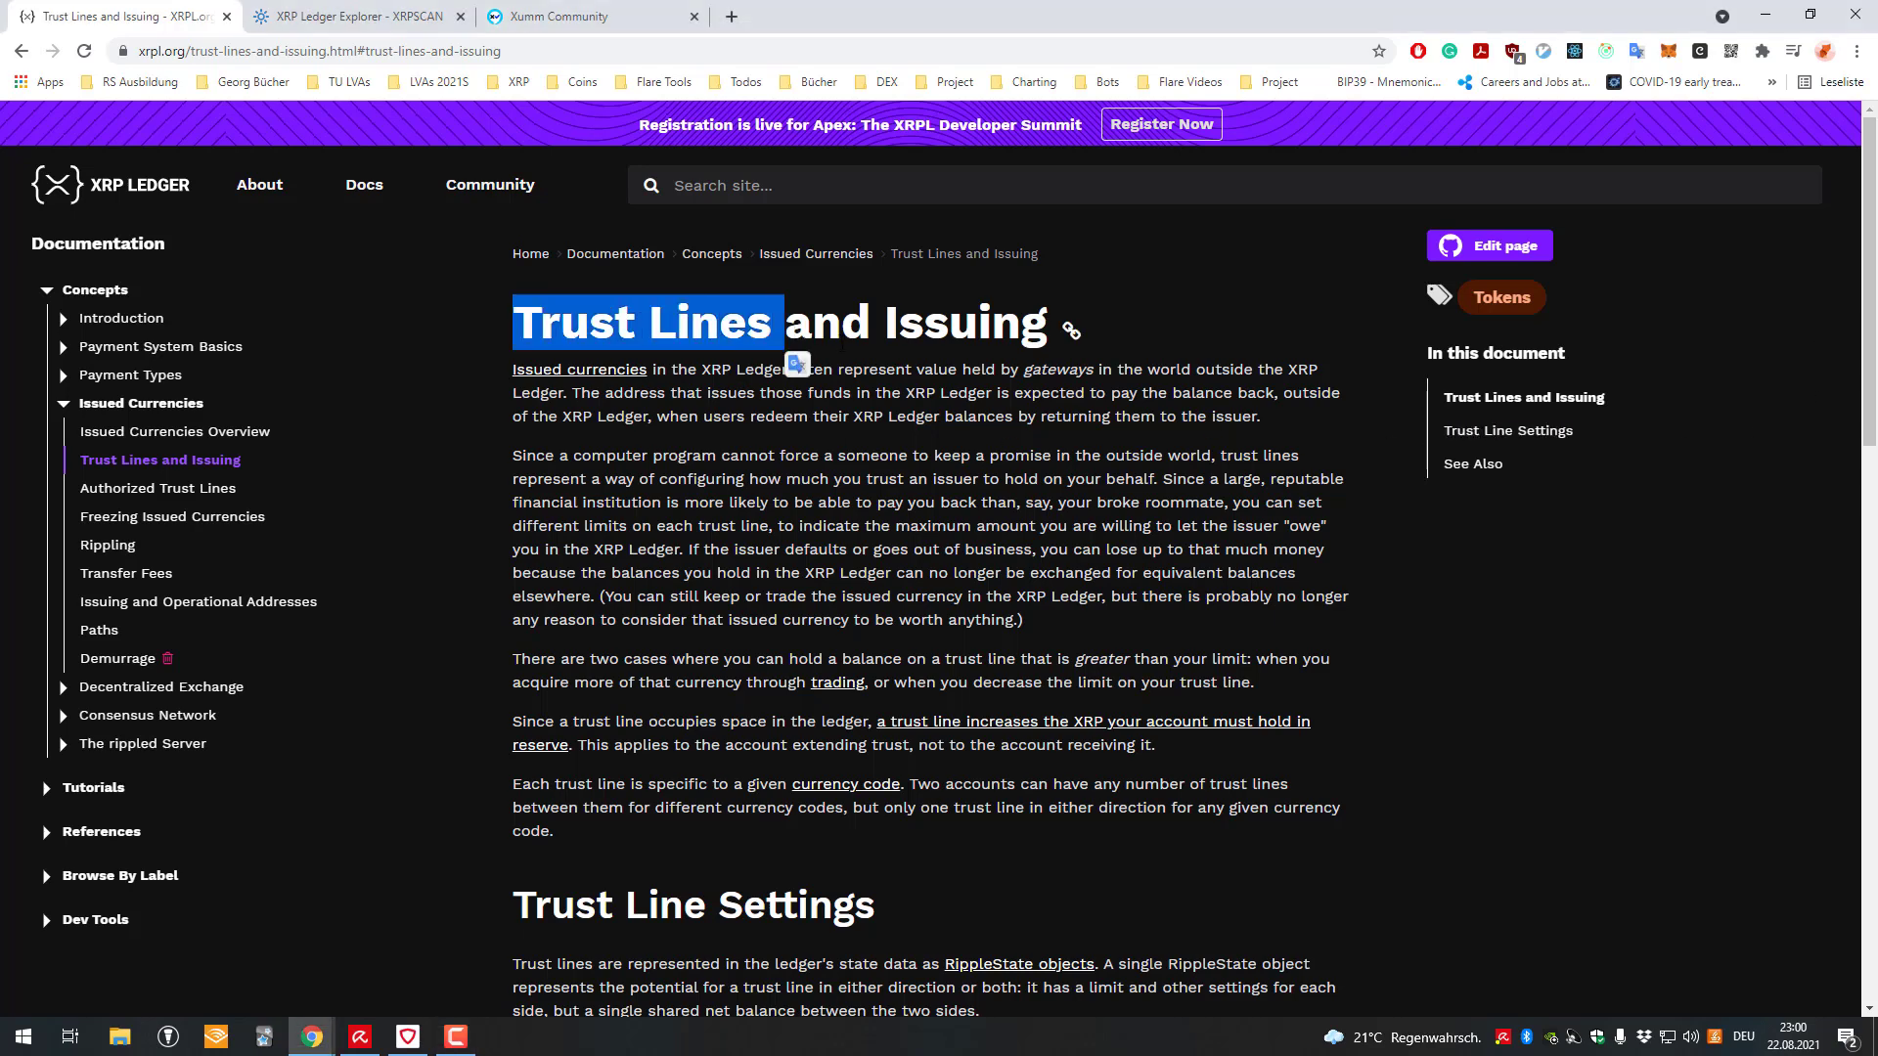
mouse_move(1083, 464)
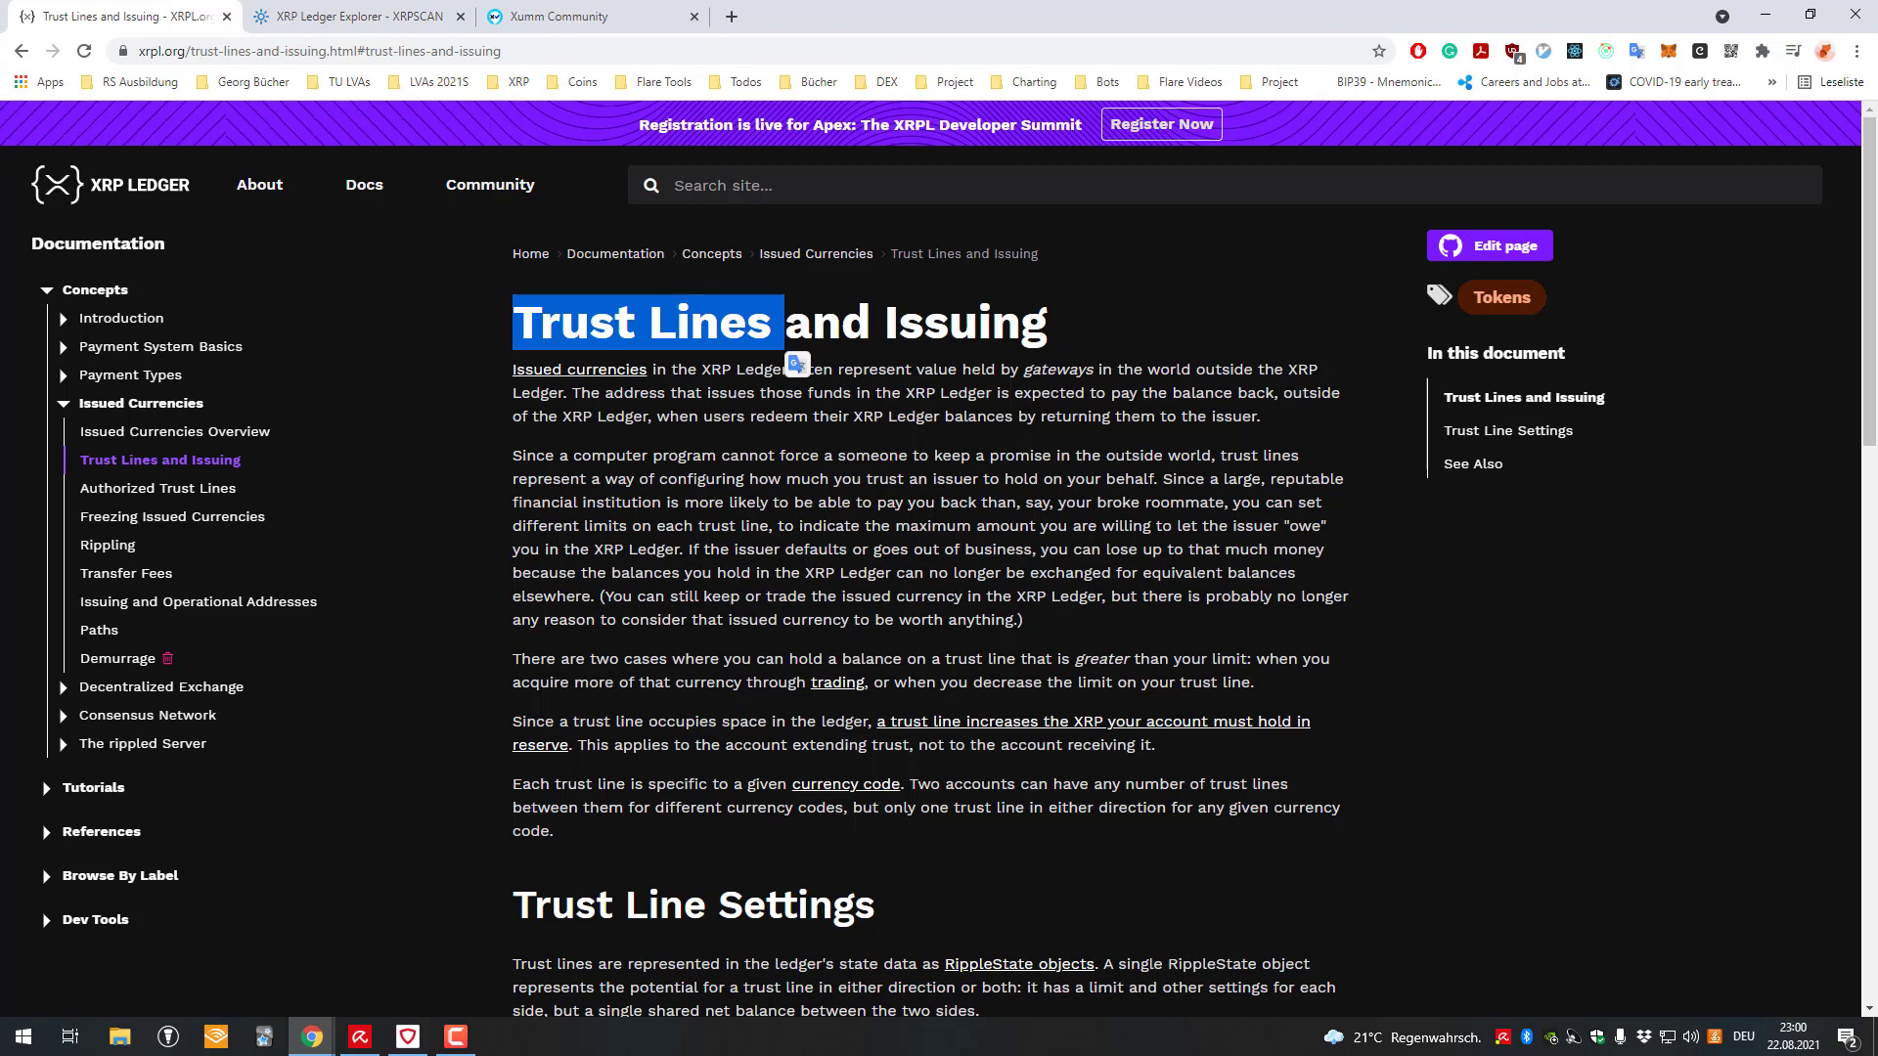
mouse_move(1303, 420)
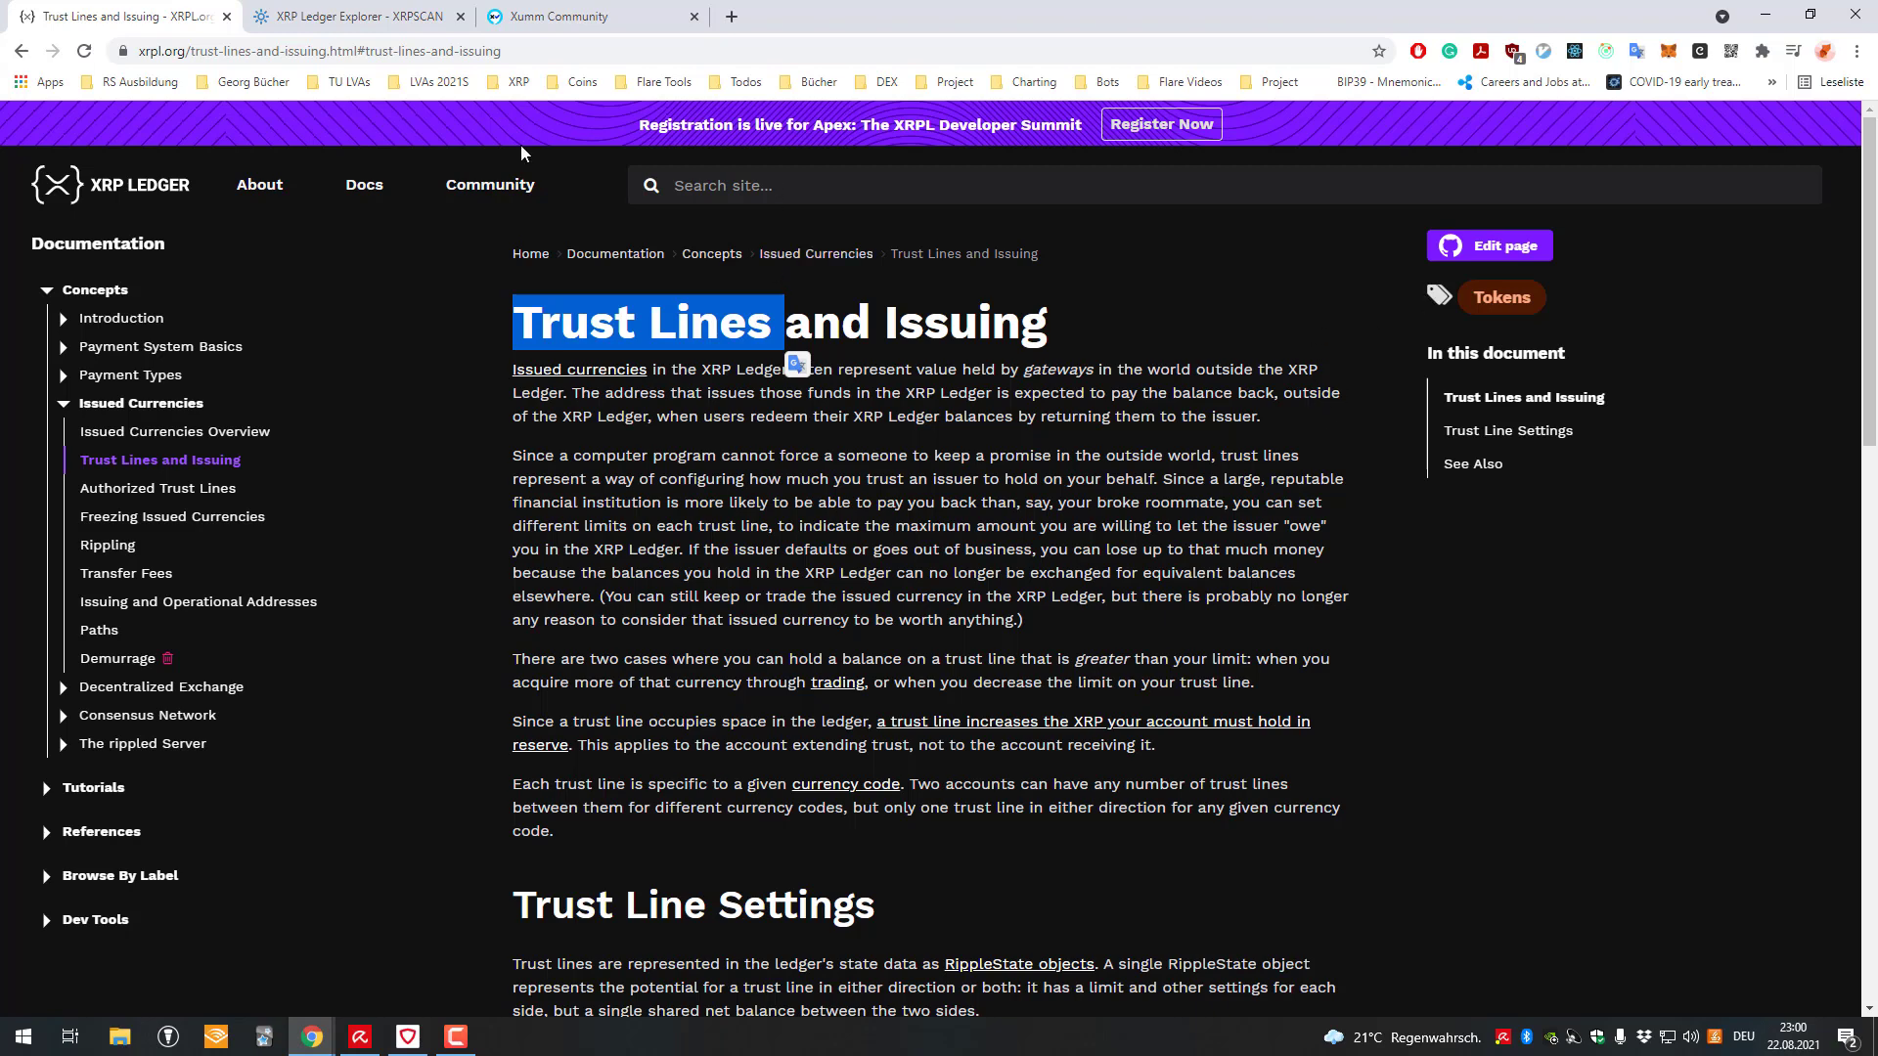
mouse_move(1030, 323)
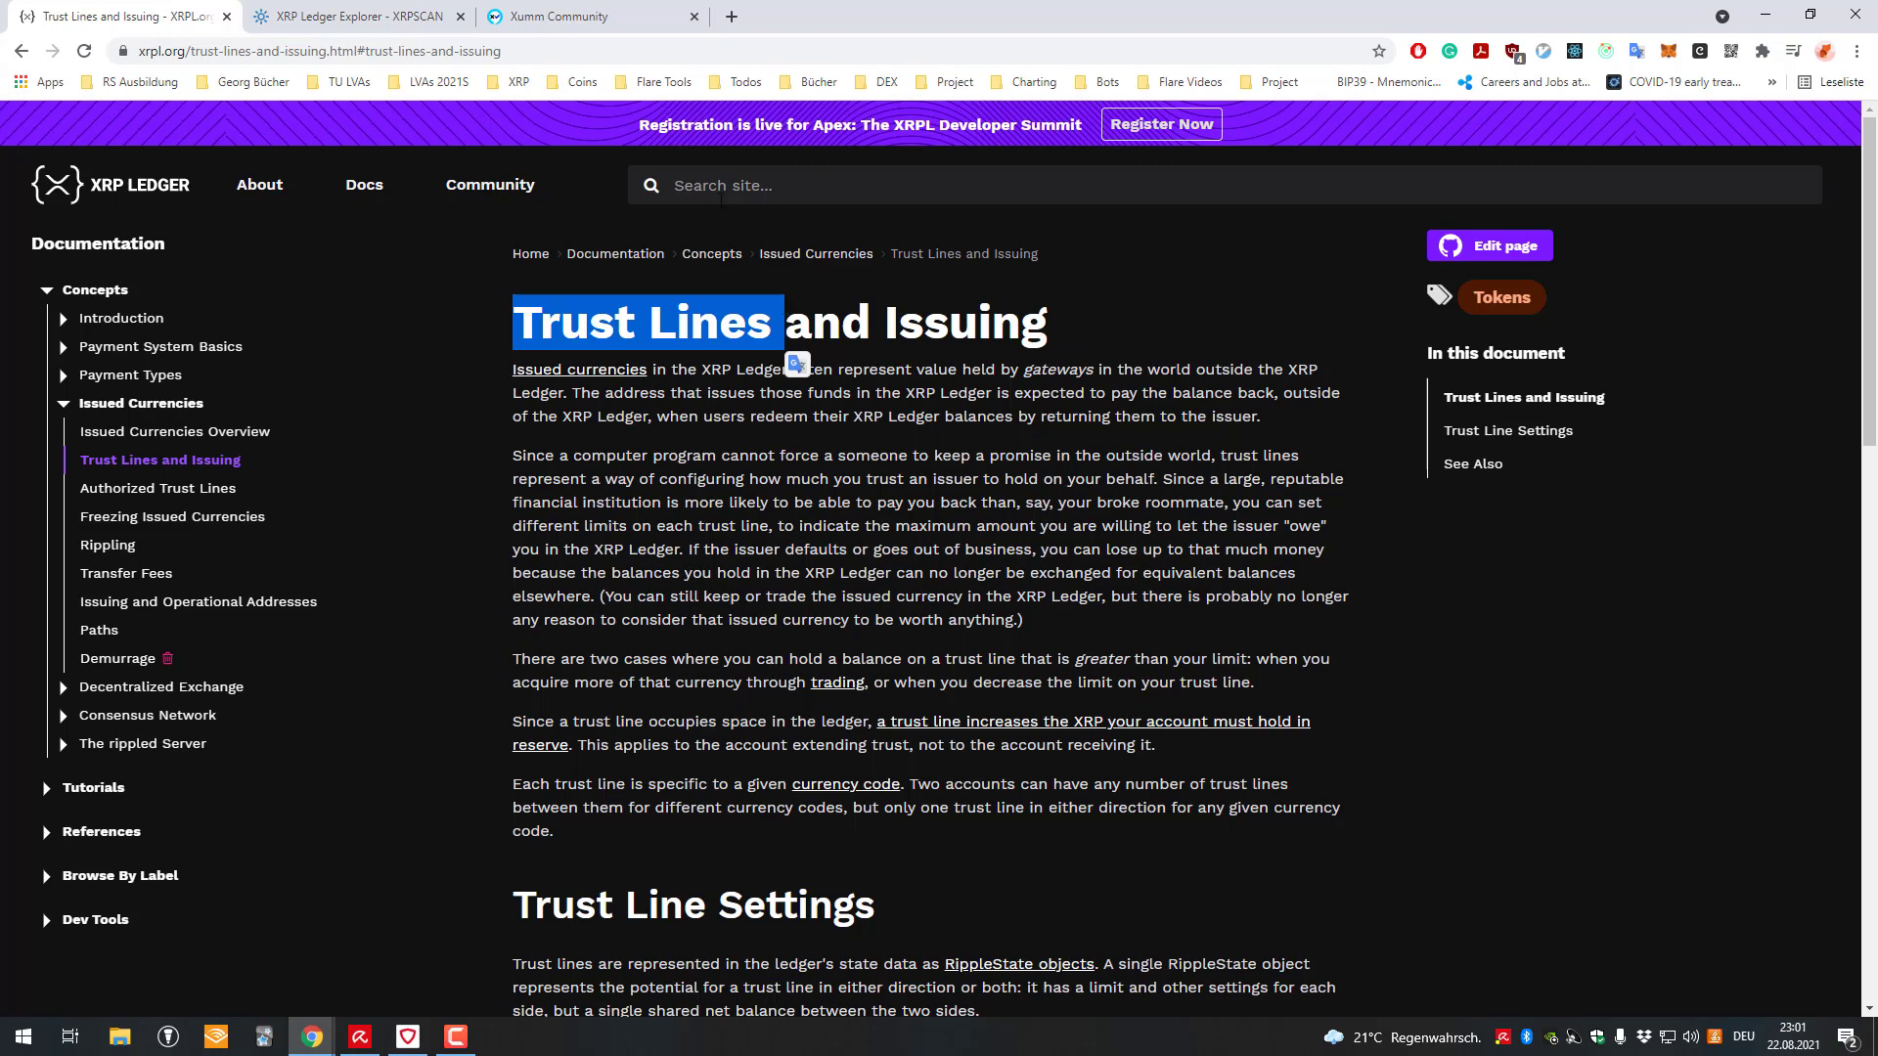
scroll(down, 3)
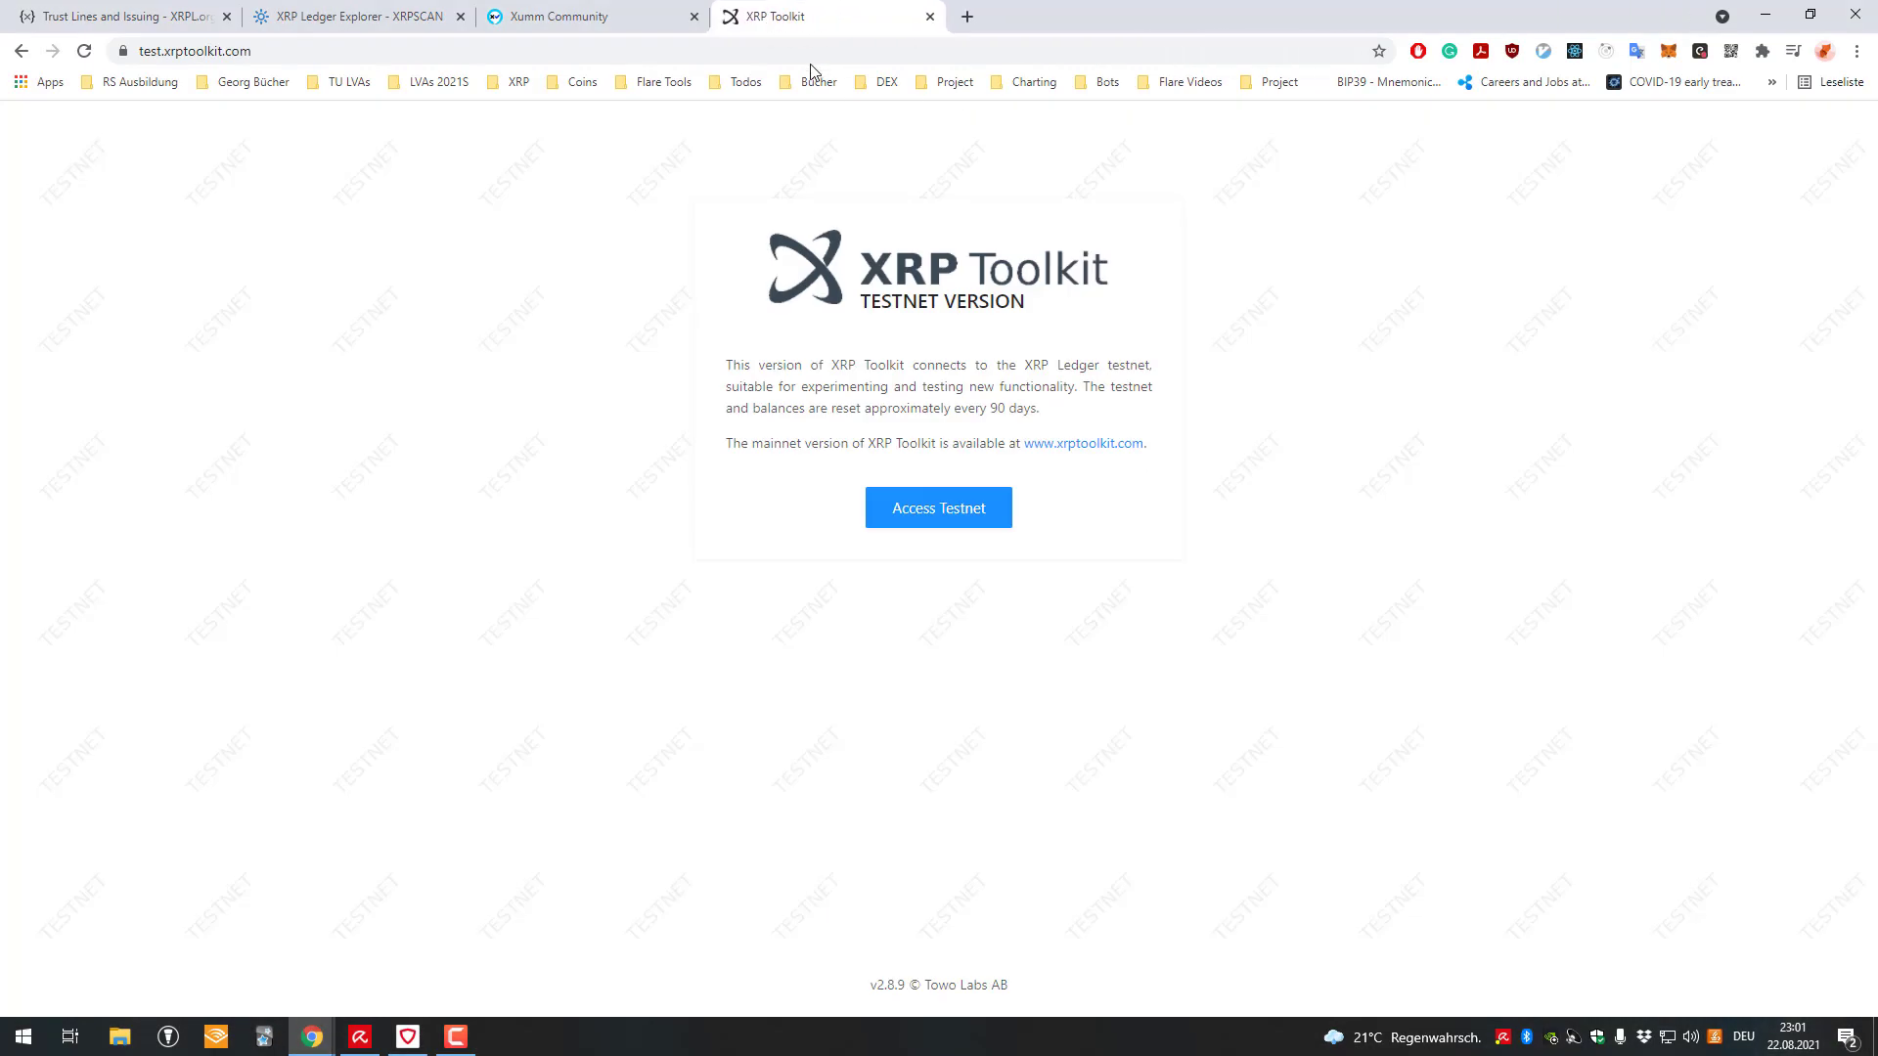
- Add a faucet-funded testnet account and view its overview with 1,000 XRP and 20 XRP reserve
click(937, 507)
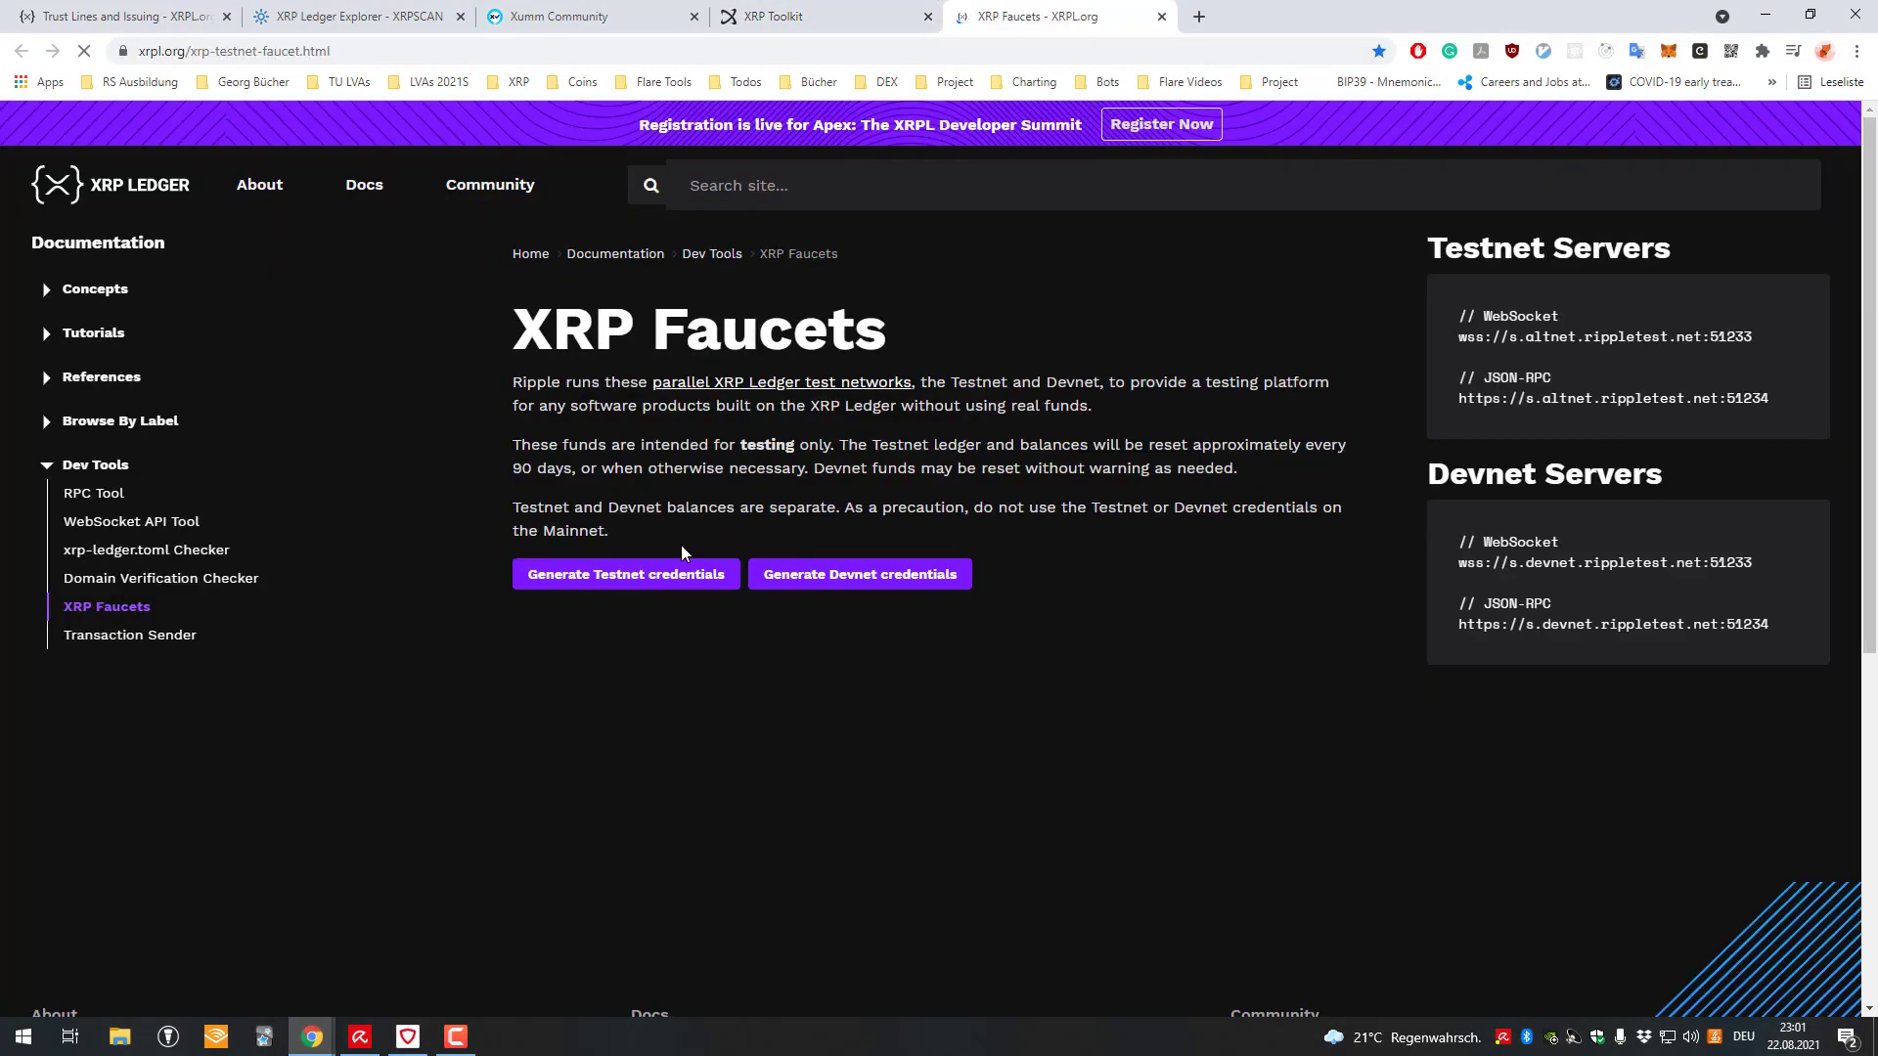
click(624, 573)
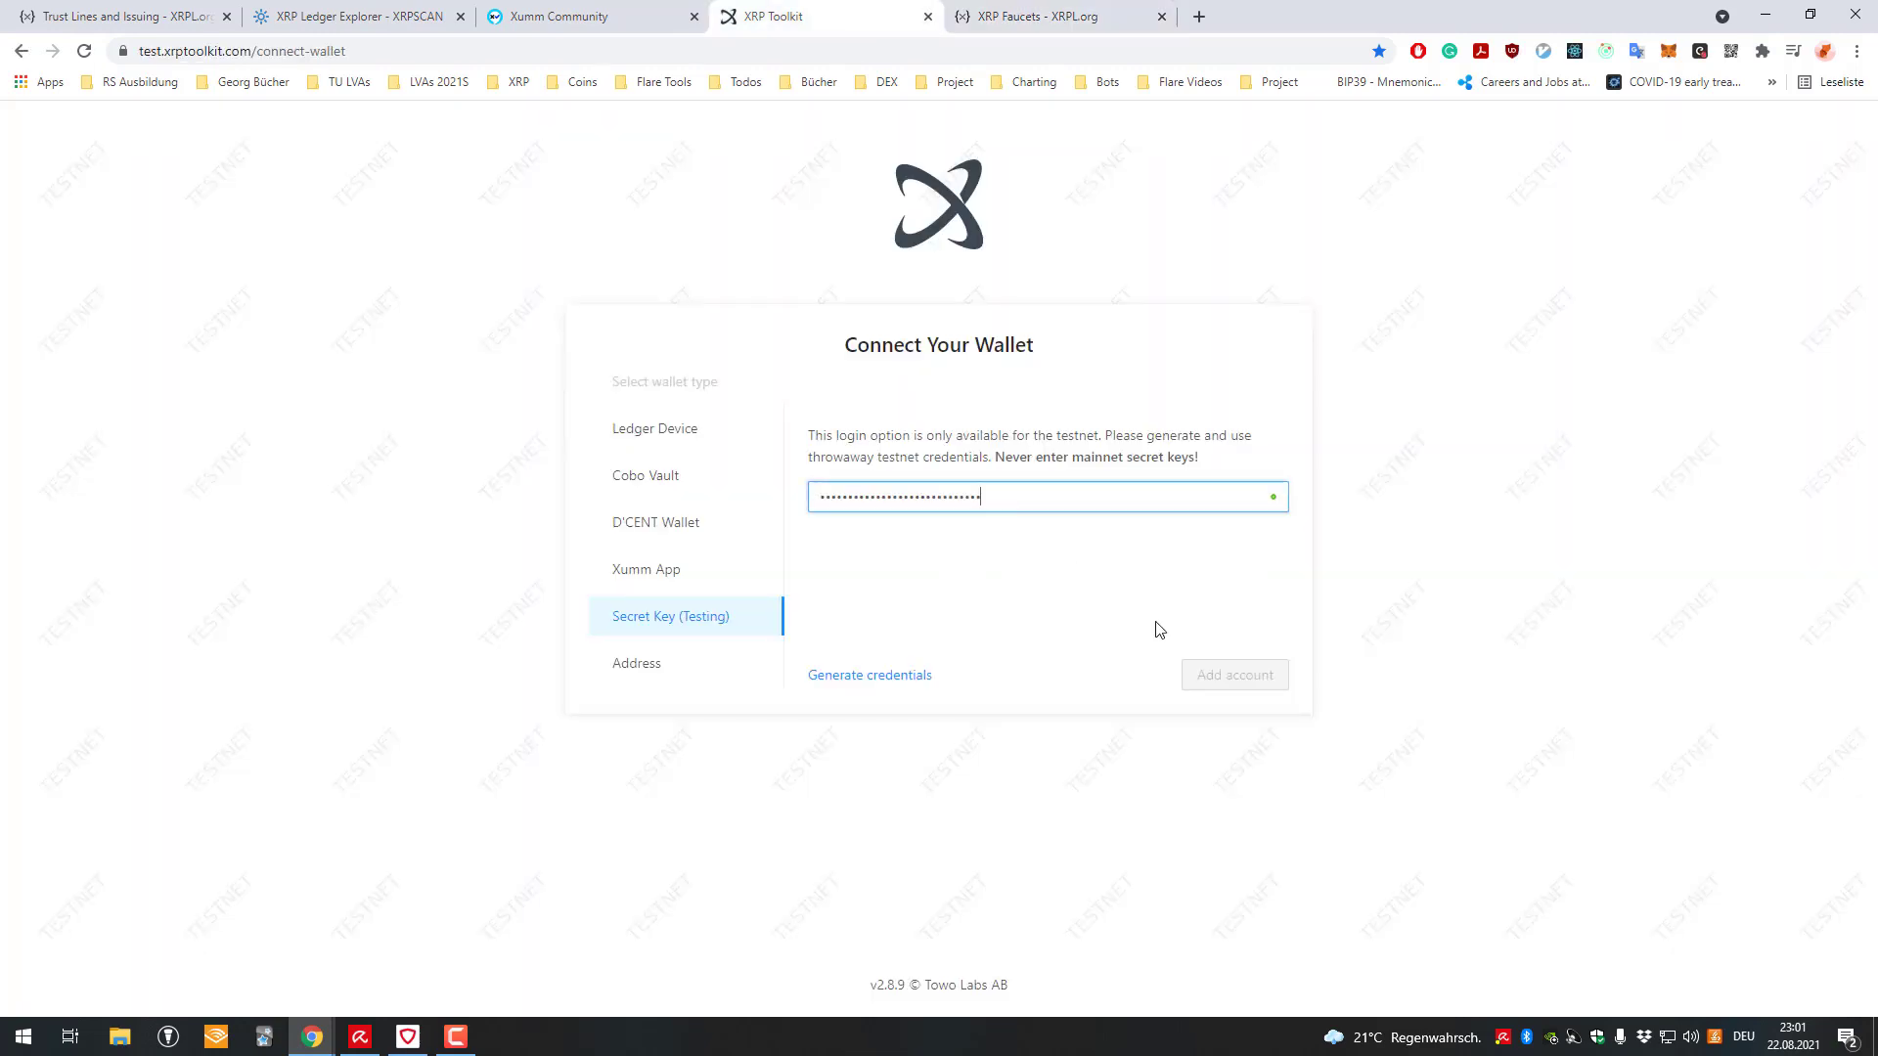
click(1234, 674)
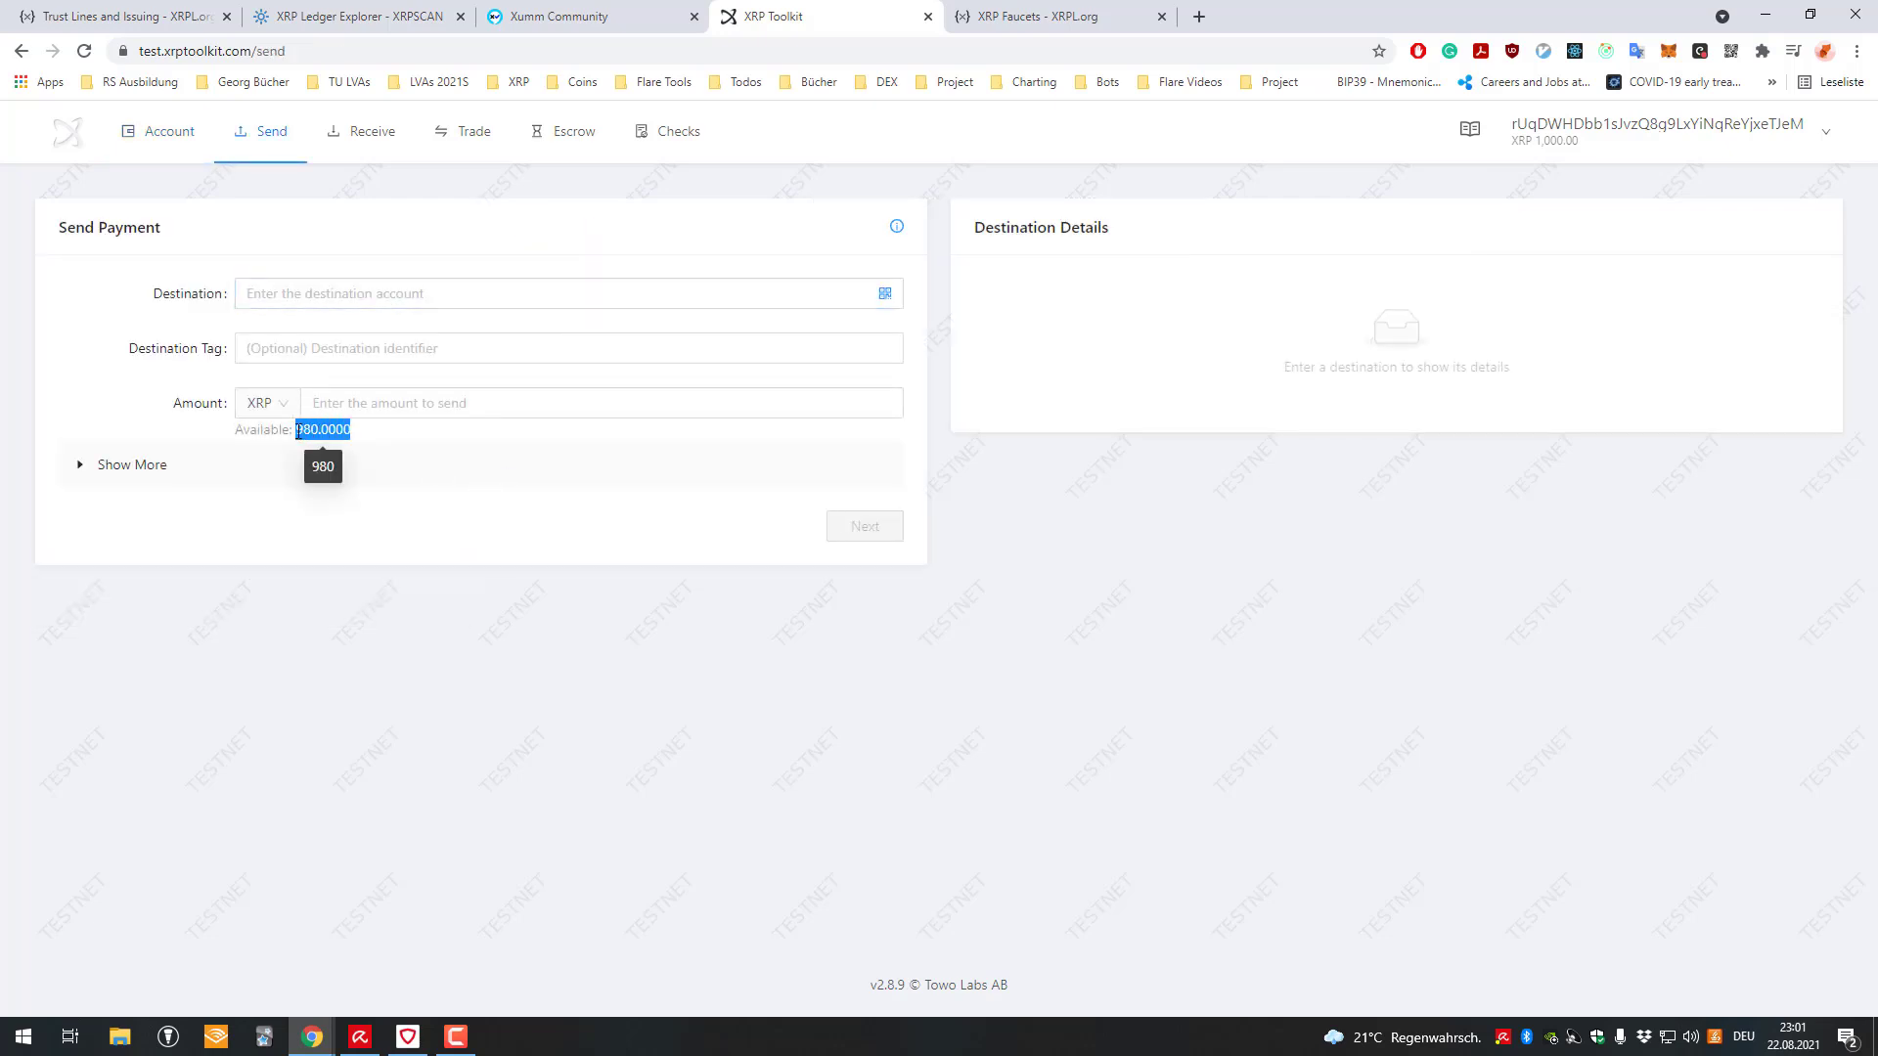
click(164, 131)
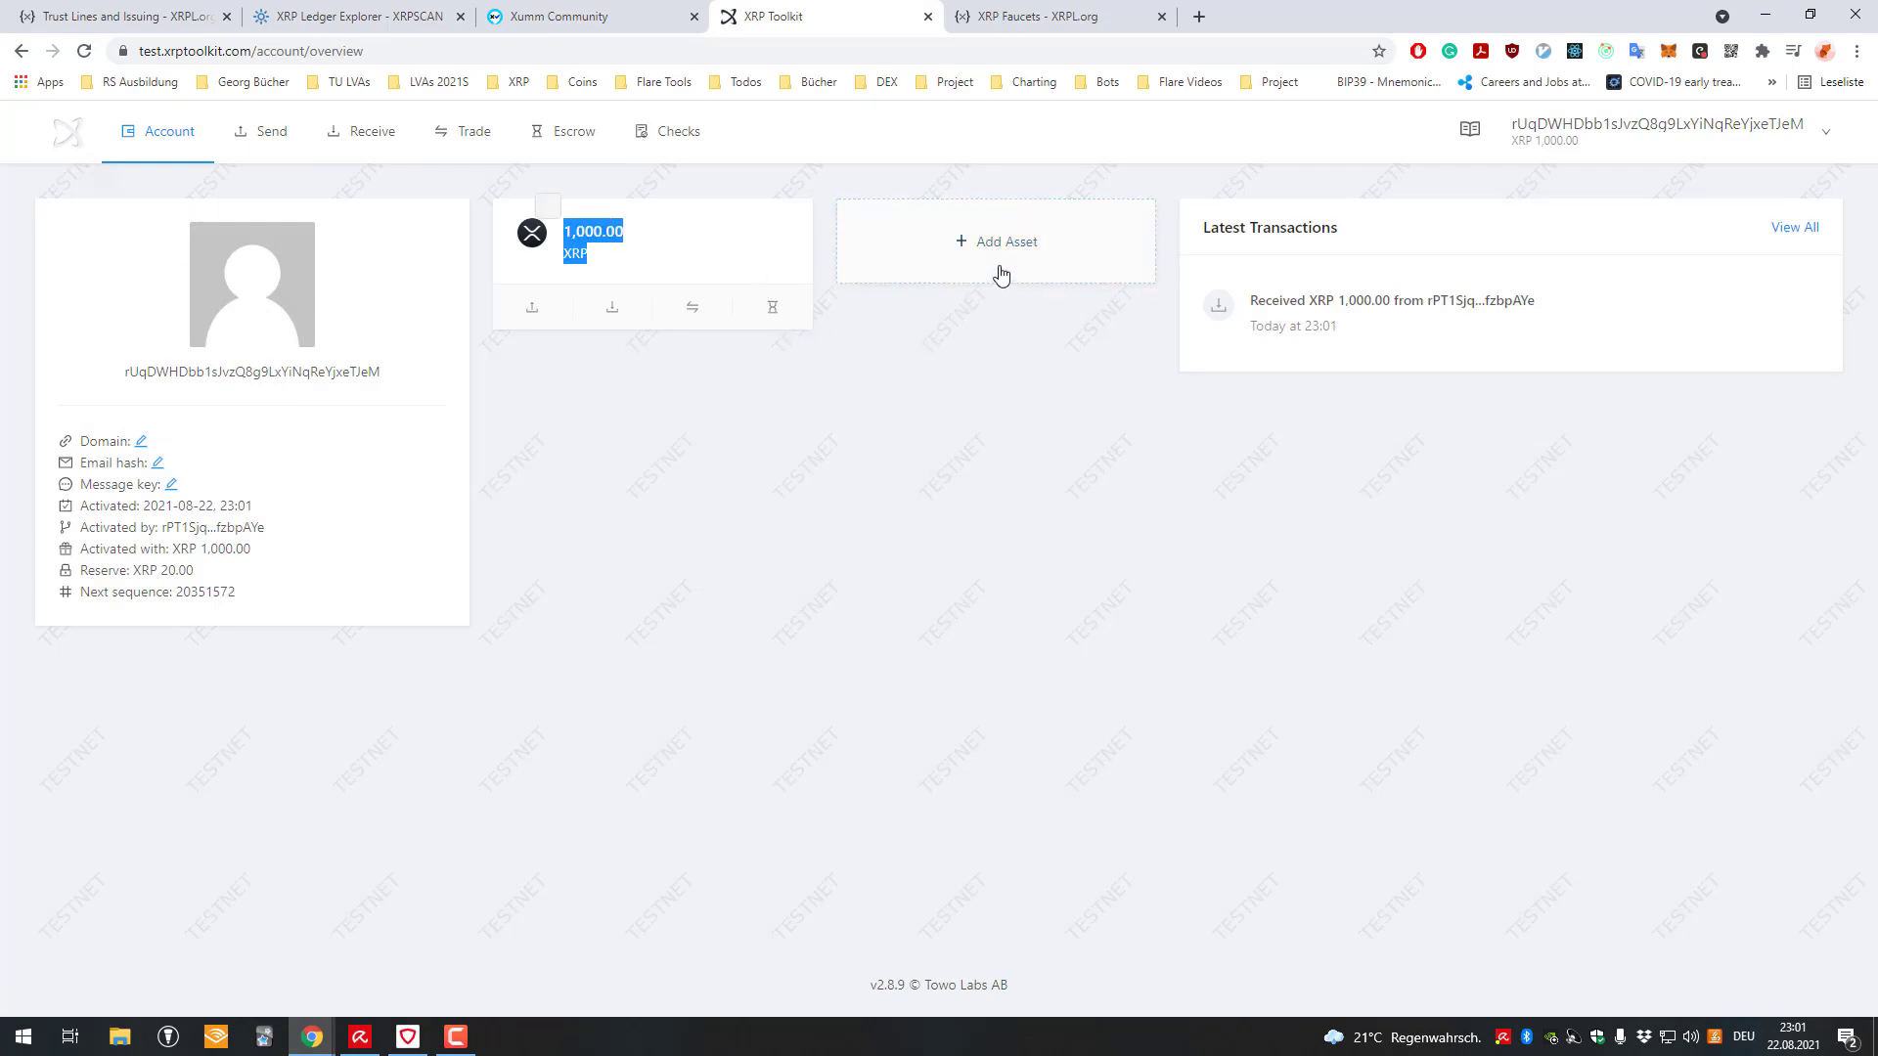
- Add EUR (Testing) as a trusted asset with limit 100000000 and proceed to the confirmation
click(1004, 241)
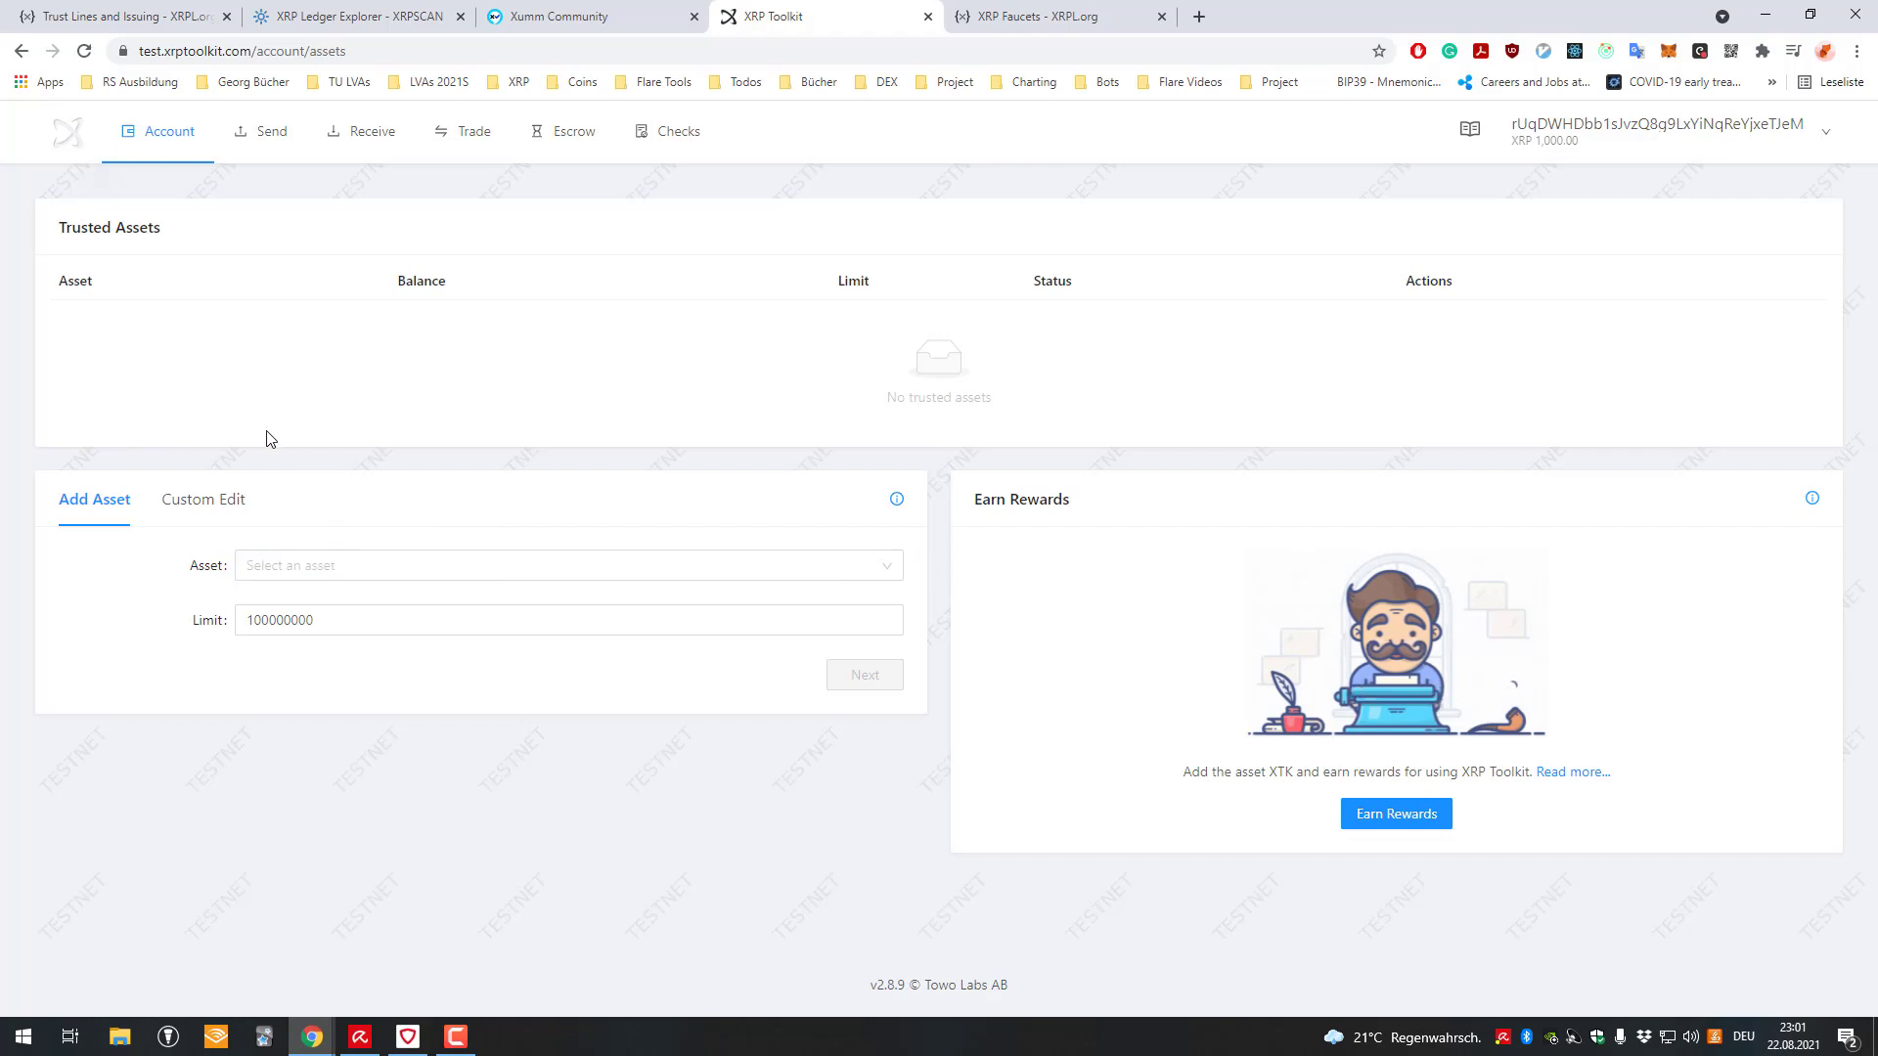
mouse_move(675, 491)
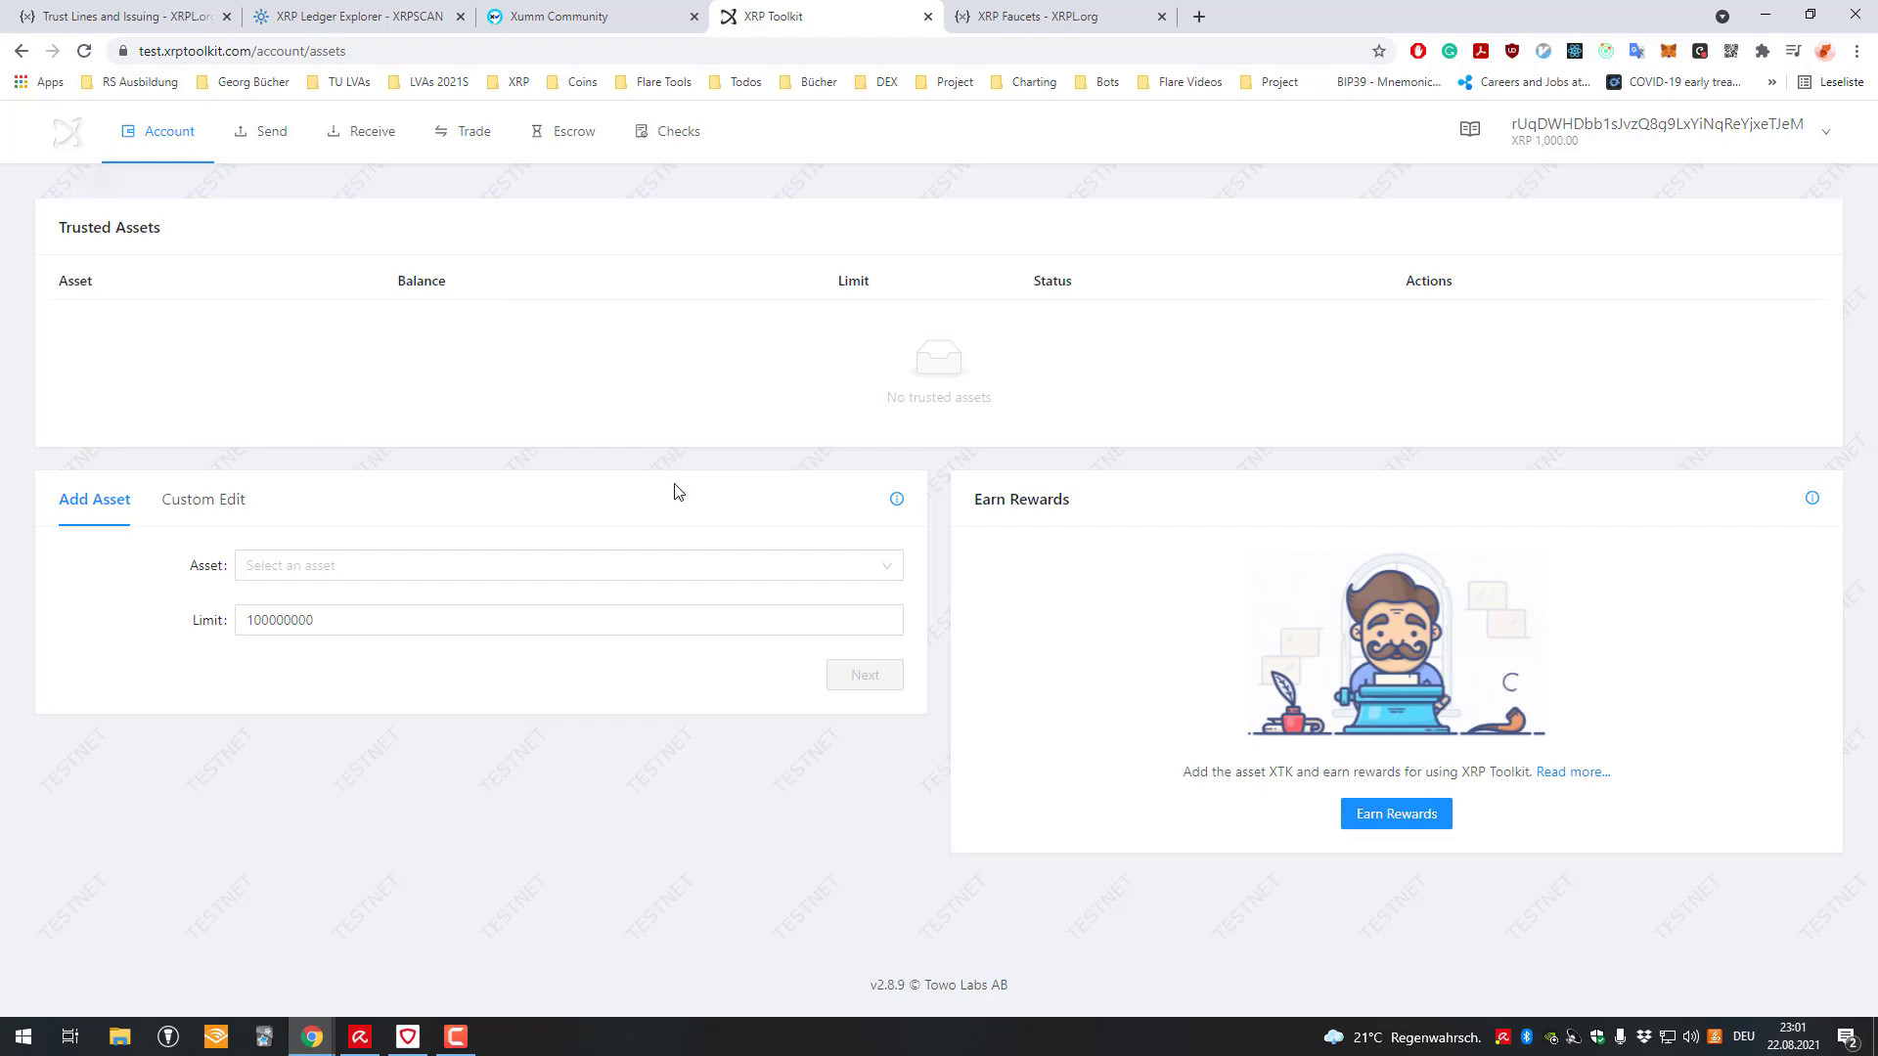
click(563, 565)
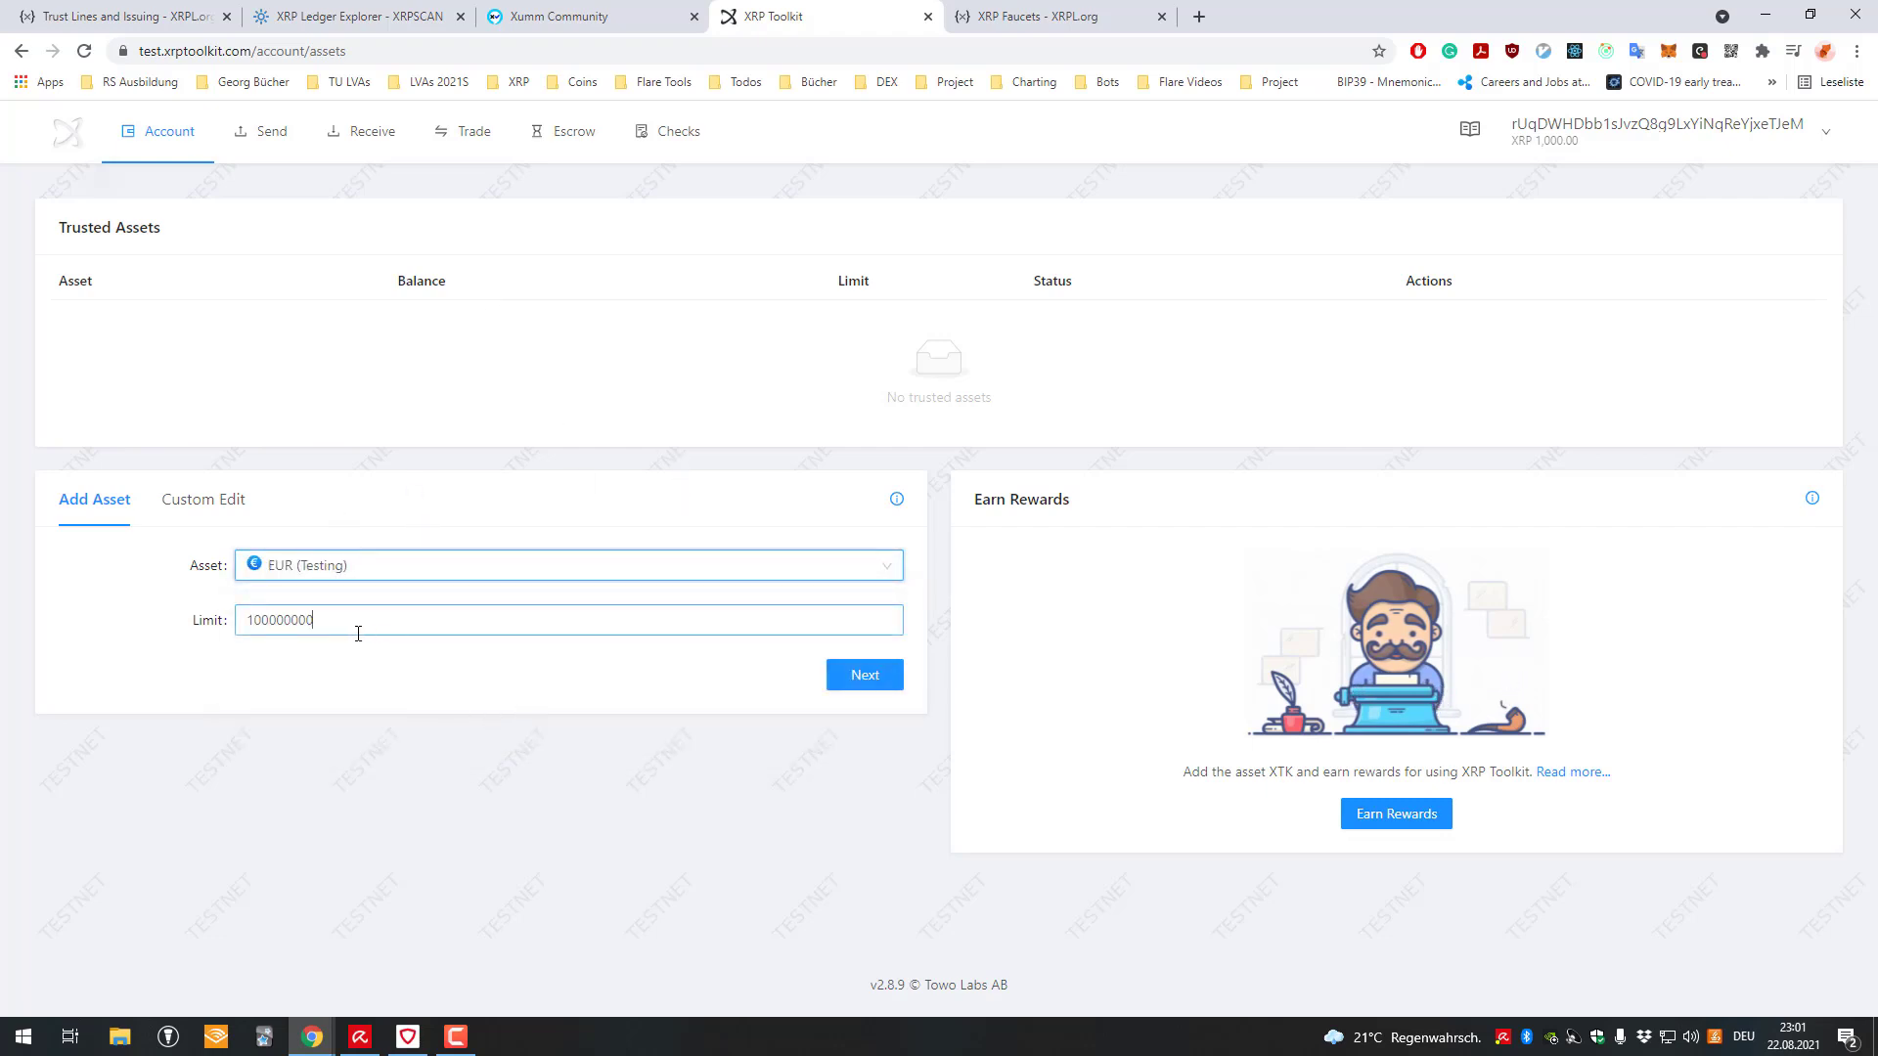
click(567, 563)
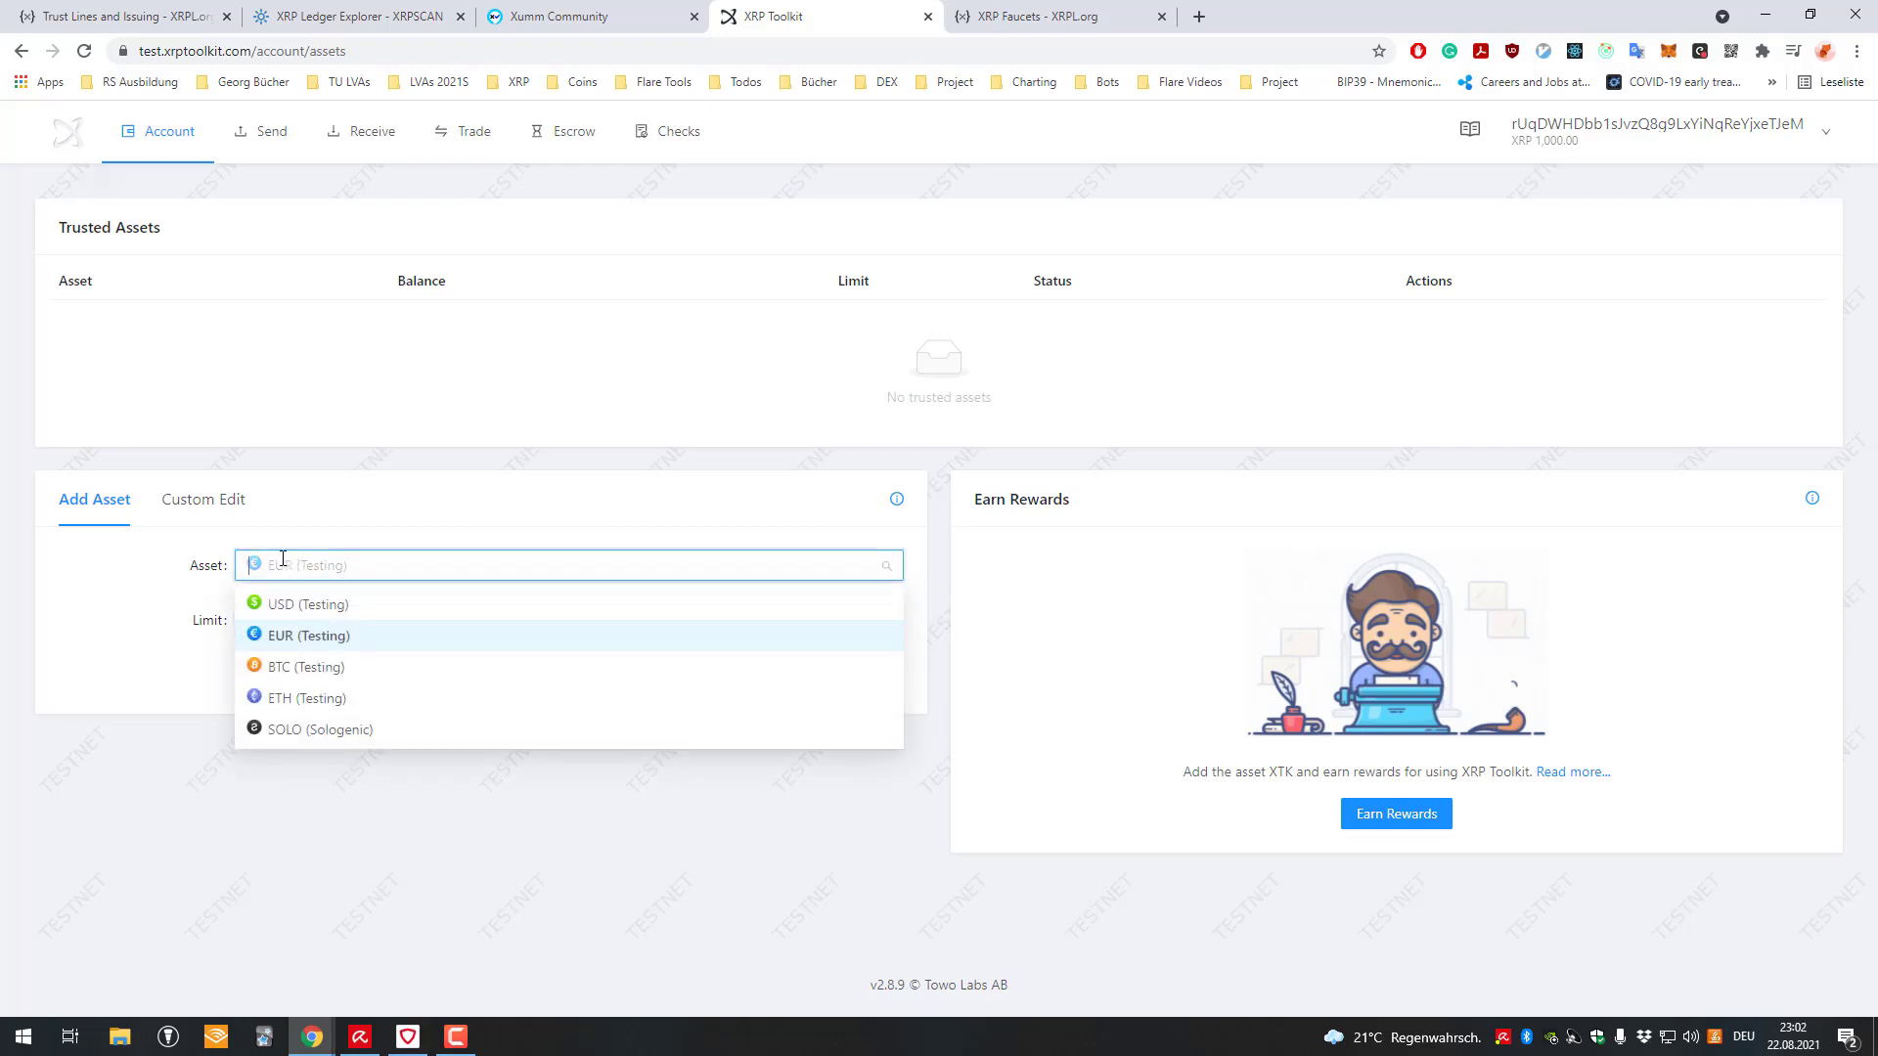
click(317, 634)
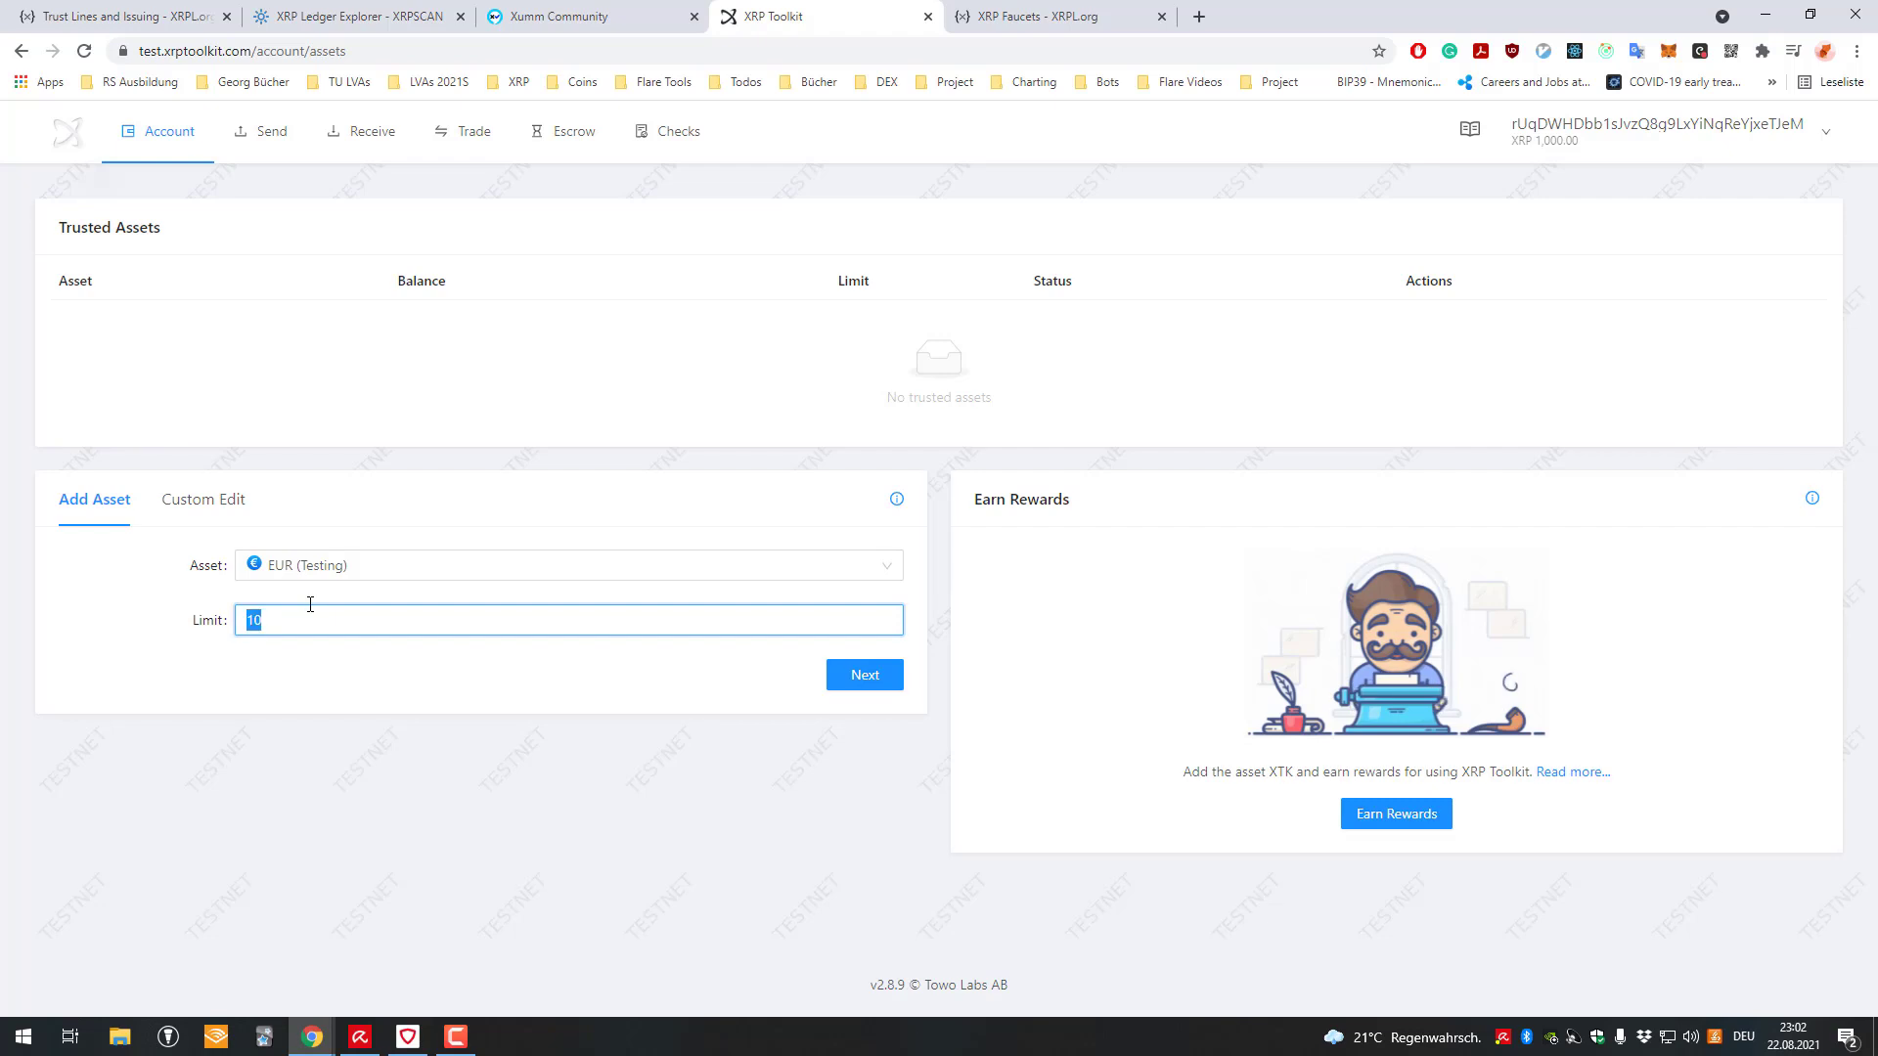
text(100000000)
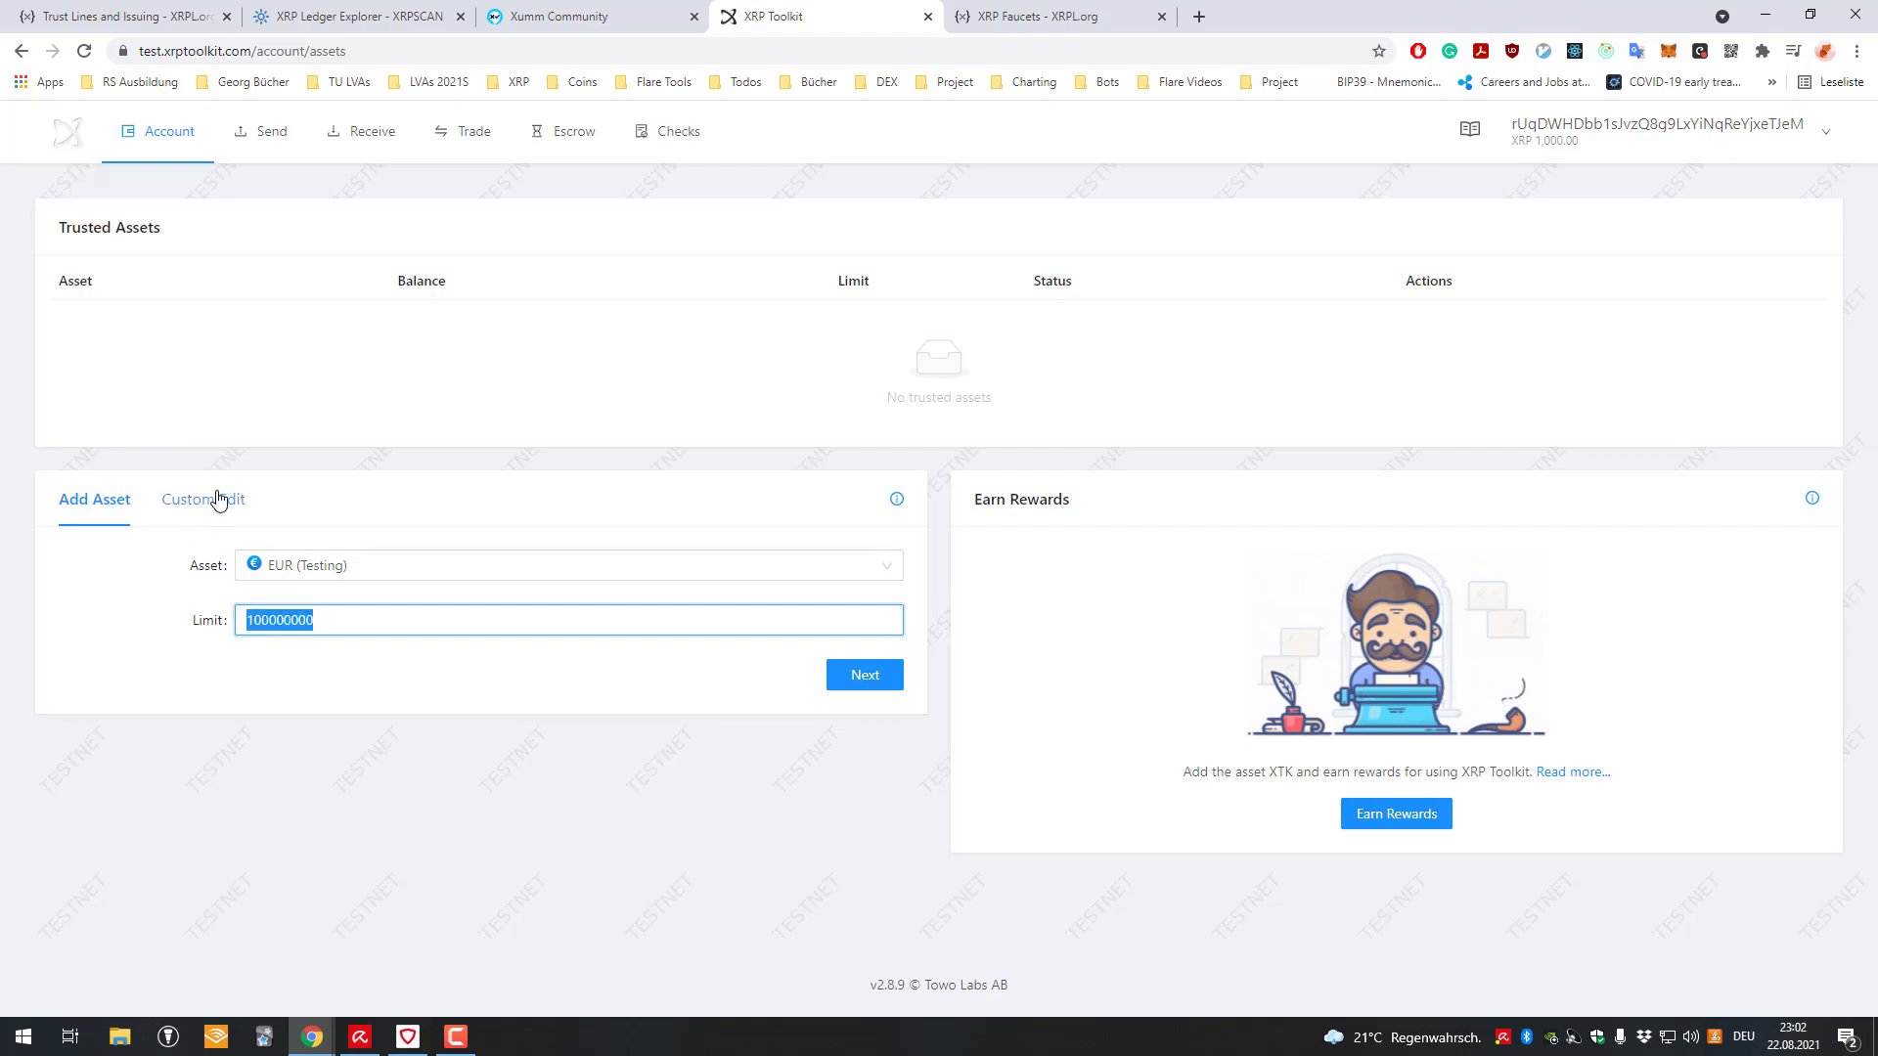
click(862, 675)
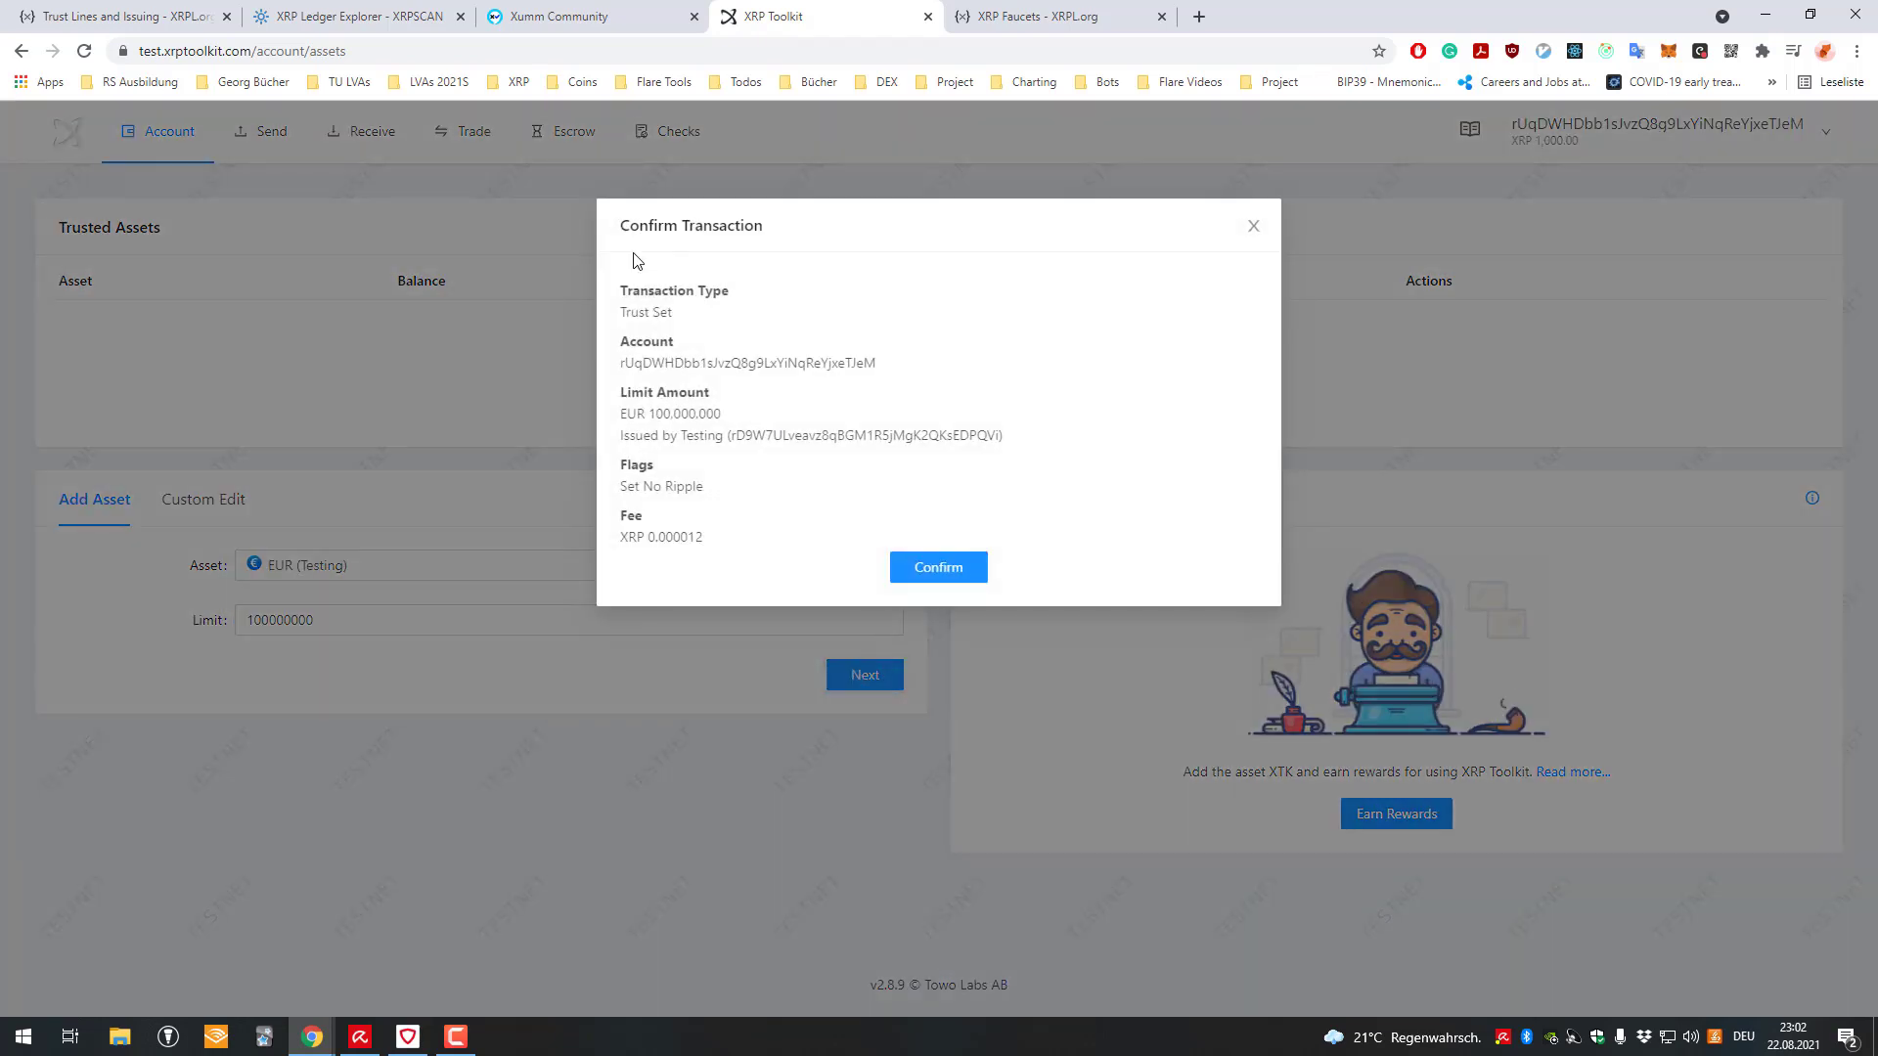
- Review the Trust Set details and EUR issuer address, then confirm the transaction
double_click(643, 313)
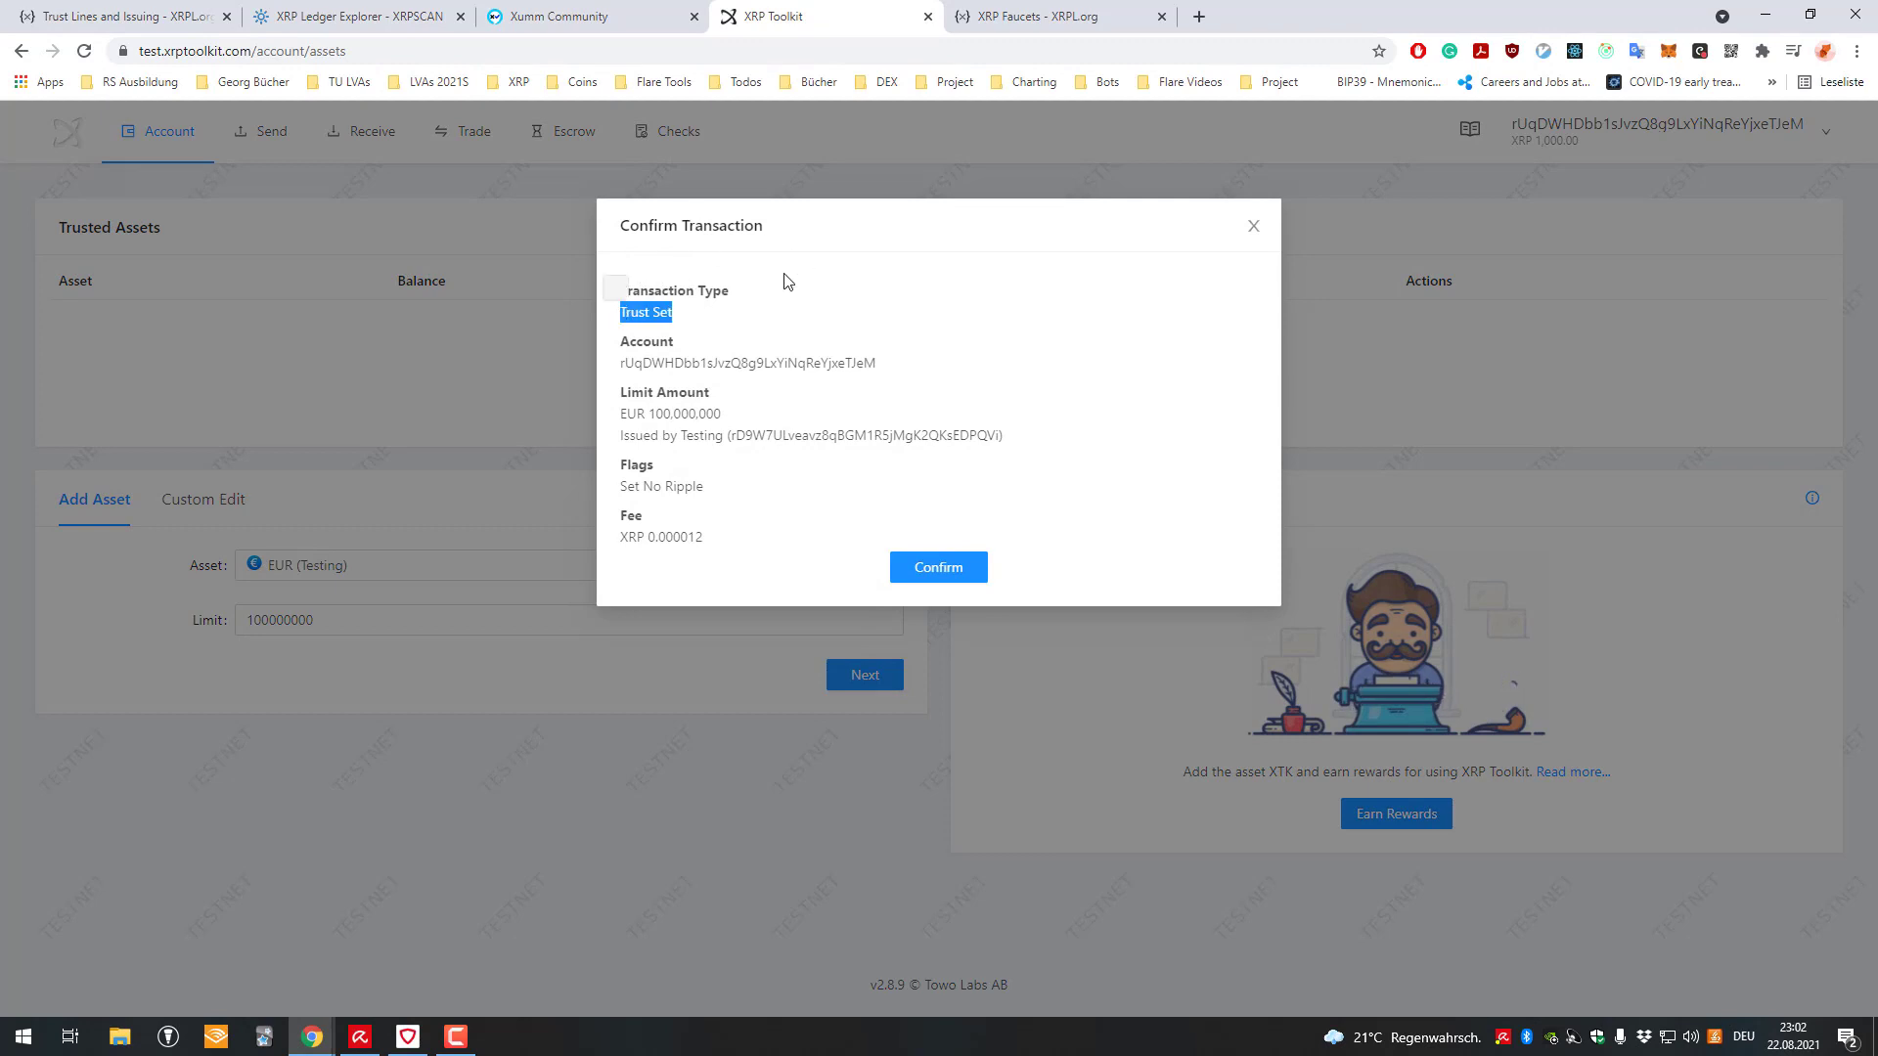
double_click(663, 290)
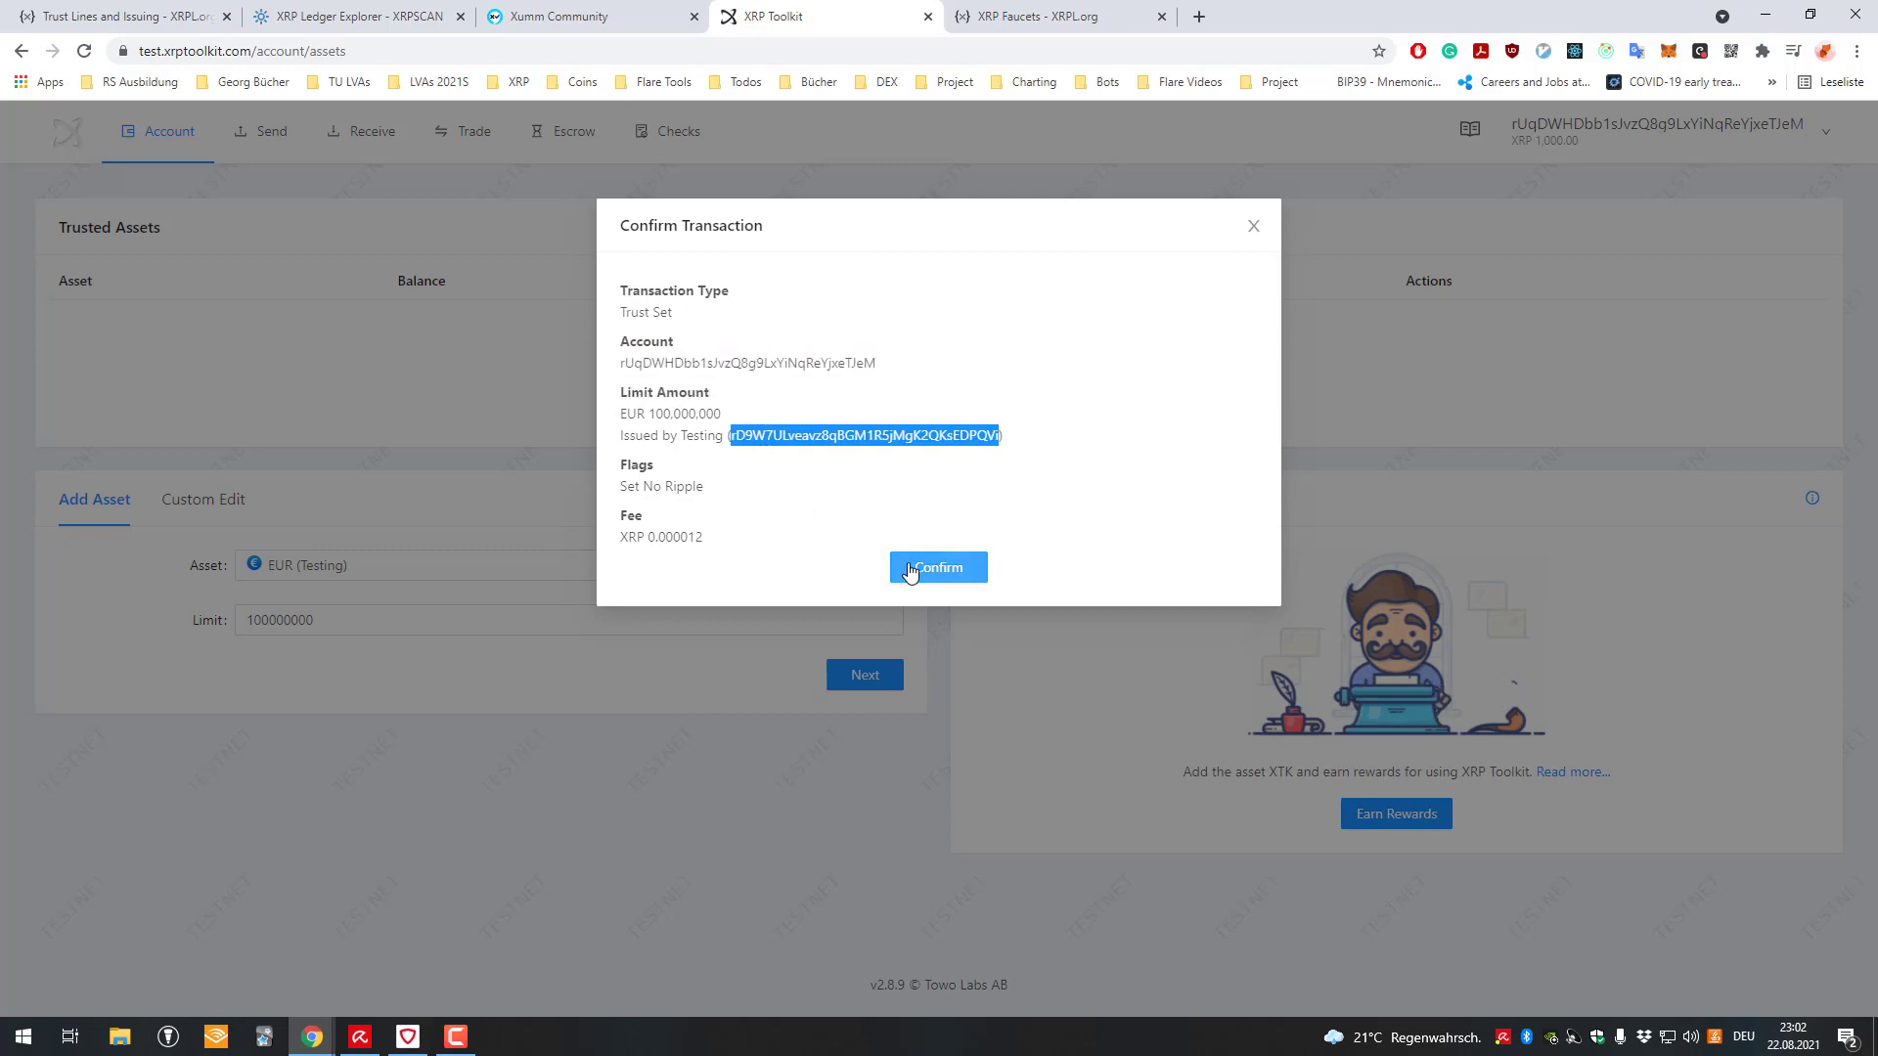
click(937, 568)
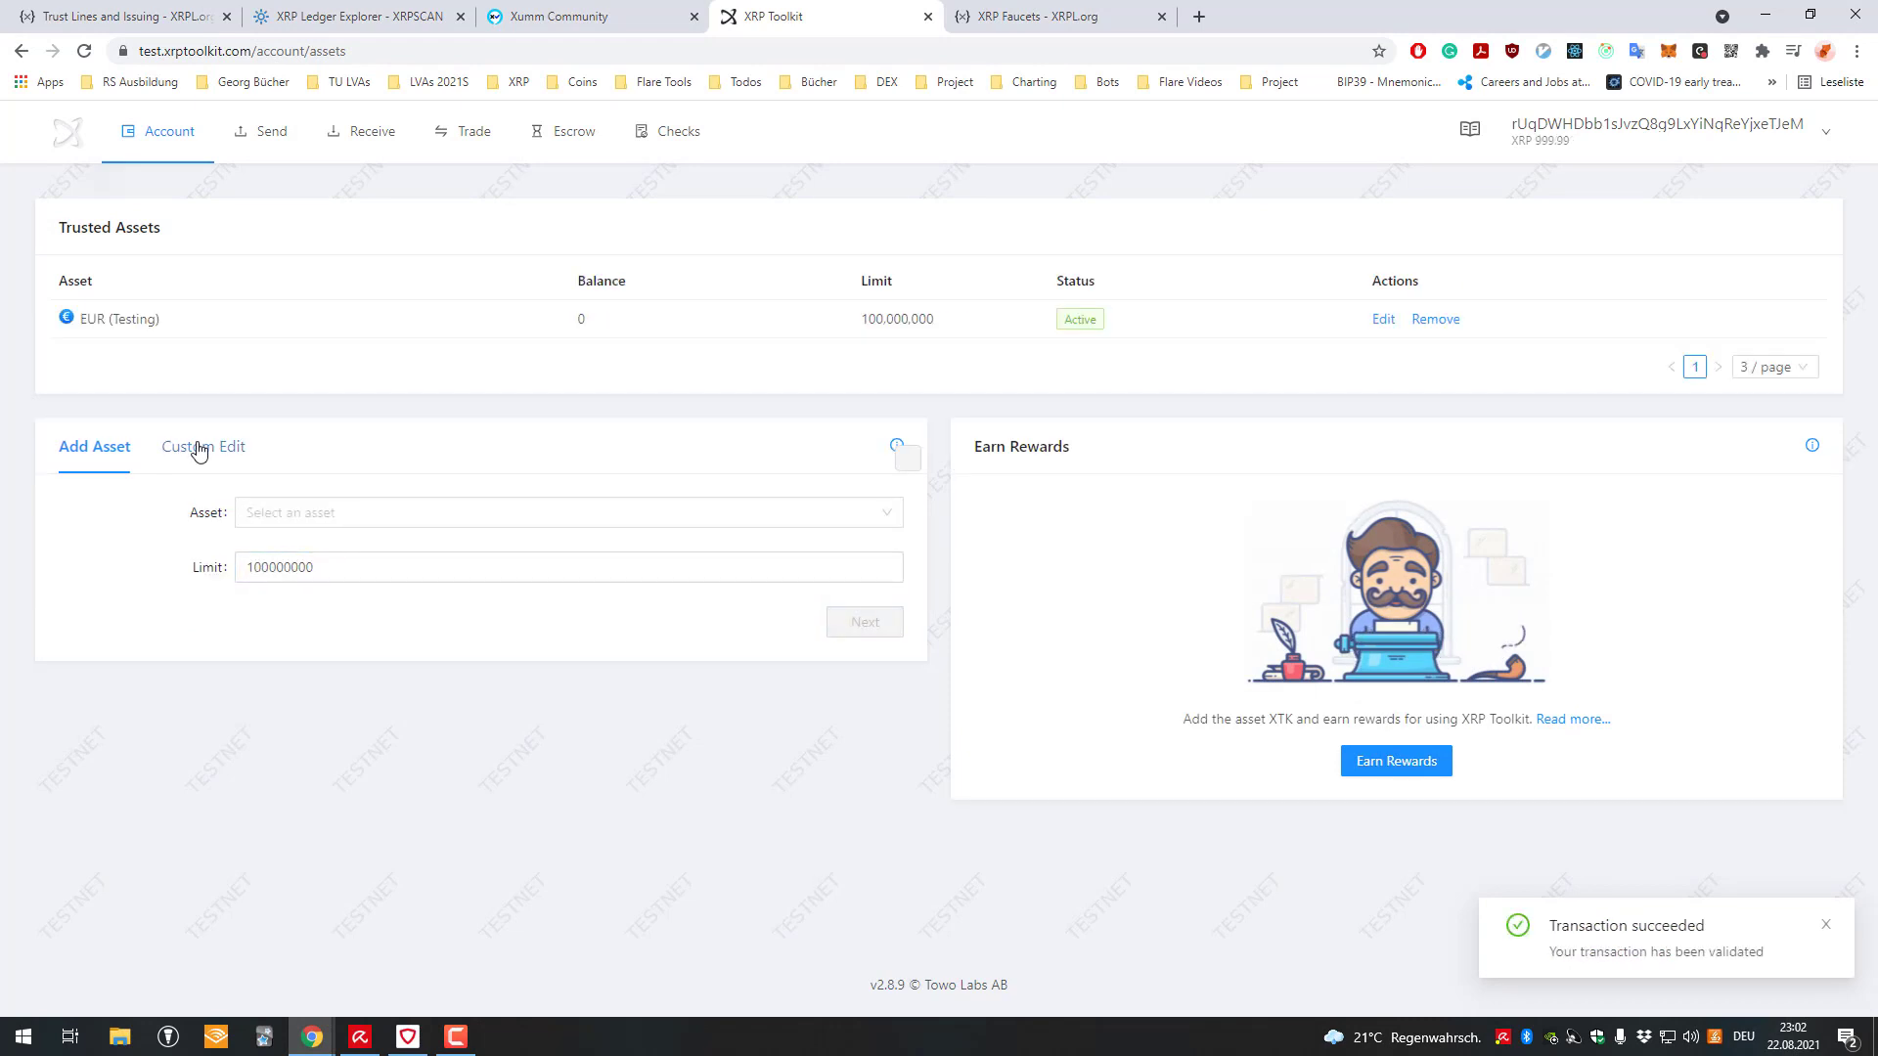
- Try the SOLO asset, switch to the Custom Edit form, and go to the Xumm Community token list
click(567, 513)
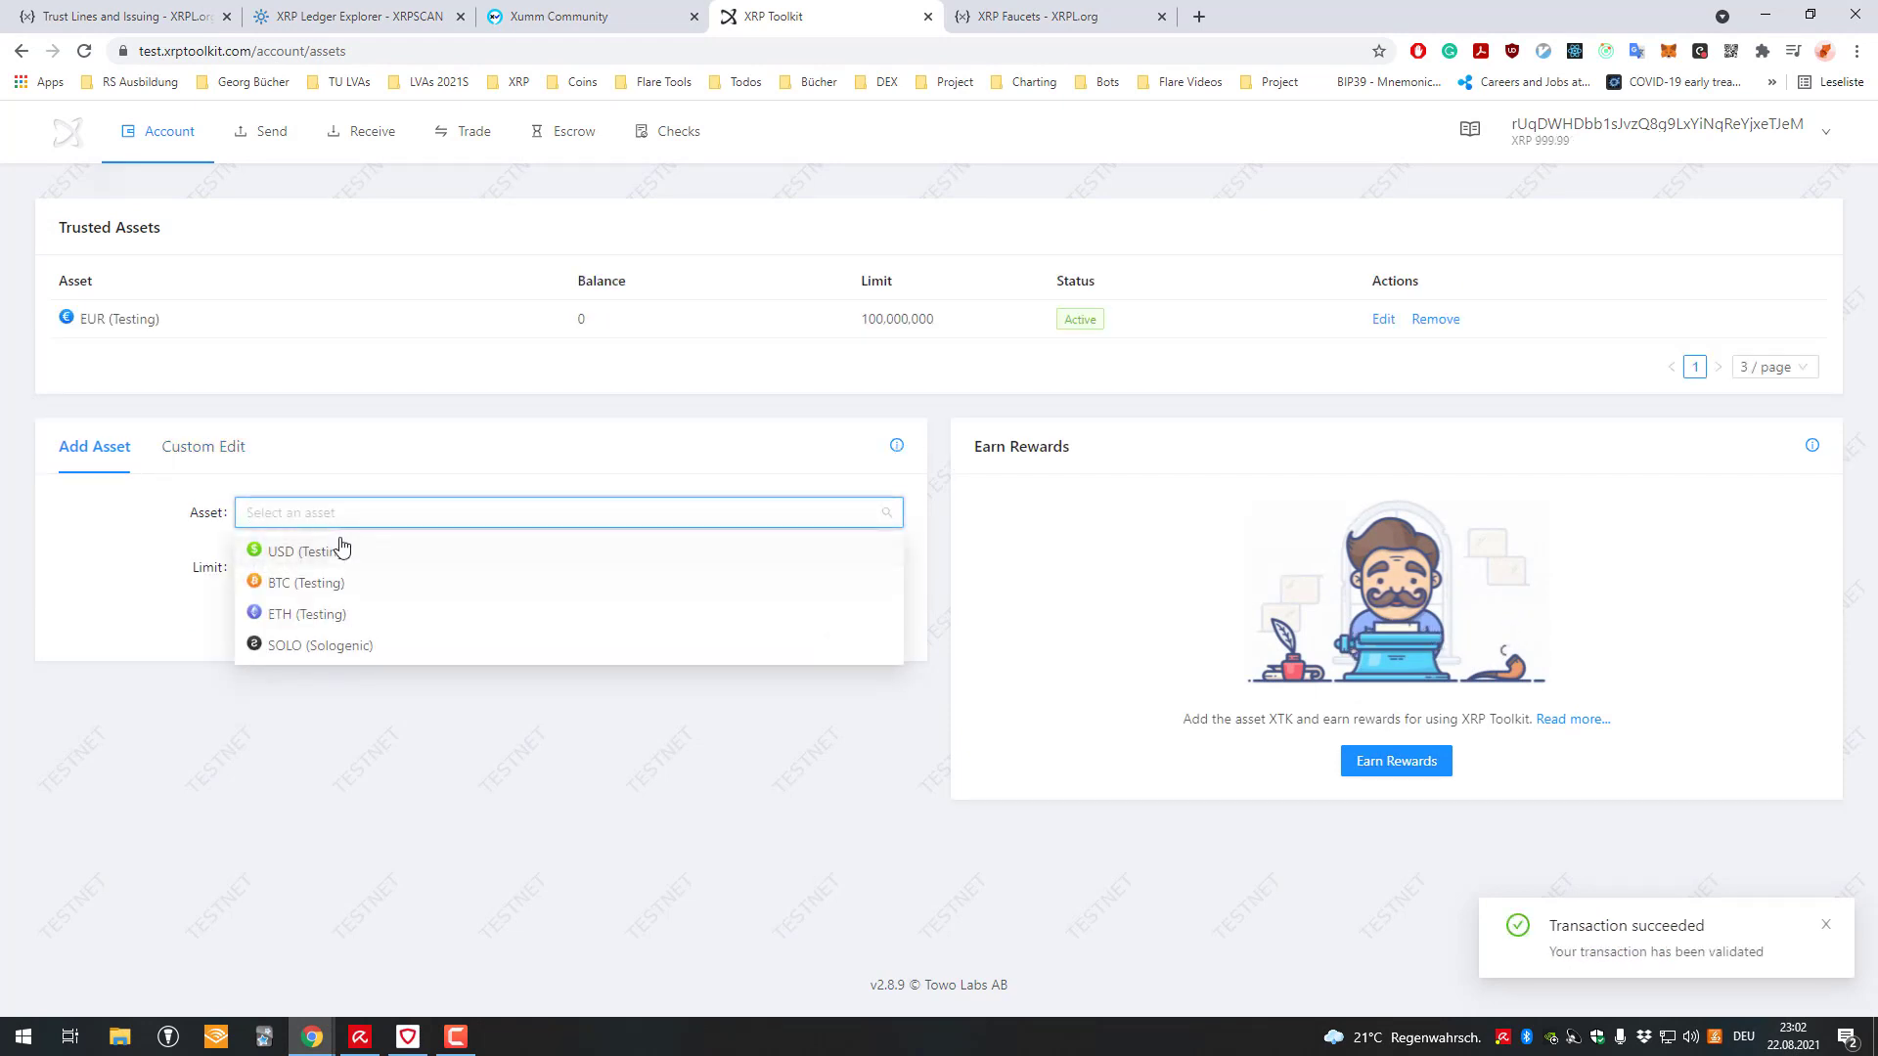
click(319, 643)
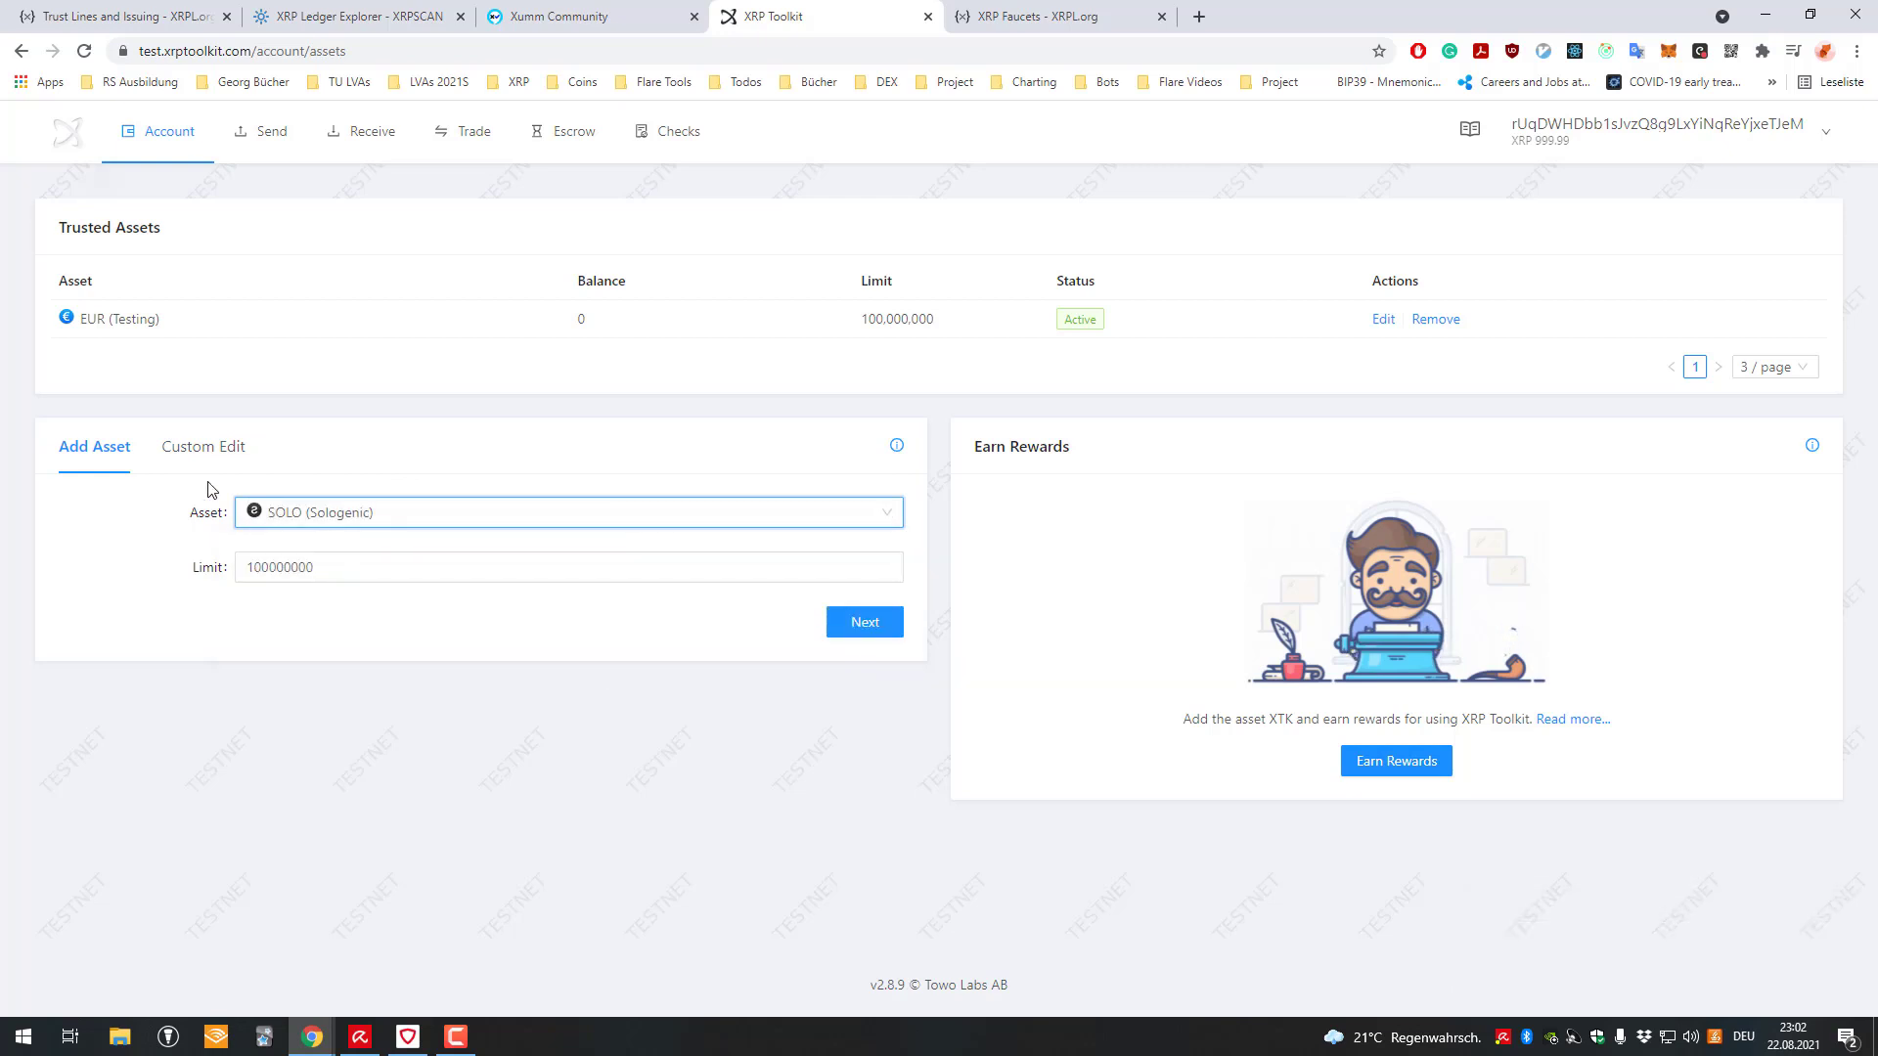
click(567, 511)
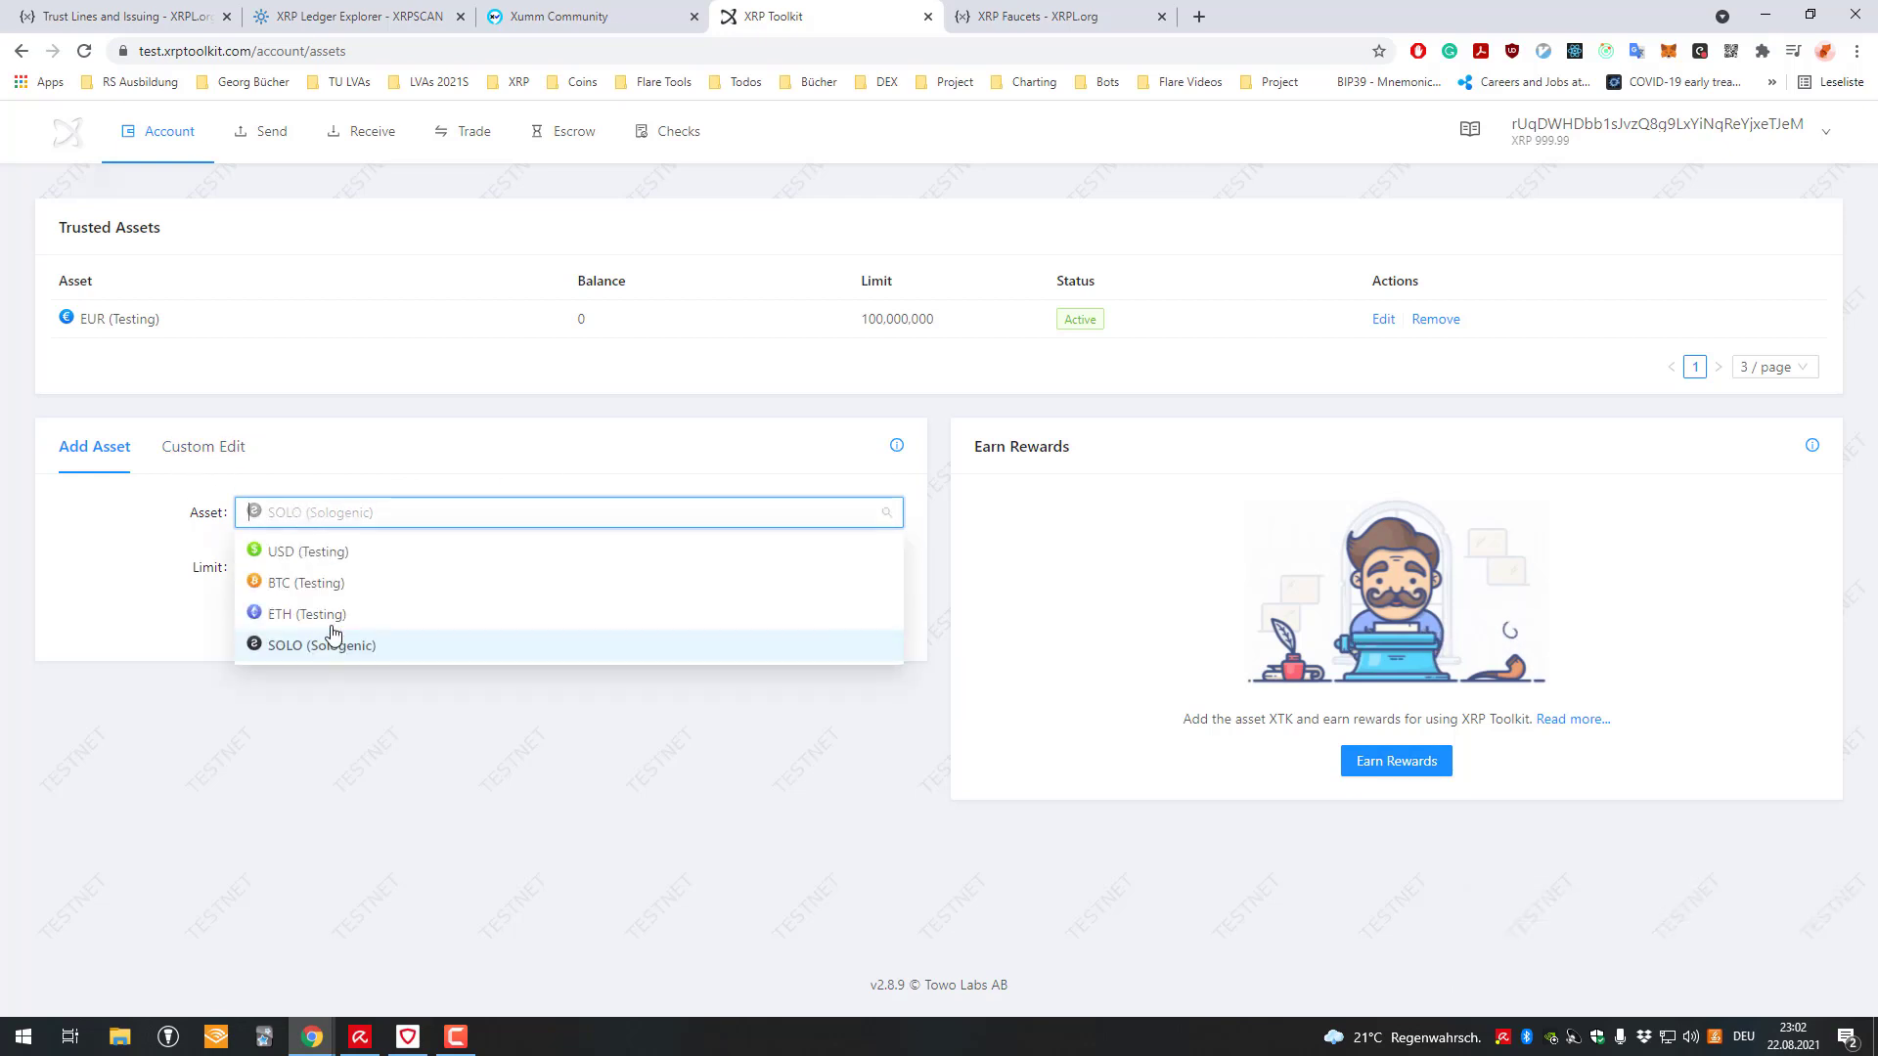
click(201, 446)
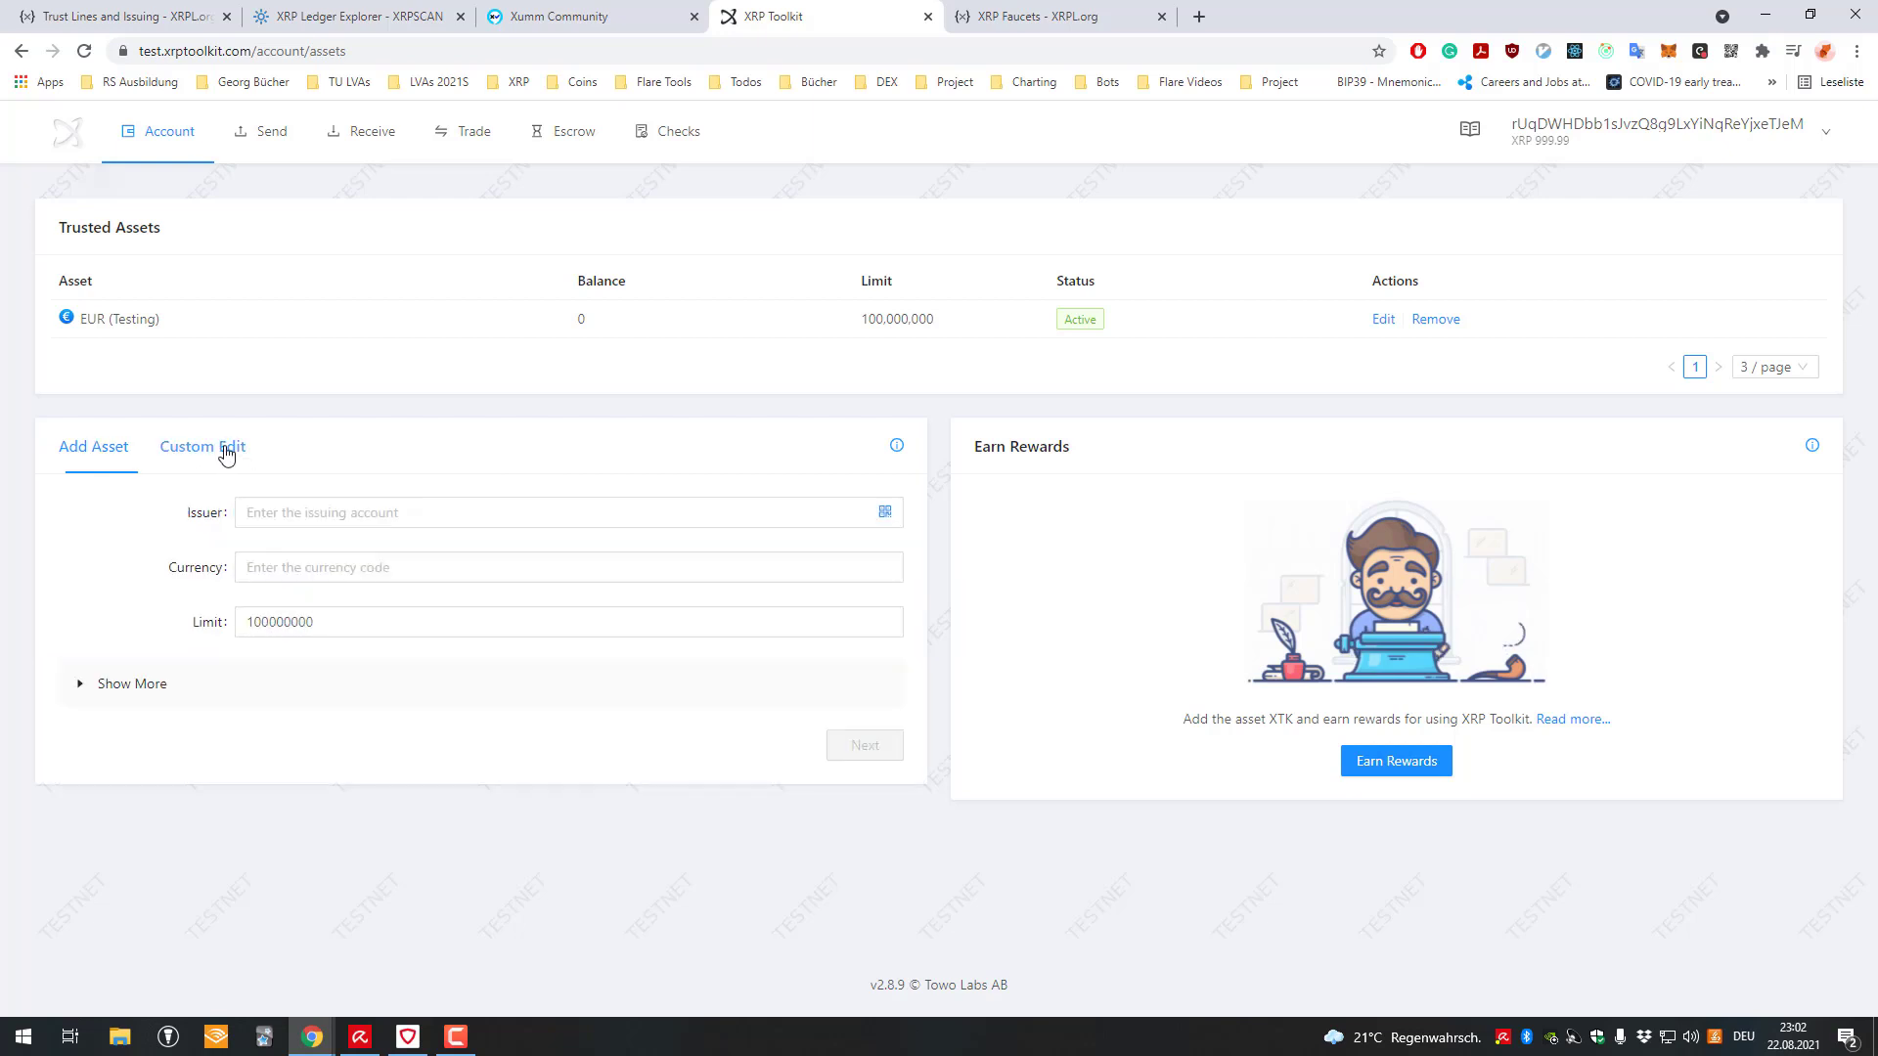
click(201, 446)
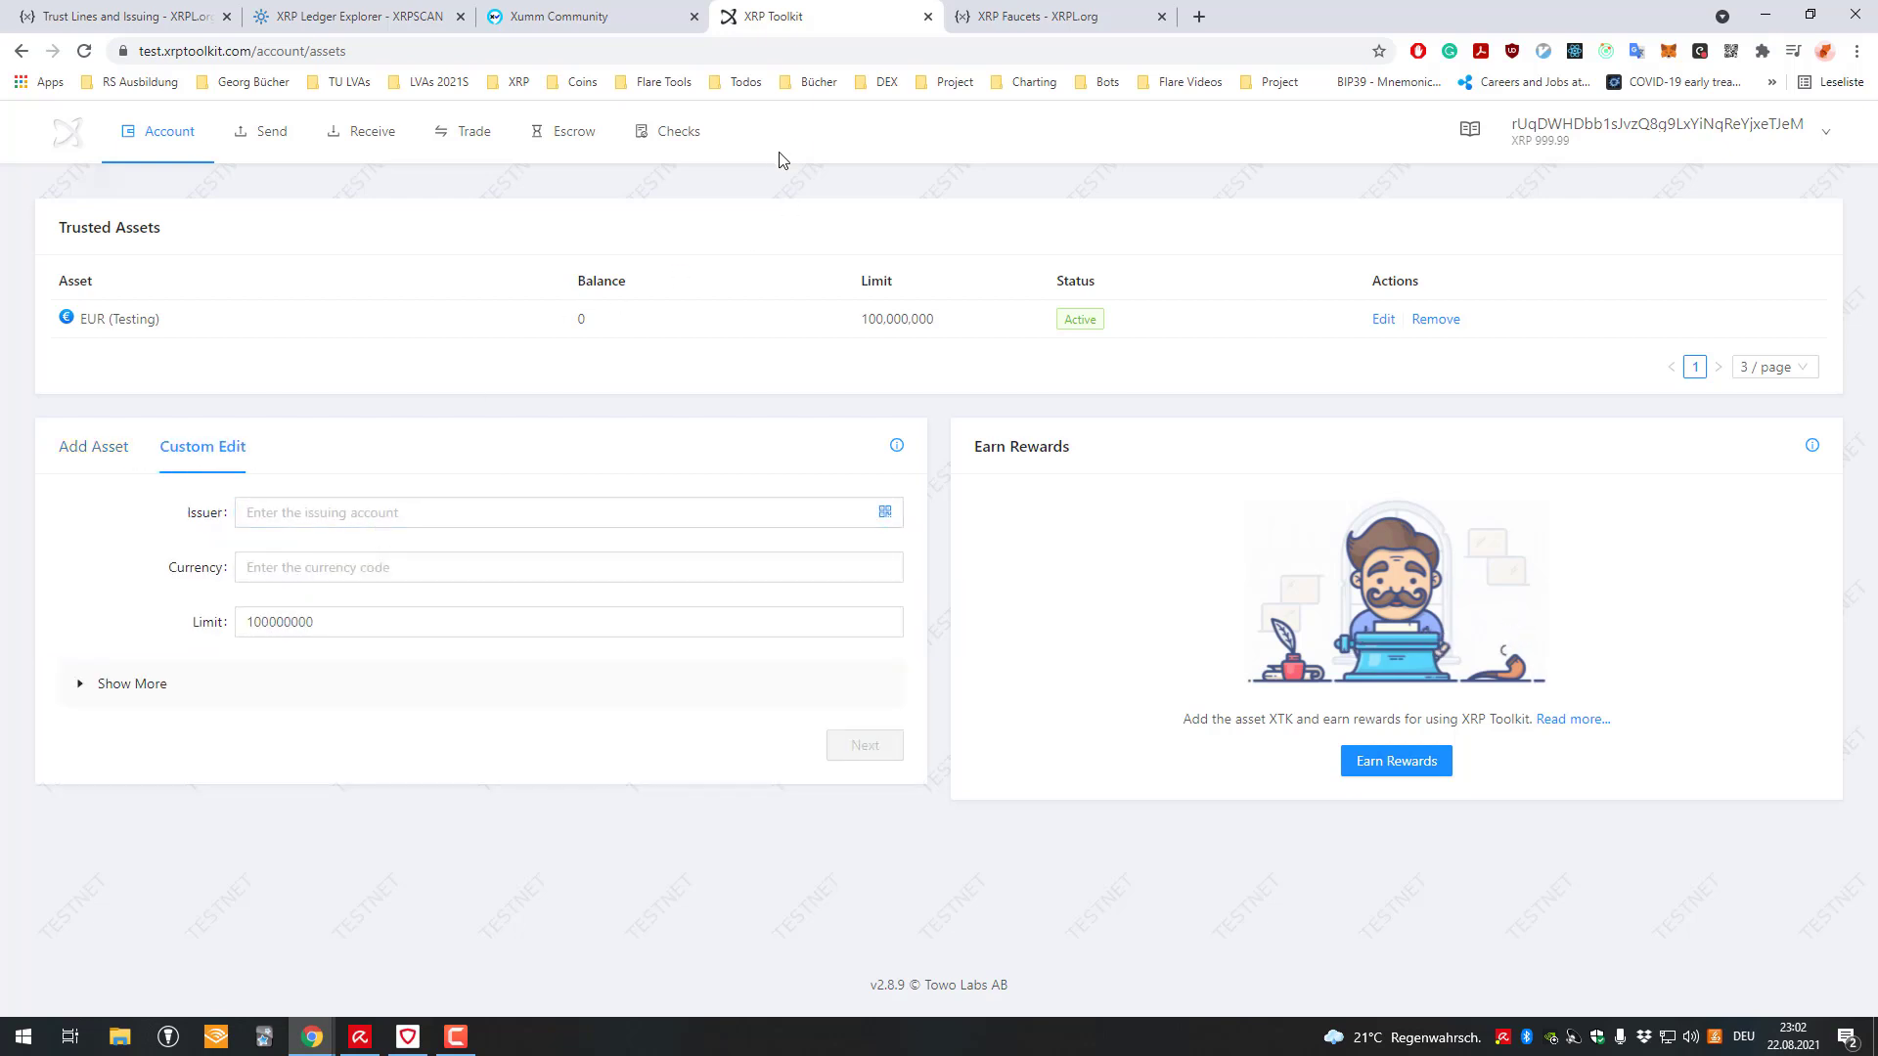
click(587, 18)
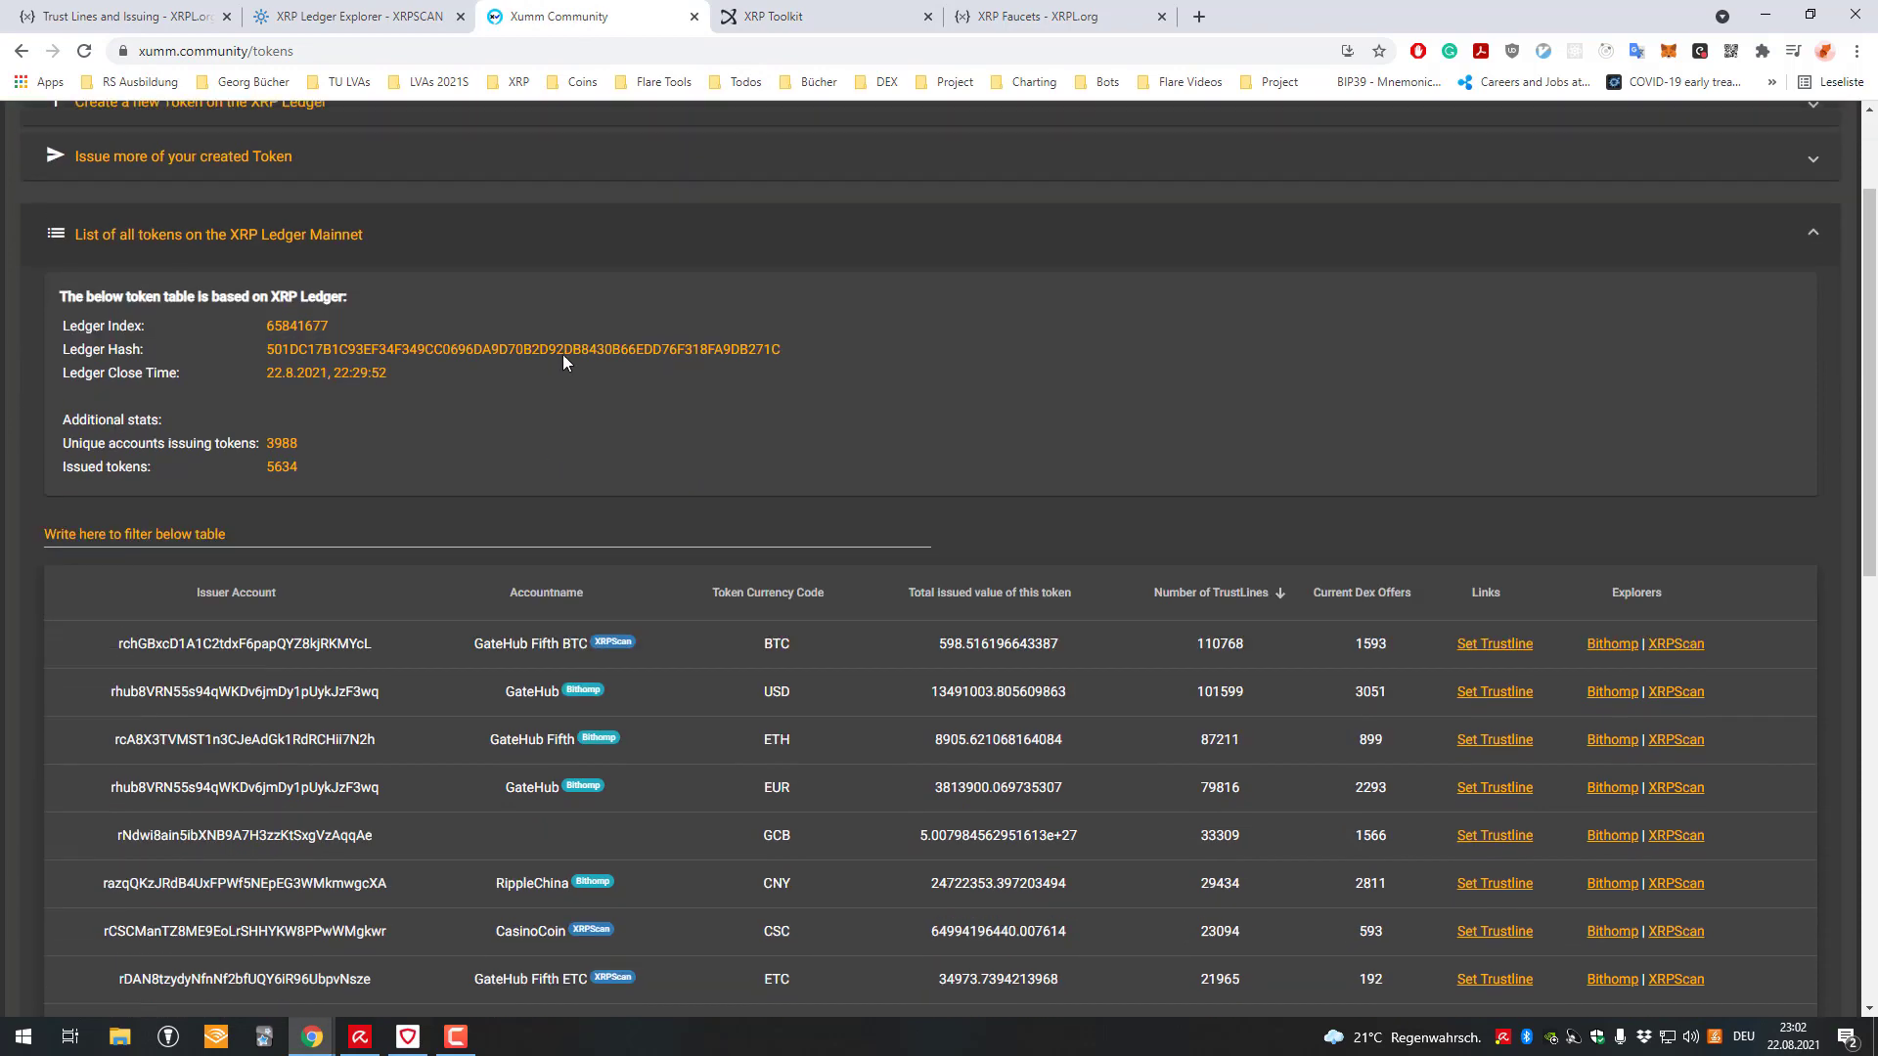
- Copy the GateHub Fifth ETH issuer address from the Xumm tokens table and return to the faucet credentials
scroll(down, 3)
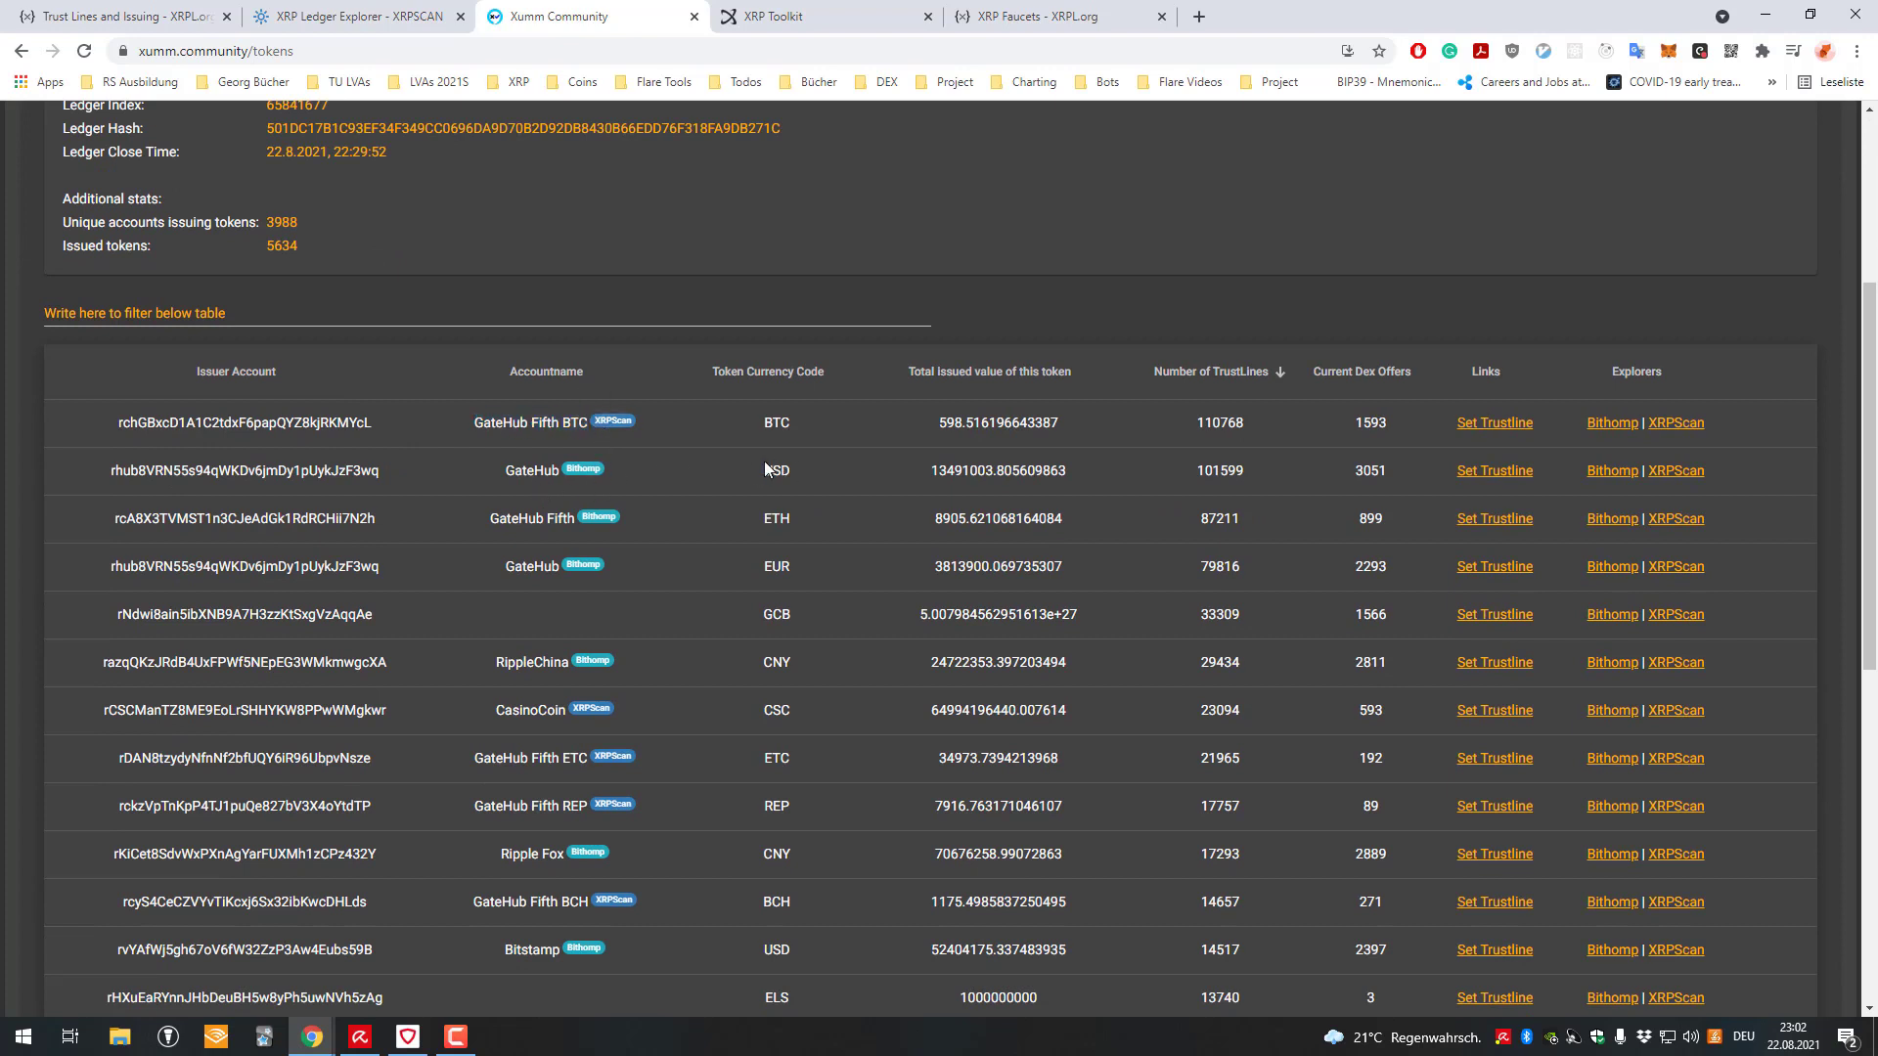
double_click(243, 518)
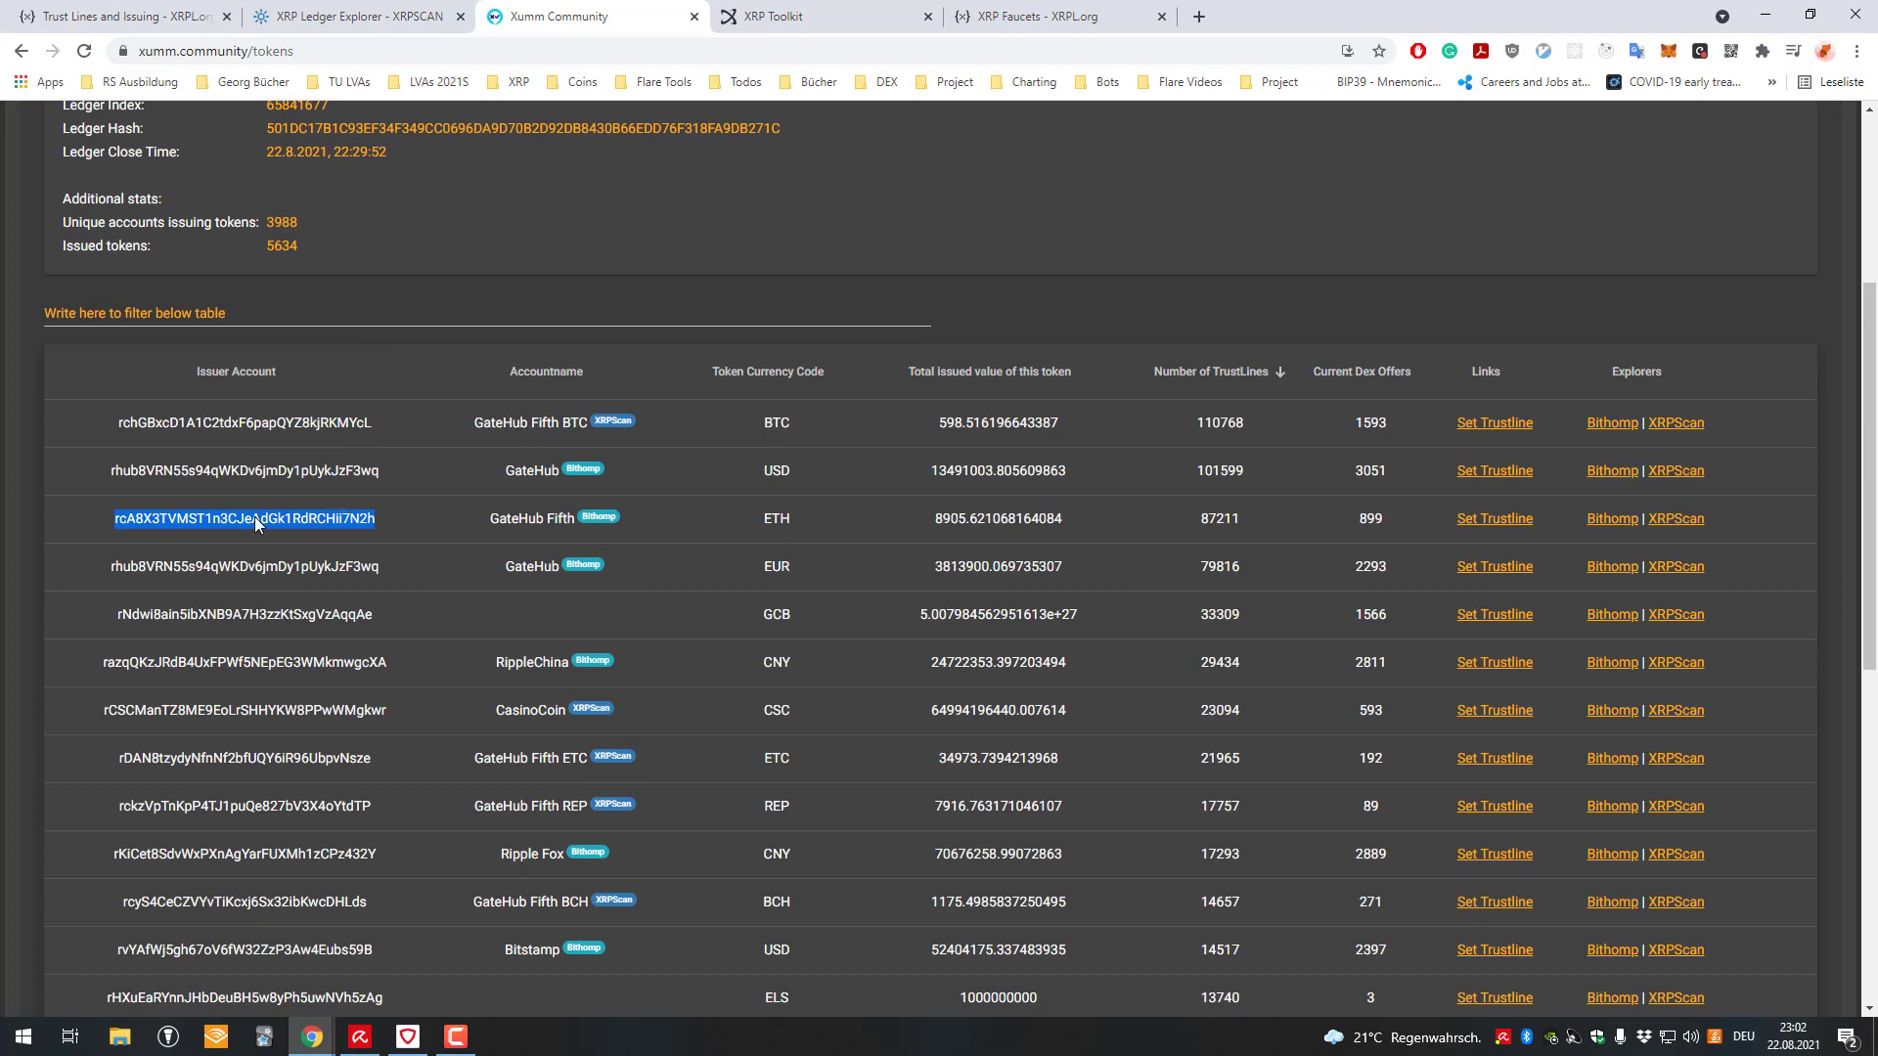
click(348, 15)
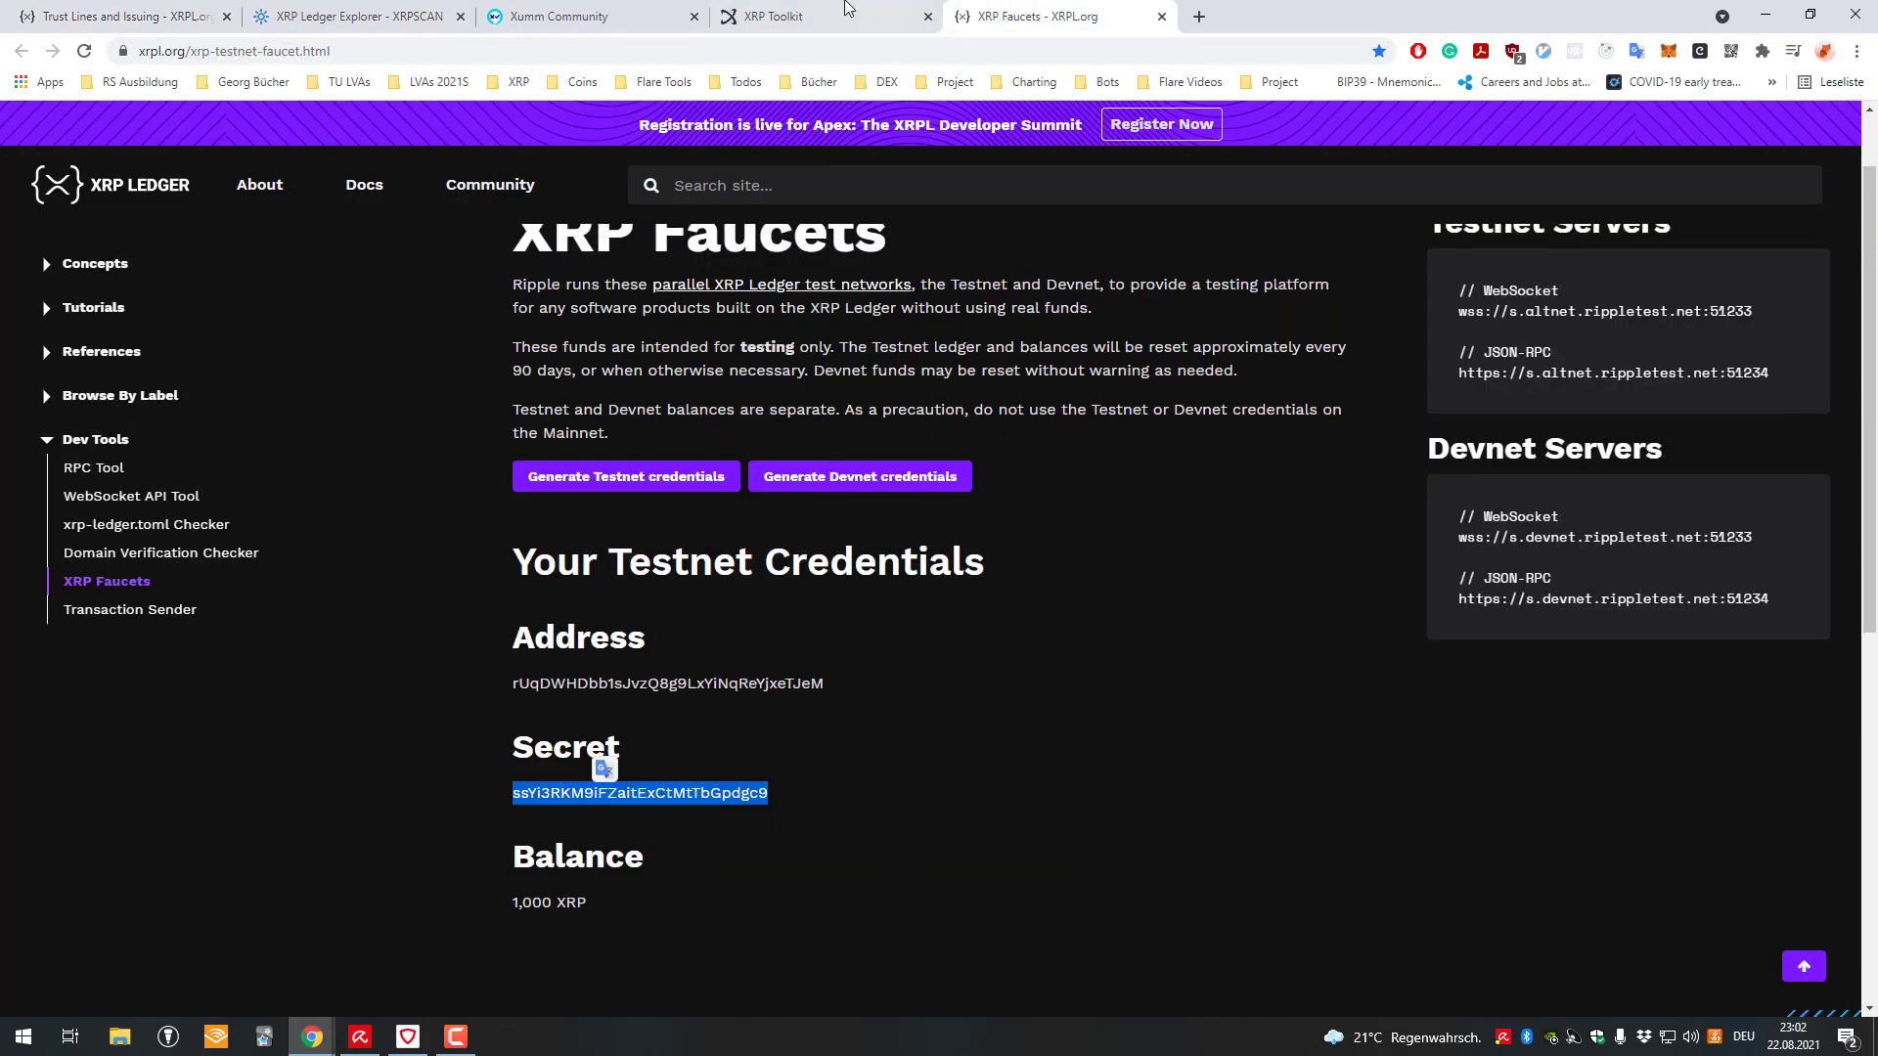
- Enter ETH as the custom trust line's currency code and submit it with the 100,000,000 limit
click(766, 16)
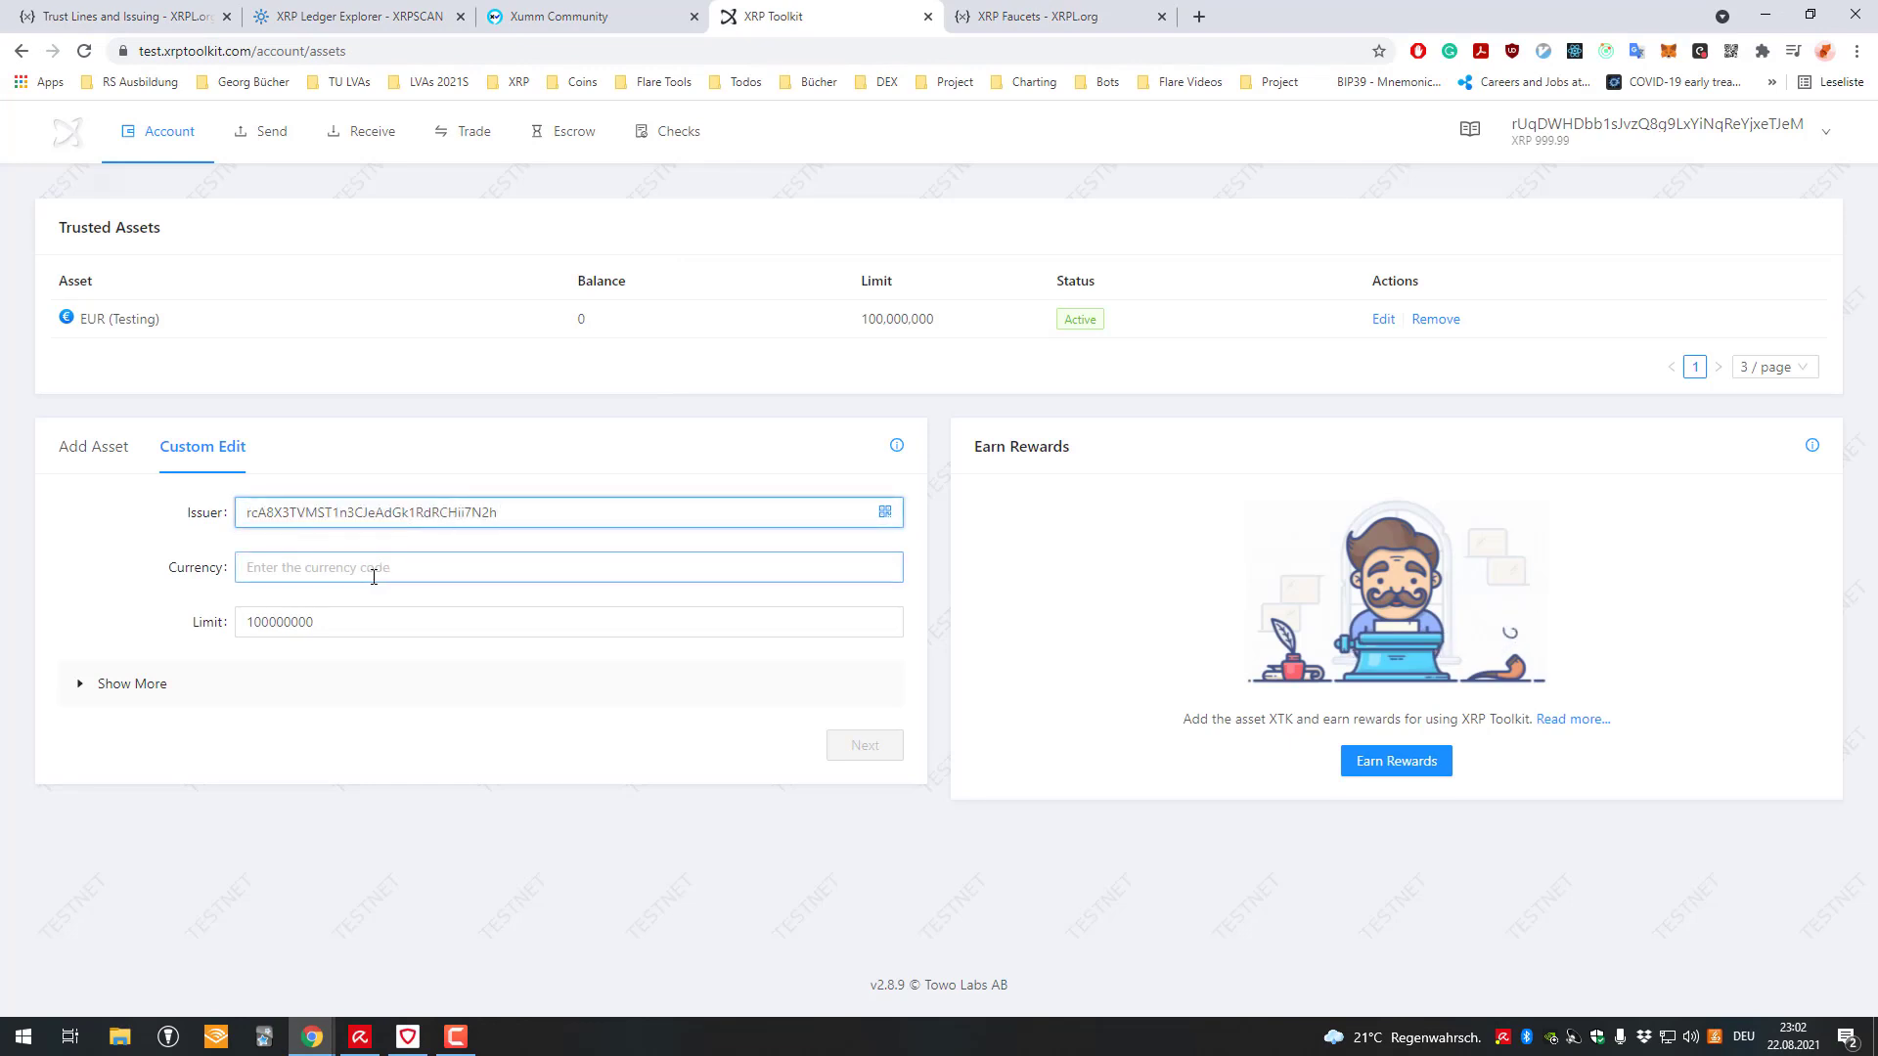
text(ETH)
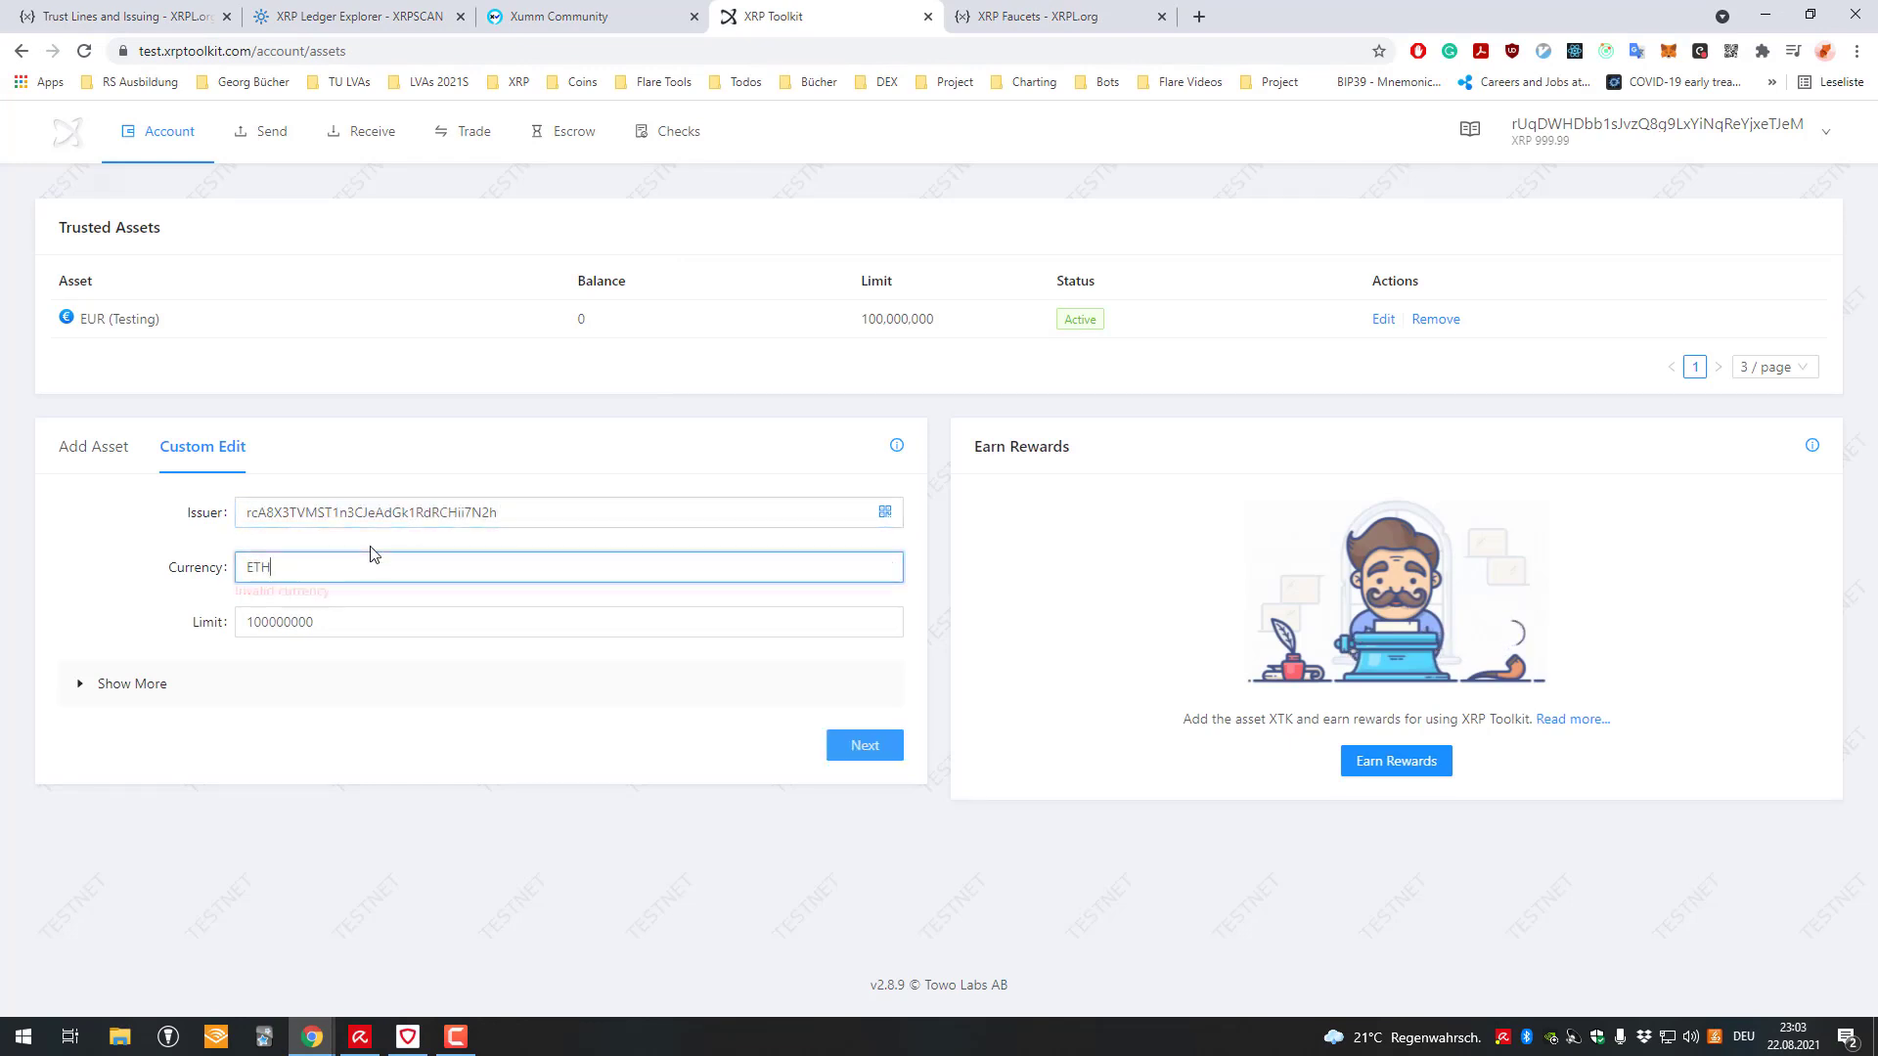
click(569, 622)
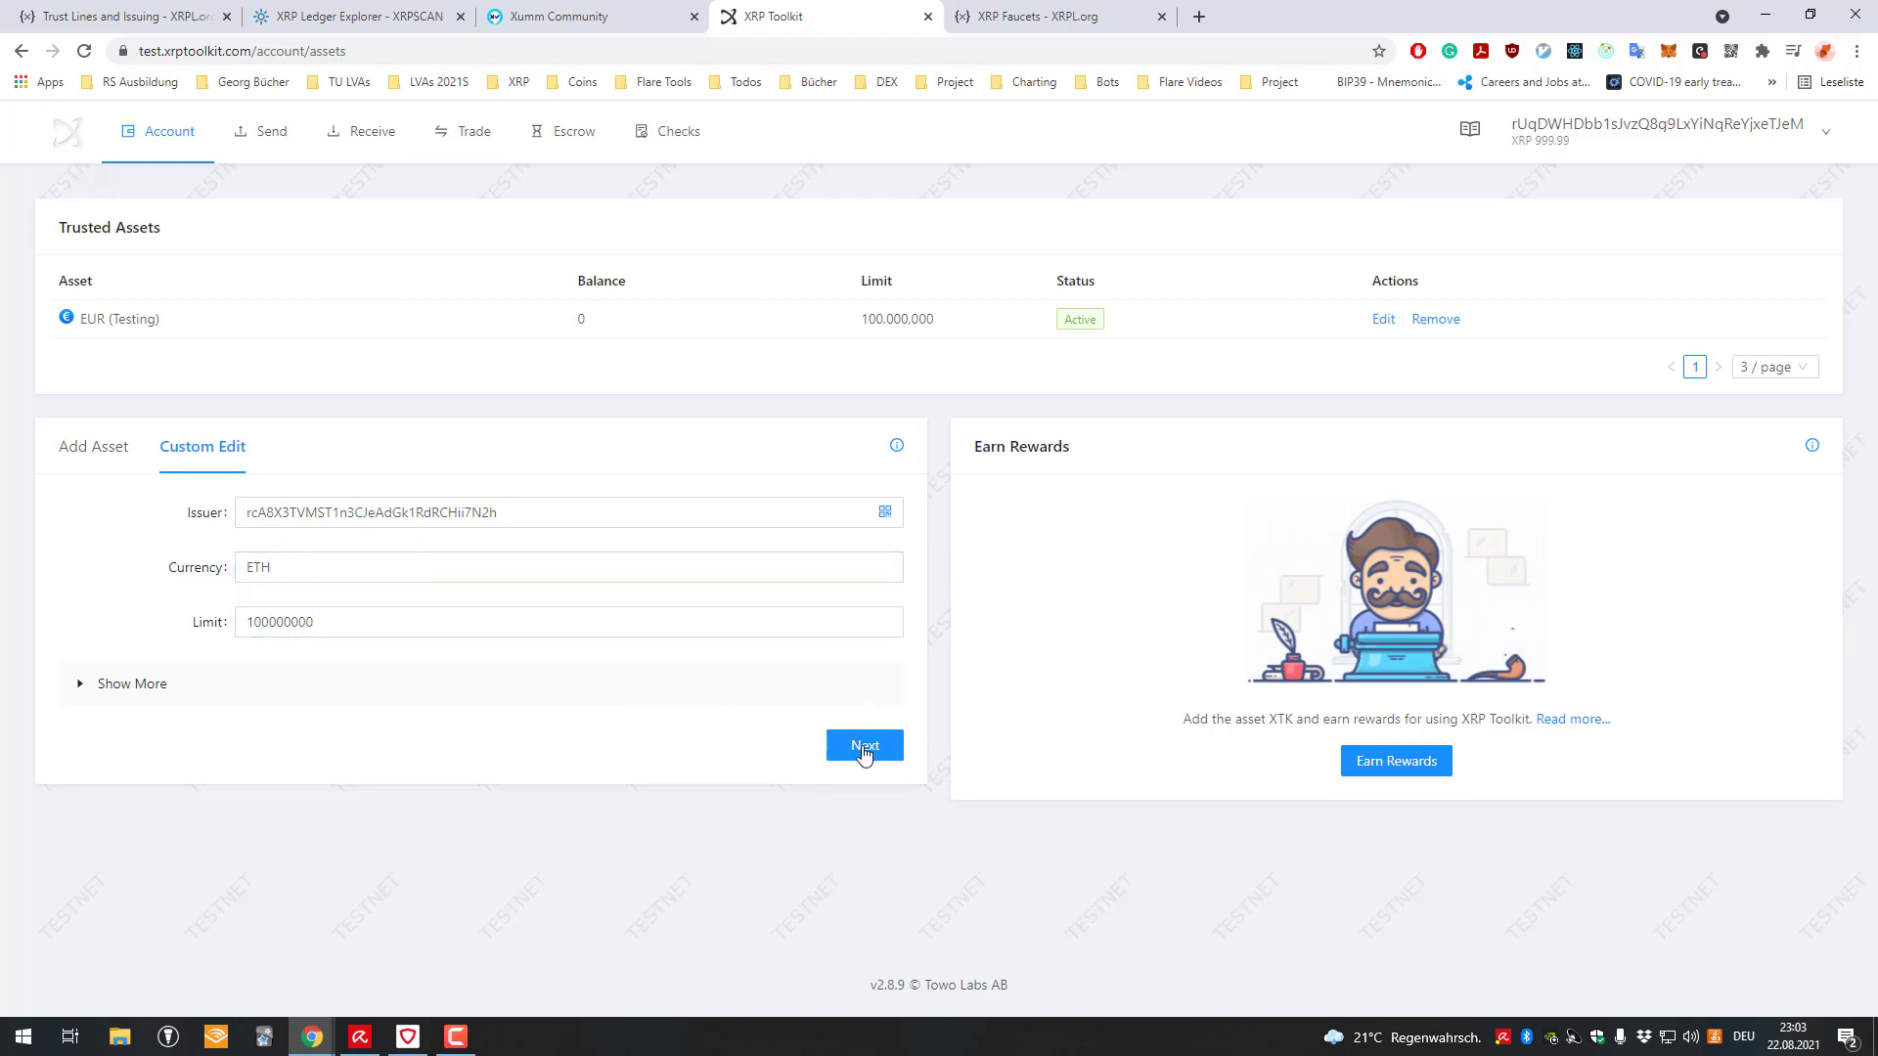
click(863, 746)
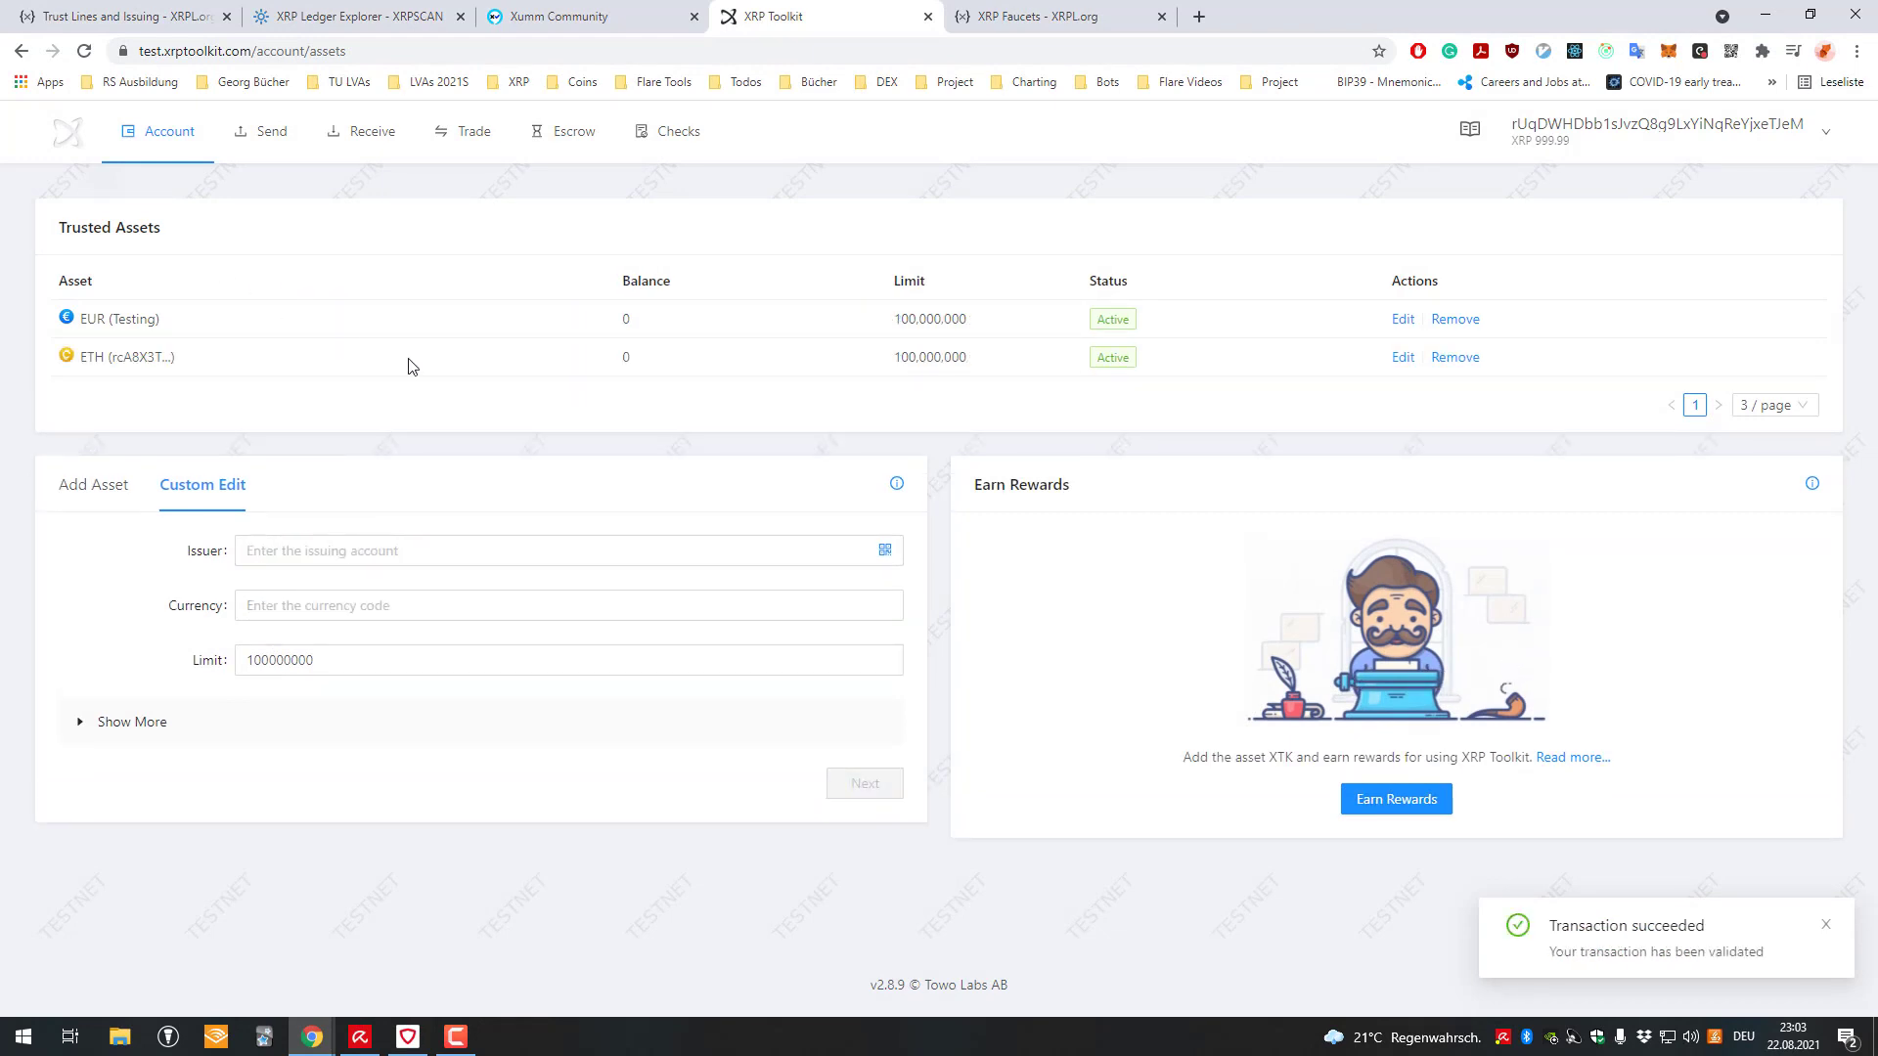
- Start another custom trust line and enter CSC as its currency code
click(164, 131)
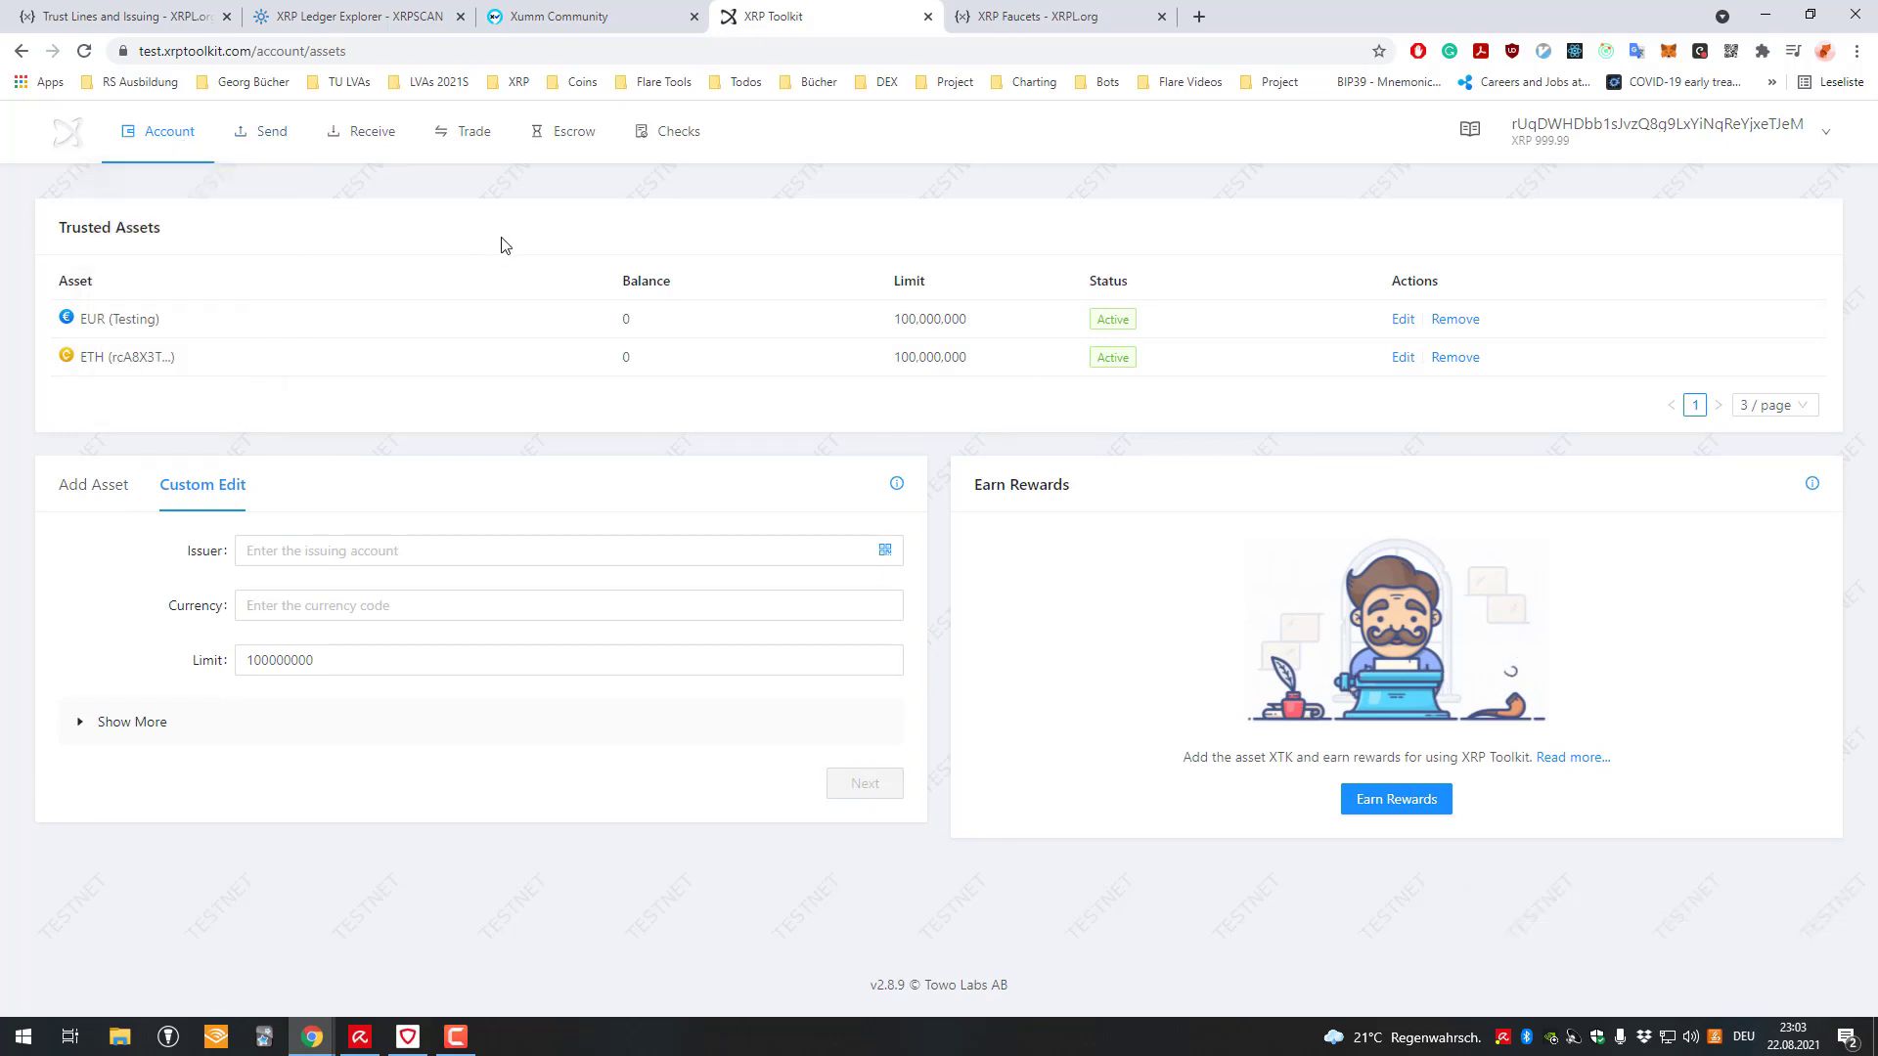
mouse_move(264, 327)
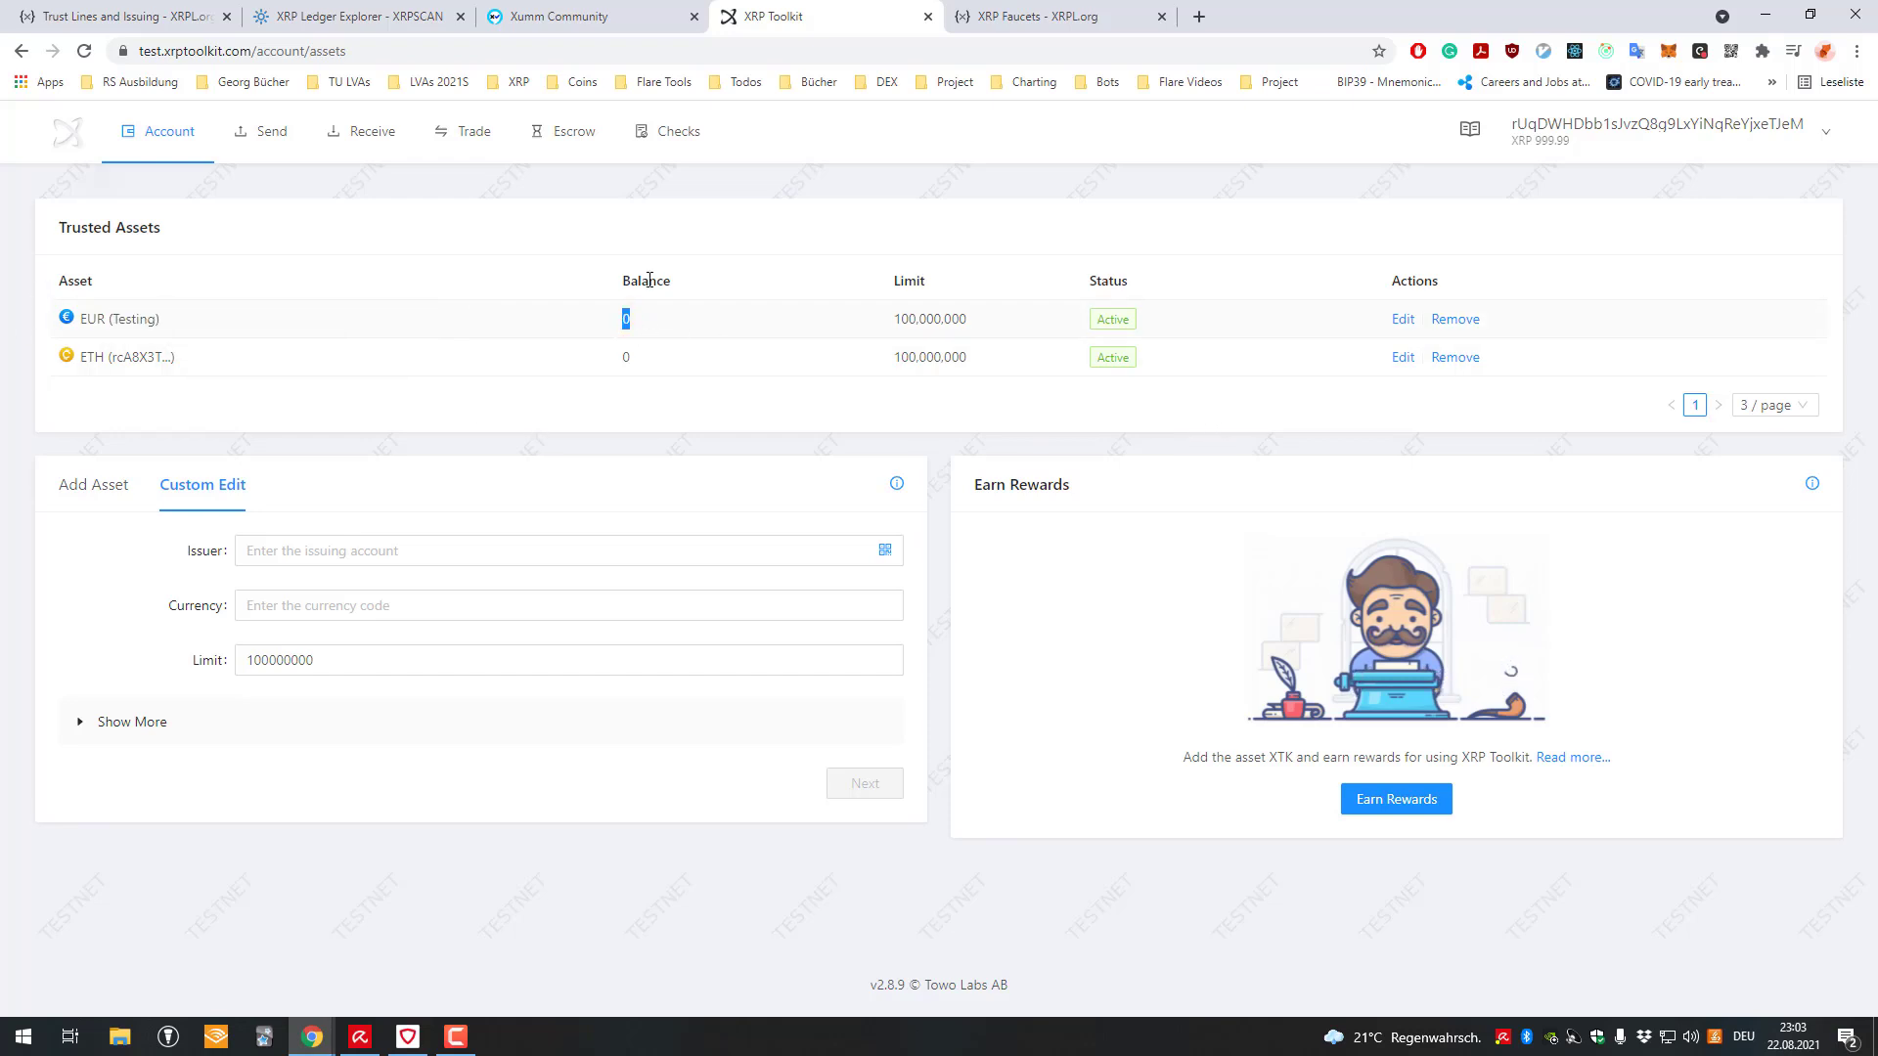
mouse_move(131, 318)
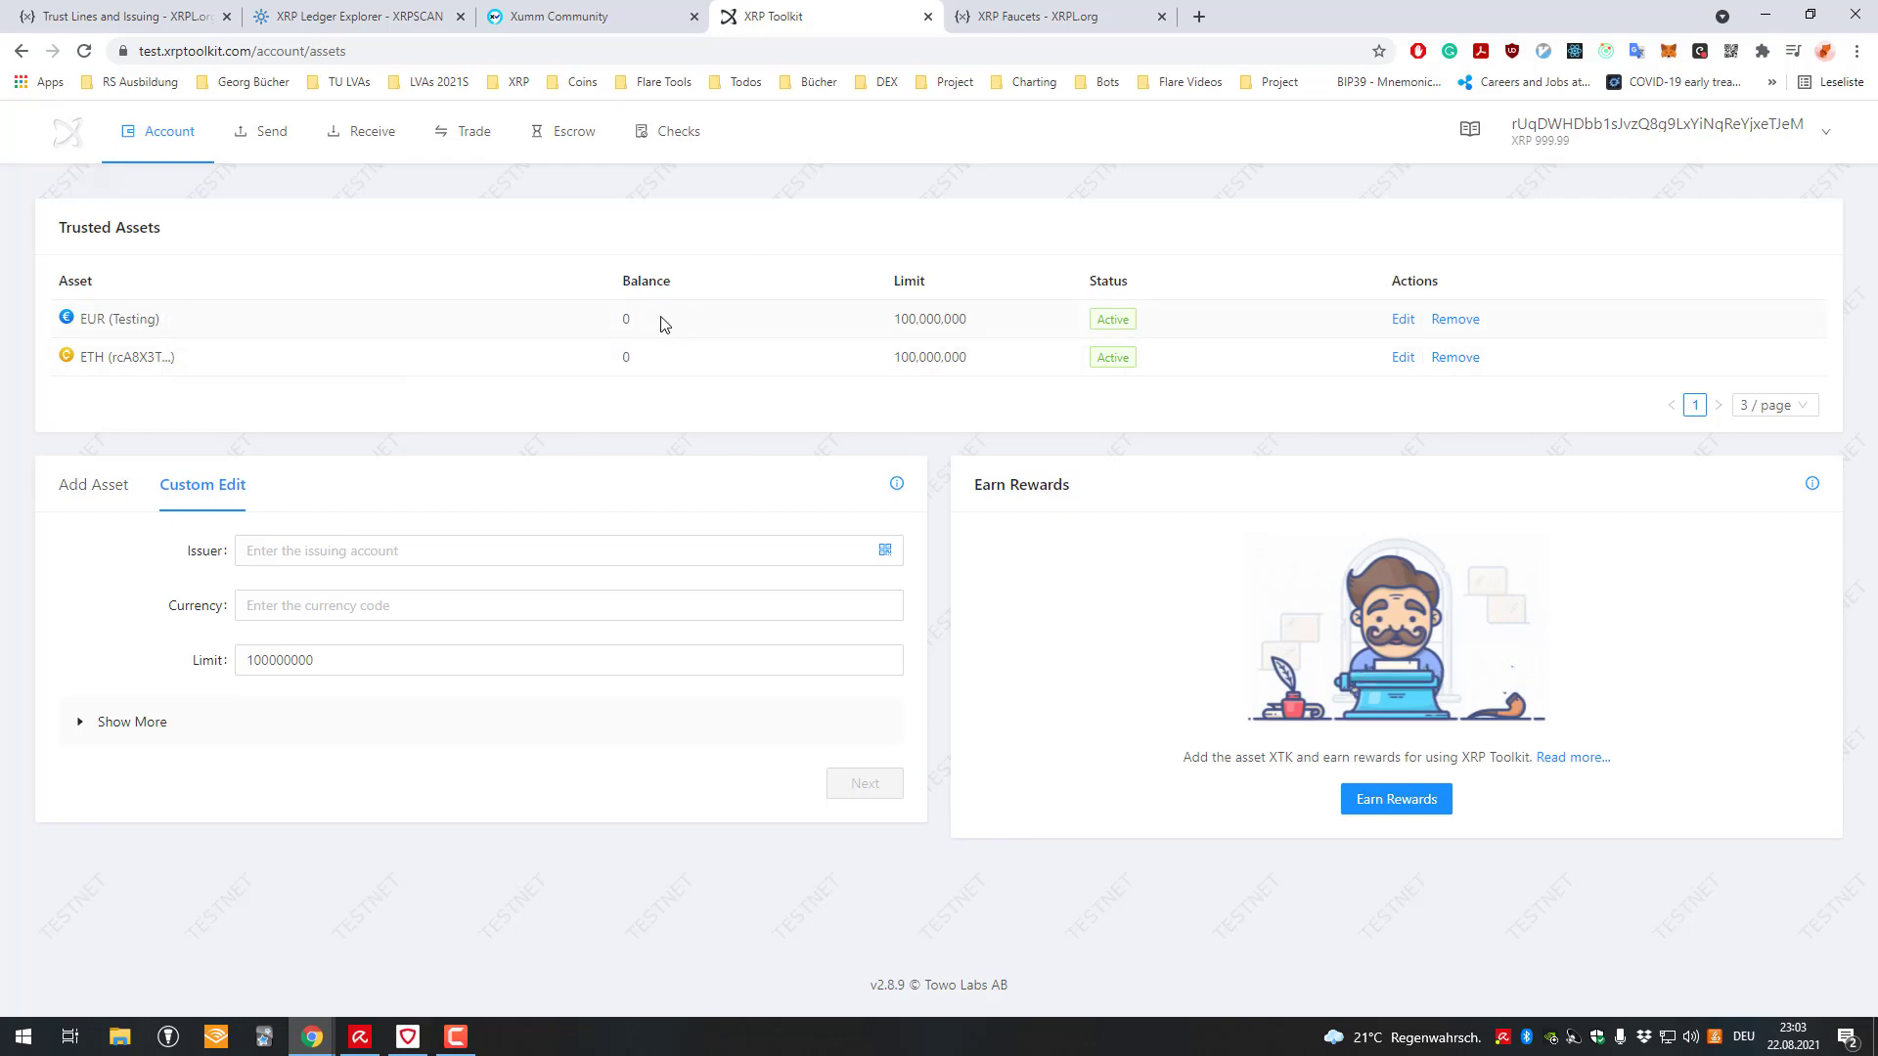
mouse_move(872, 442)
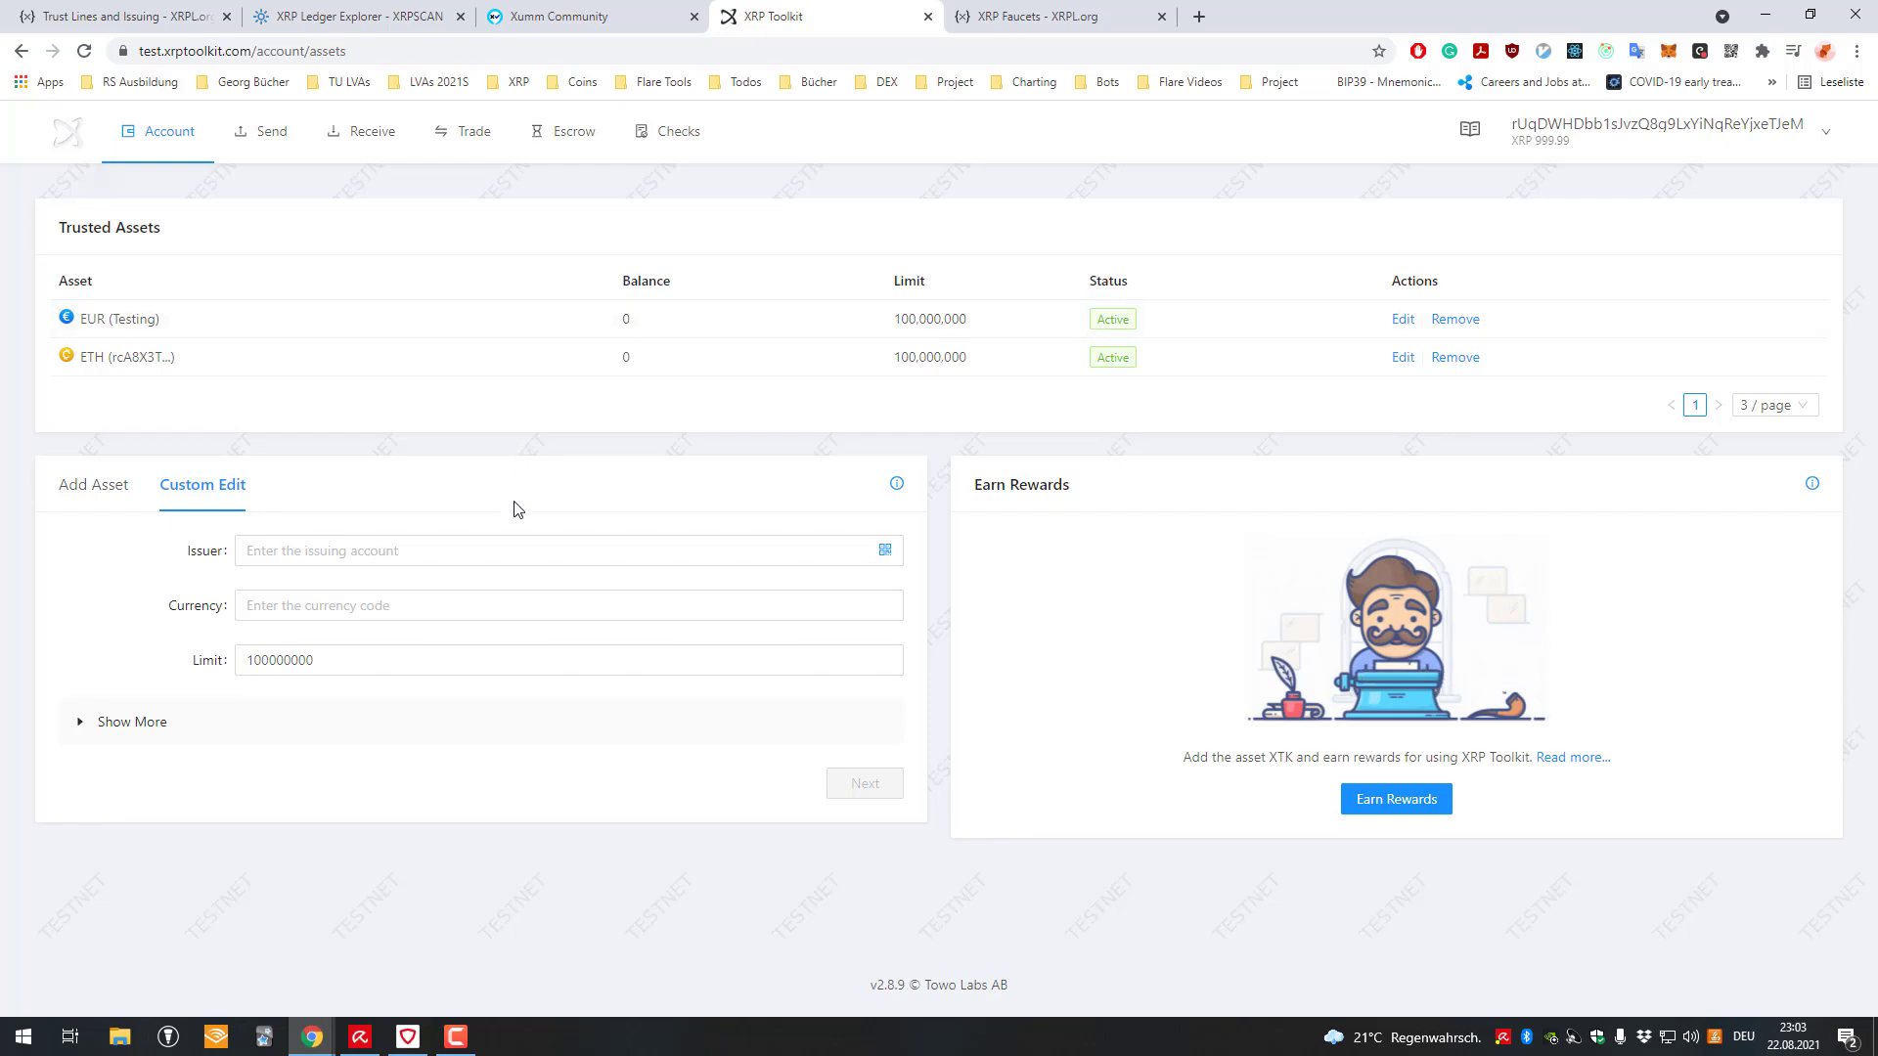
mouse_move(777, 350)
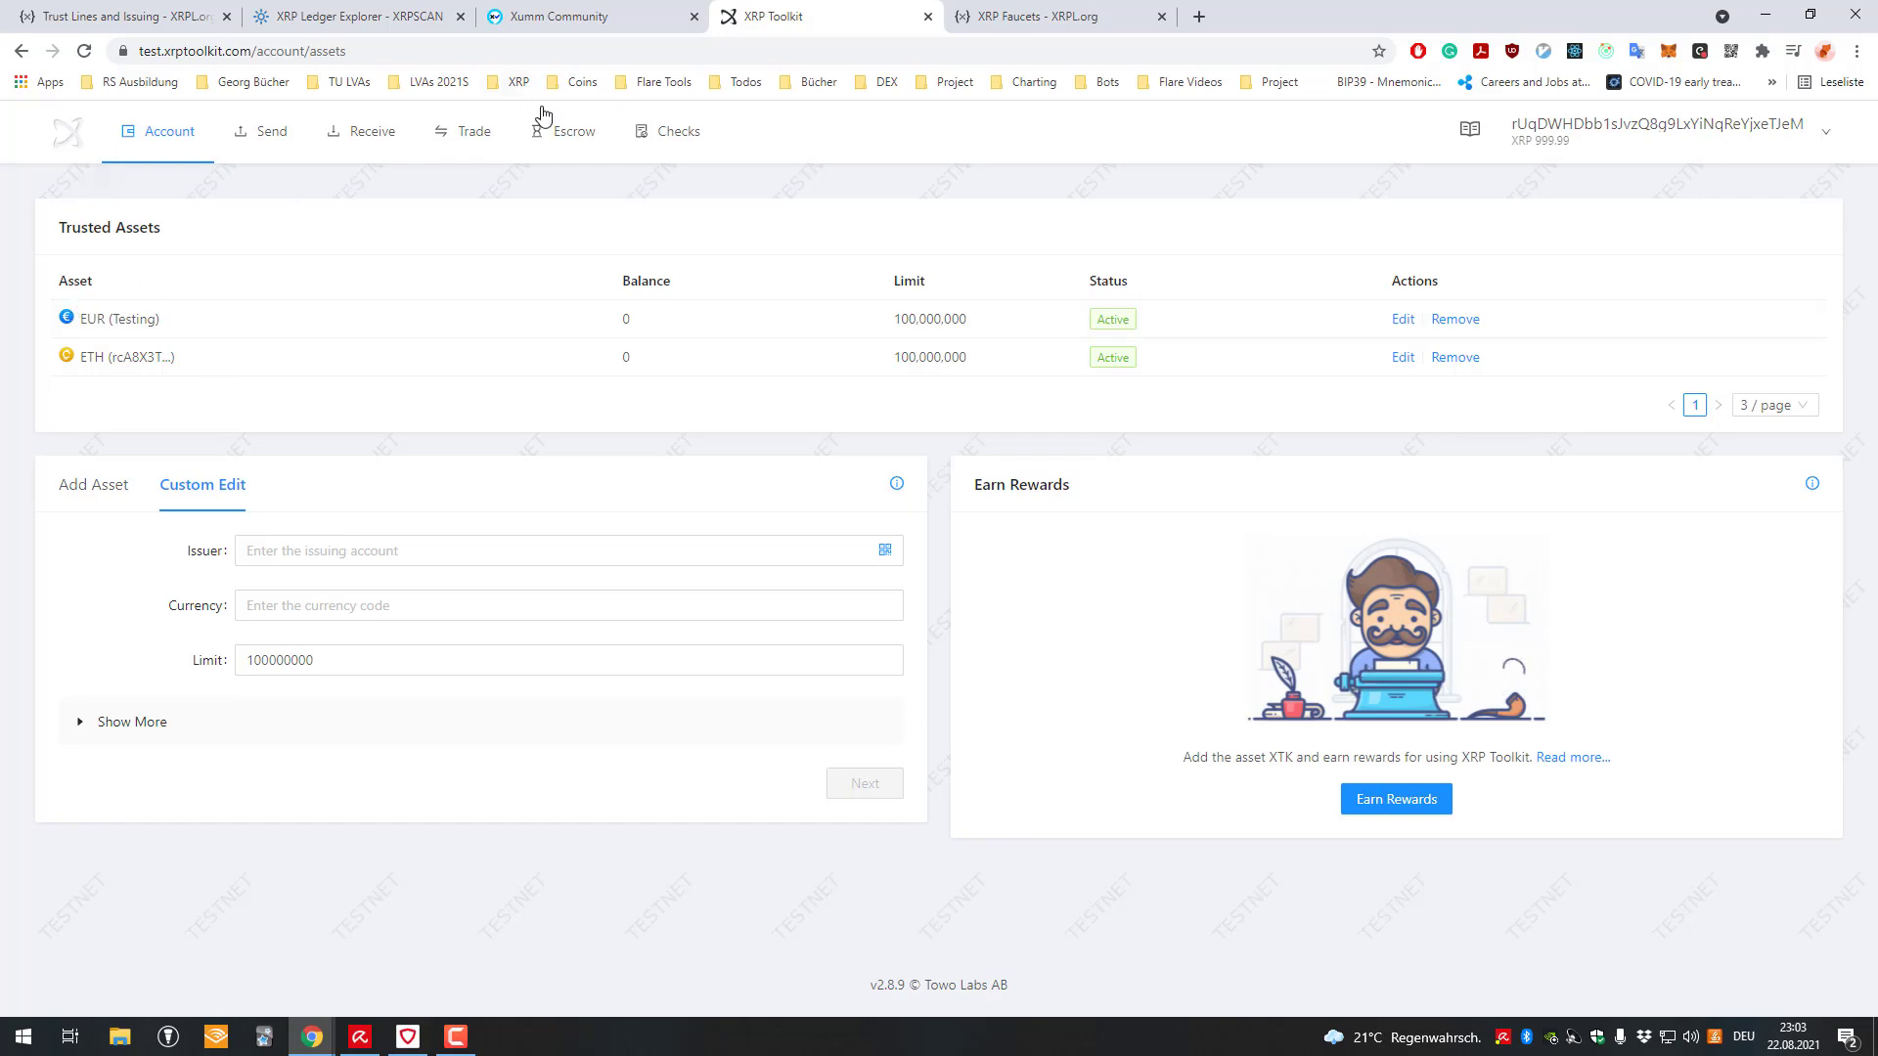
mouse_move(955, 356)
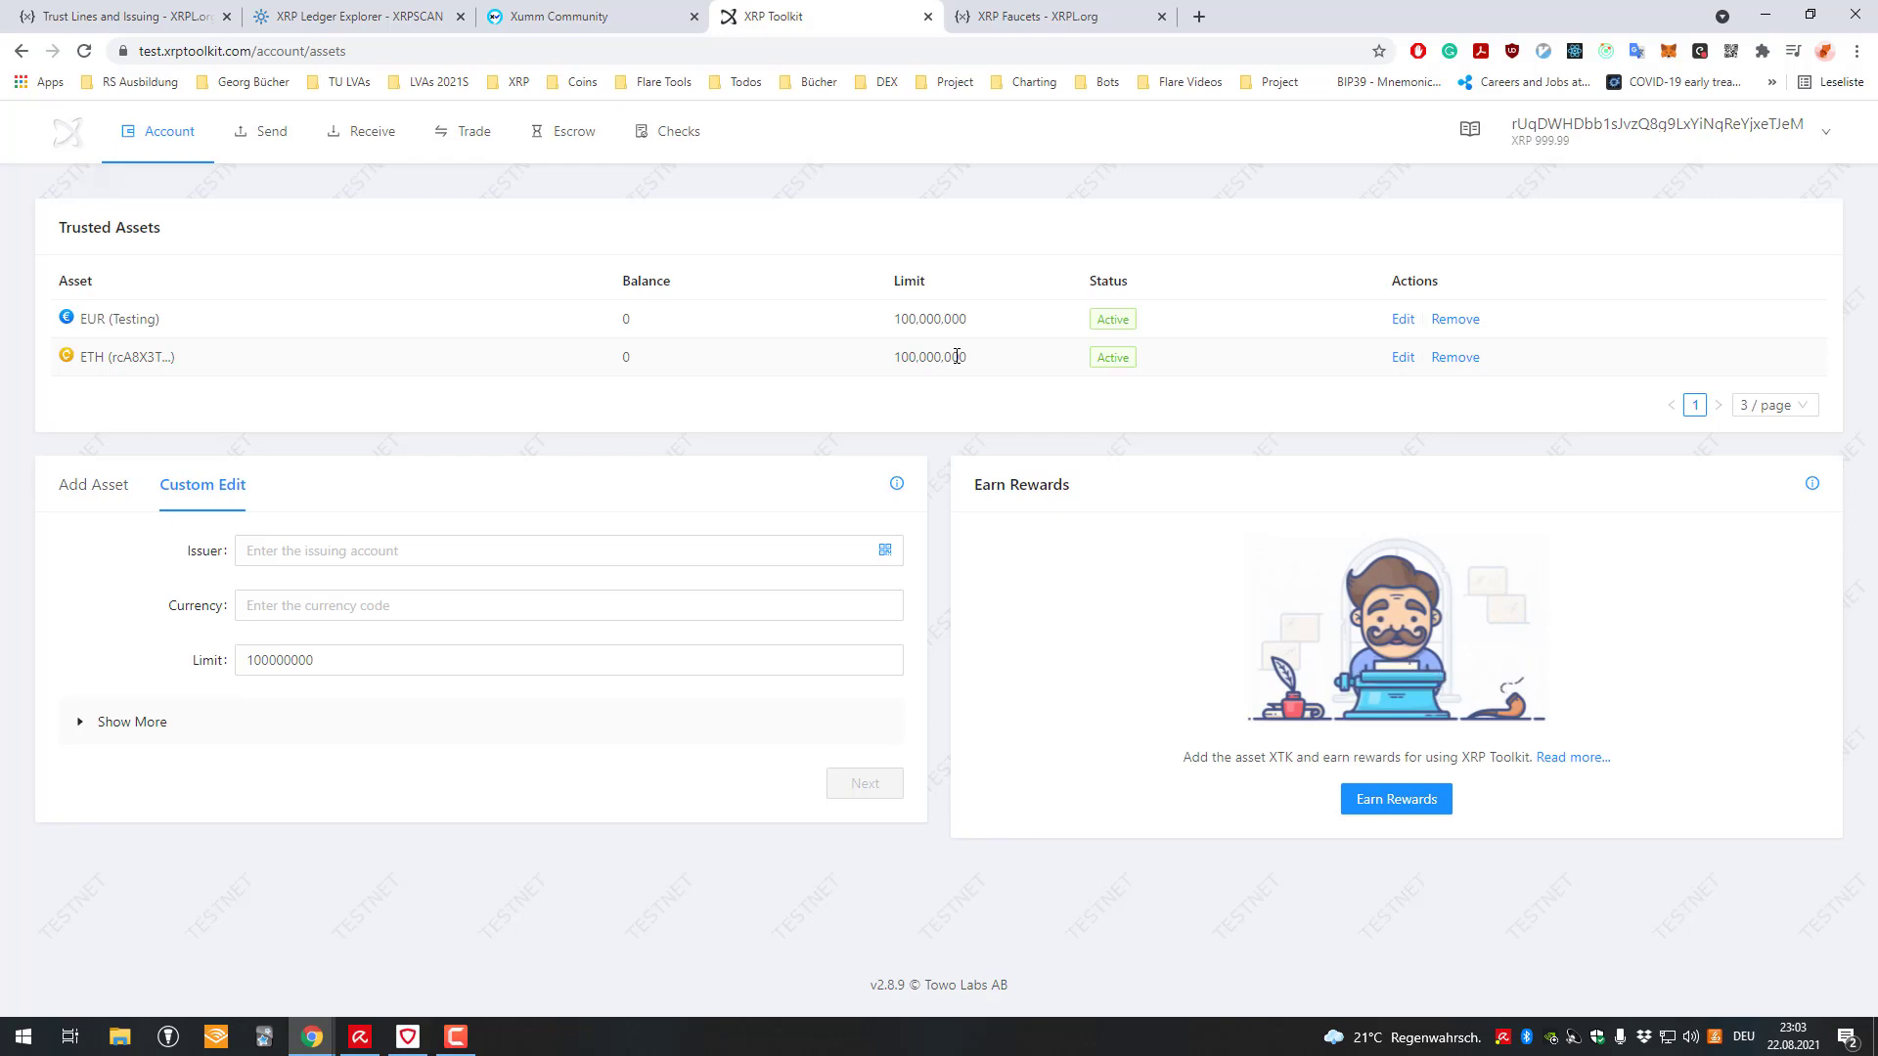
mouse_move(705, 323)
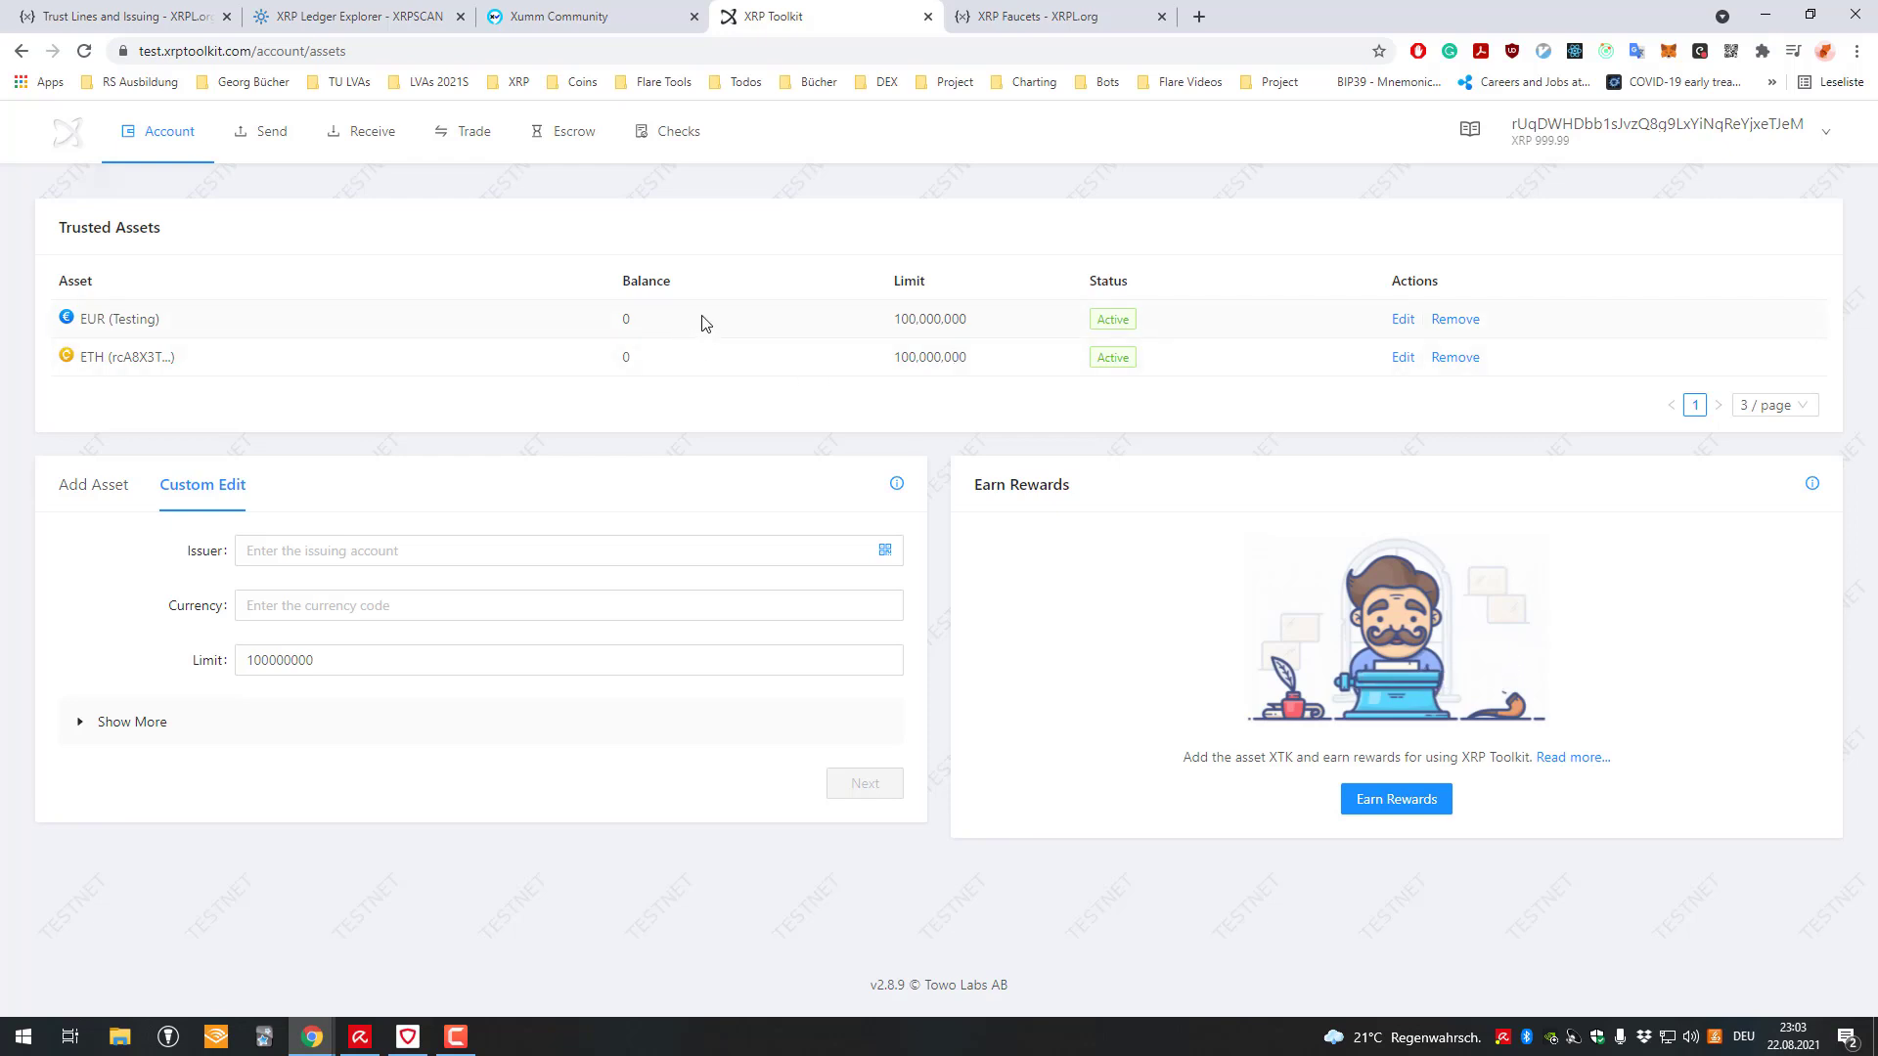
mouse_move(349, 244)
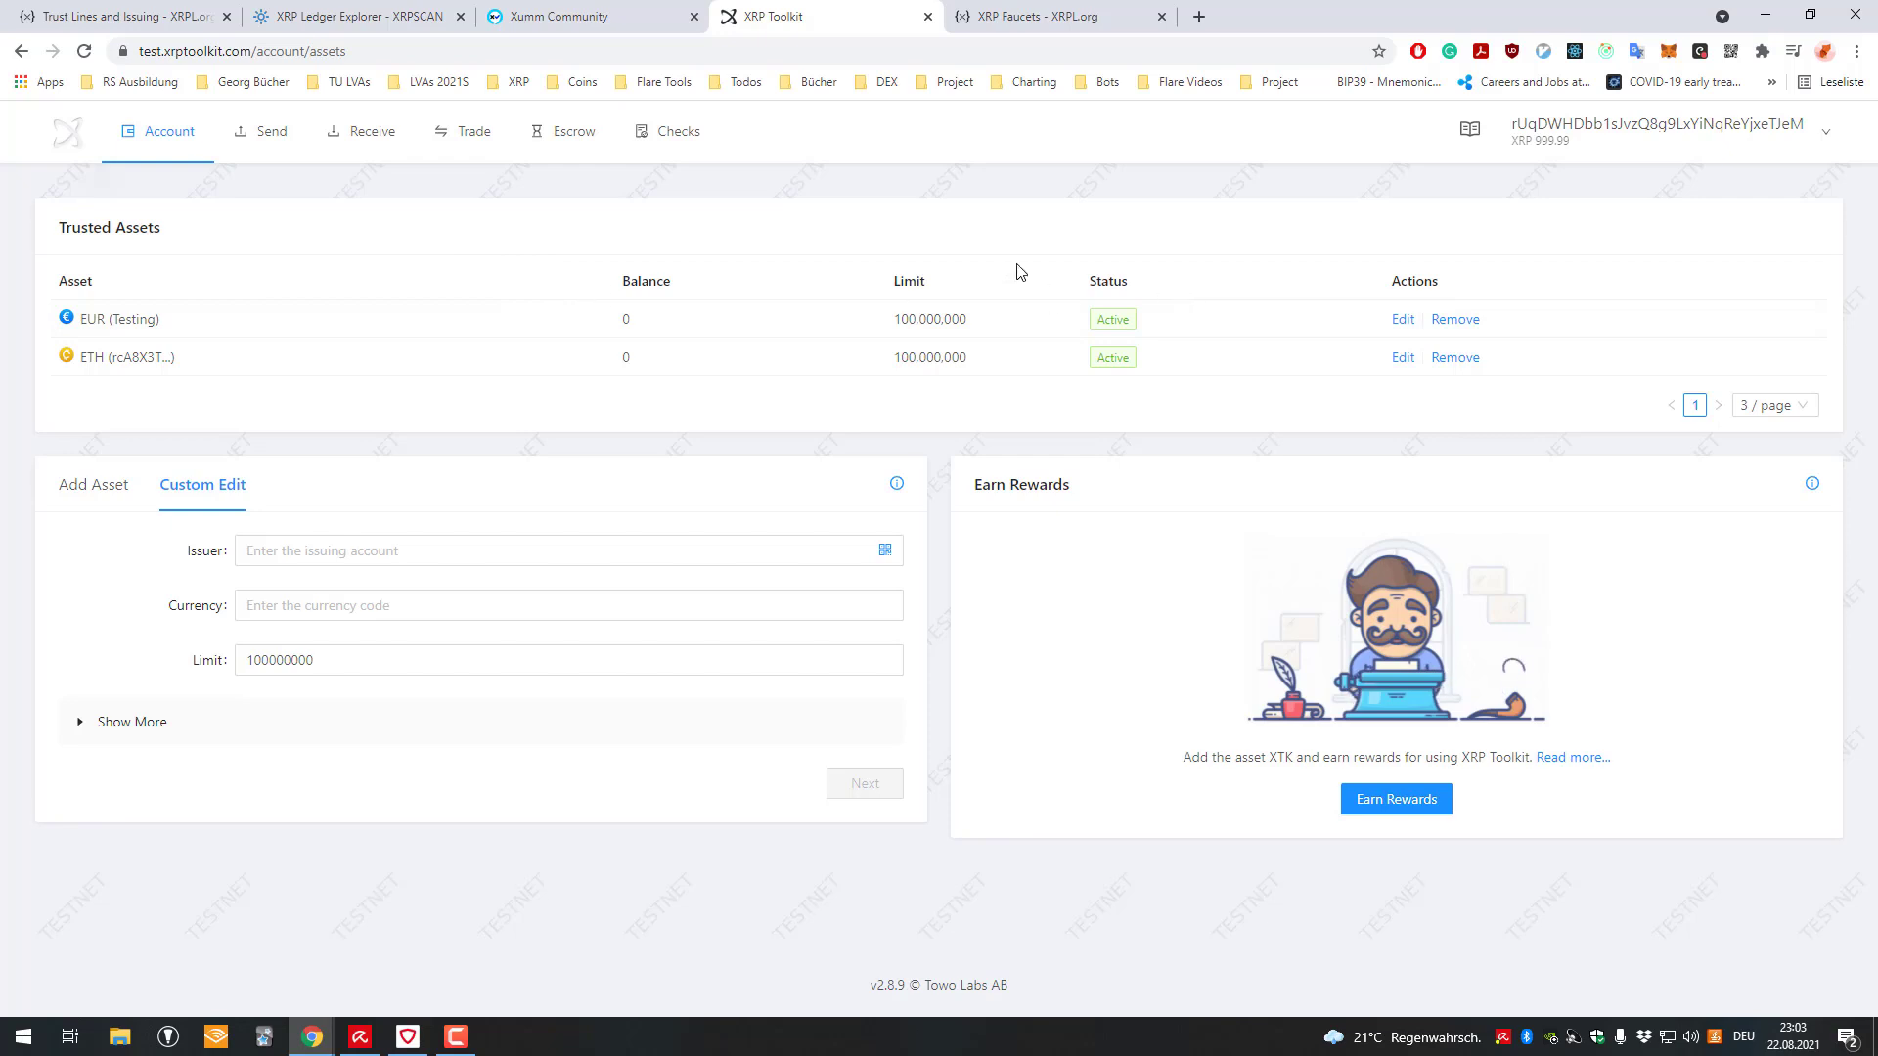
mouse_move(994, 301)
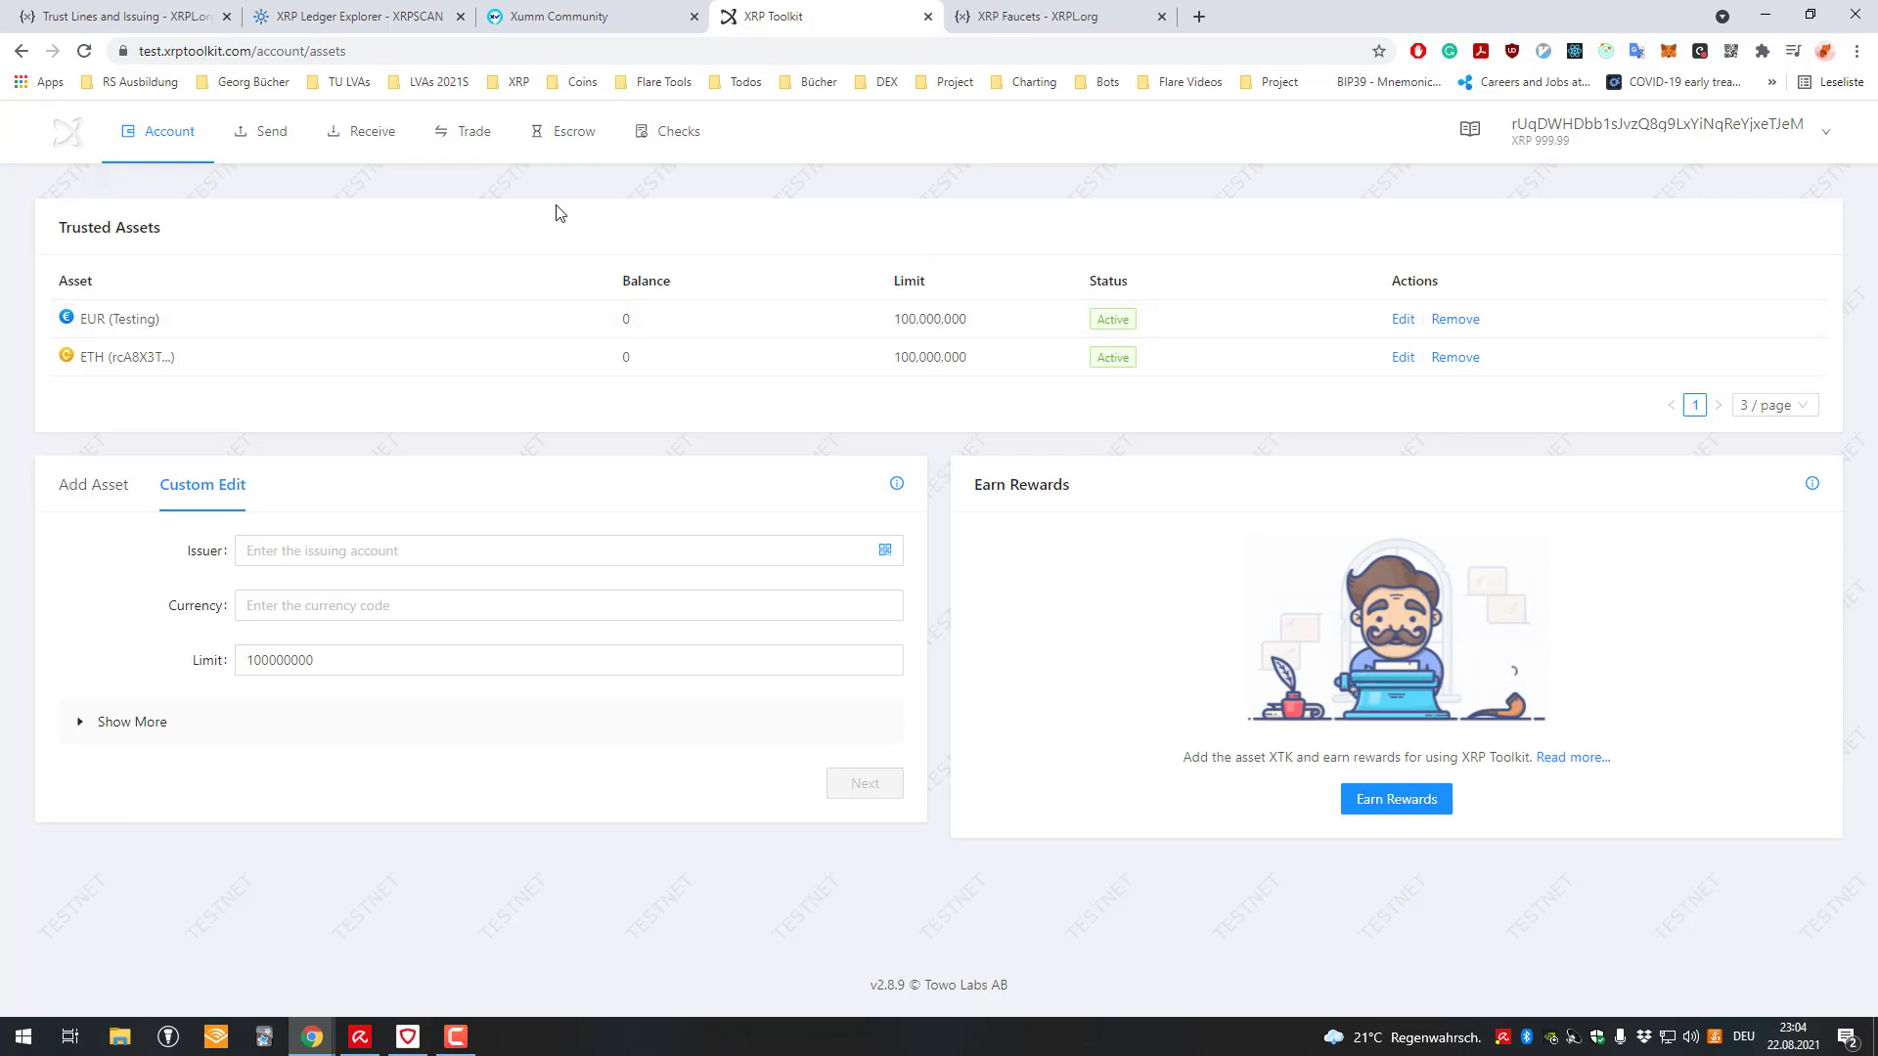
click(162, 131)
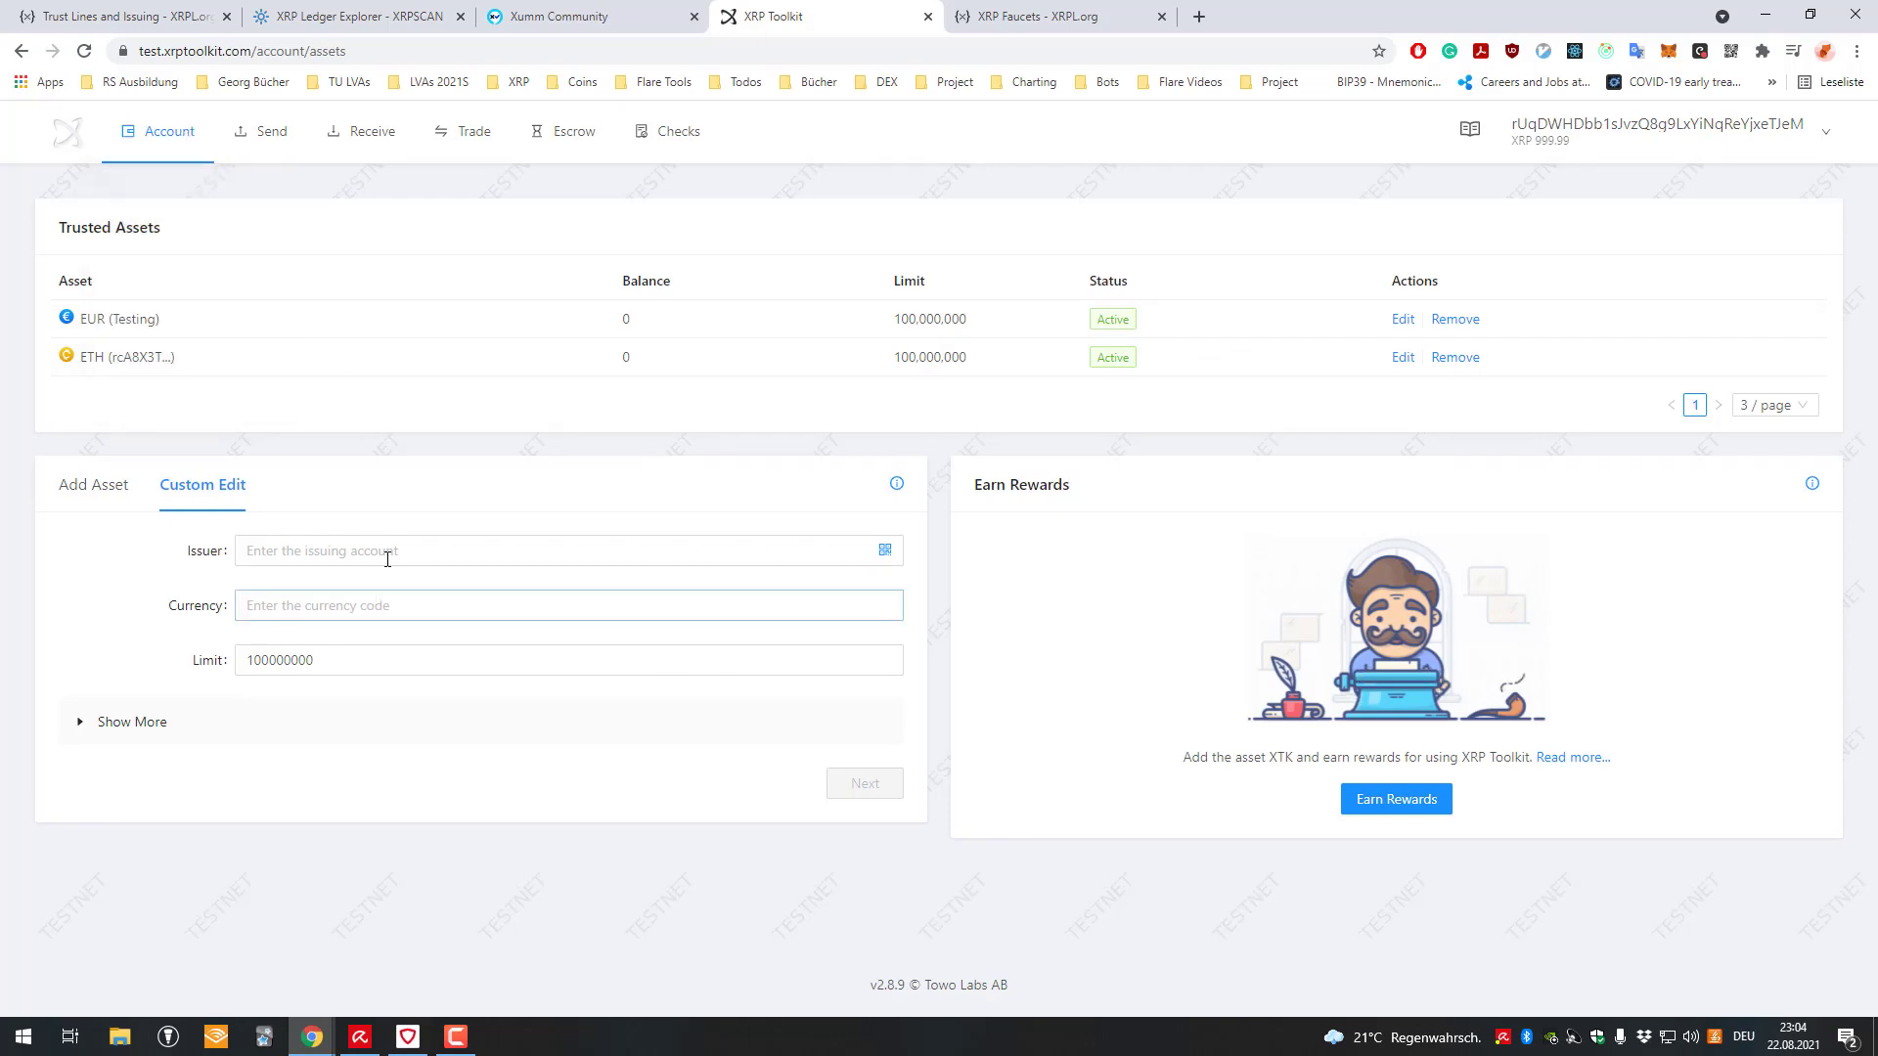
click(567, 605)
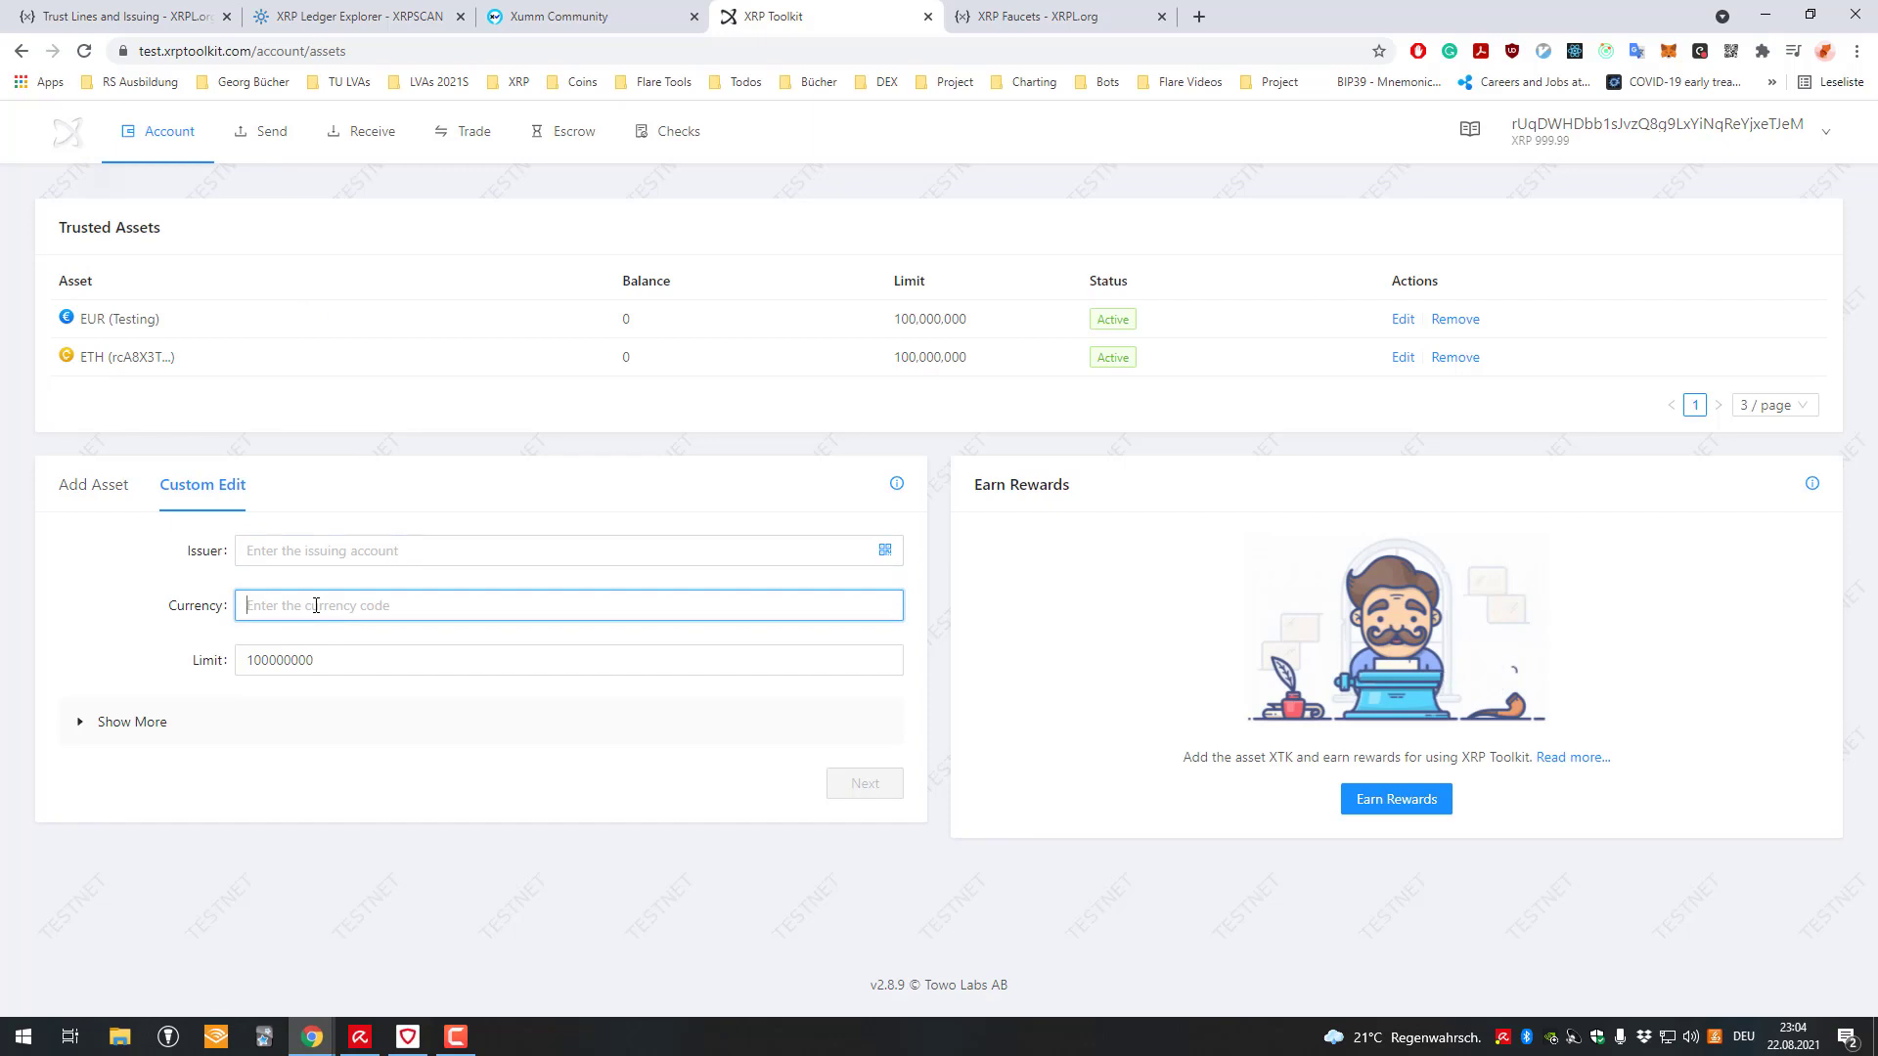
text(CSC)
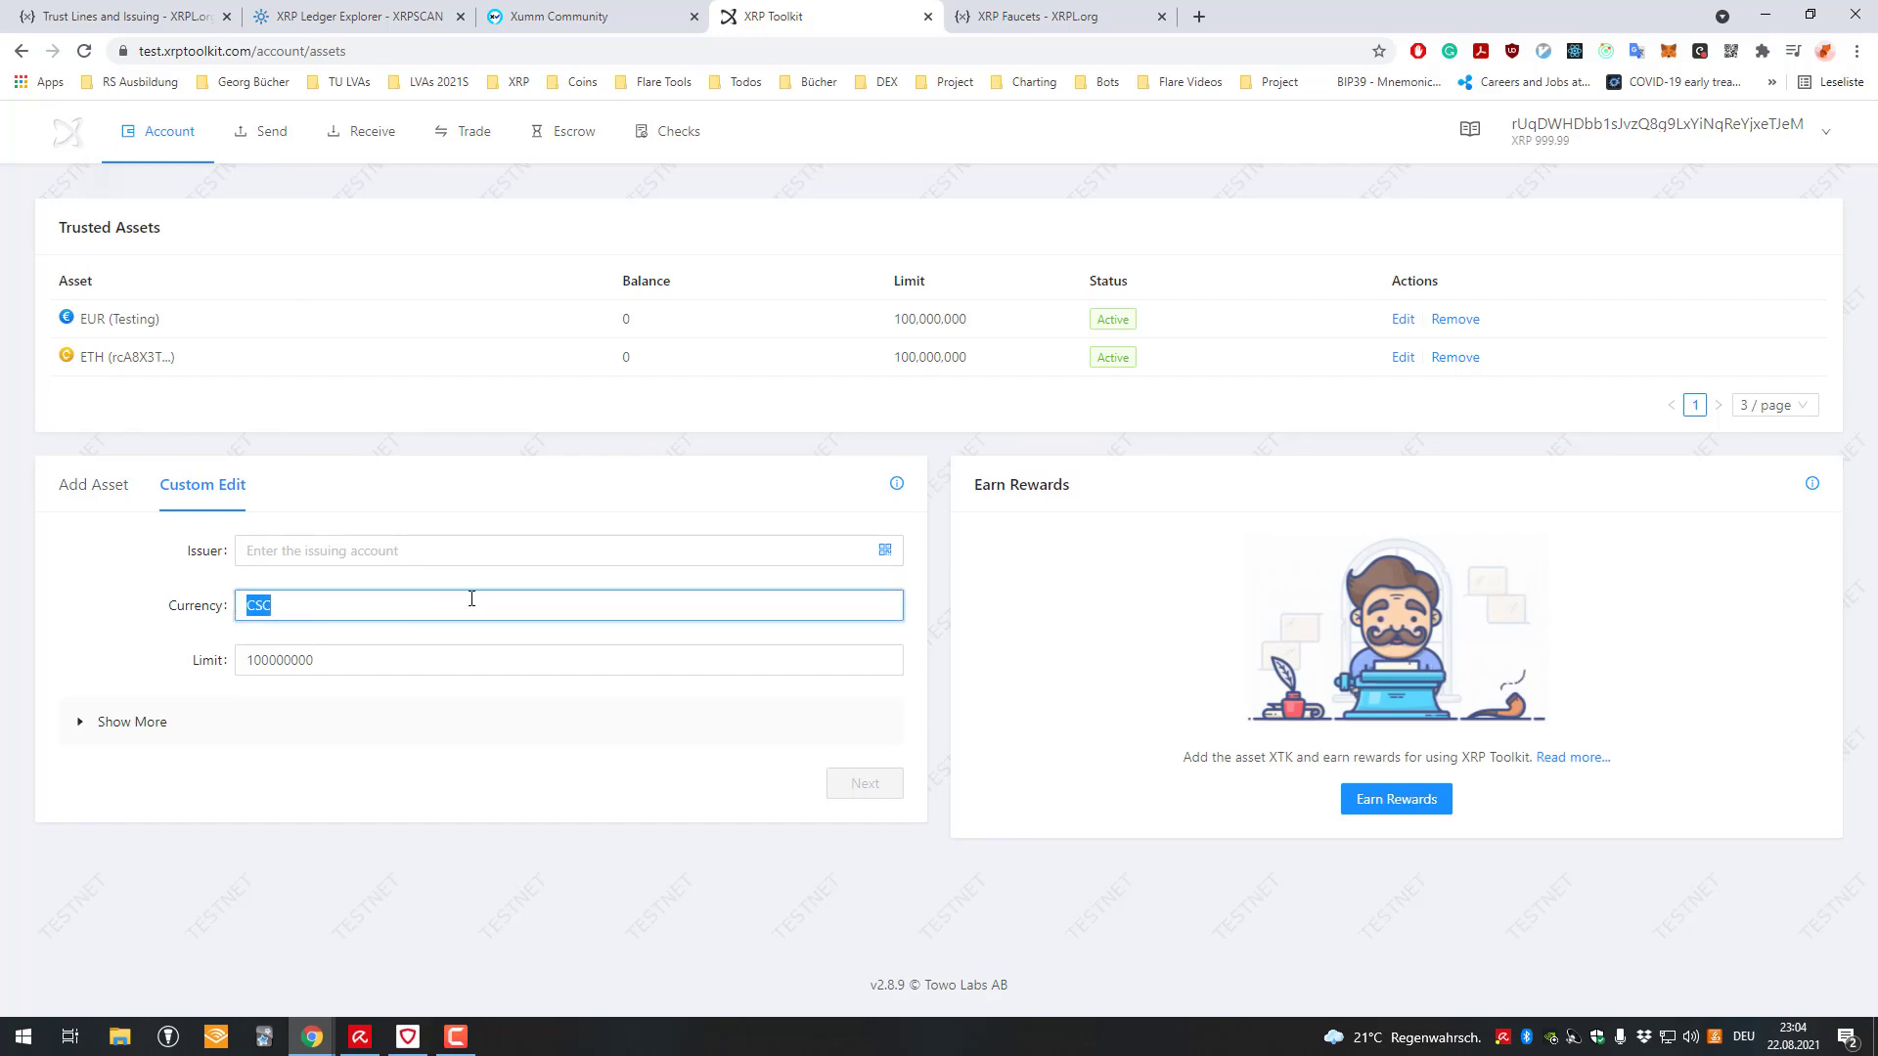
- Copy the Nerian currency code from the Xumm tokens table back into the trust line form
click(558, 16)
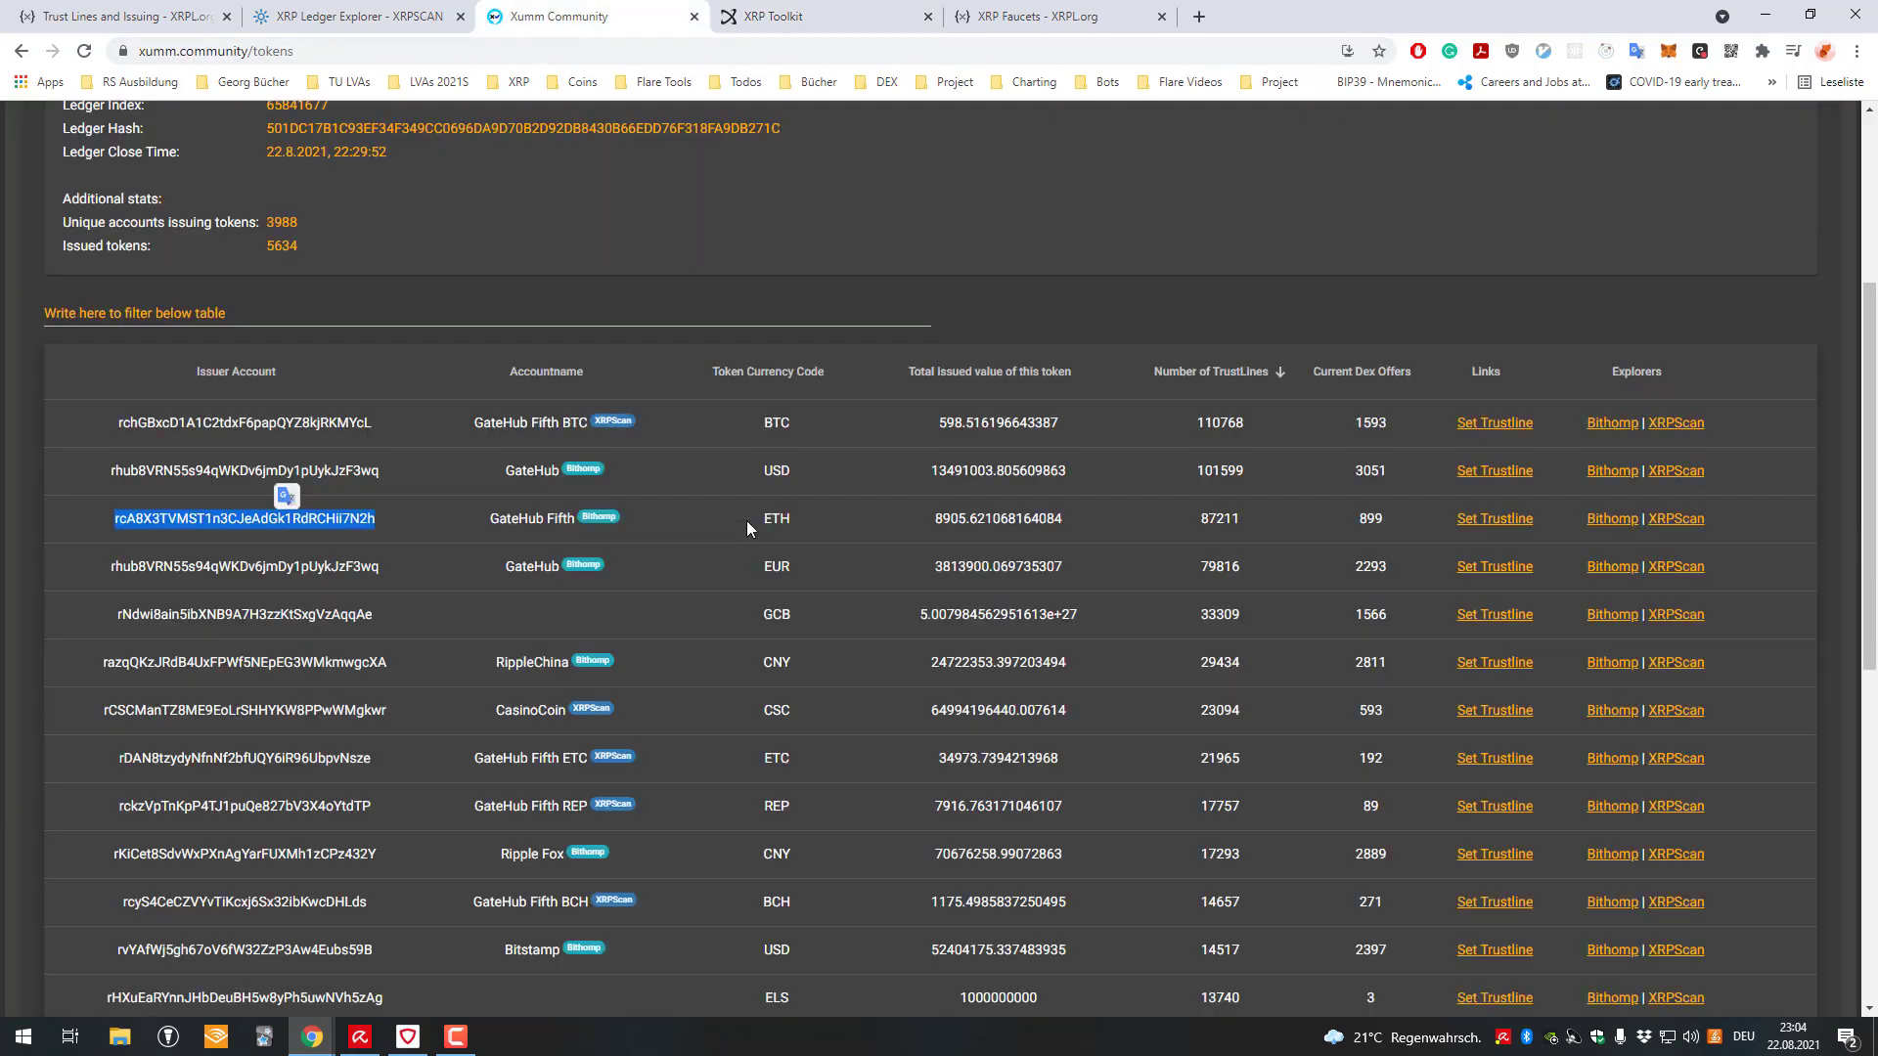
scroll(down, 3)
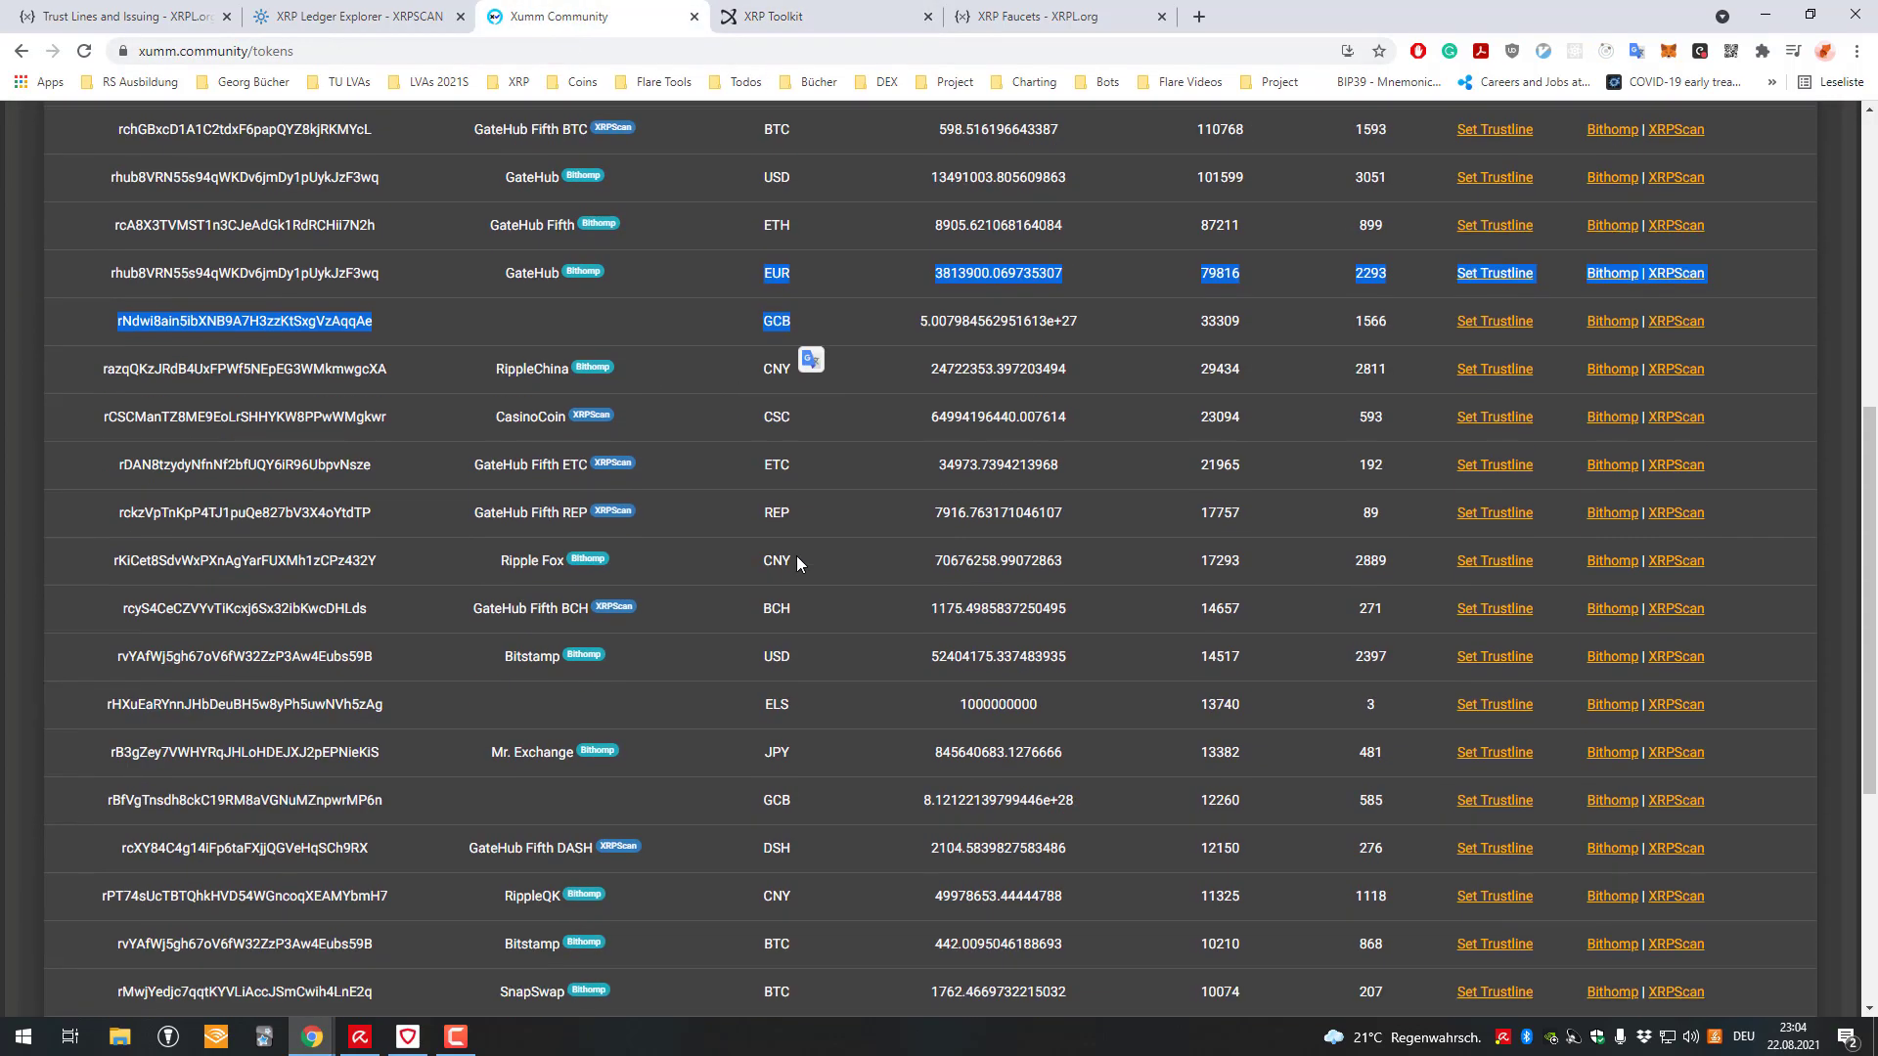
scroll(down, 3)
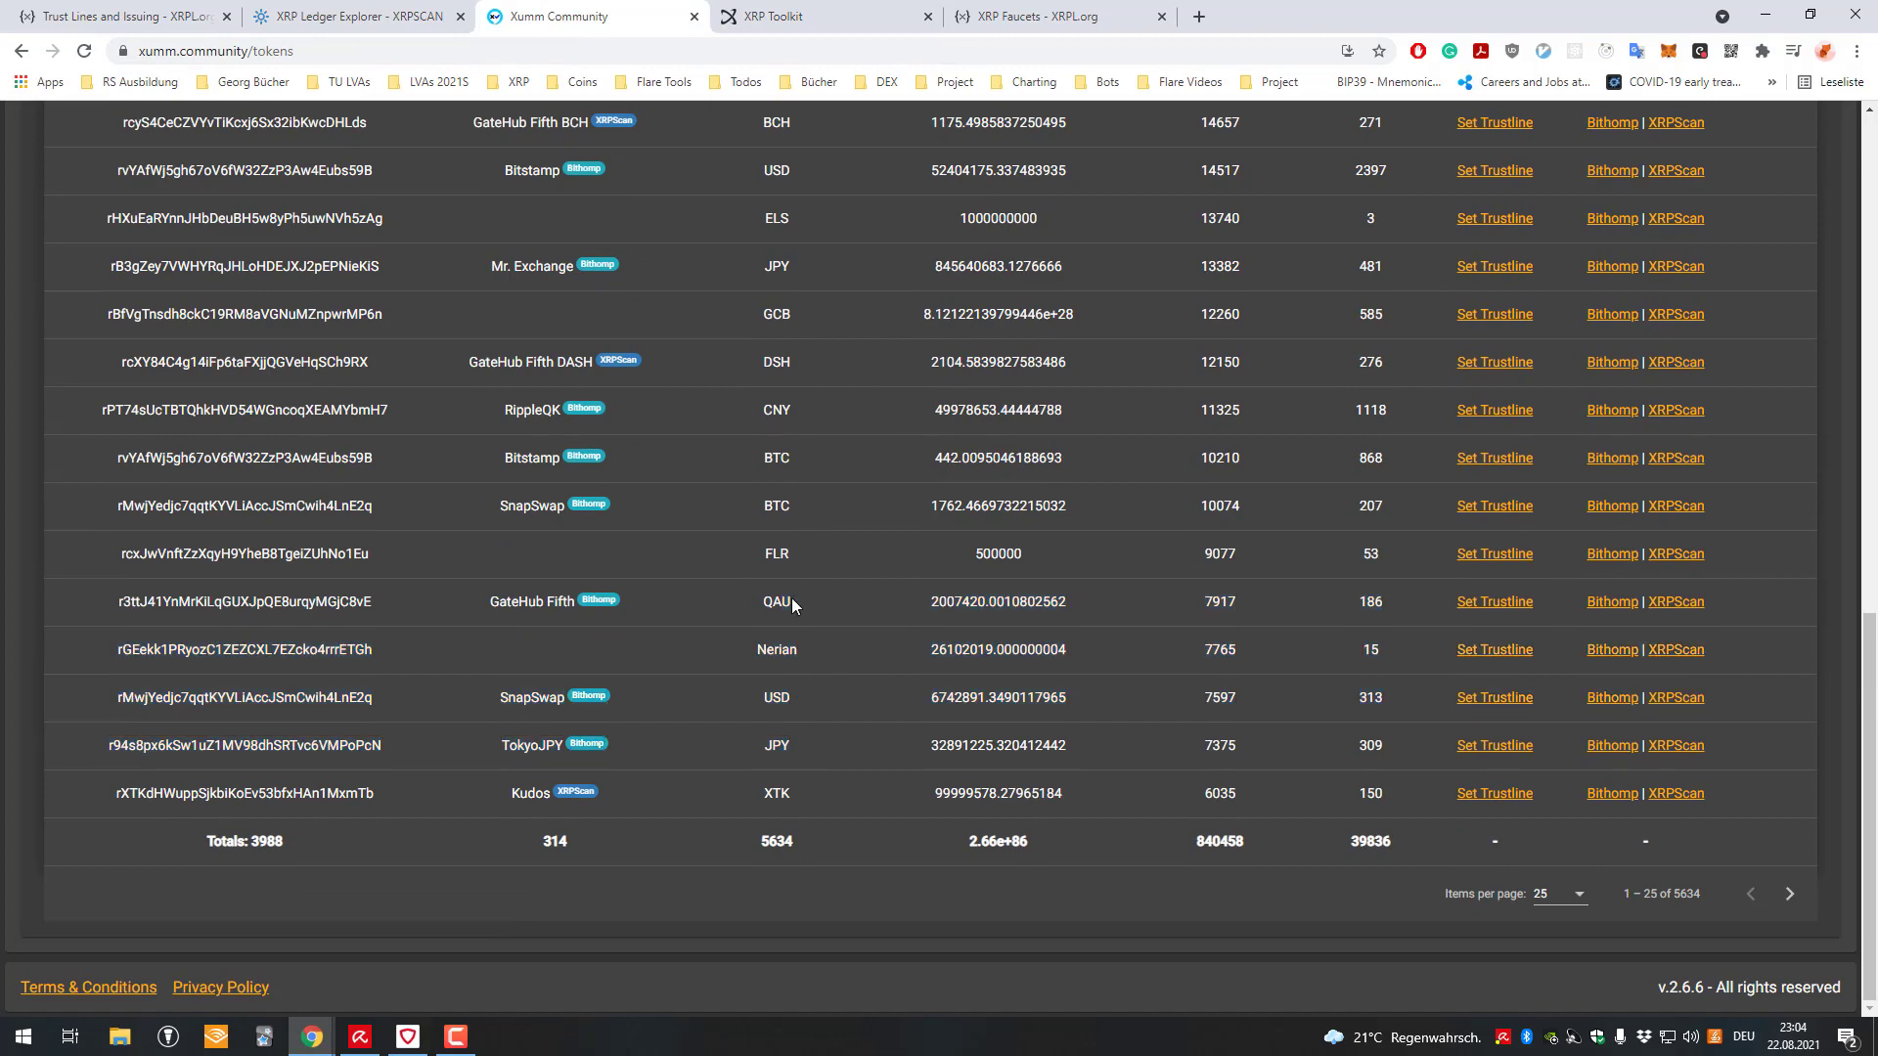
double_click(777, 649)
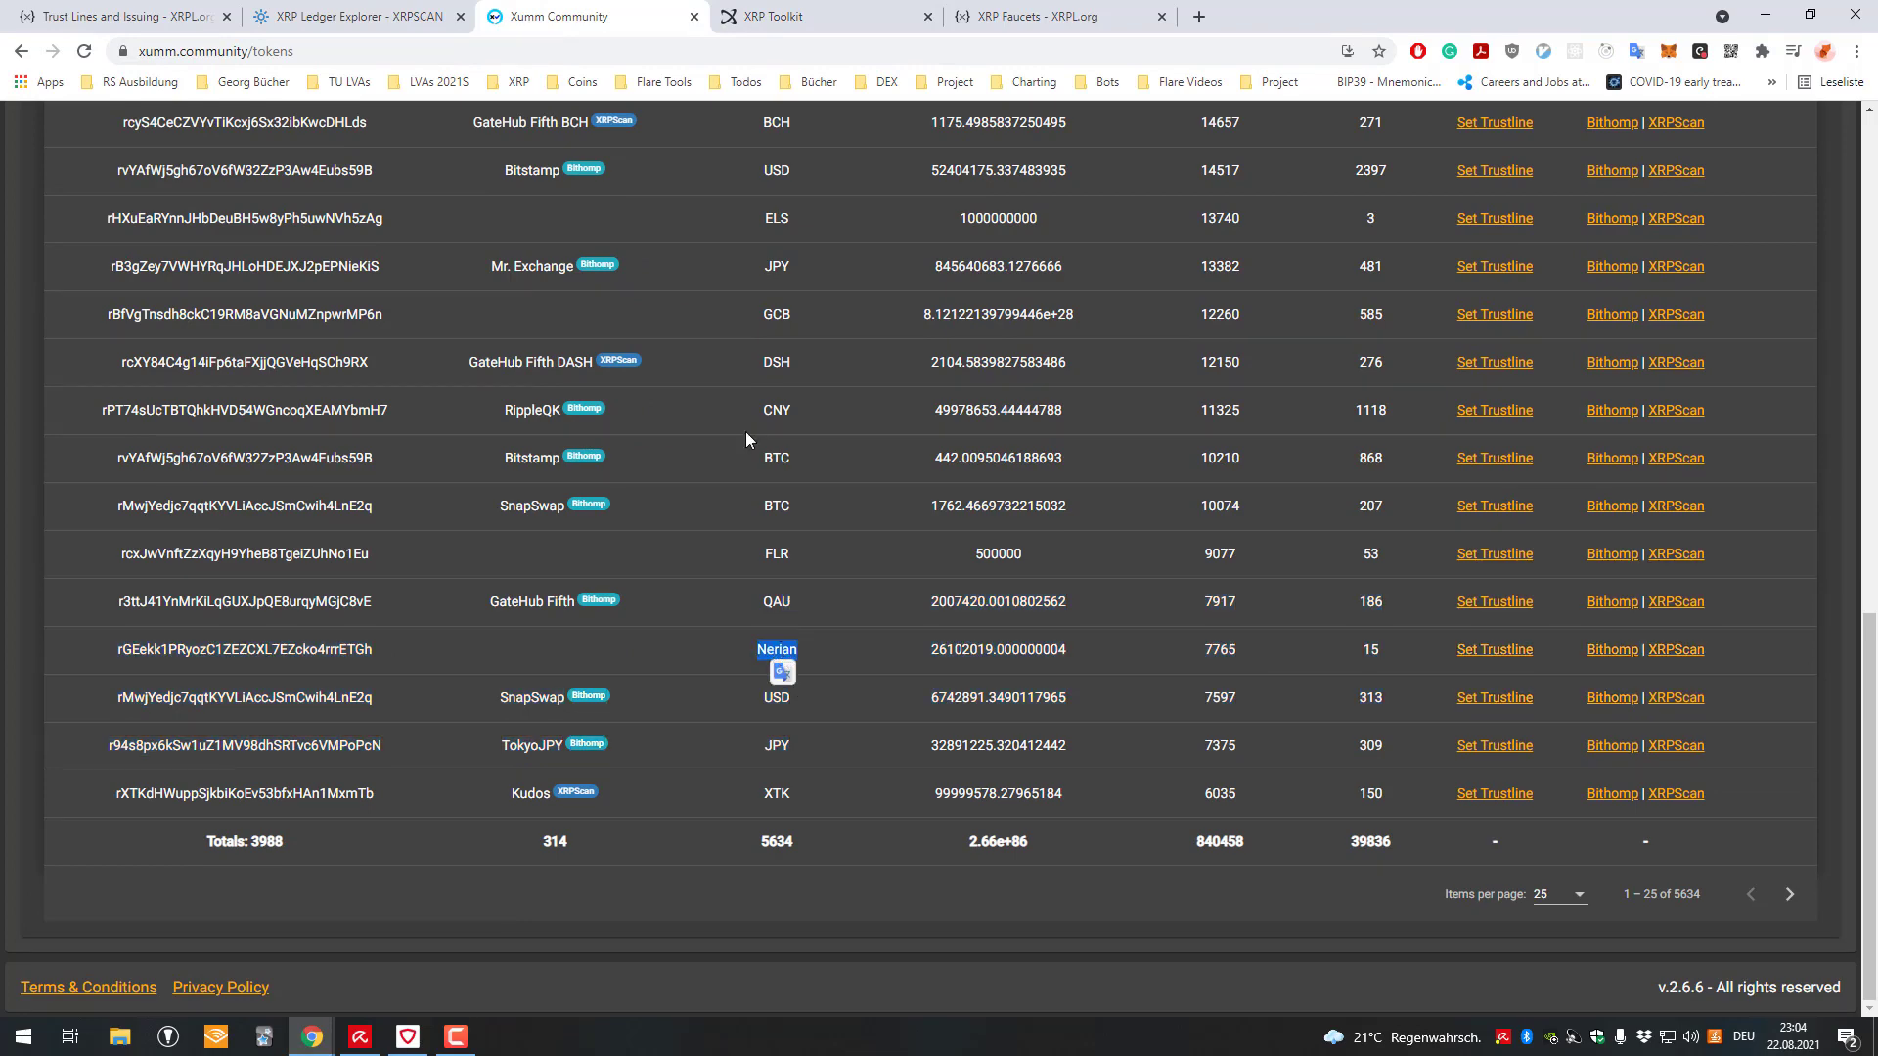
click(1048, 16)
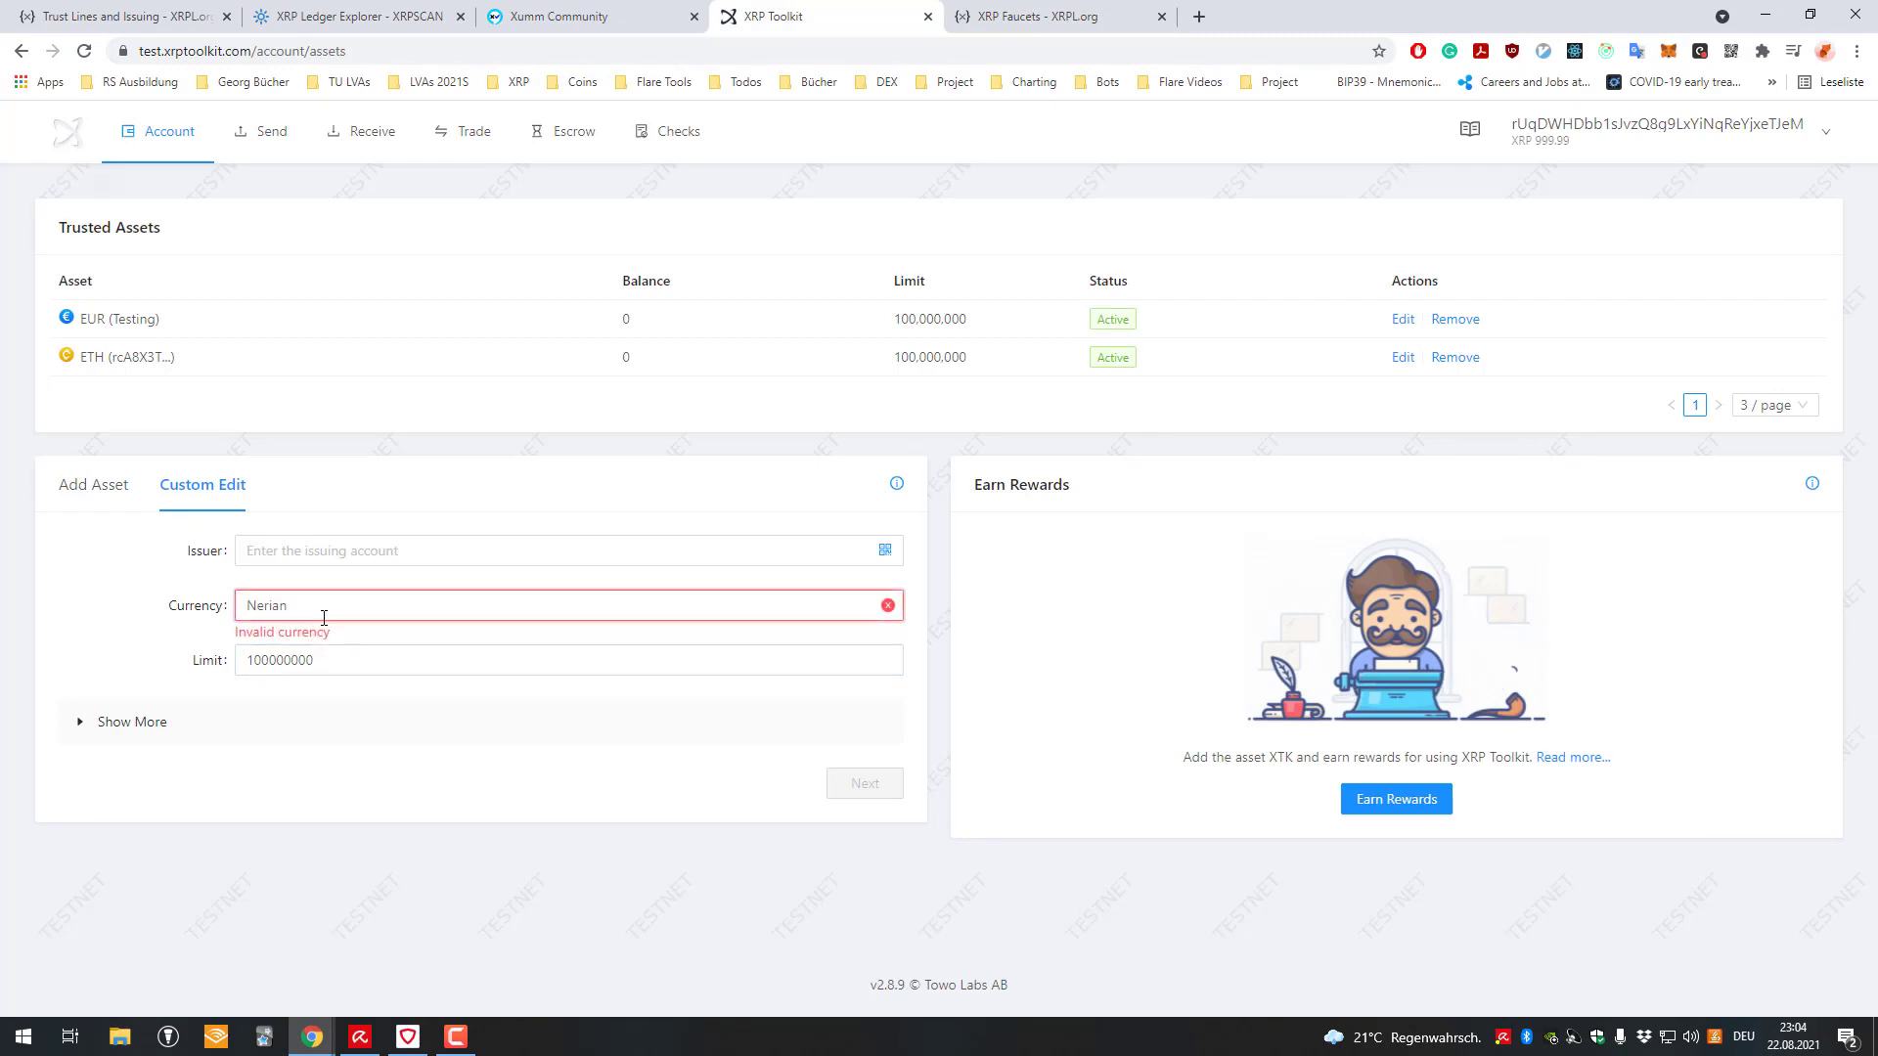
- Open the Nerian issuer account on XRPSCAN and scroll to its trust lines
click(563, 16)
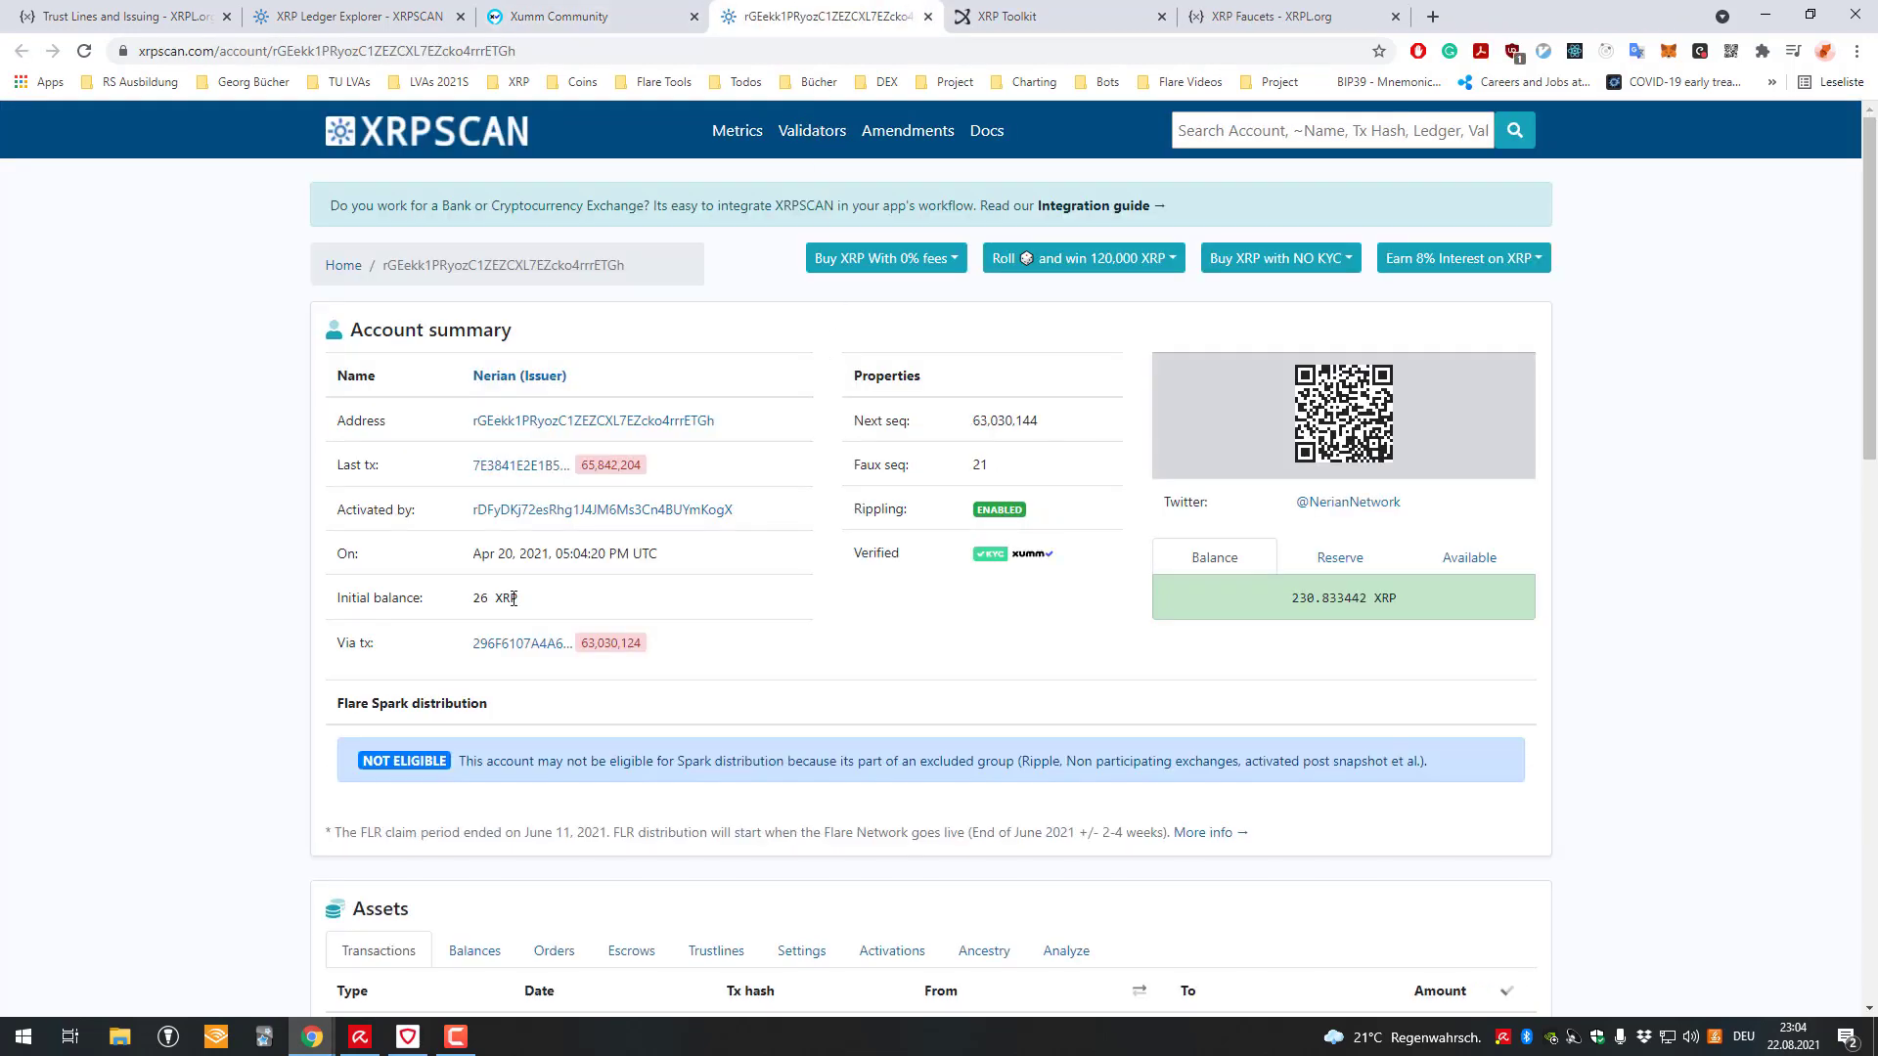
mouse_move(913, 408)
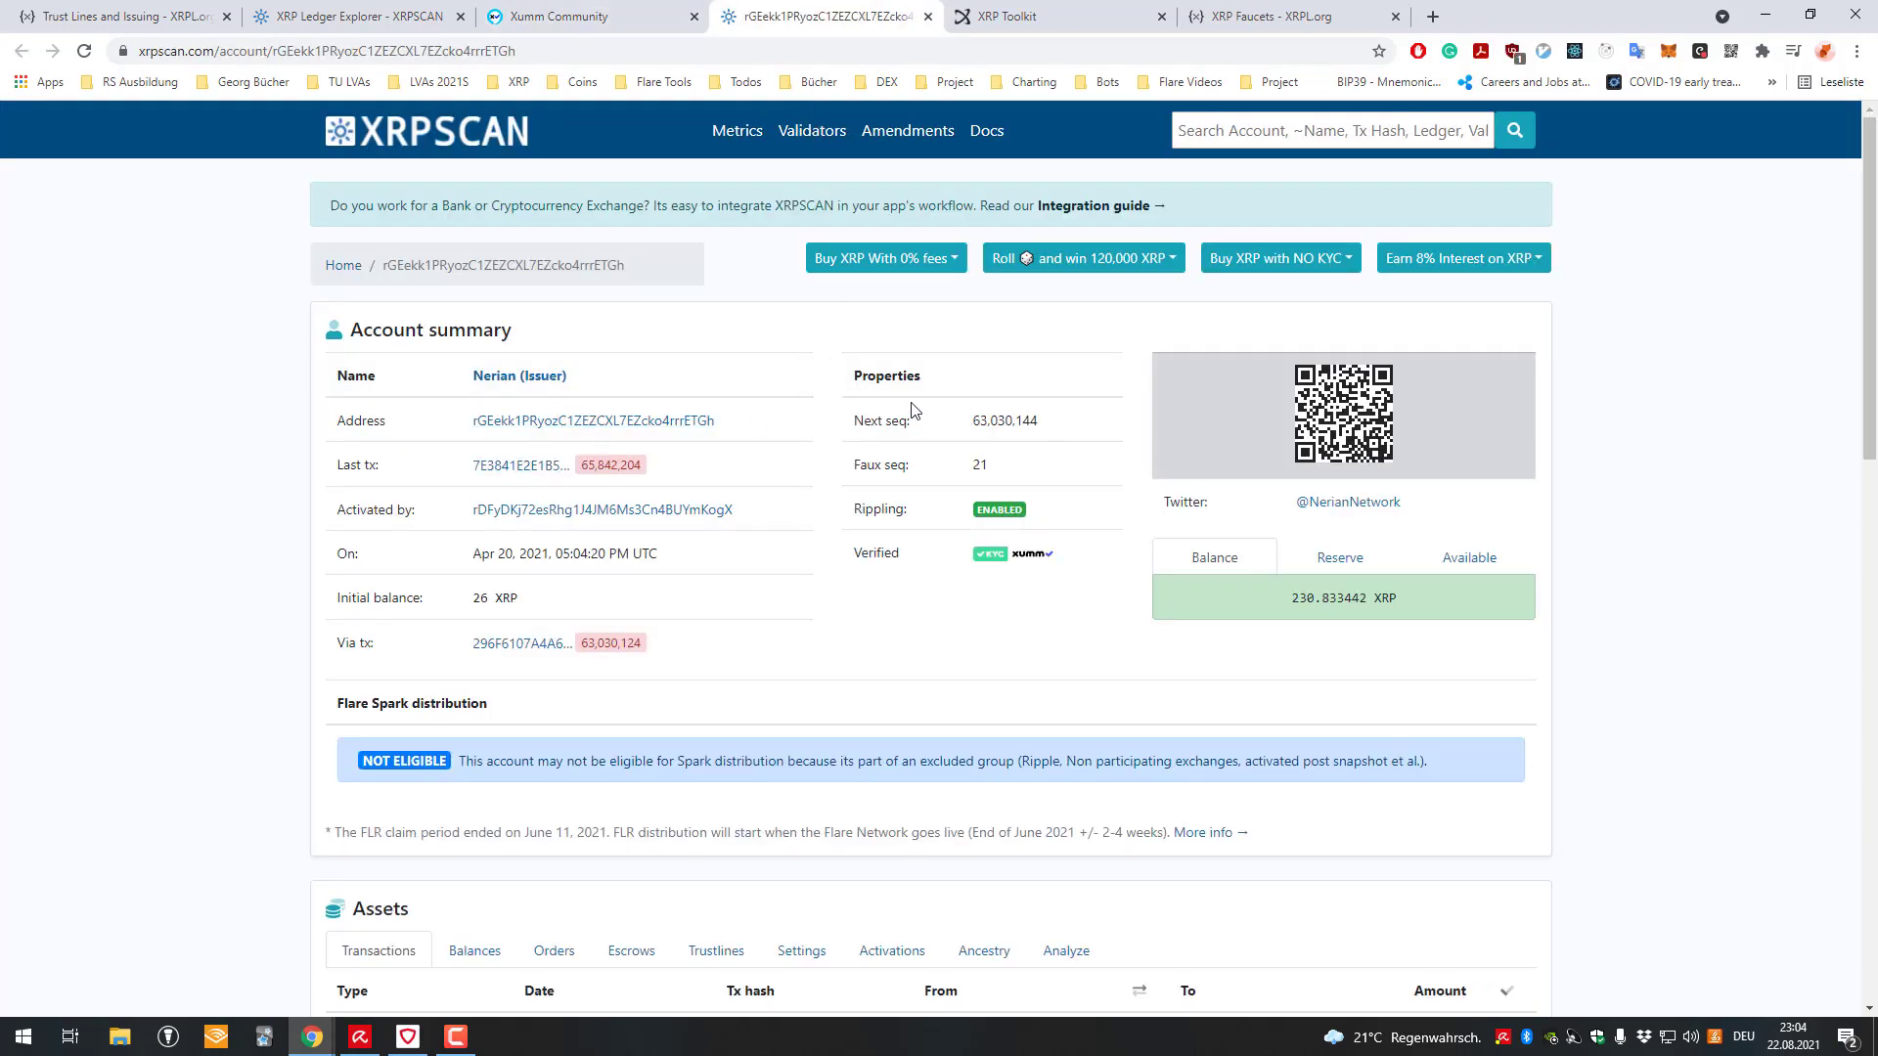
scroll(down, 3)
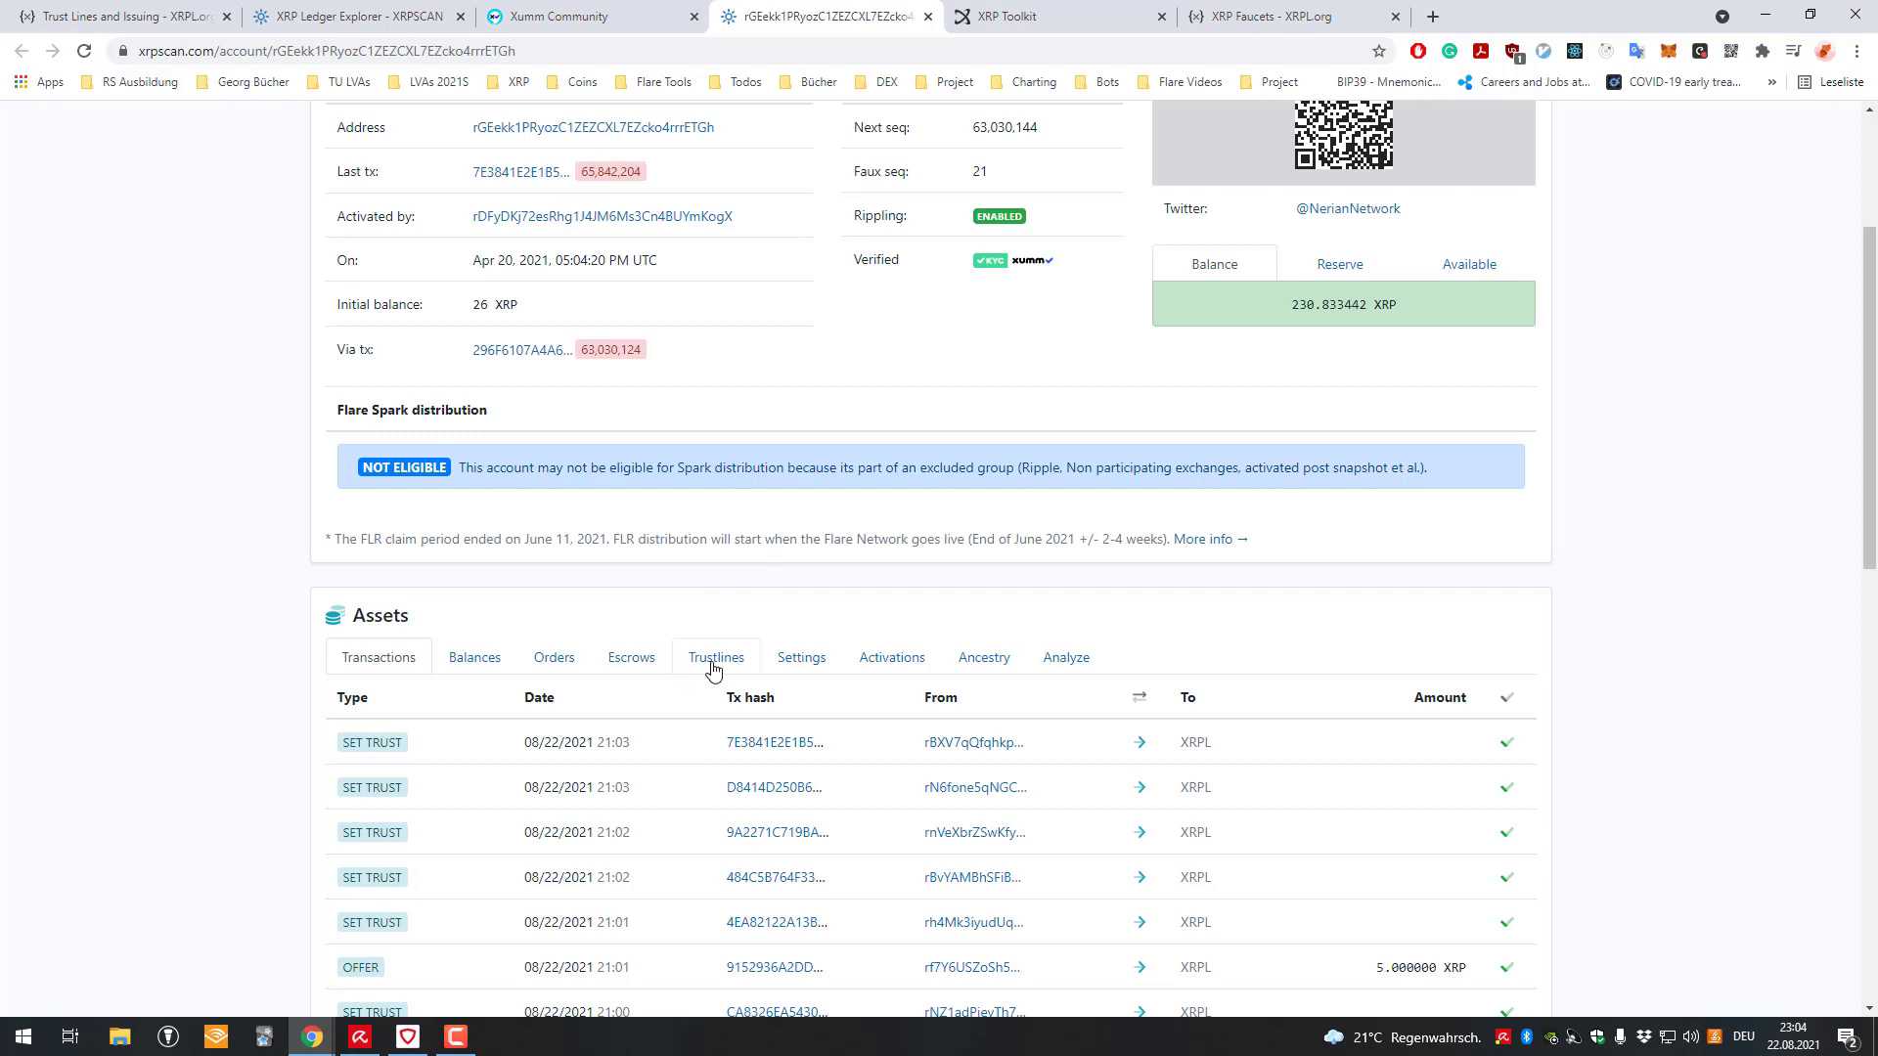
click(716, 658)
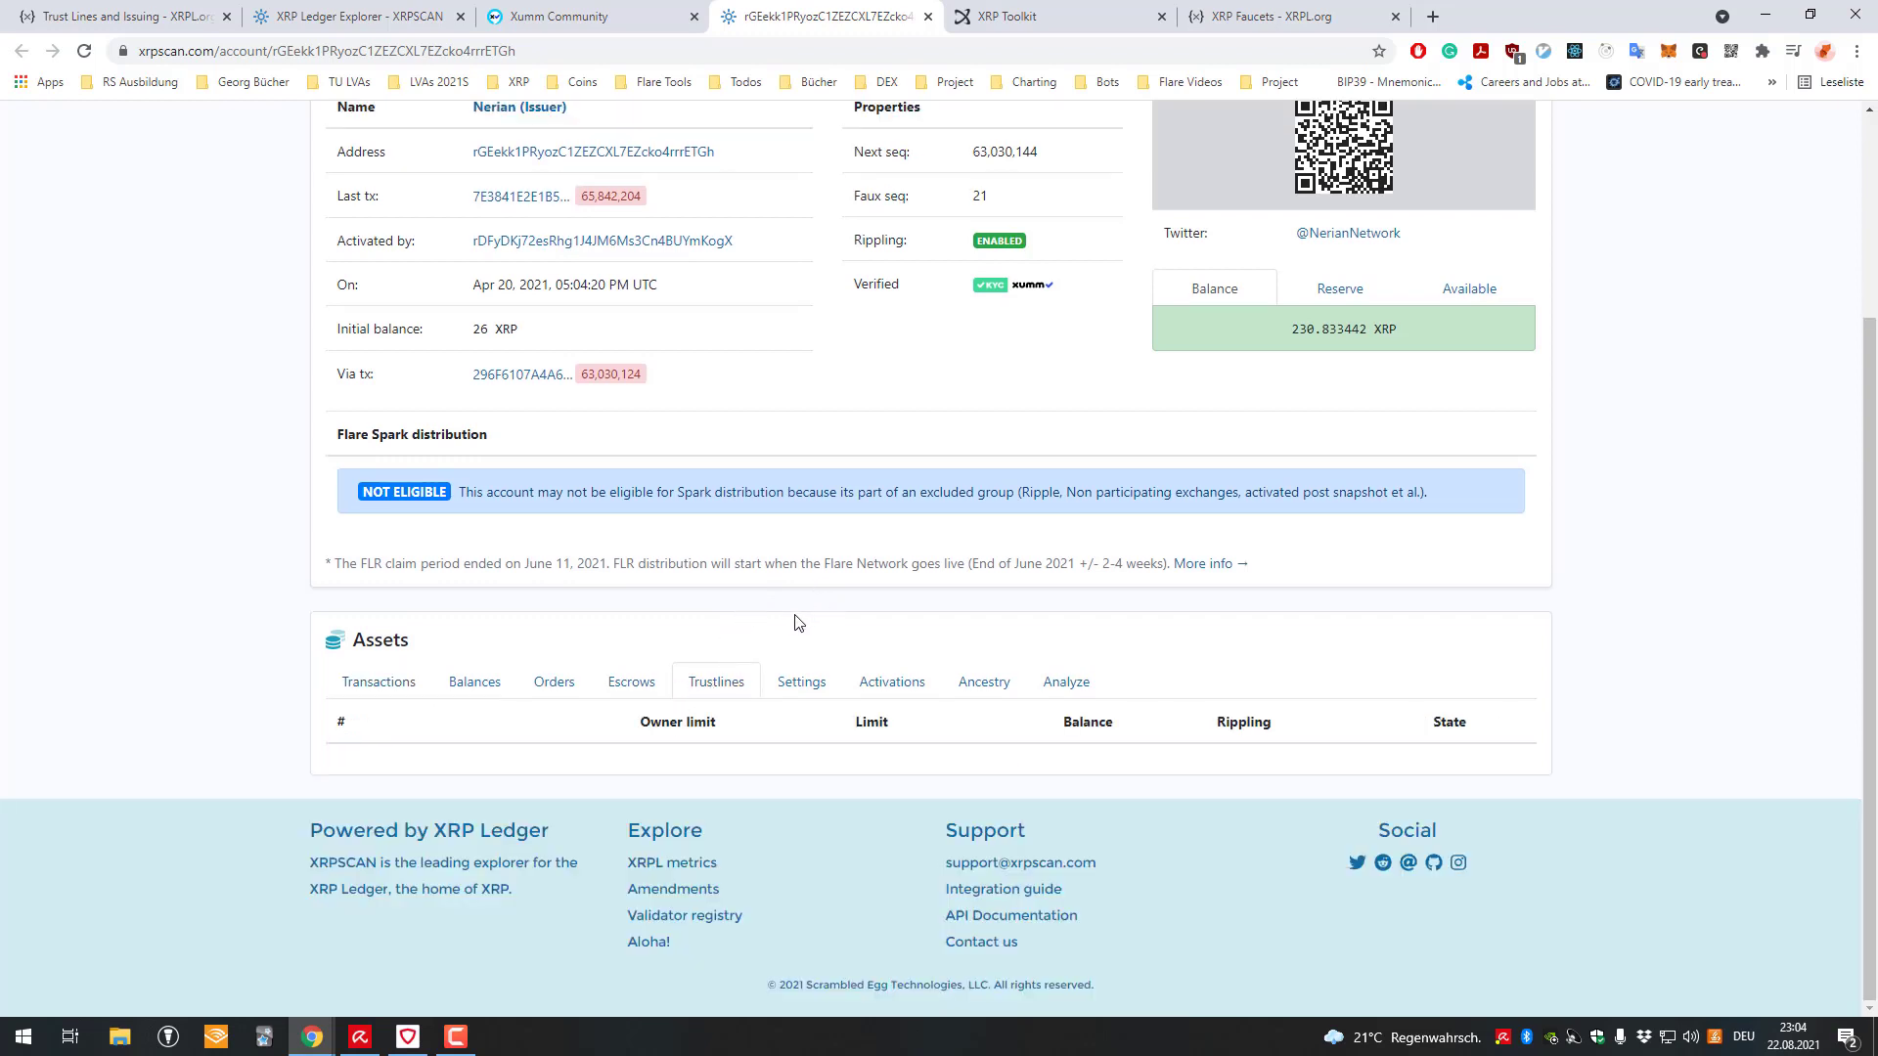
mouse_move(986, 726)
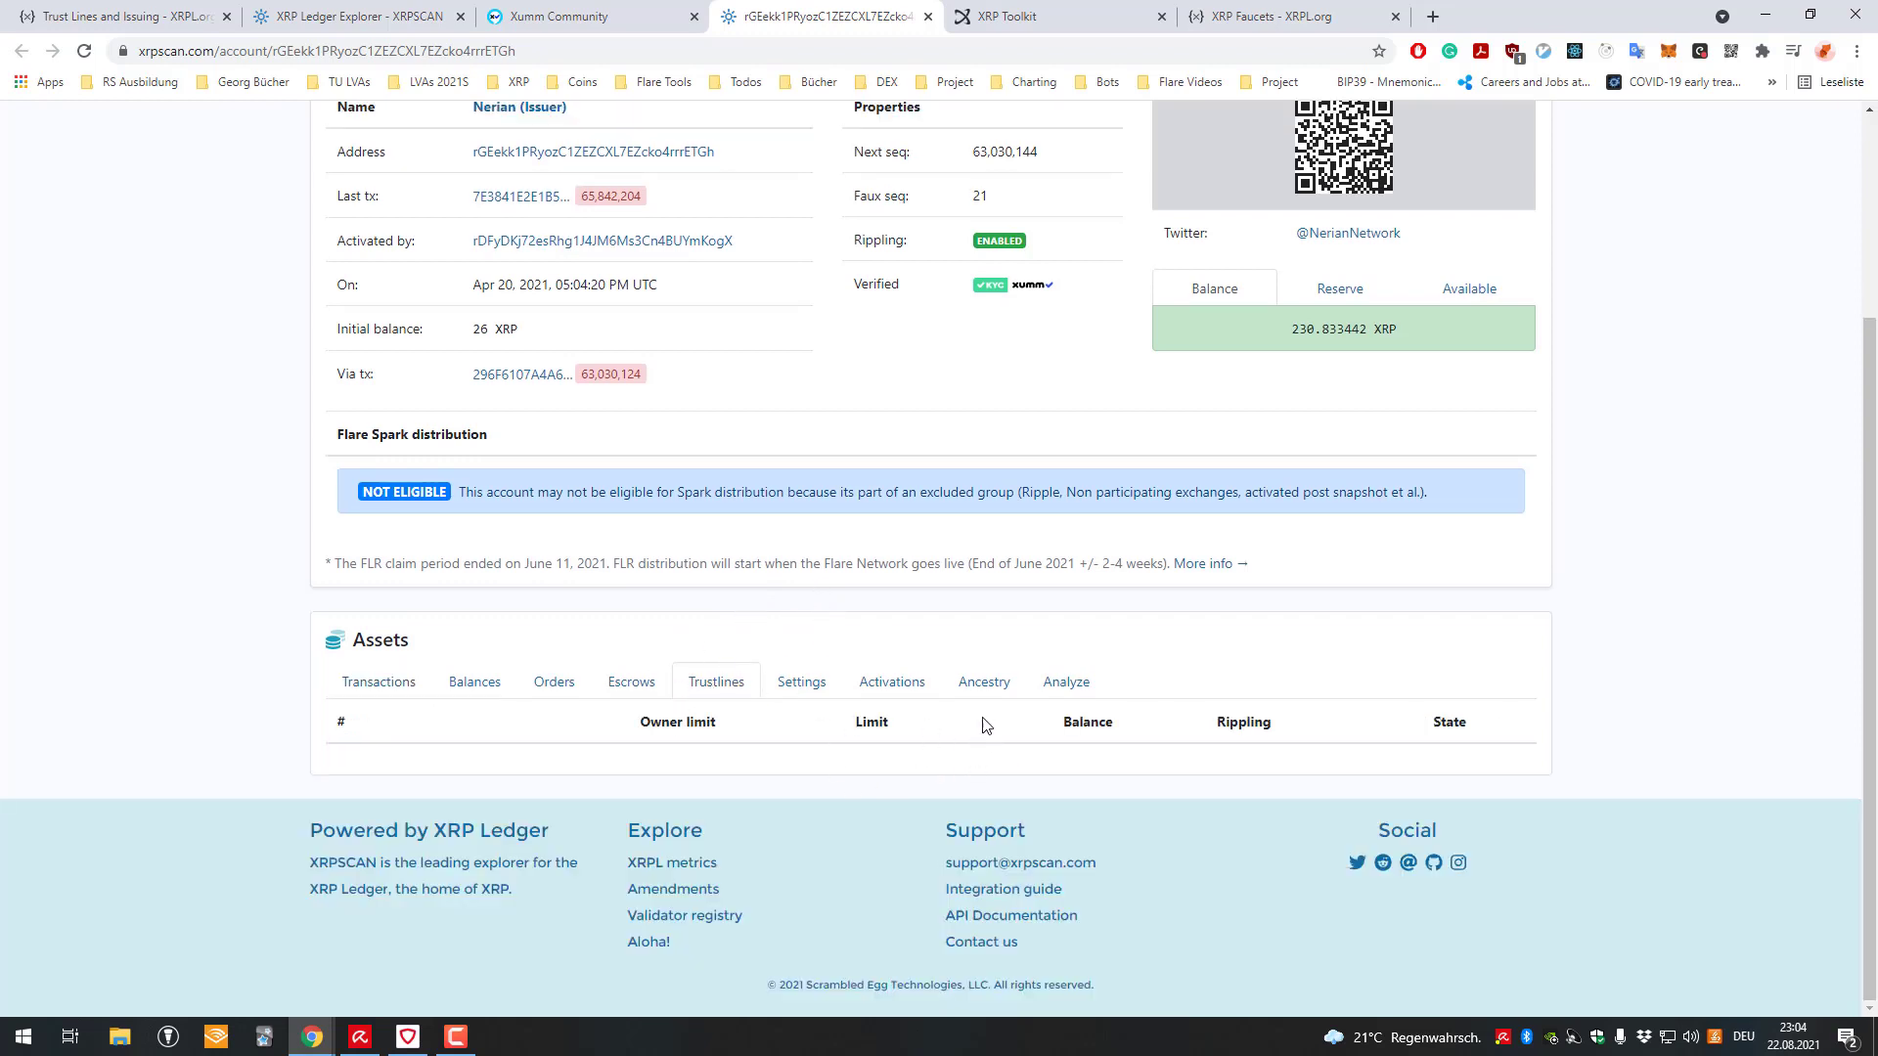
mouse_move(1072, 573)
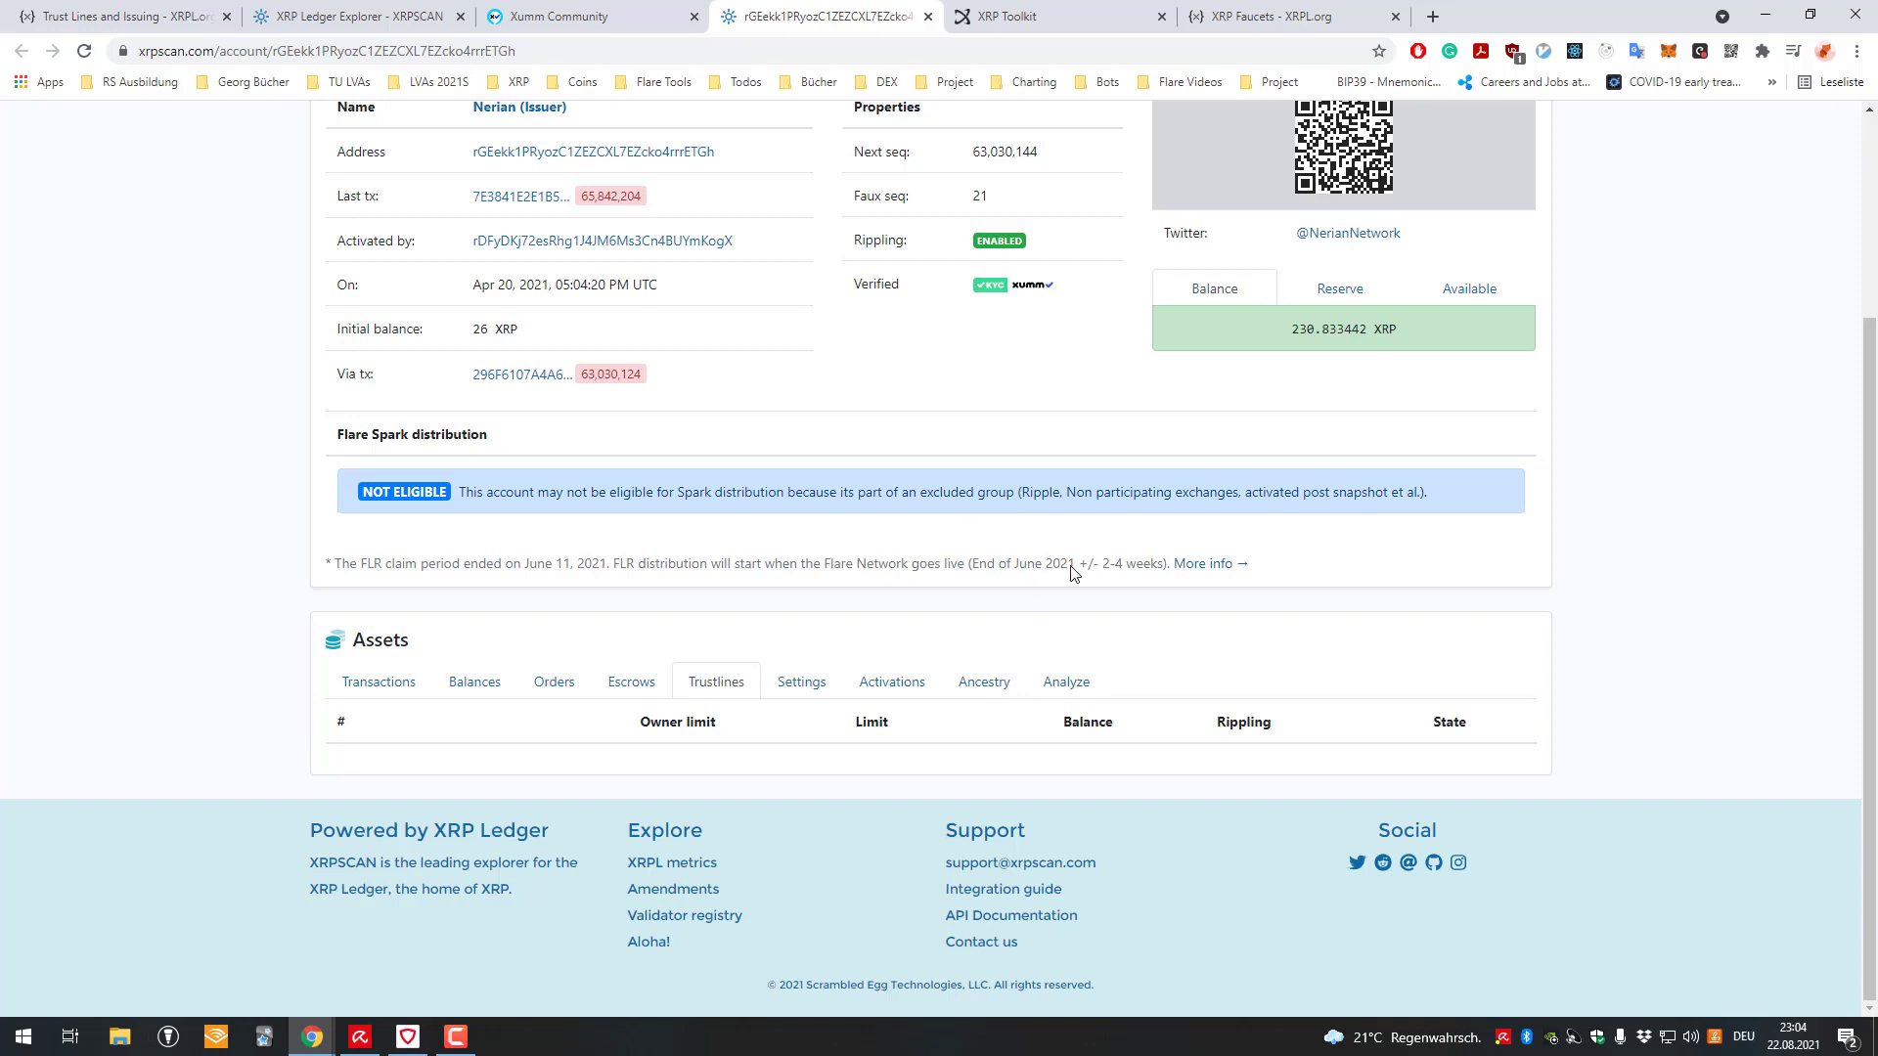
scroll(down, 3)
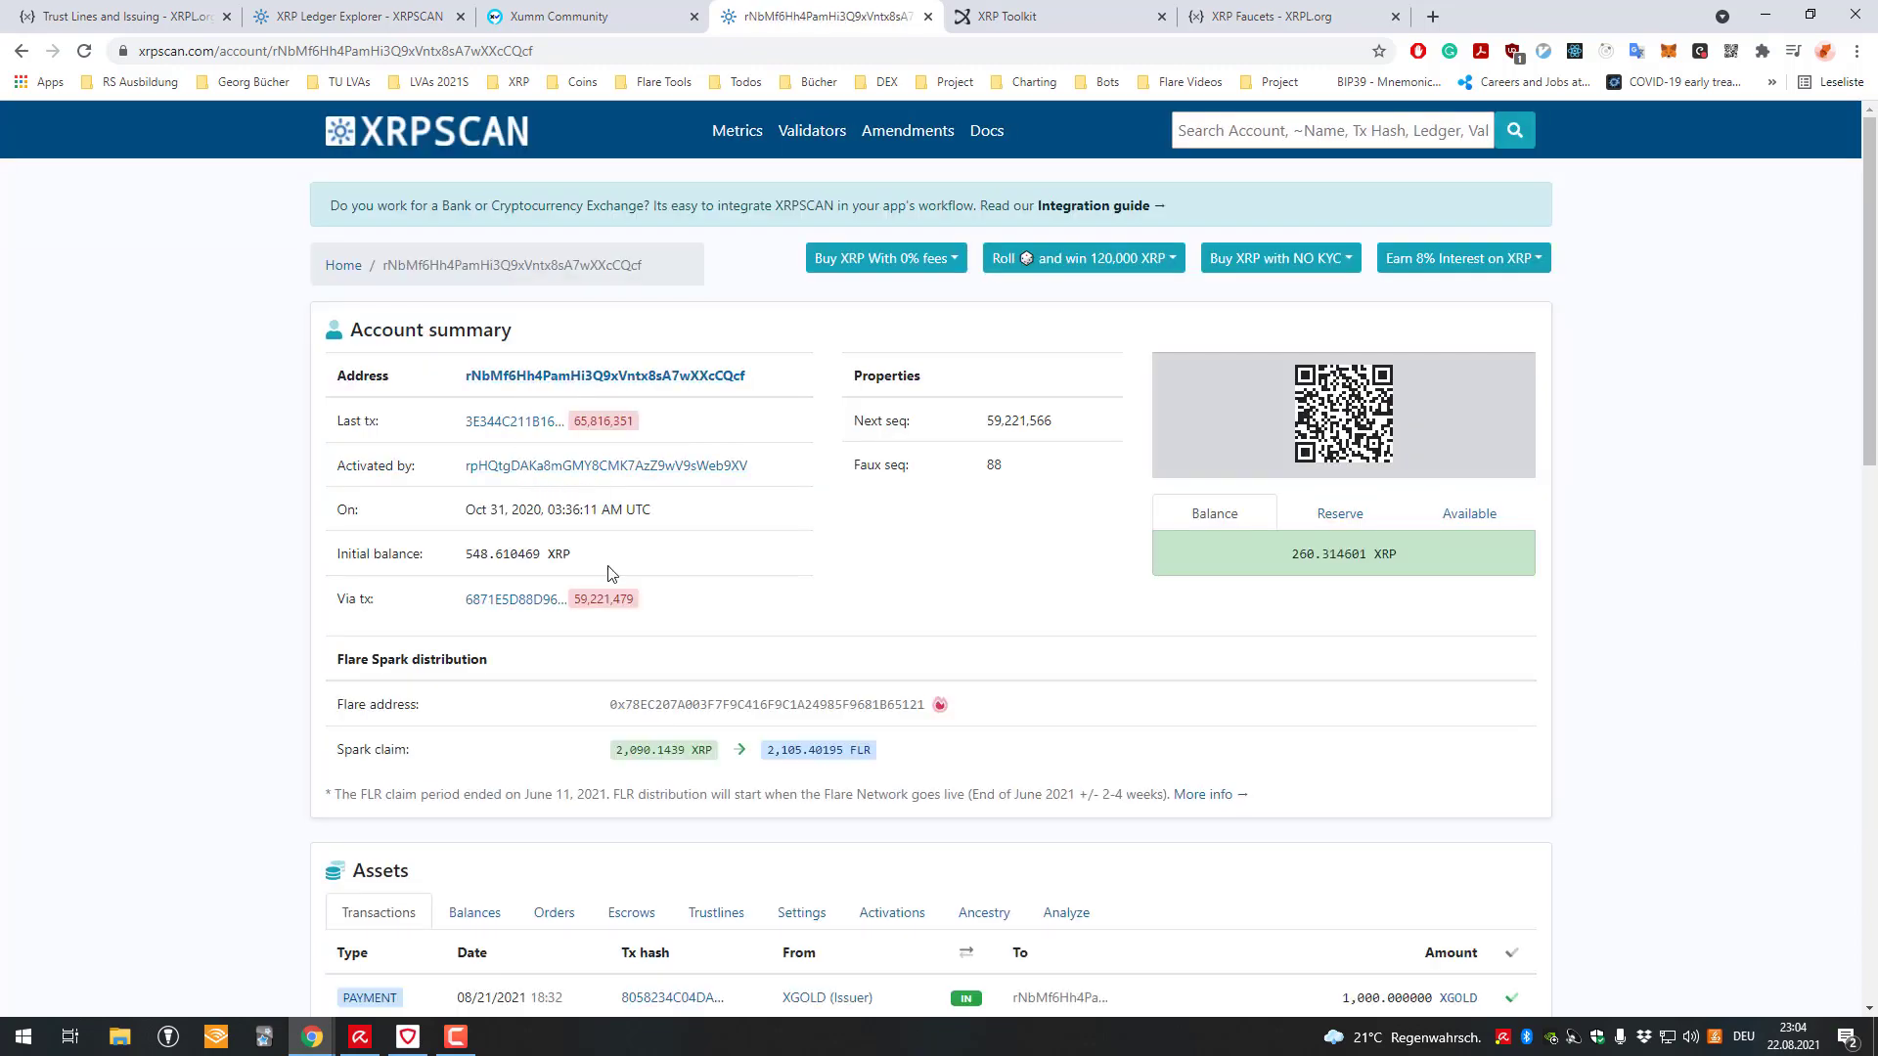
scroll(down, 3)
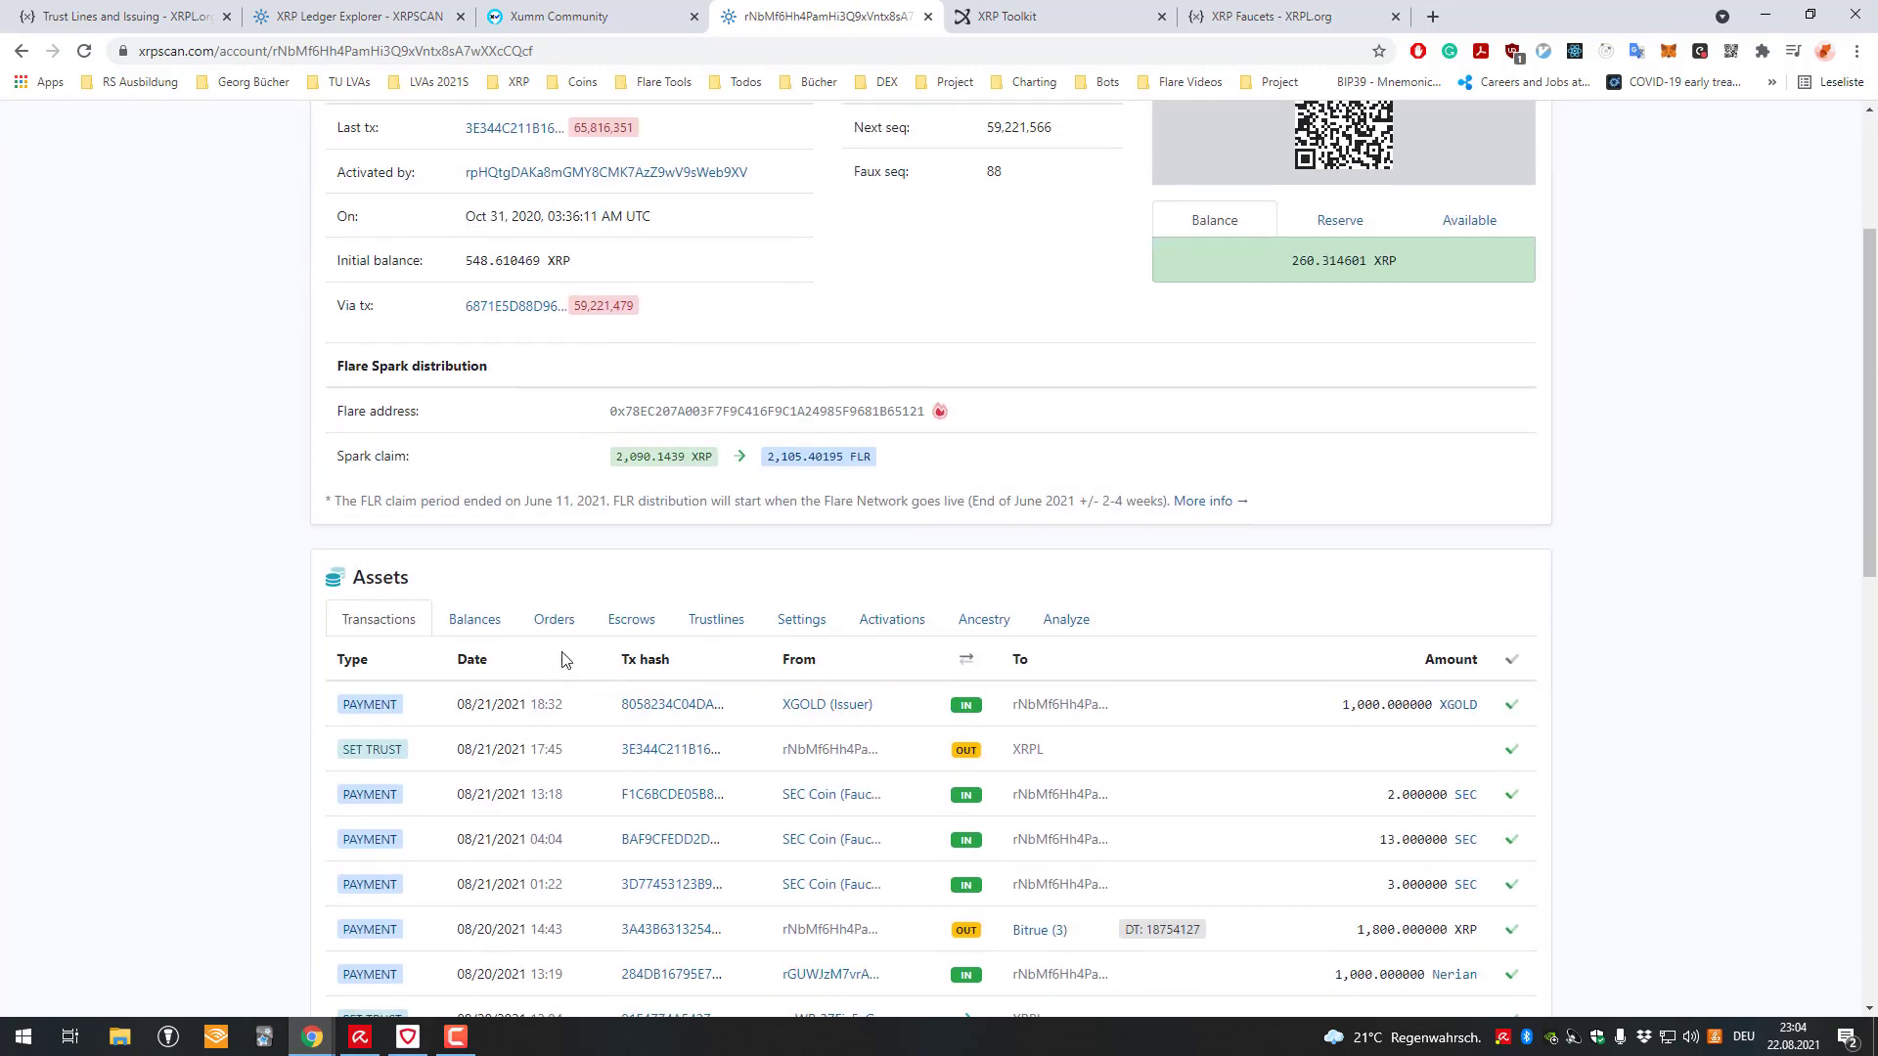
- Browse the issuer's Transactions list showing its recent trust set transactions
click(474, 620)
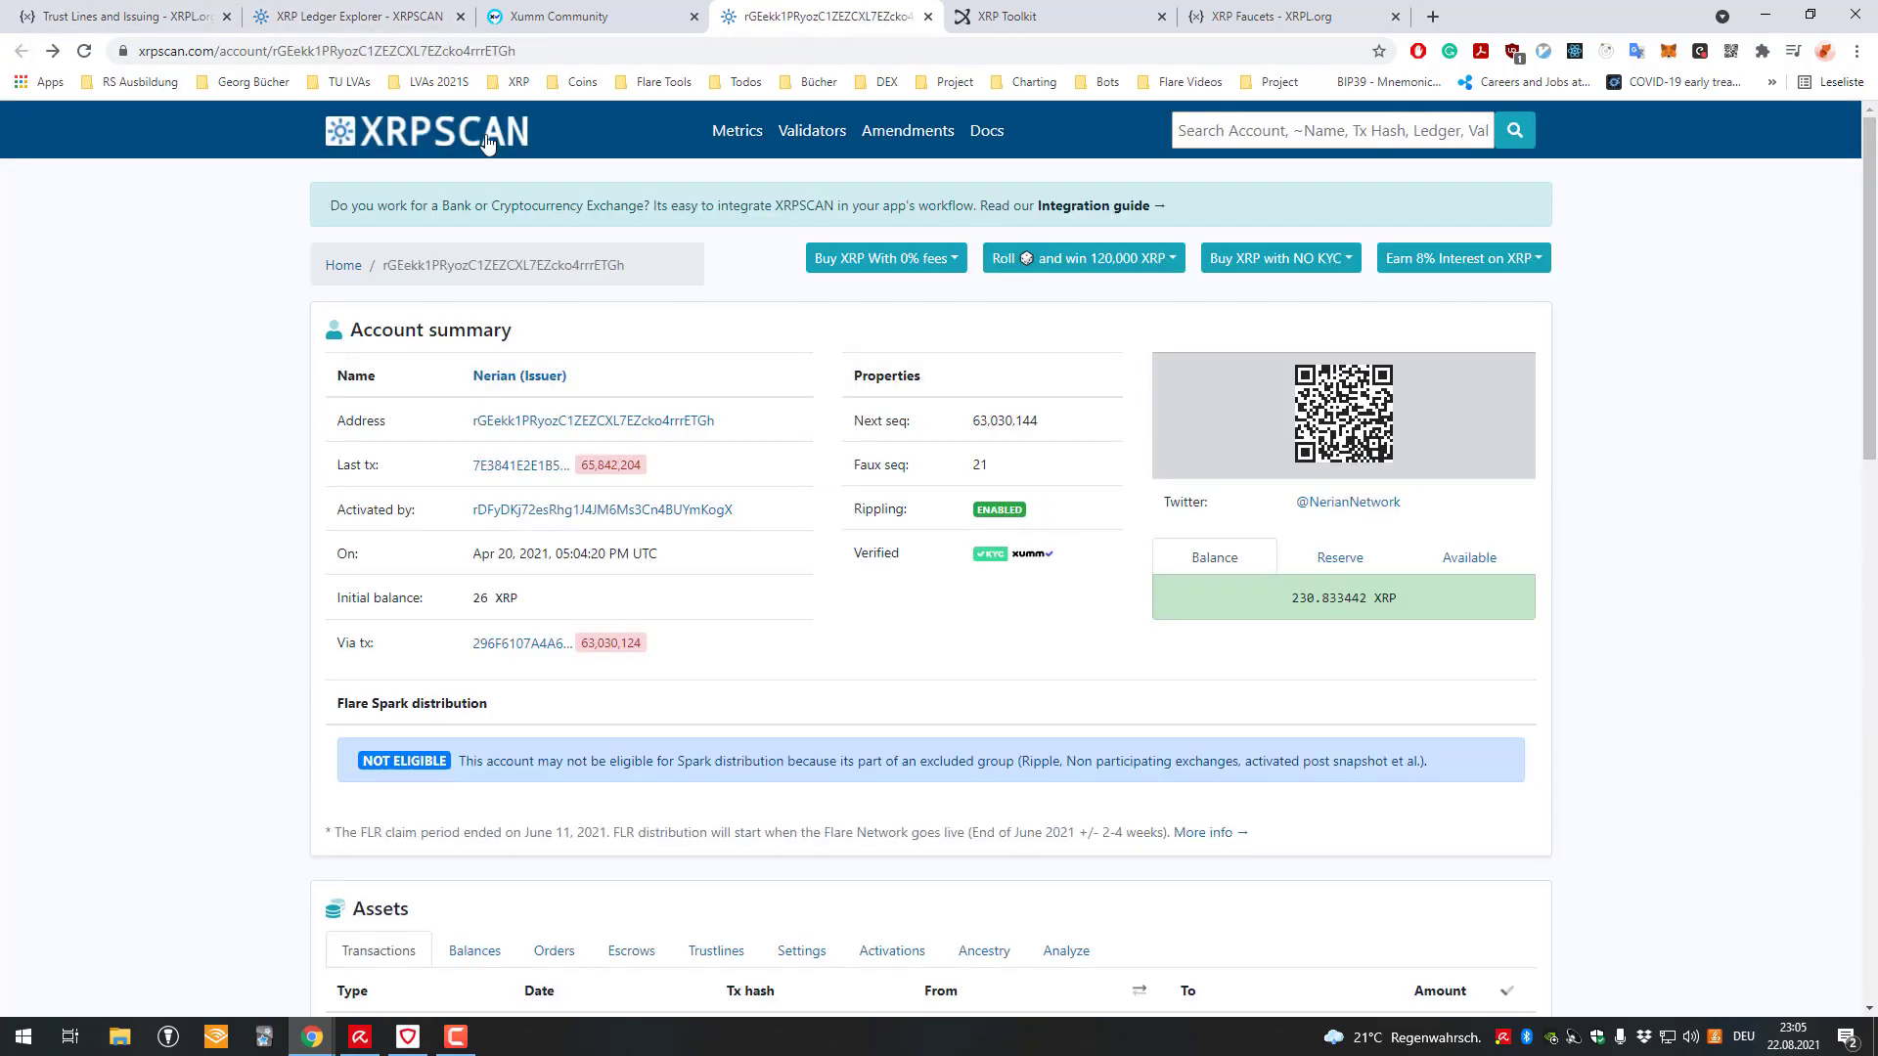
scroll(down, 3)
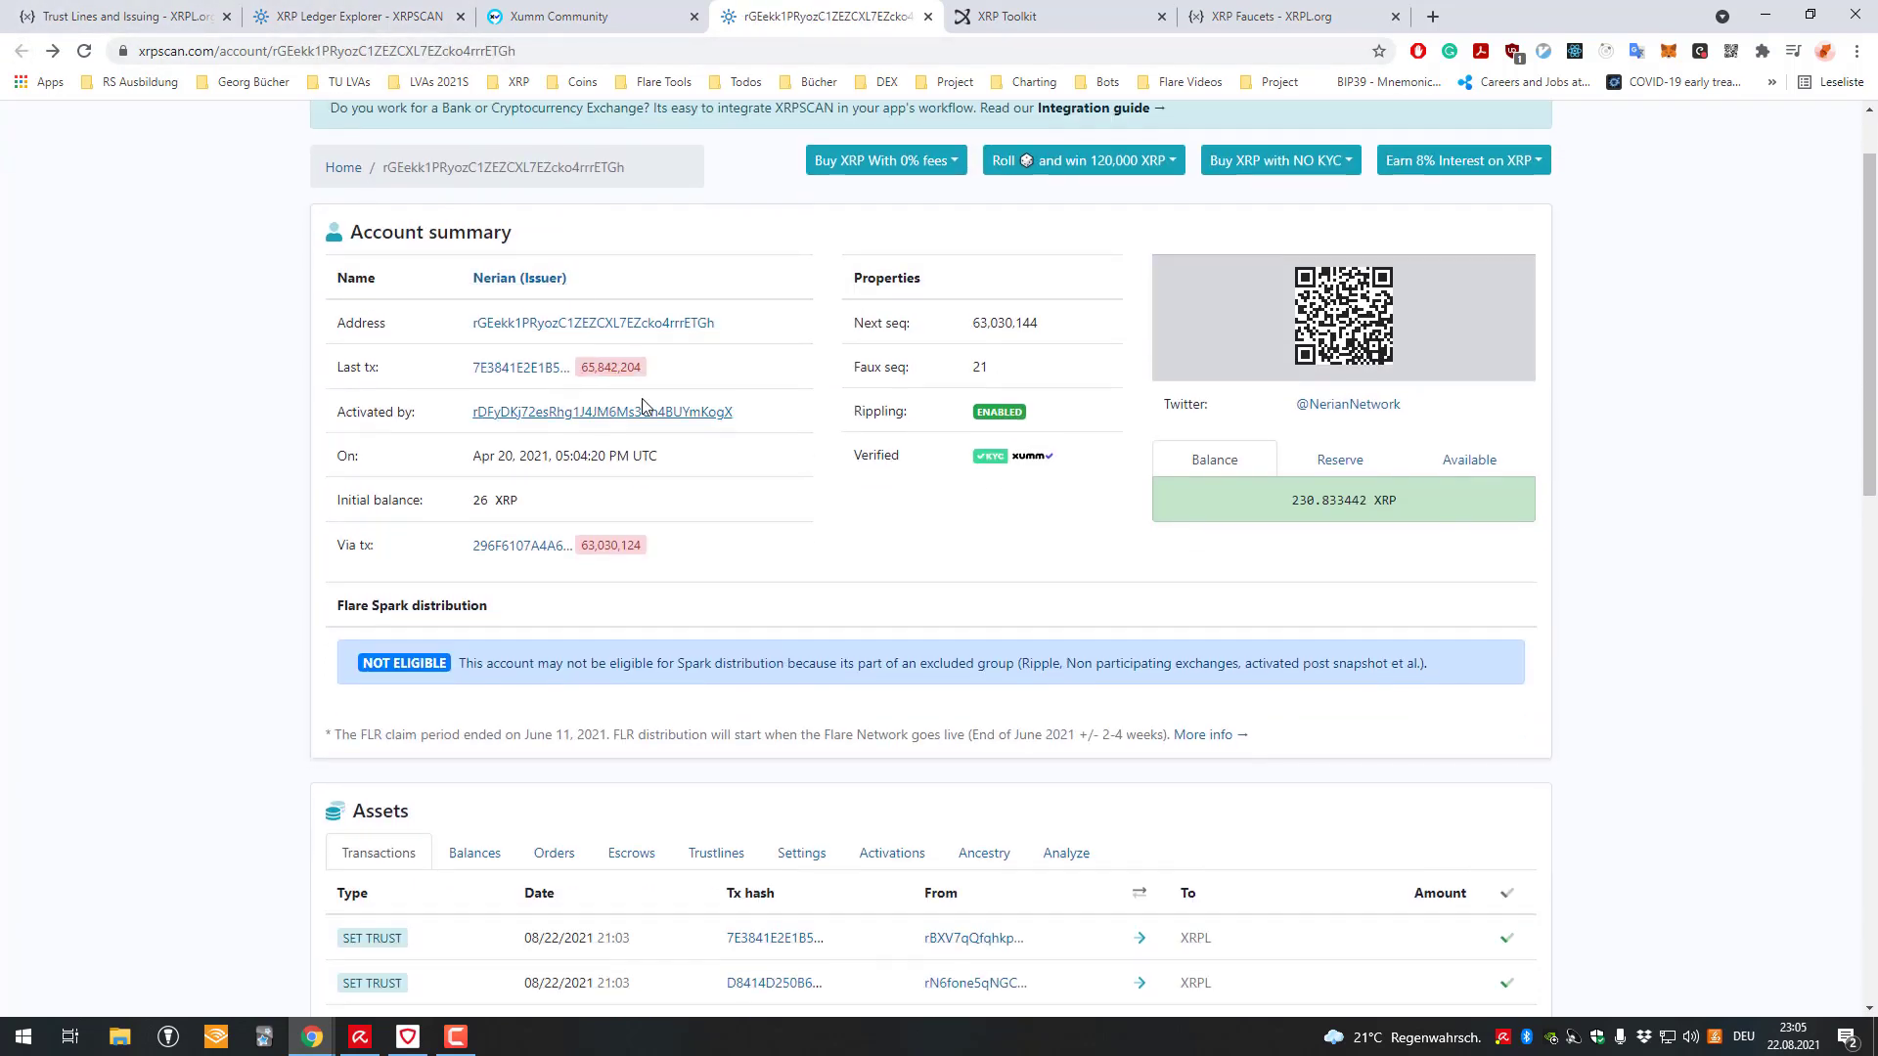
scroll(down, 3)
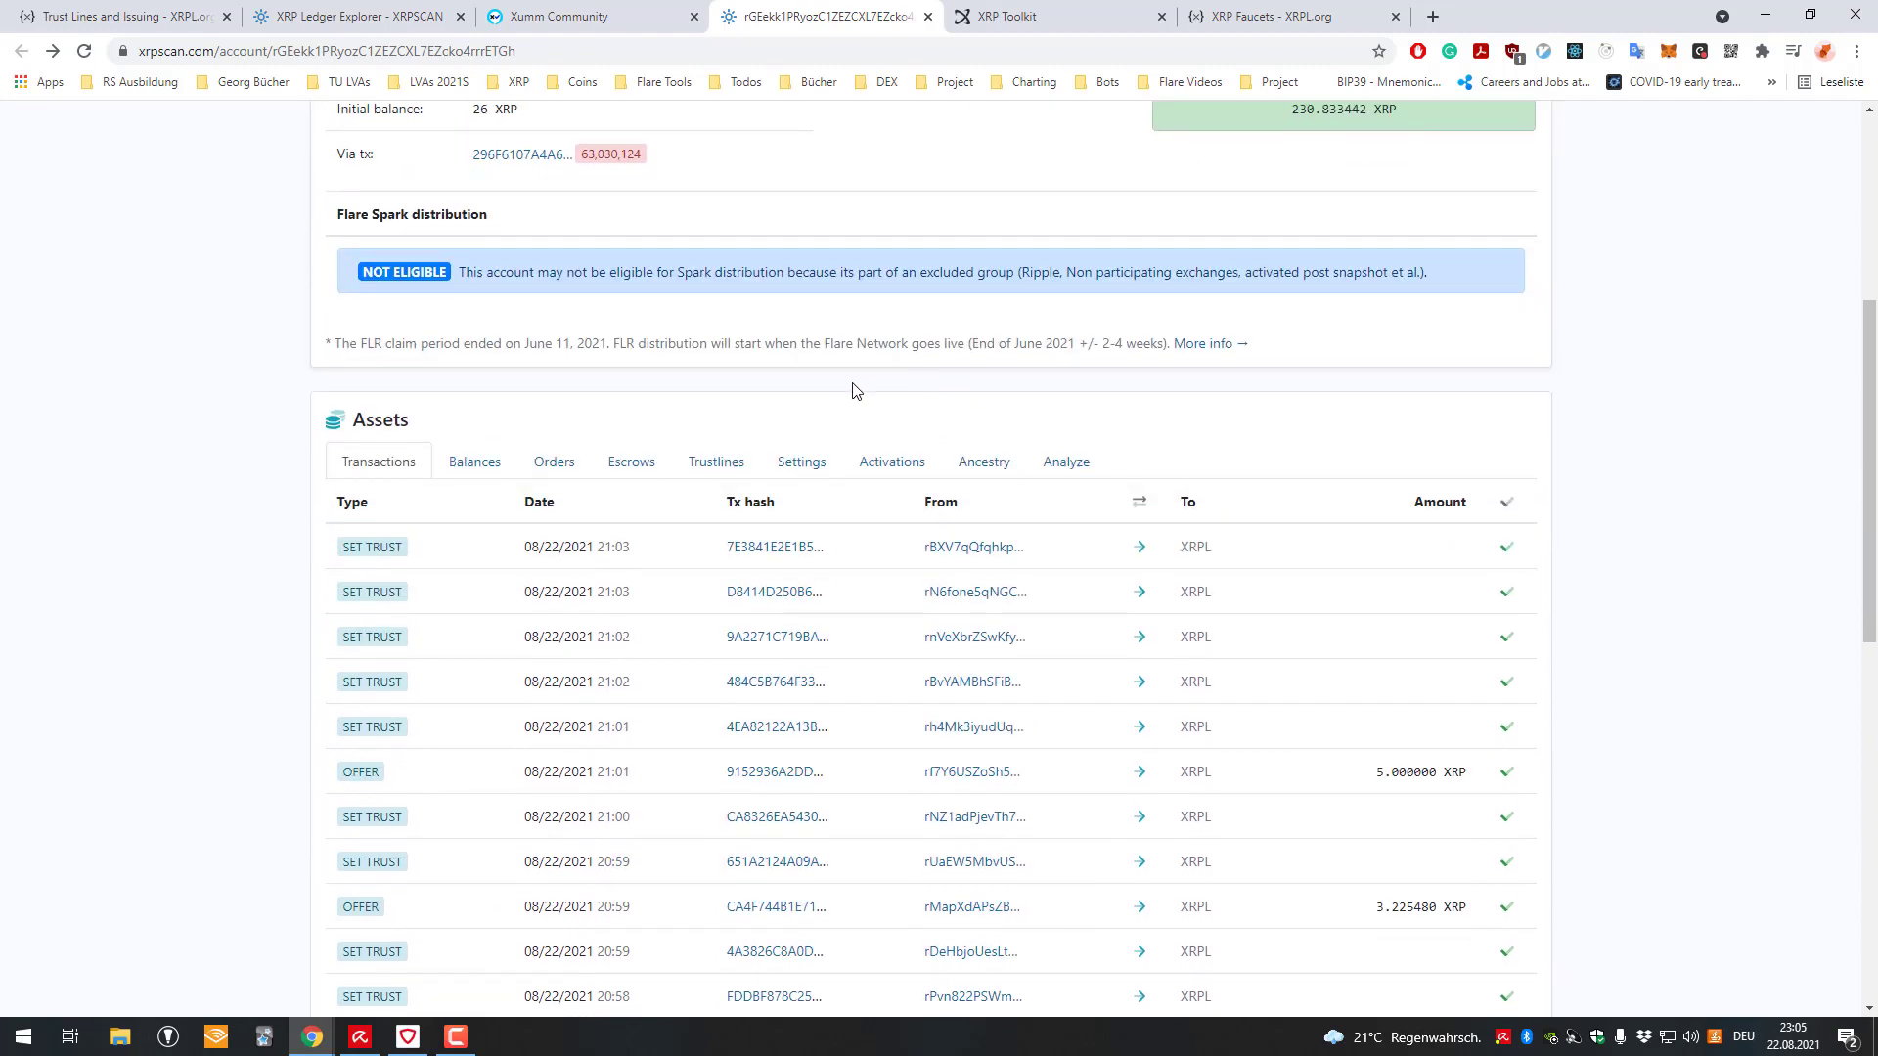
click(473, 462)
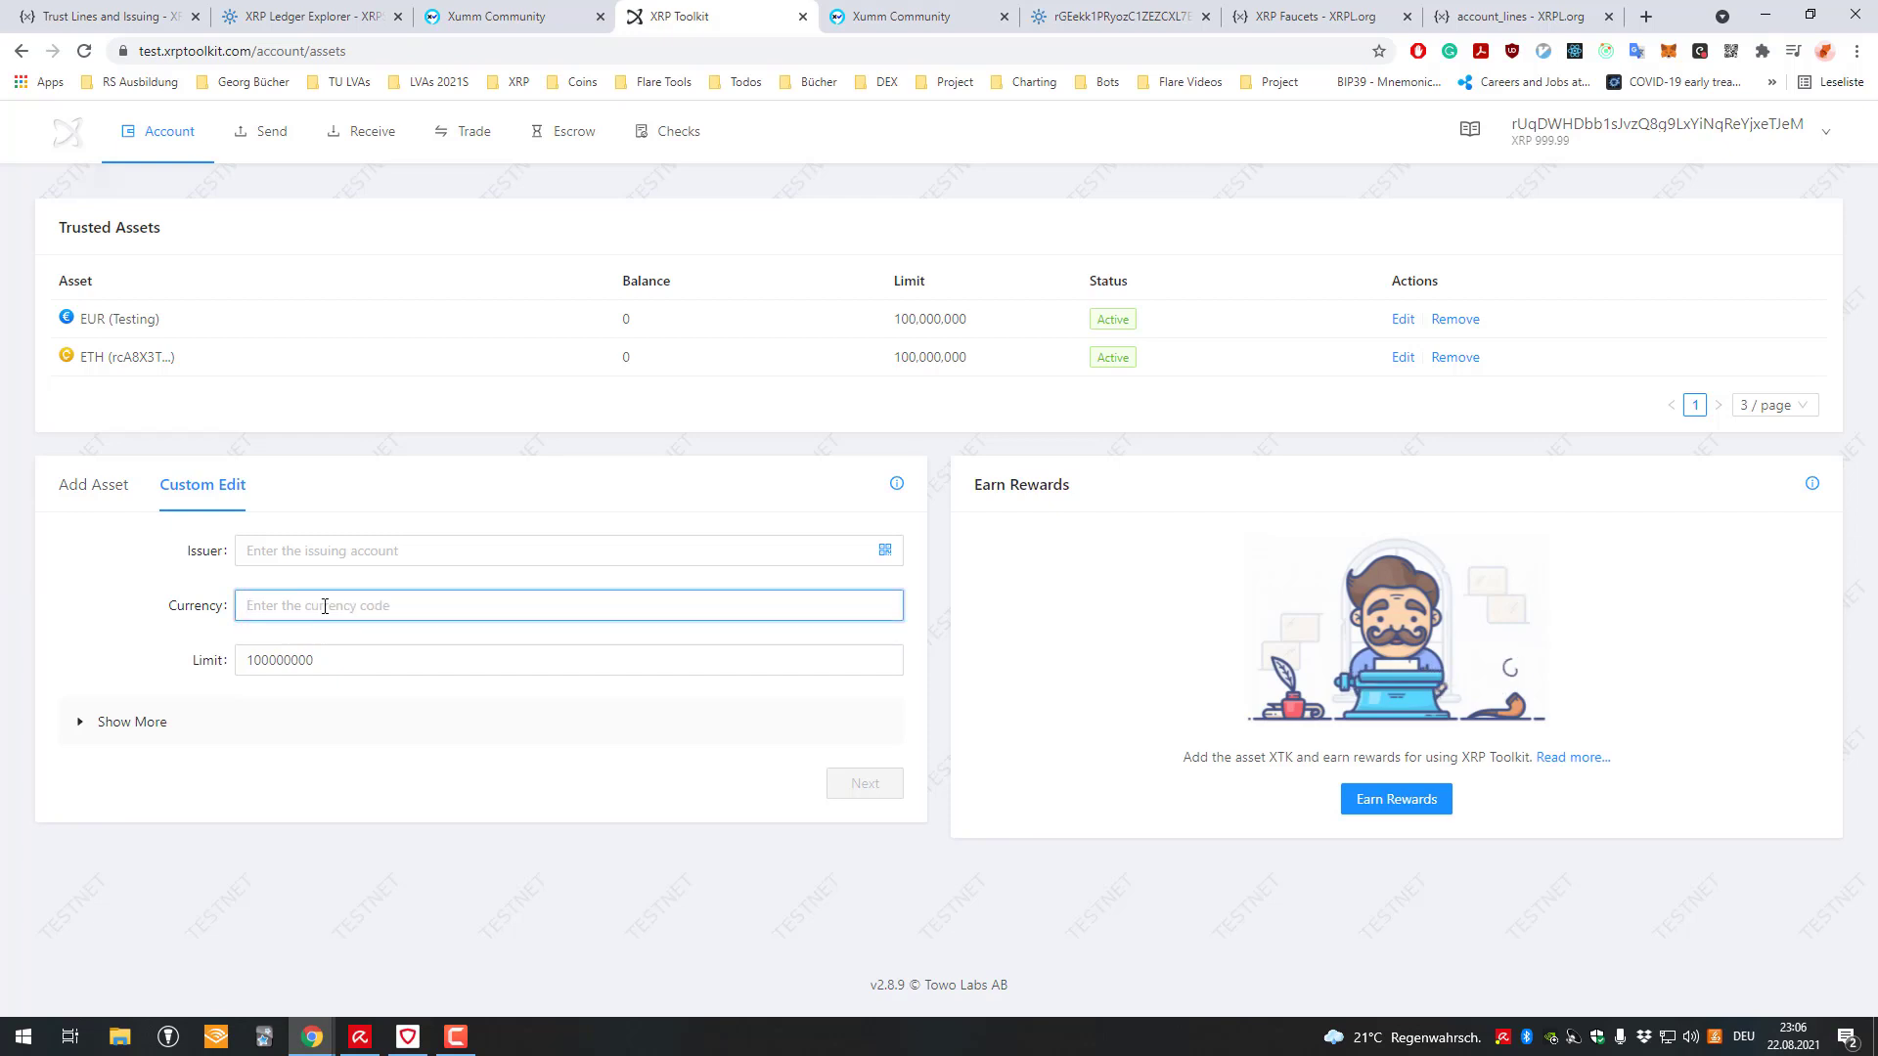
- Enter CSC as the custom trust line currency, then return to the account overview
text(CSC)
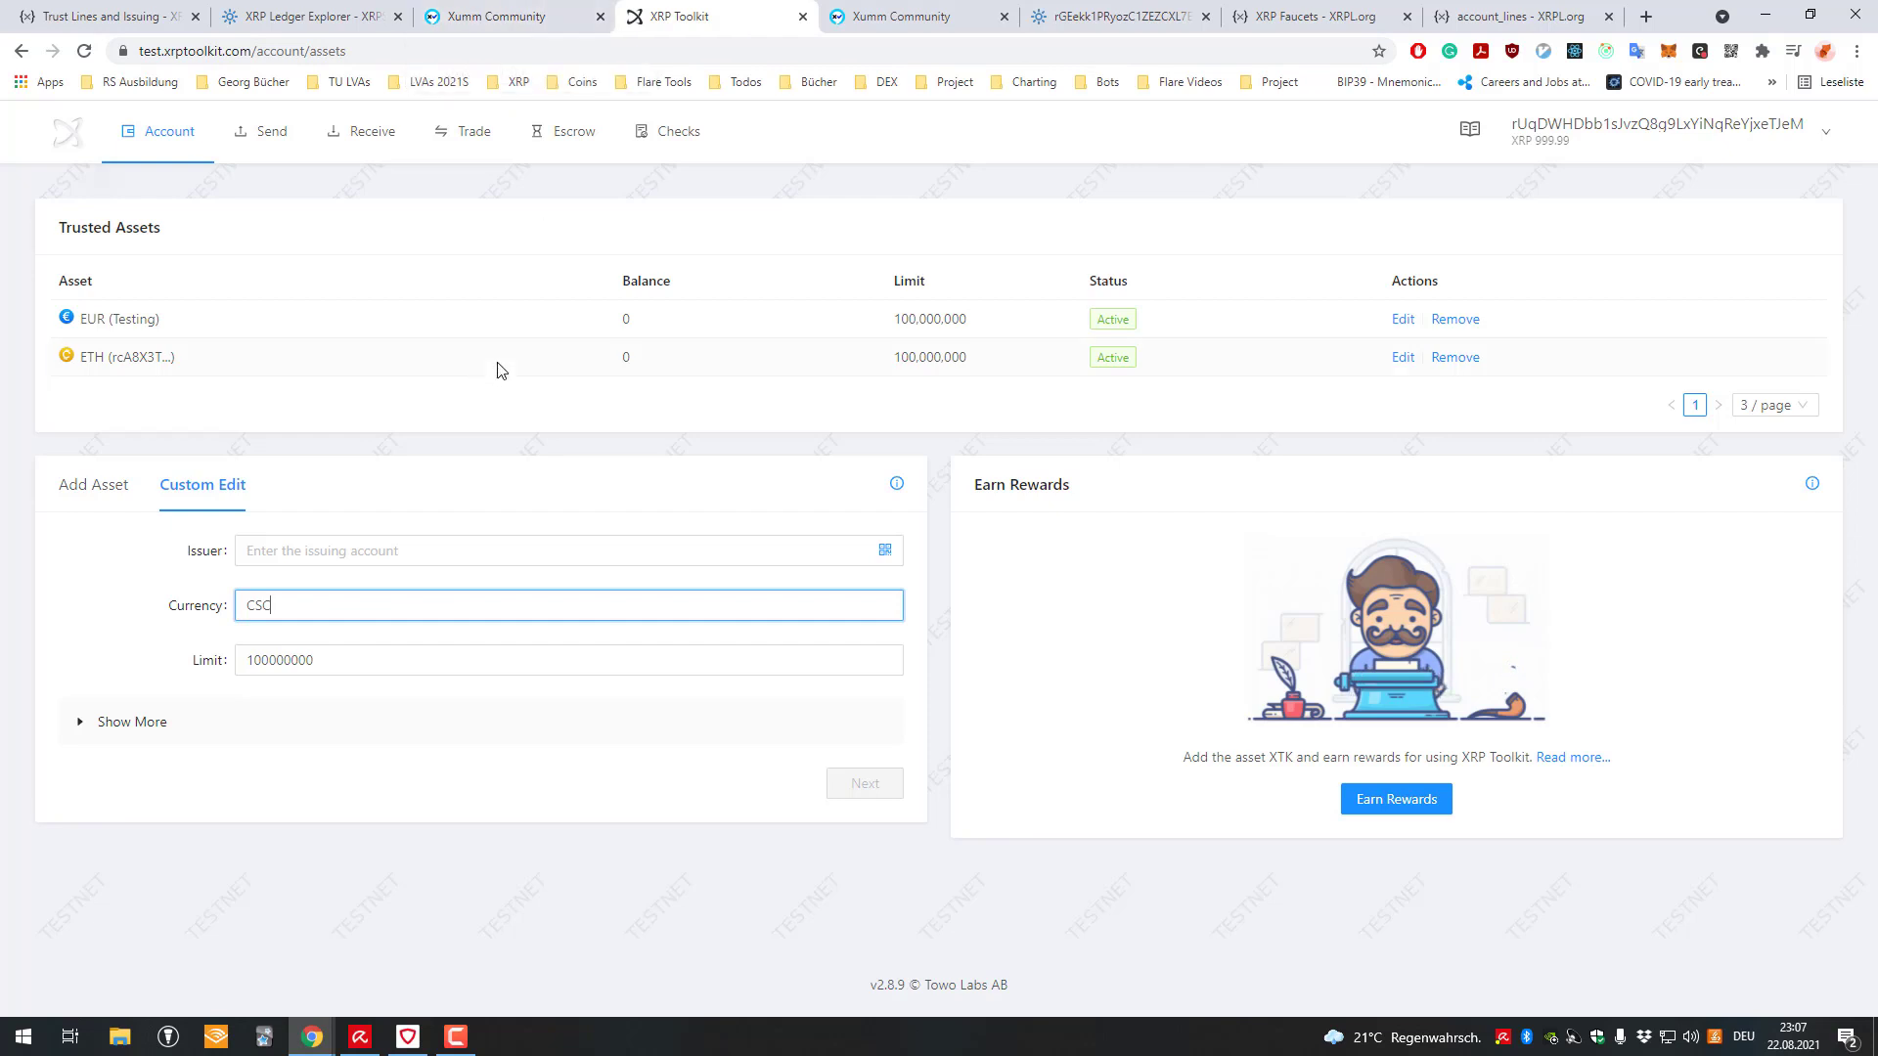
click(165, 131)
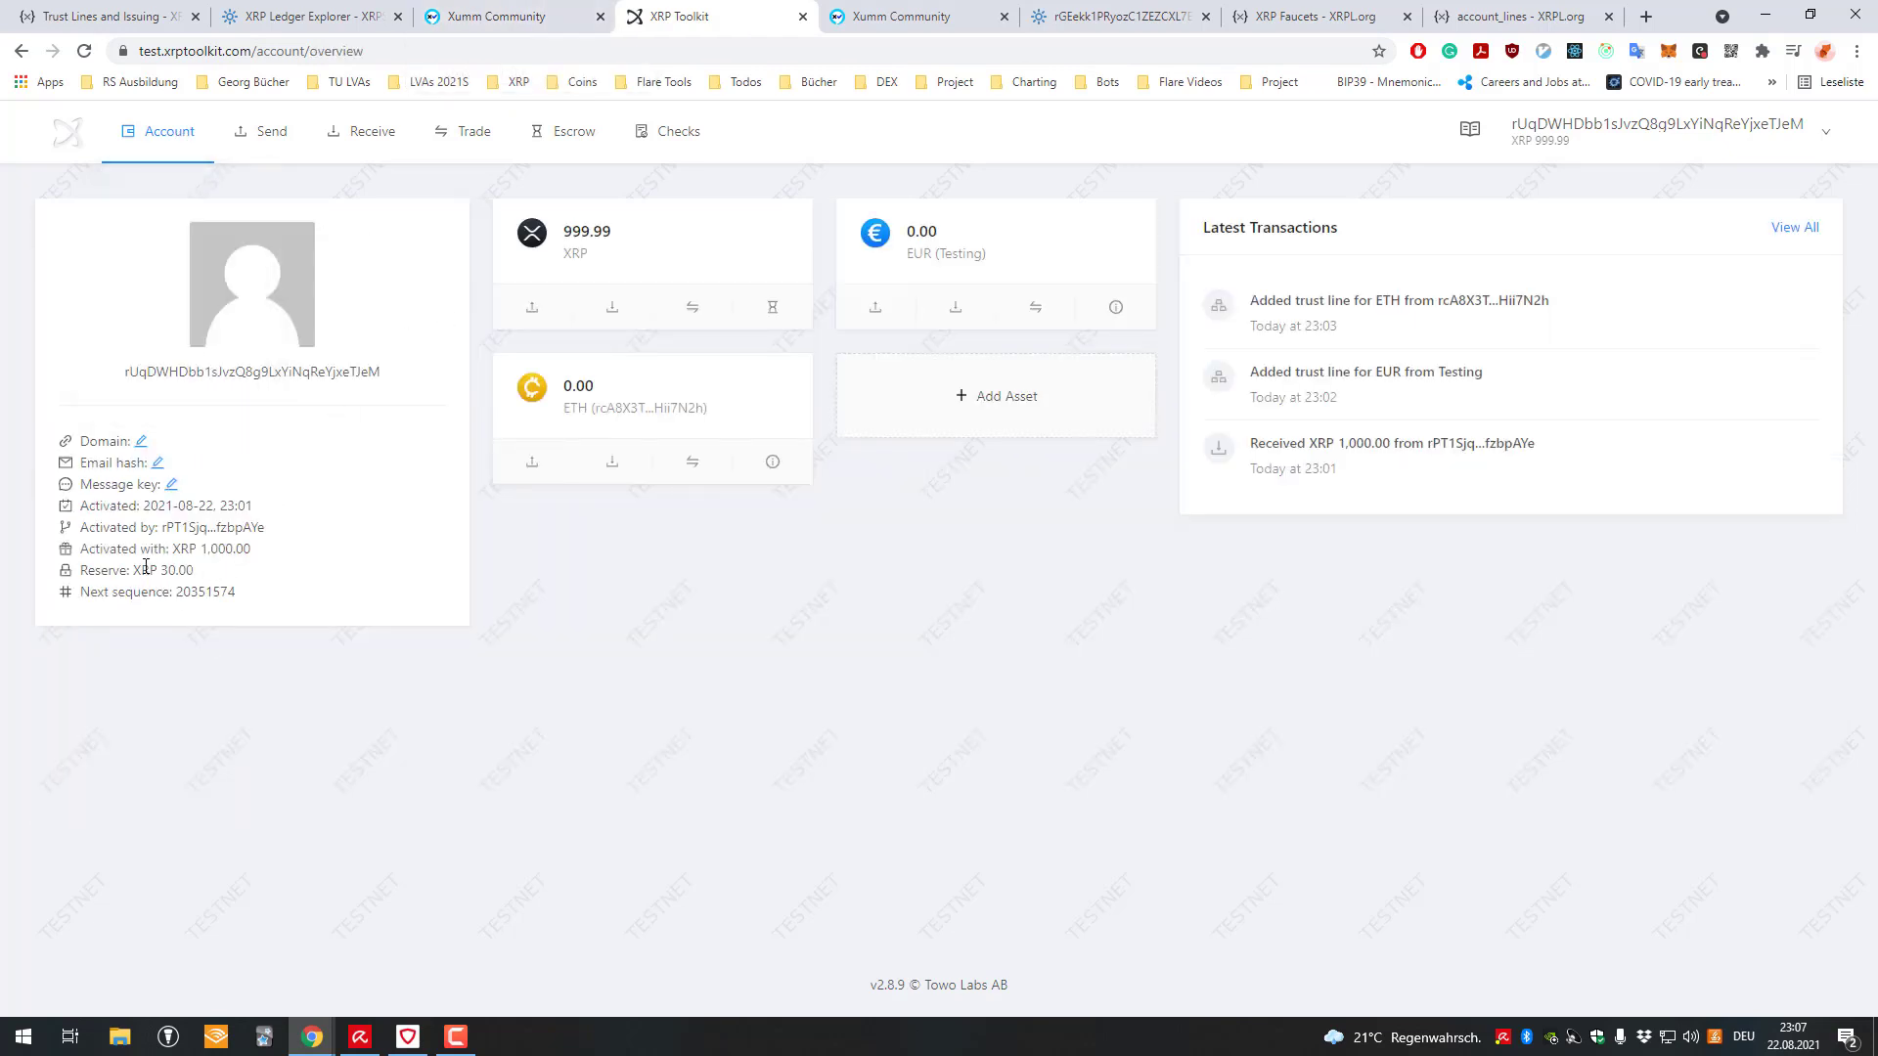
- Remove the ETH trust line so the reserve drops to 25 XRP, then switch to Xumm Community
double_click(174, 569)
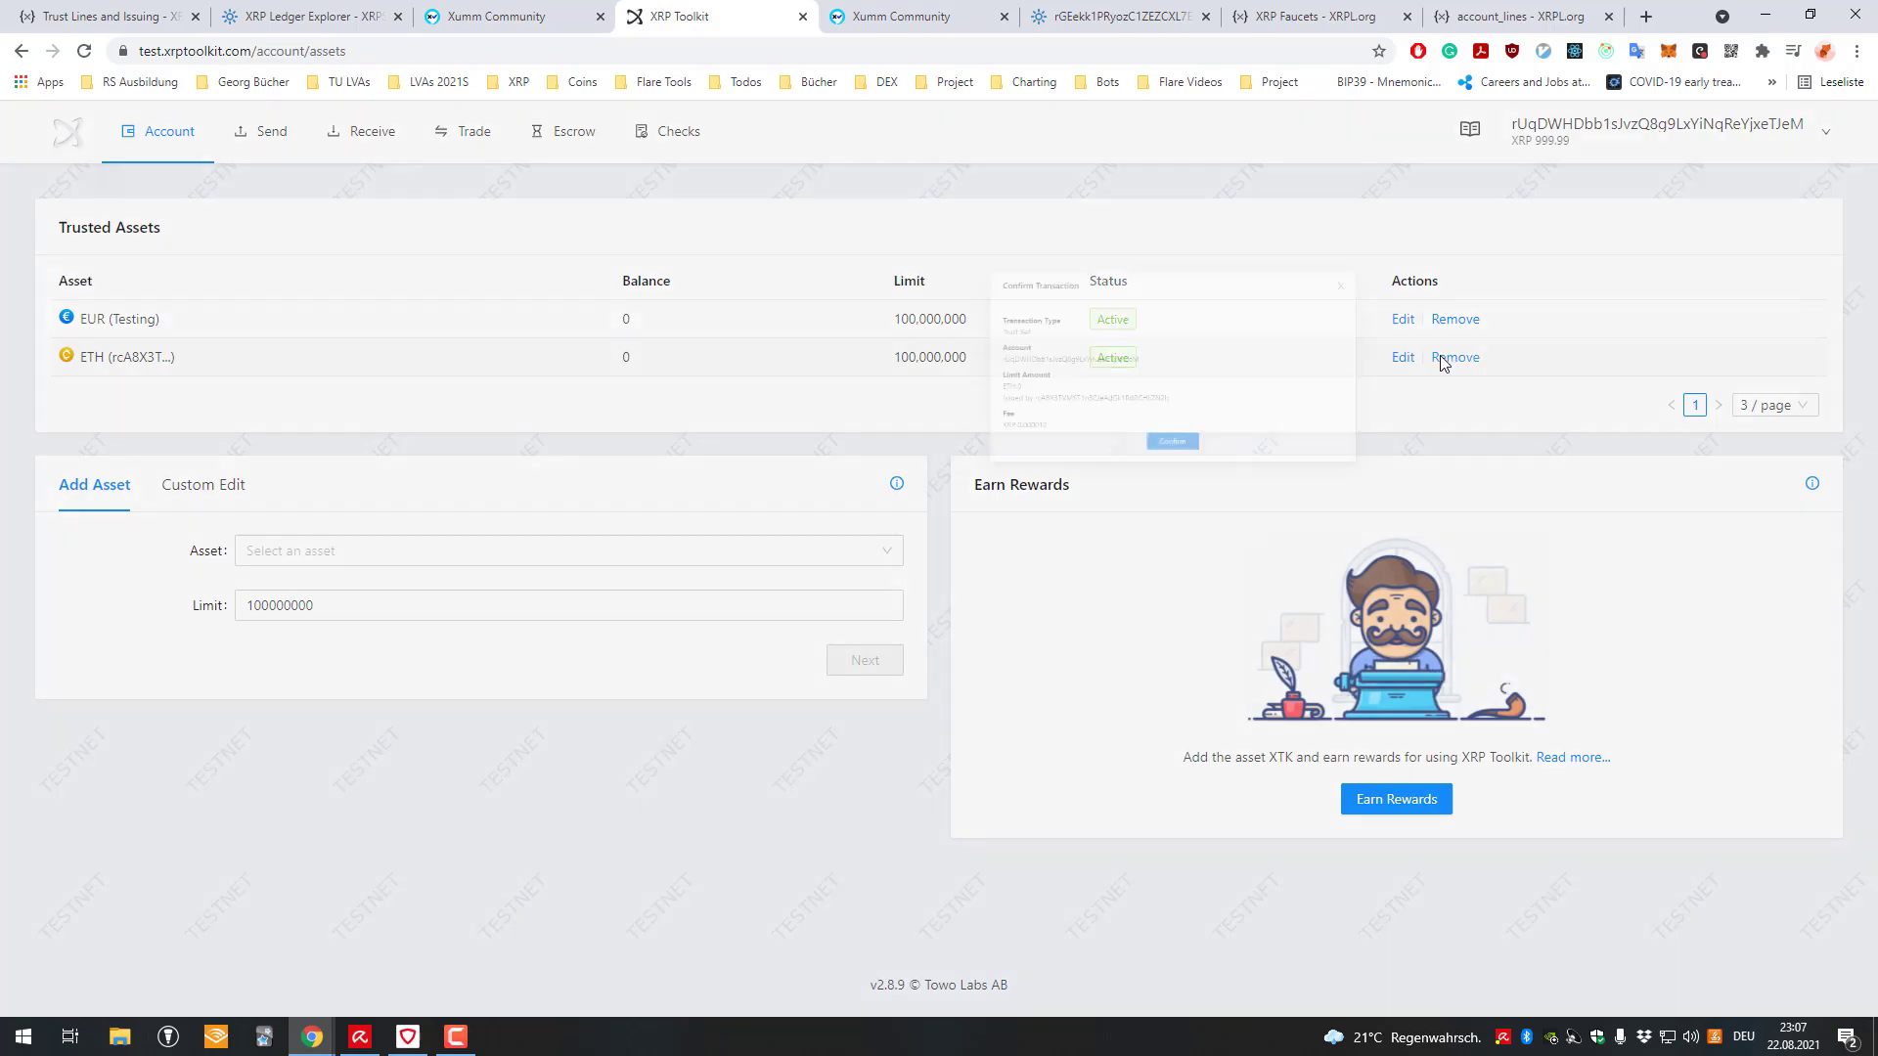
click(1172, 440)
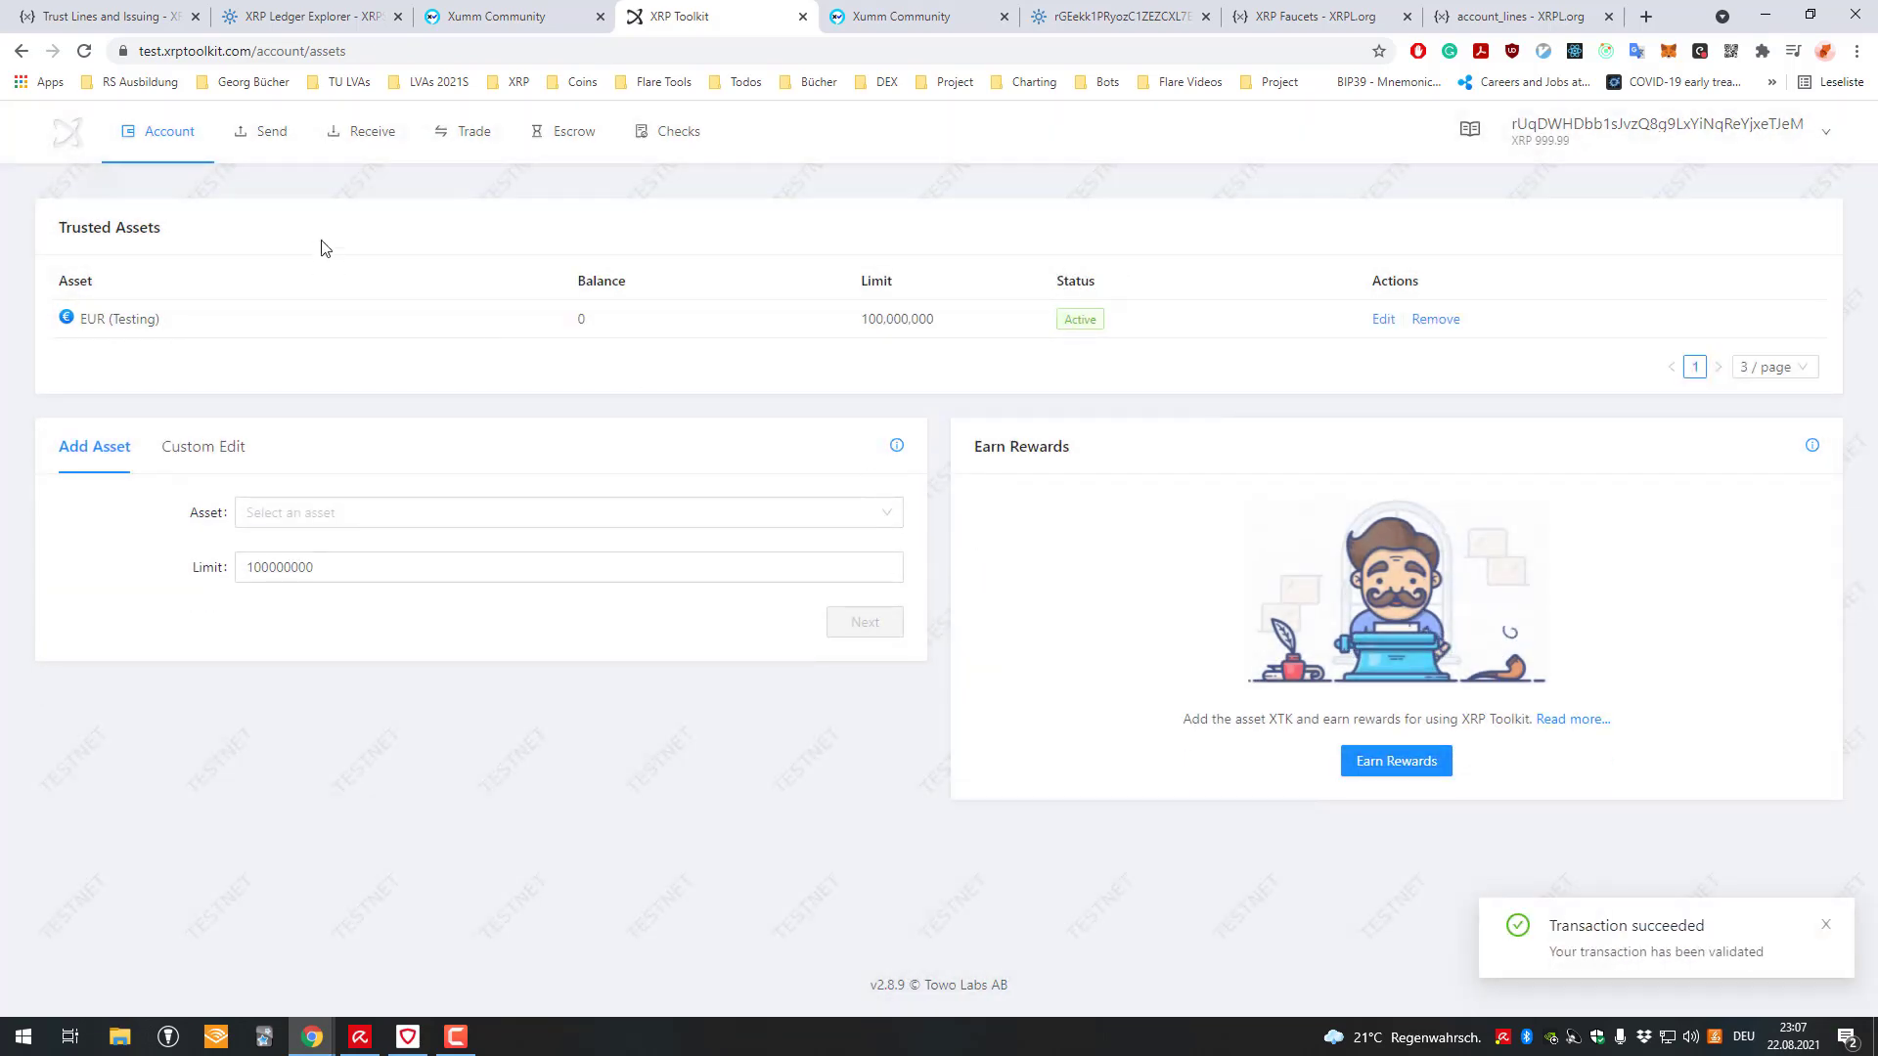
click(164, 131)
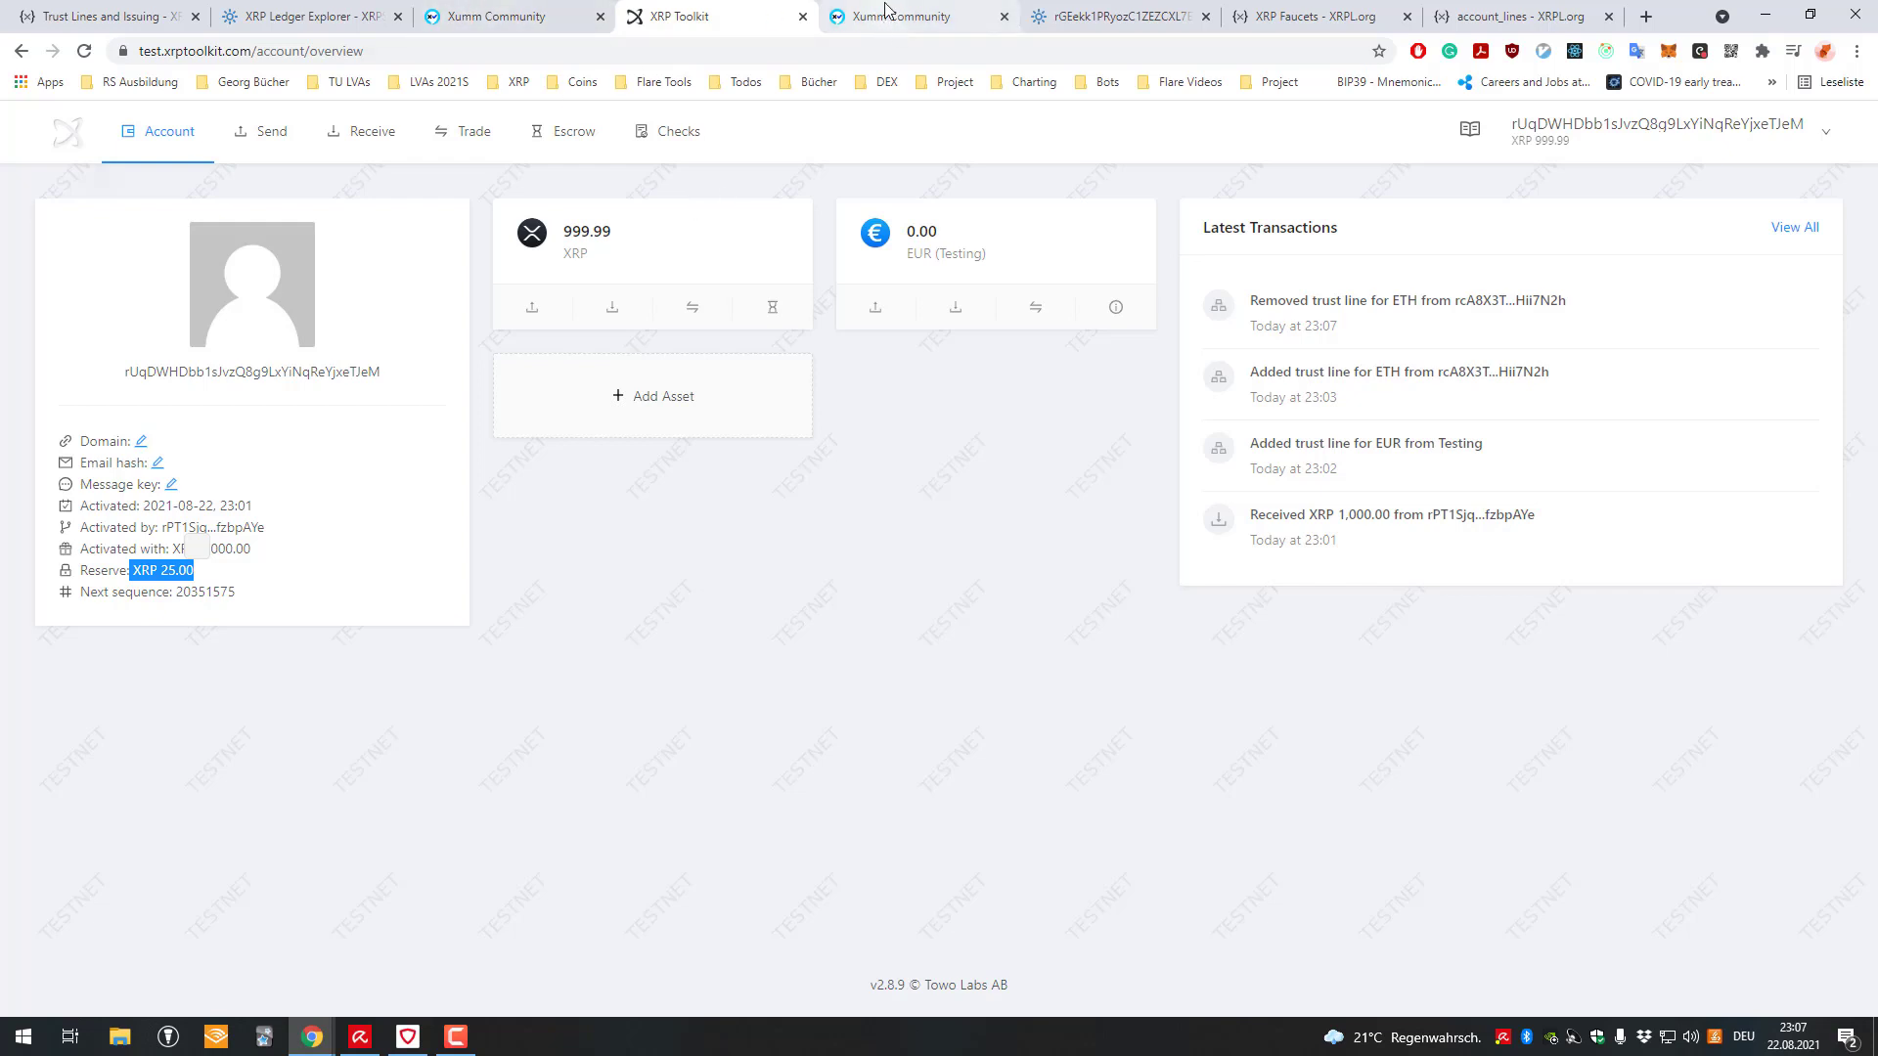
click(916, 15)
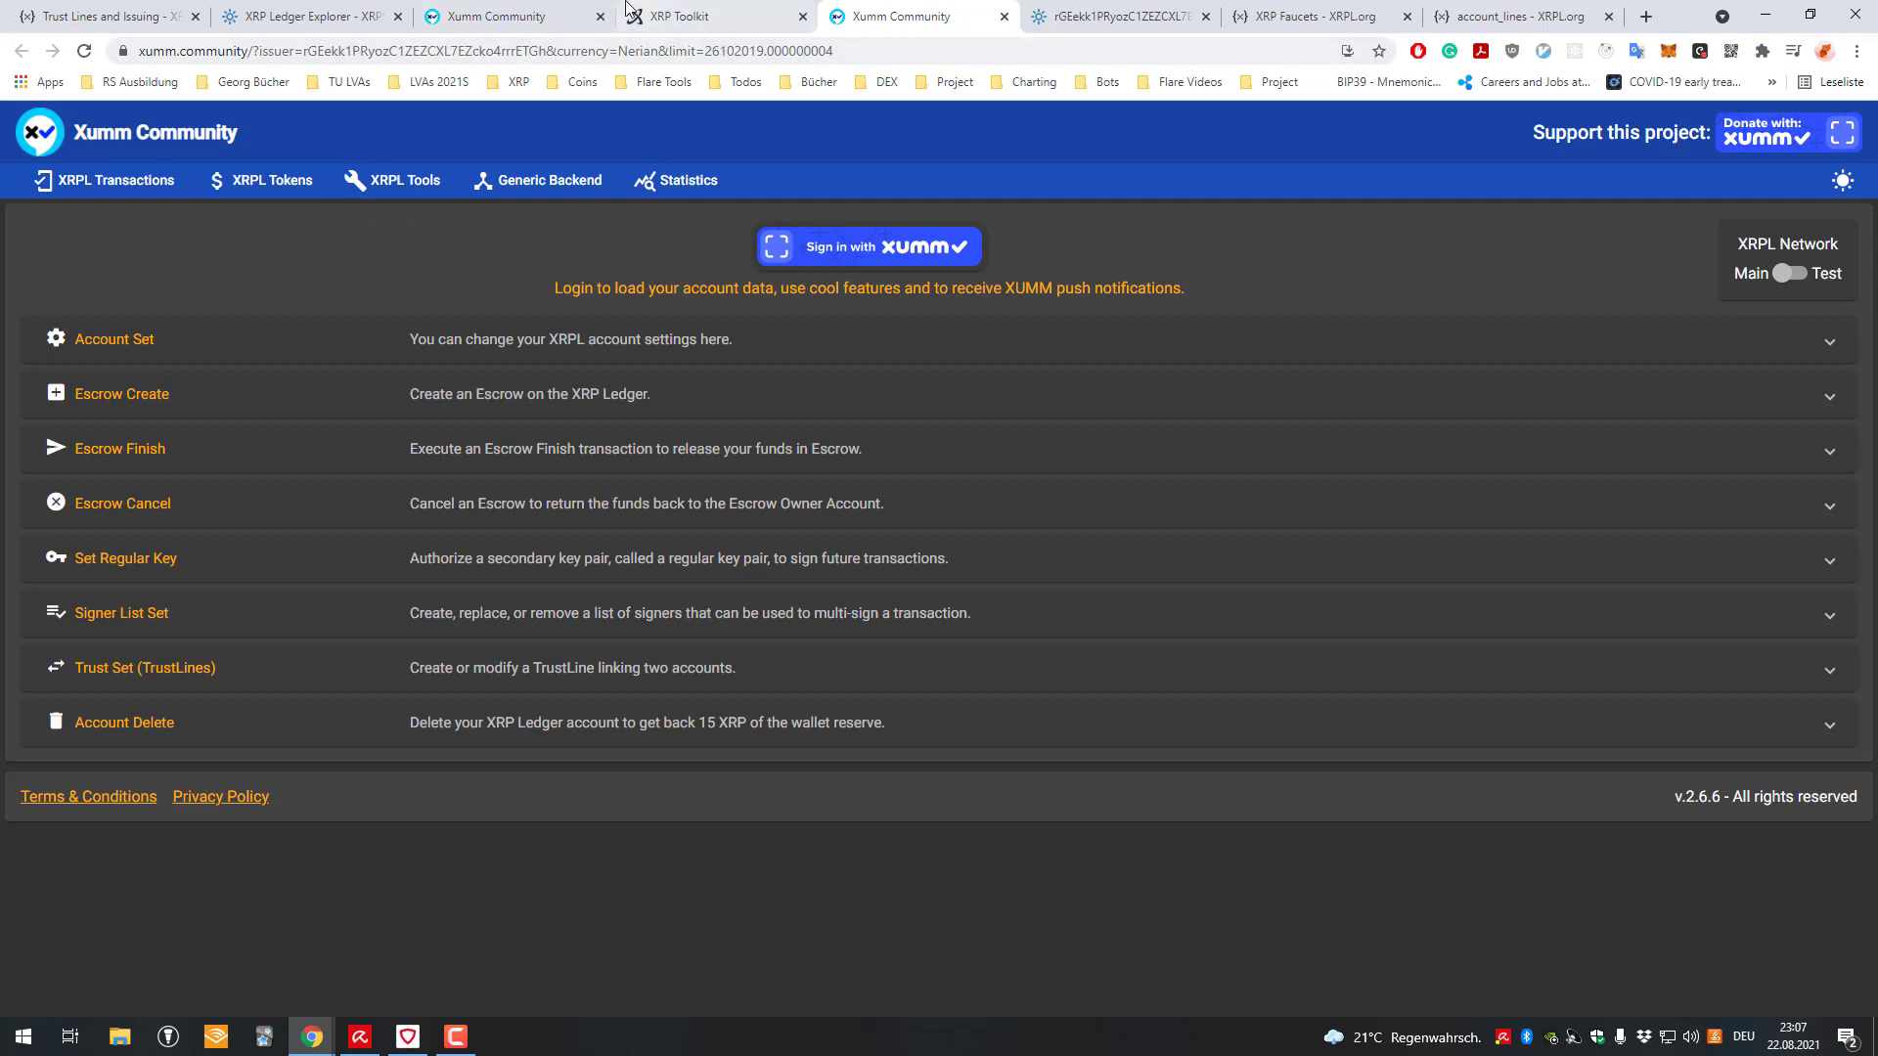
- Filter the XRPL token list to CSC and open the CasinoCoin issuer address in XRPScan
click(270, 180)
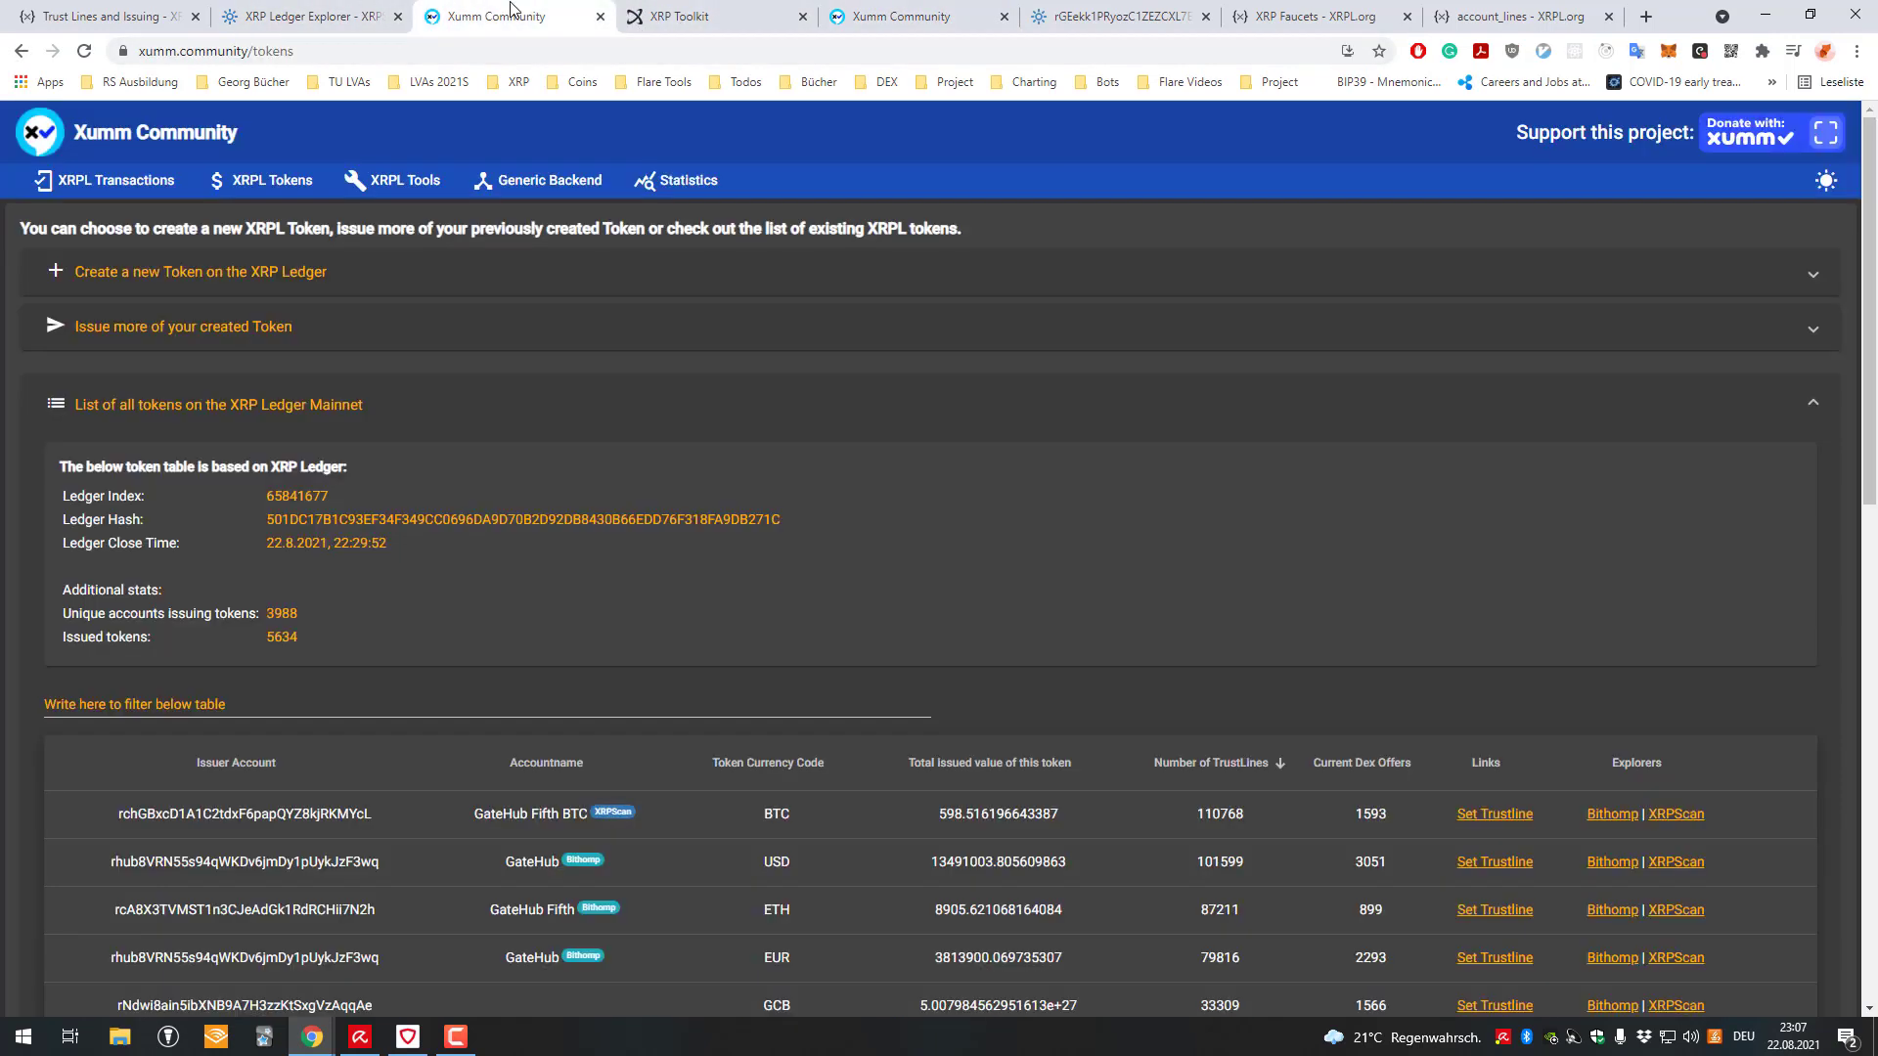
text(CSC)
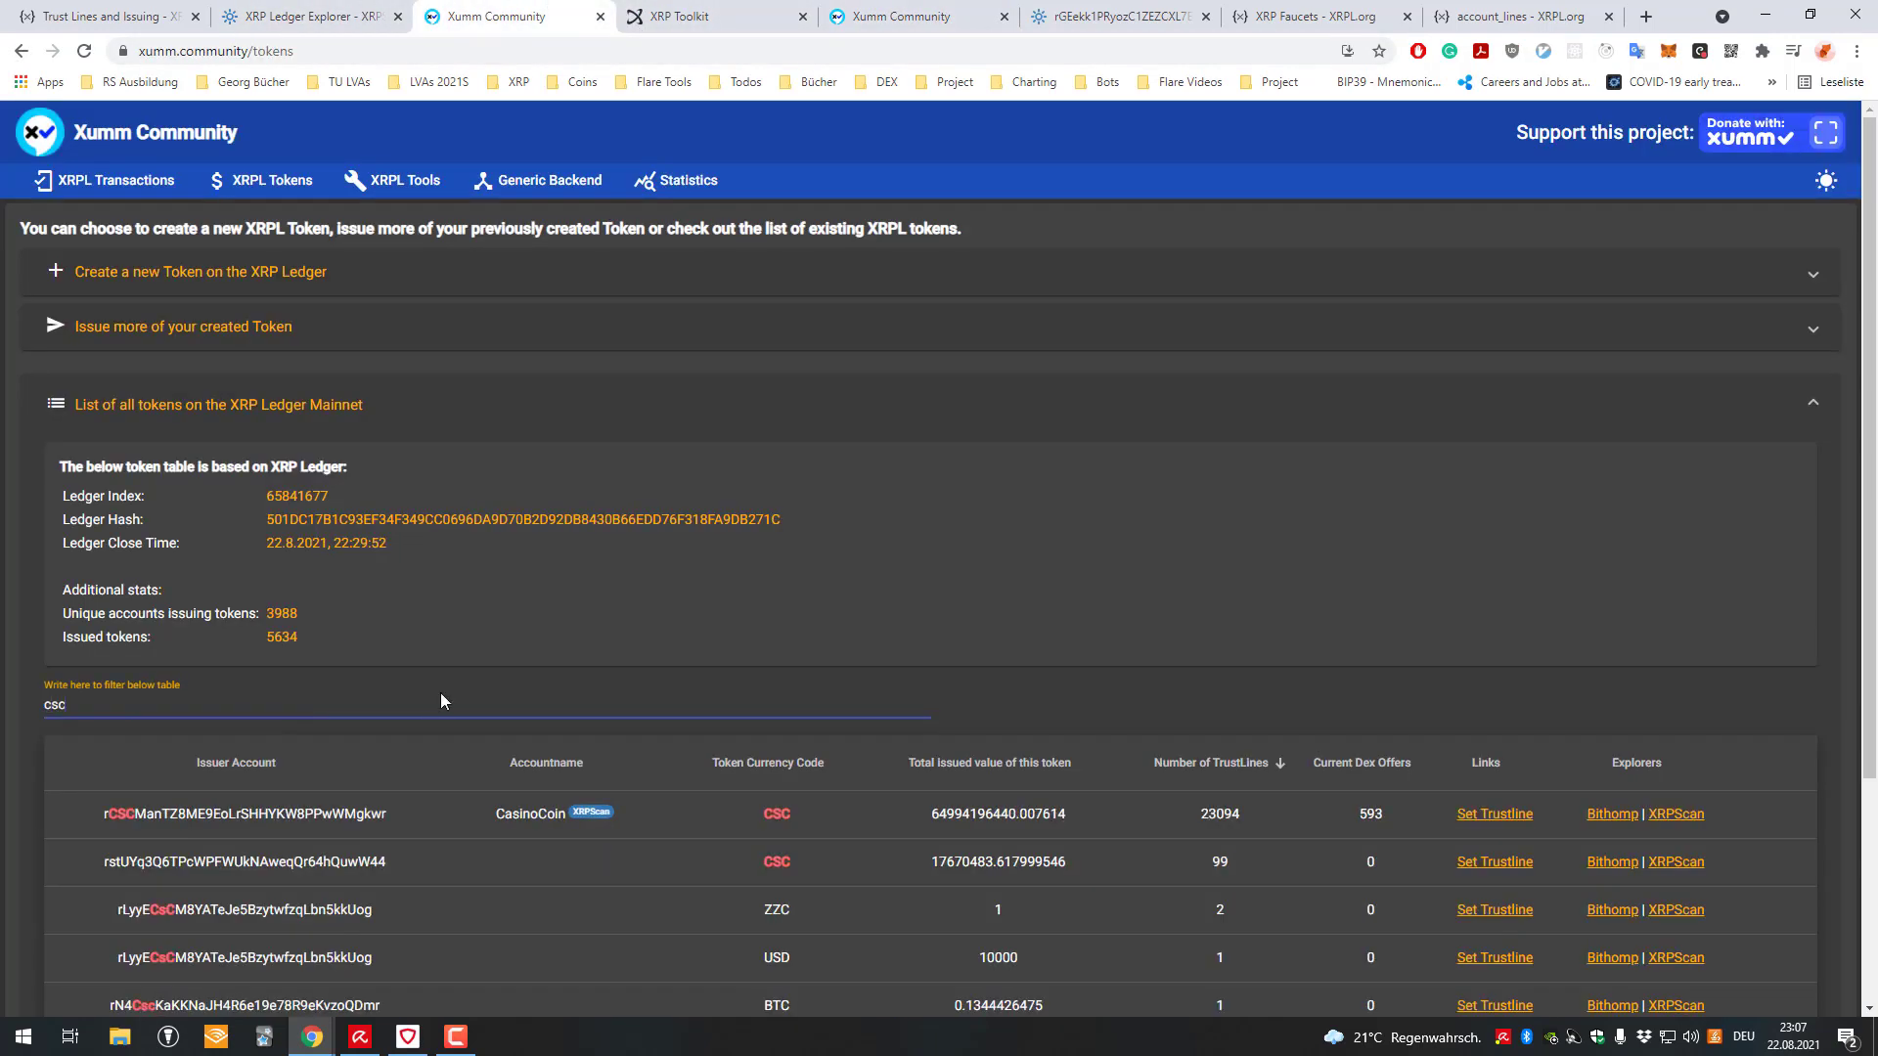
scroll(down, 3)
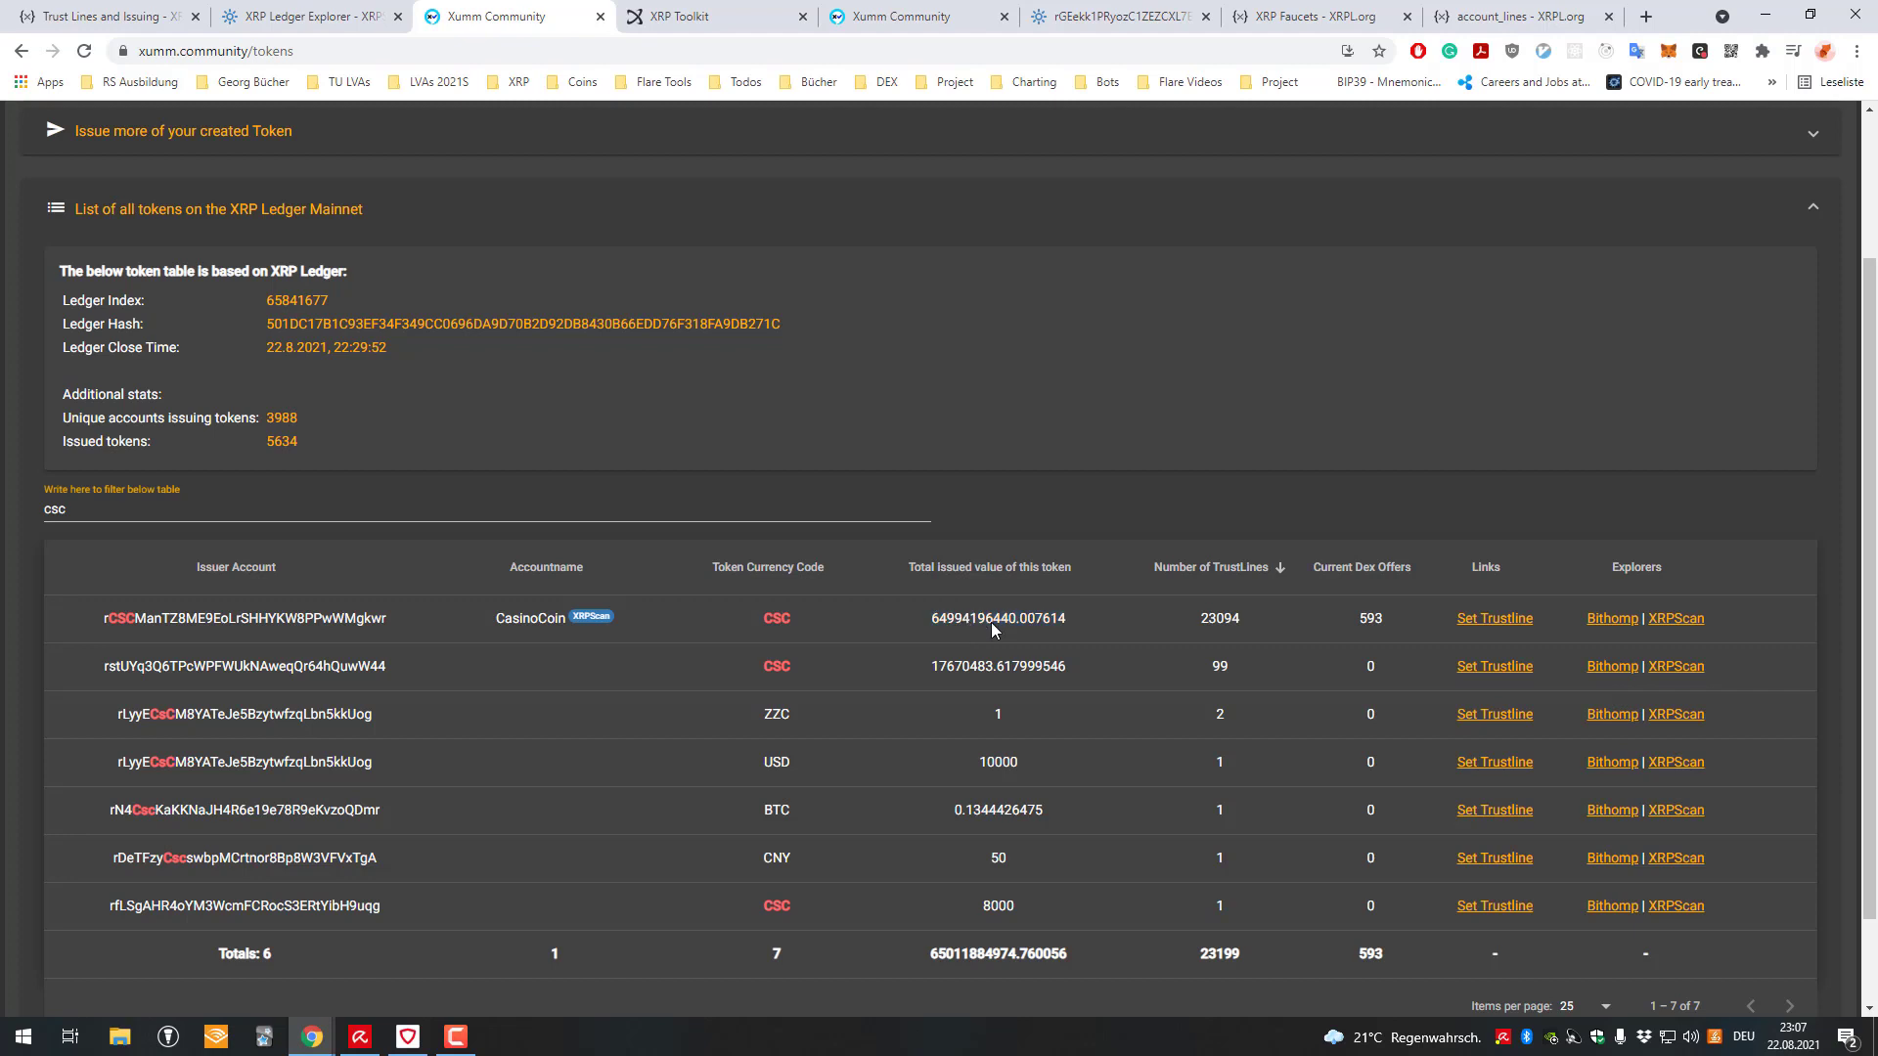
double_click(236, 618)
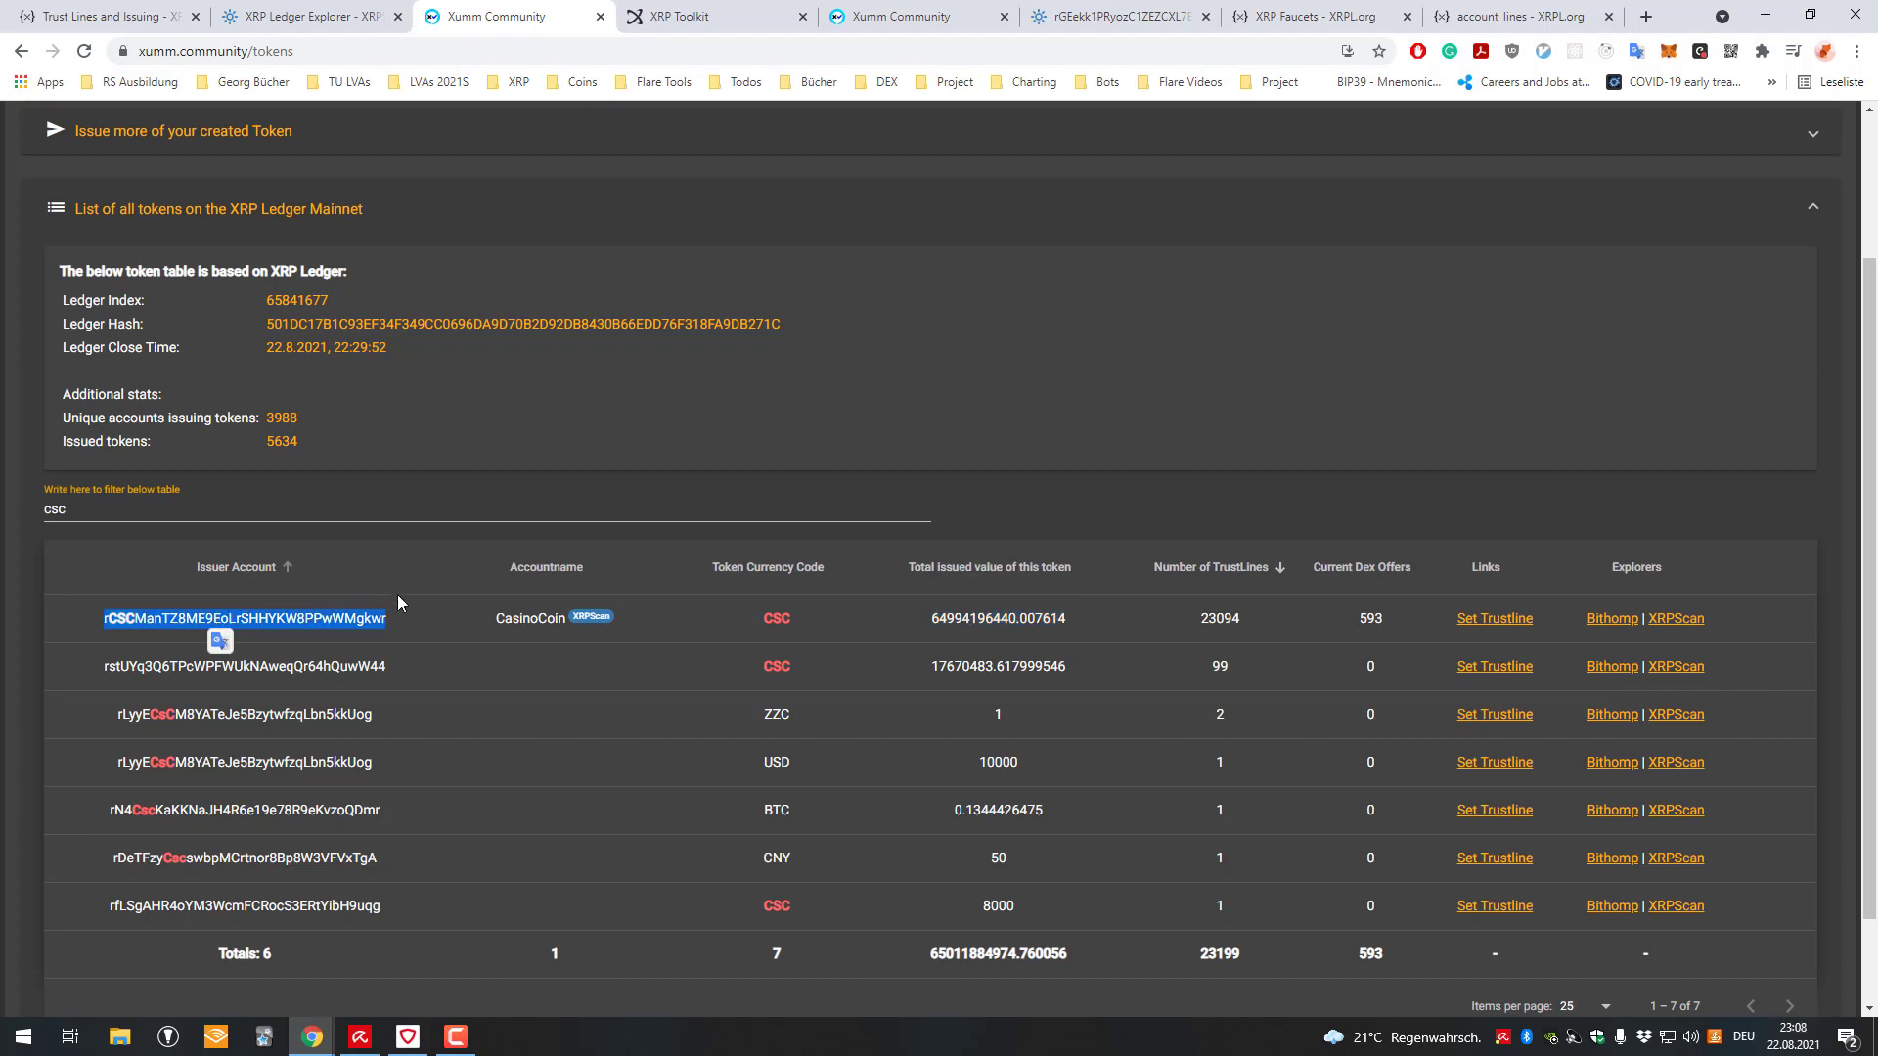
mouse_move(1674, 618)
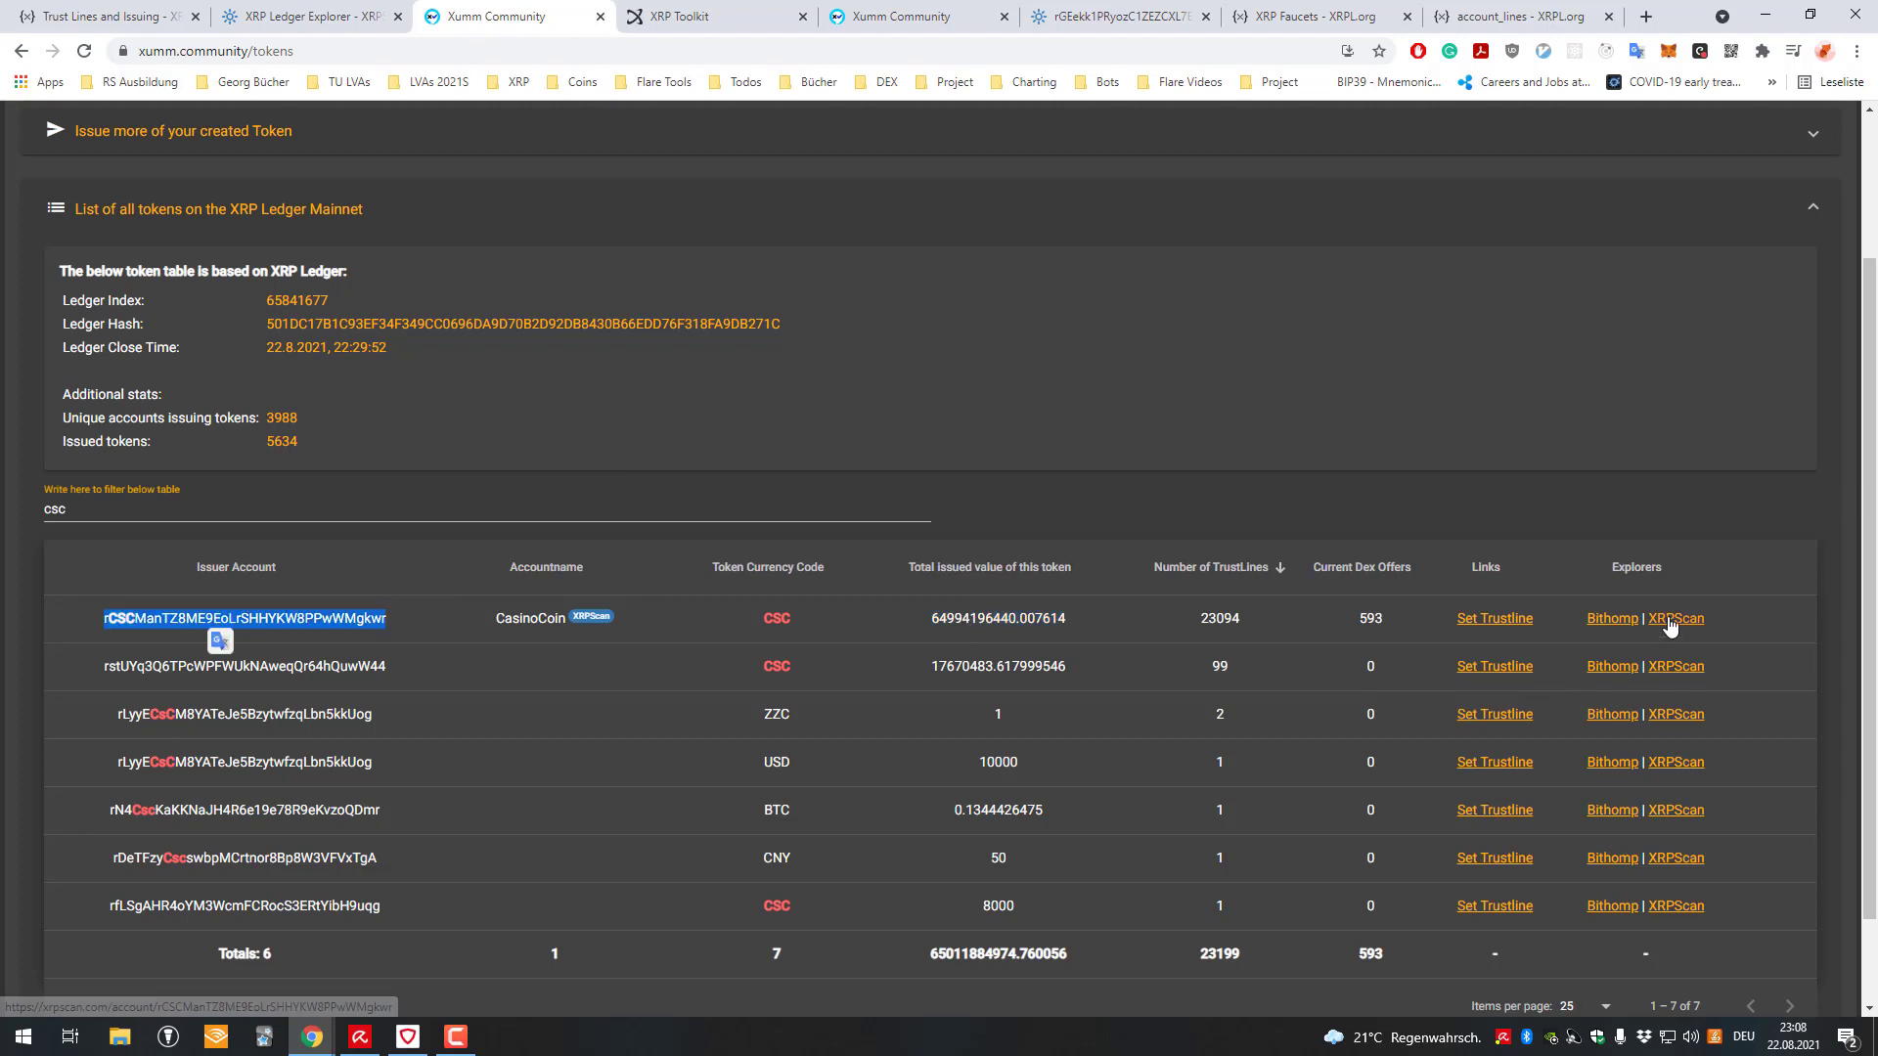
click(1694, 619)
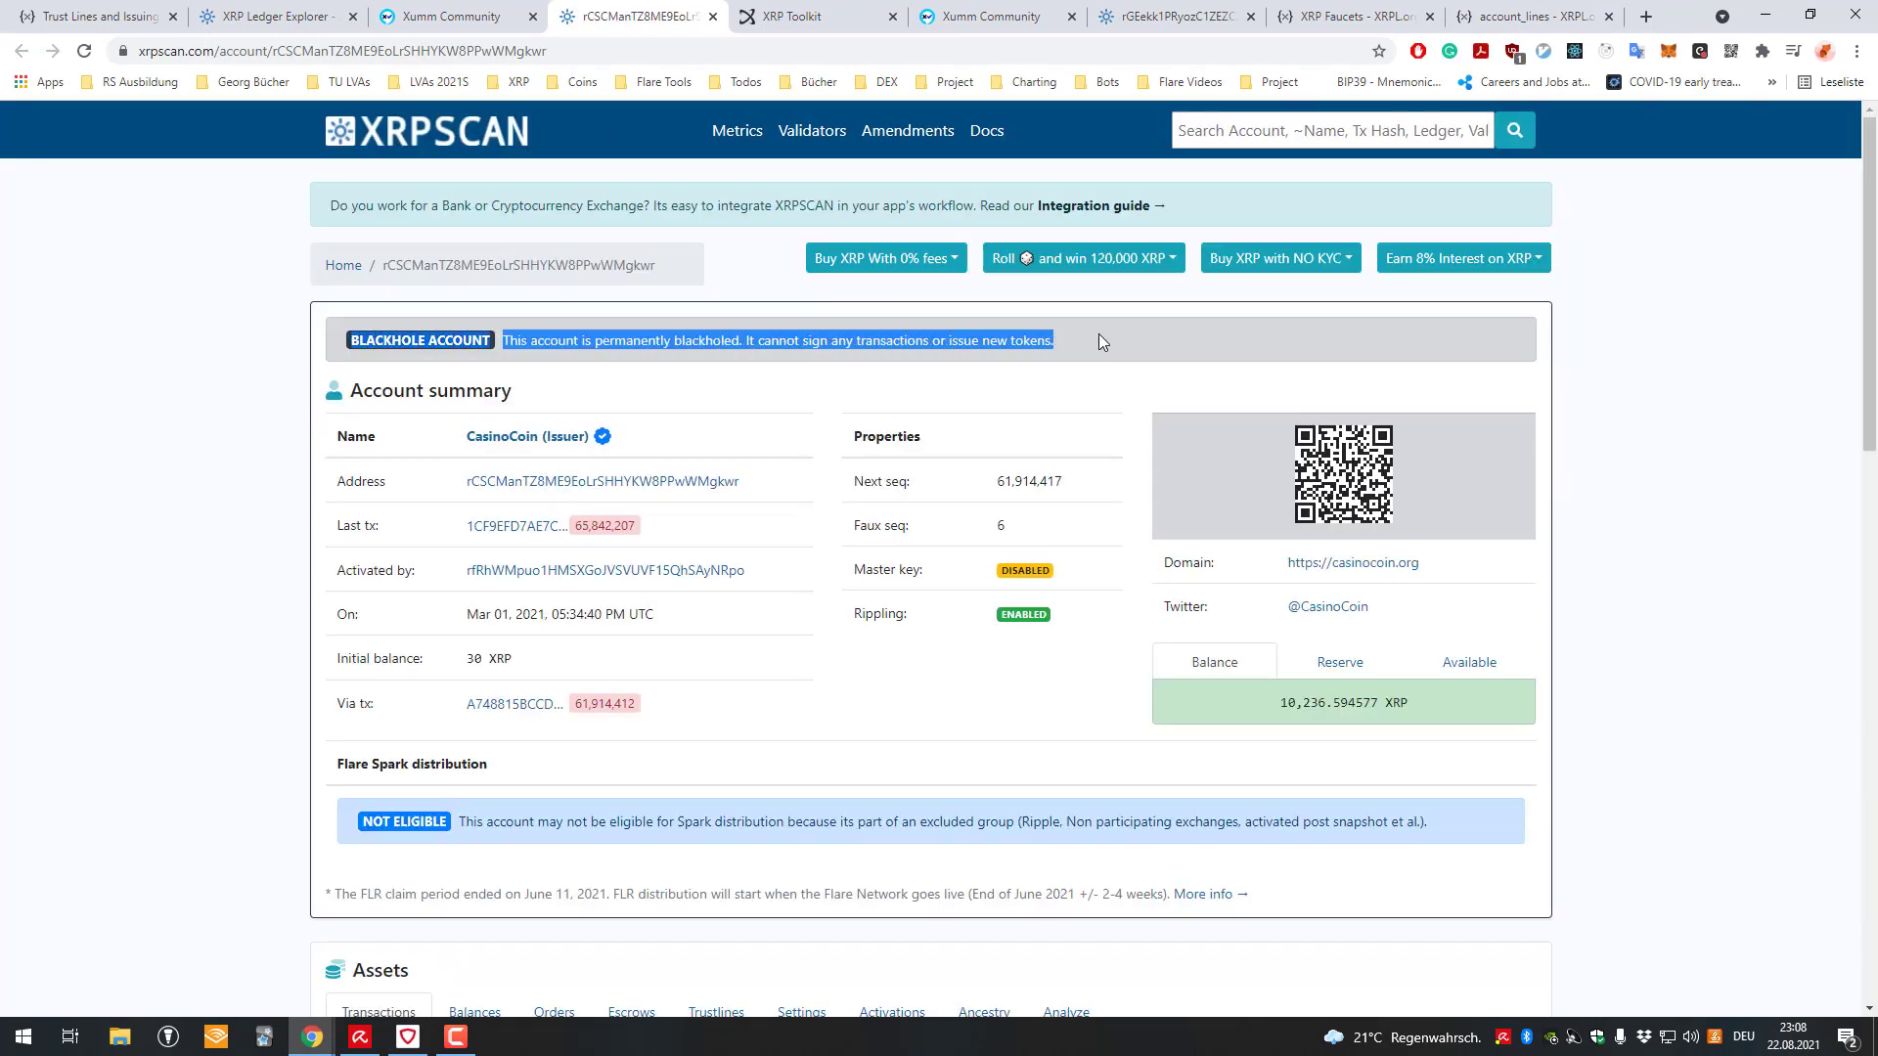
- Highlight the Blackhole Account notice and disabled master key, then show the empty Trustlines list
drag(1054, 340, 532, 340)
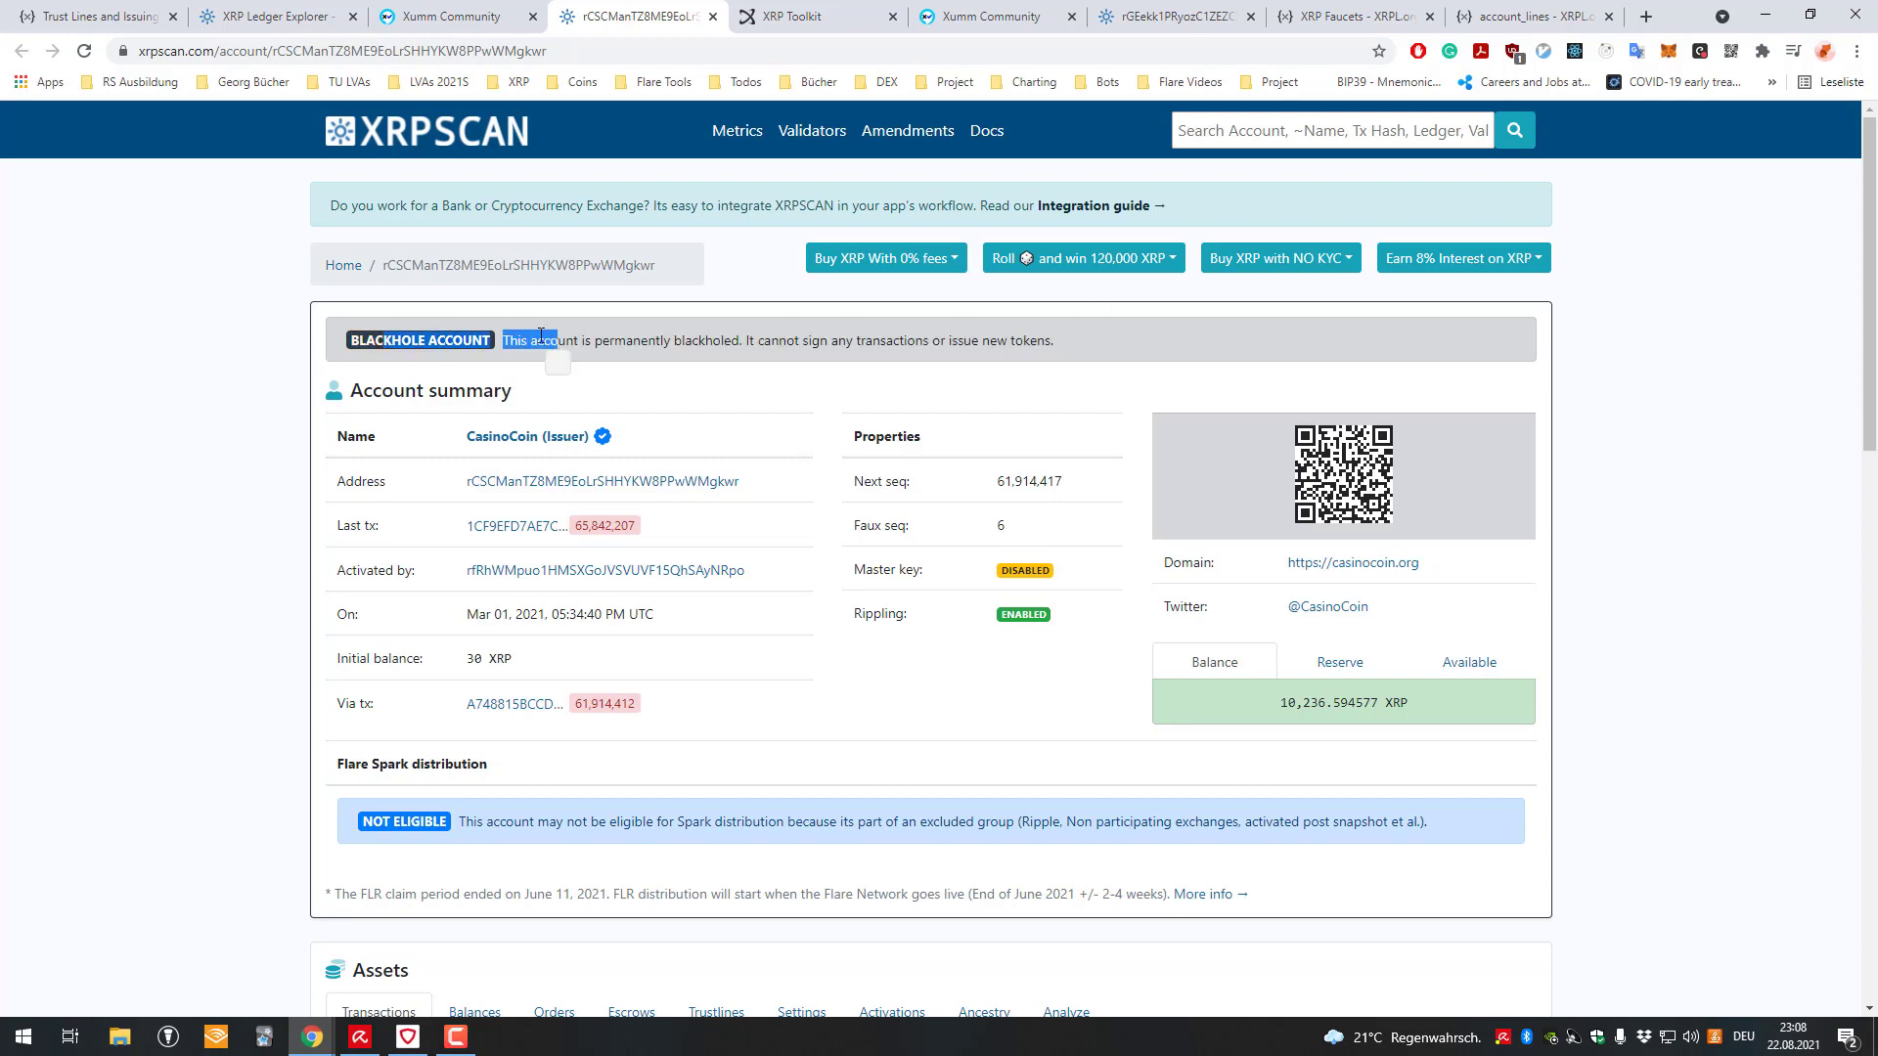
mouse_move(737, 395)
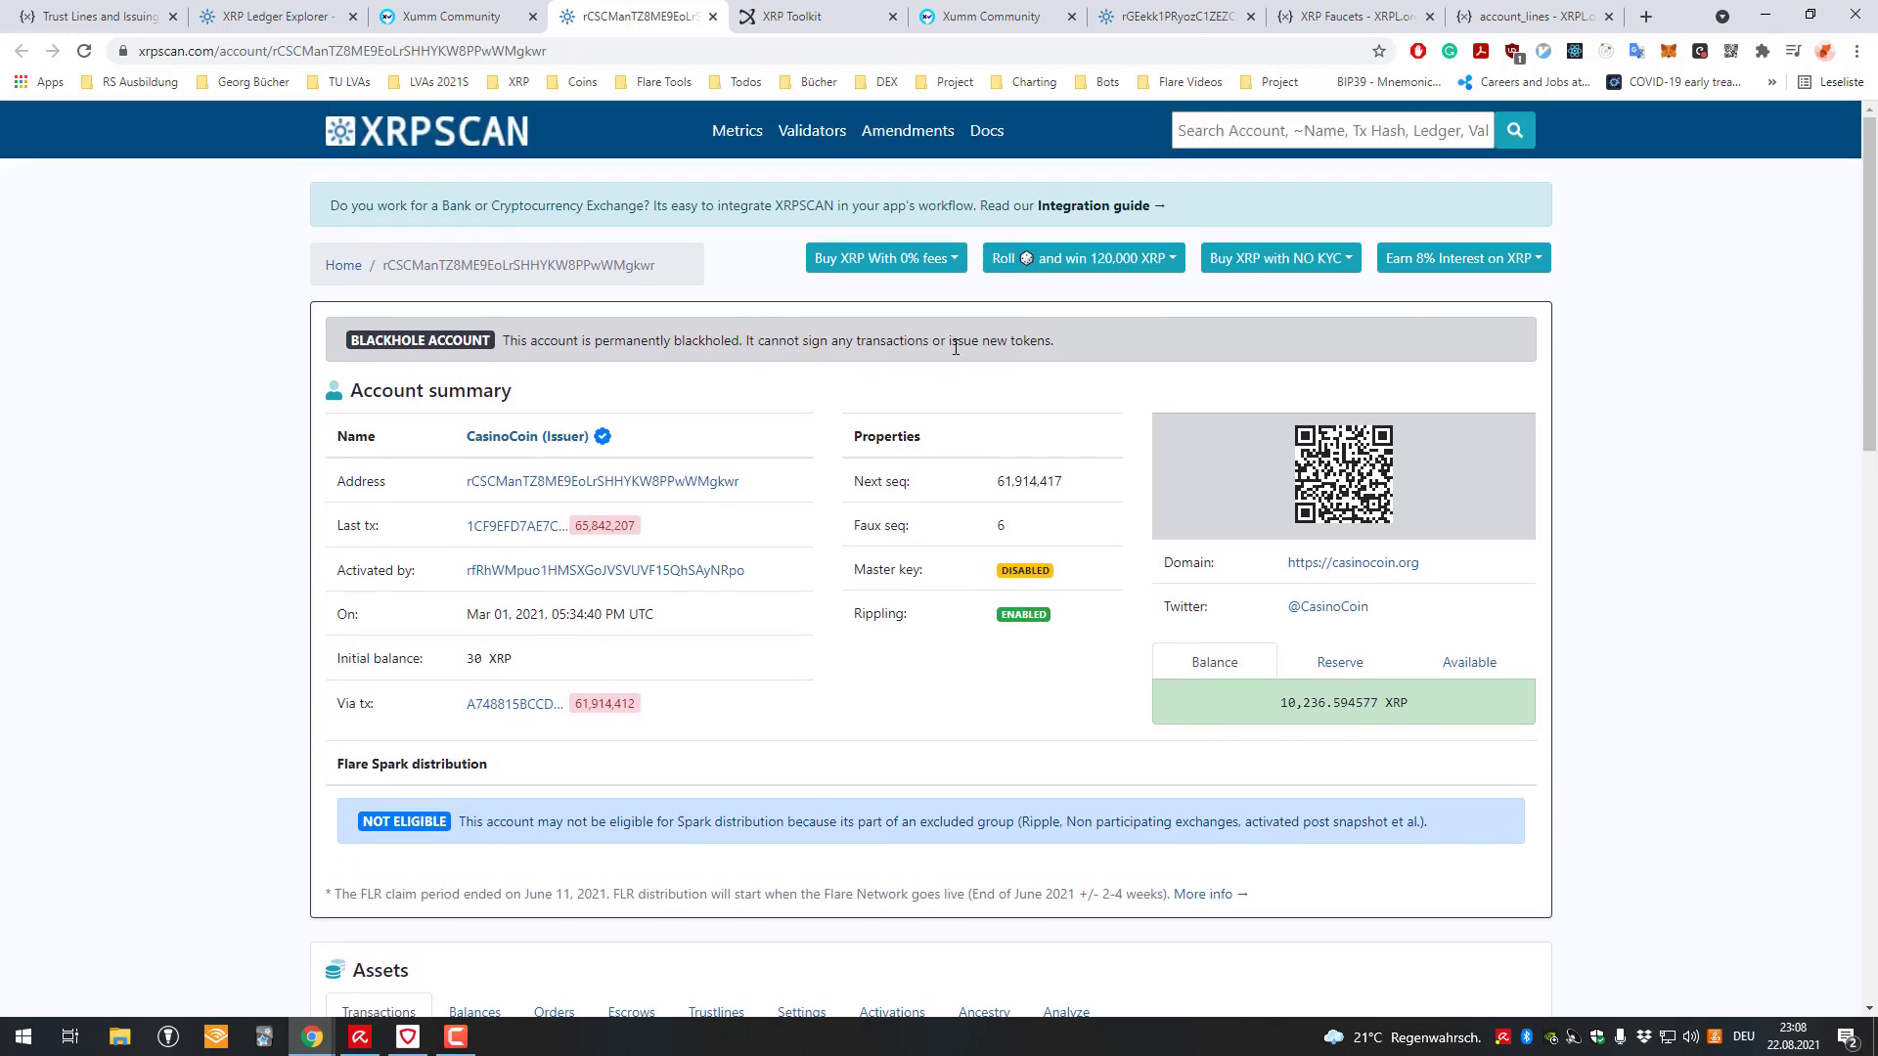
double_click(964, 340)
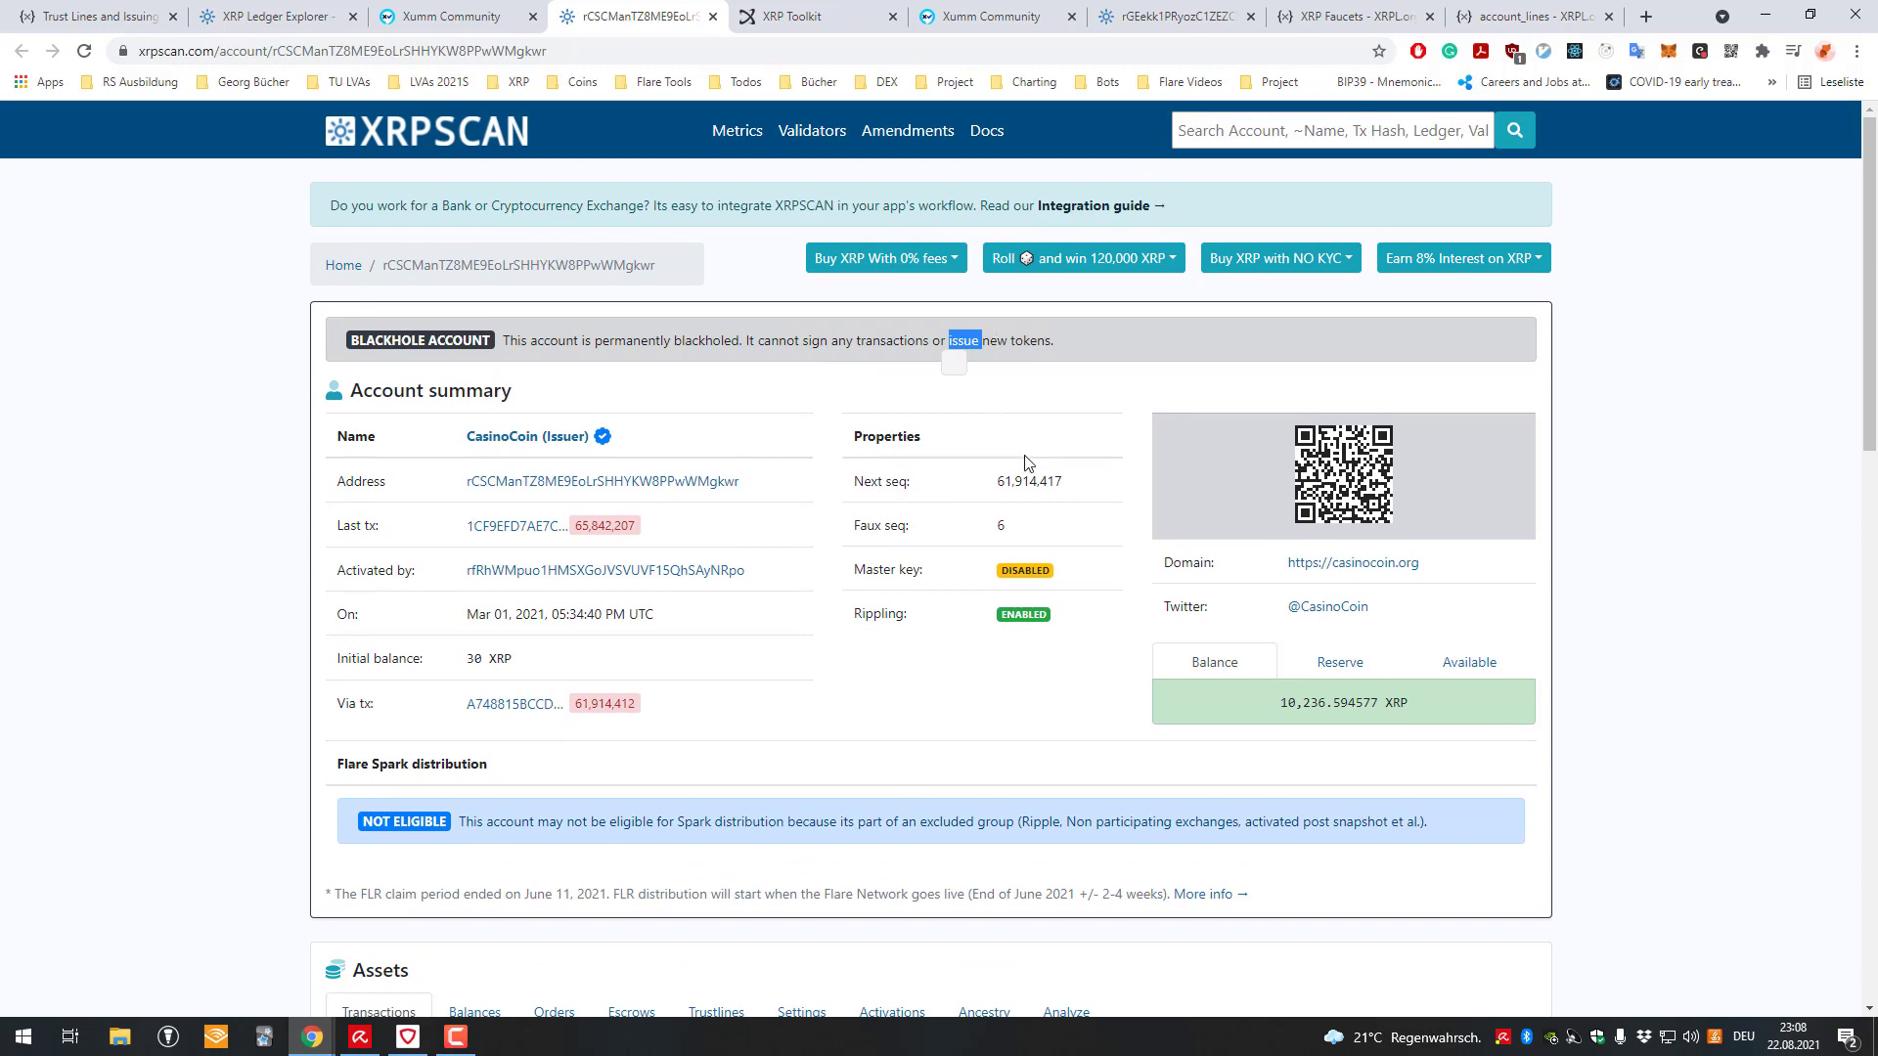
mouse_move(1082, 414)
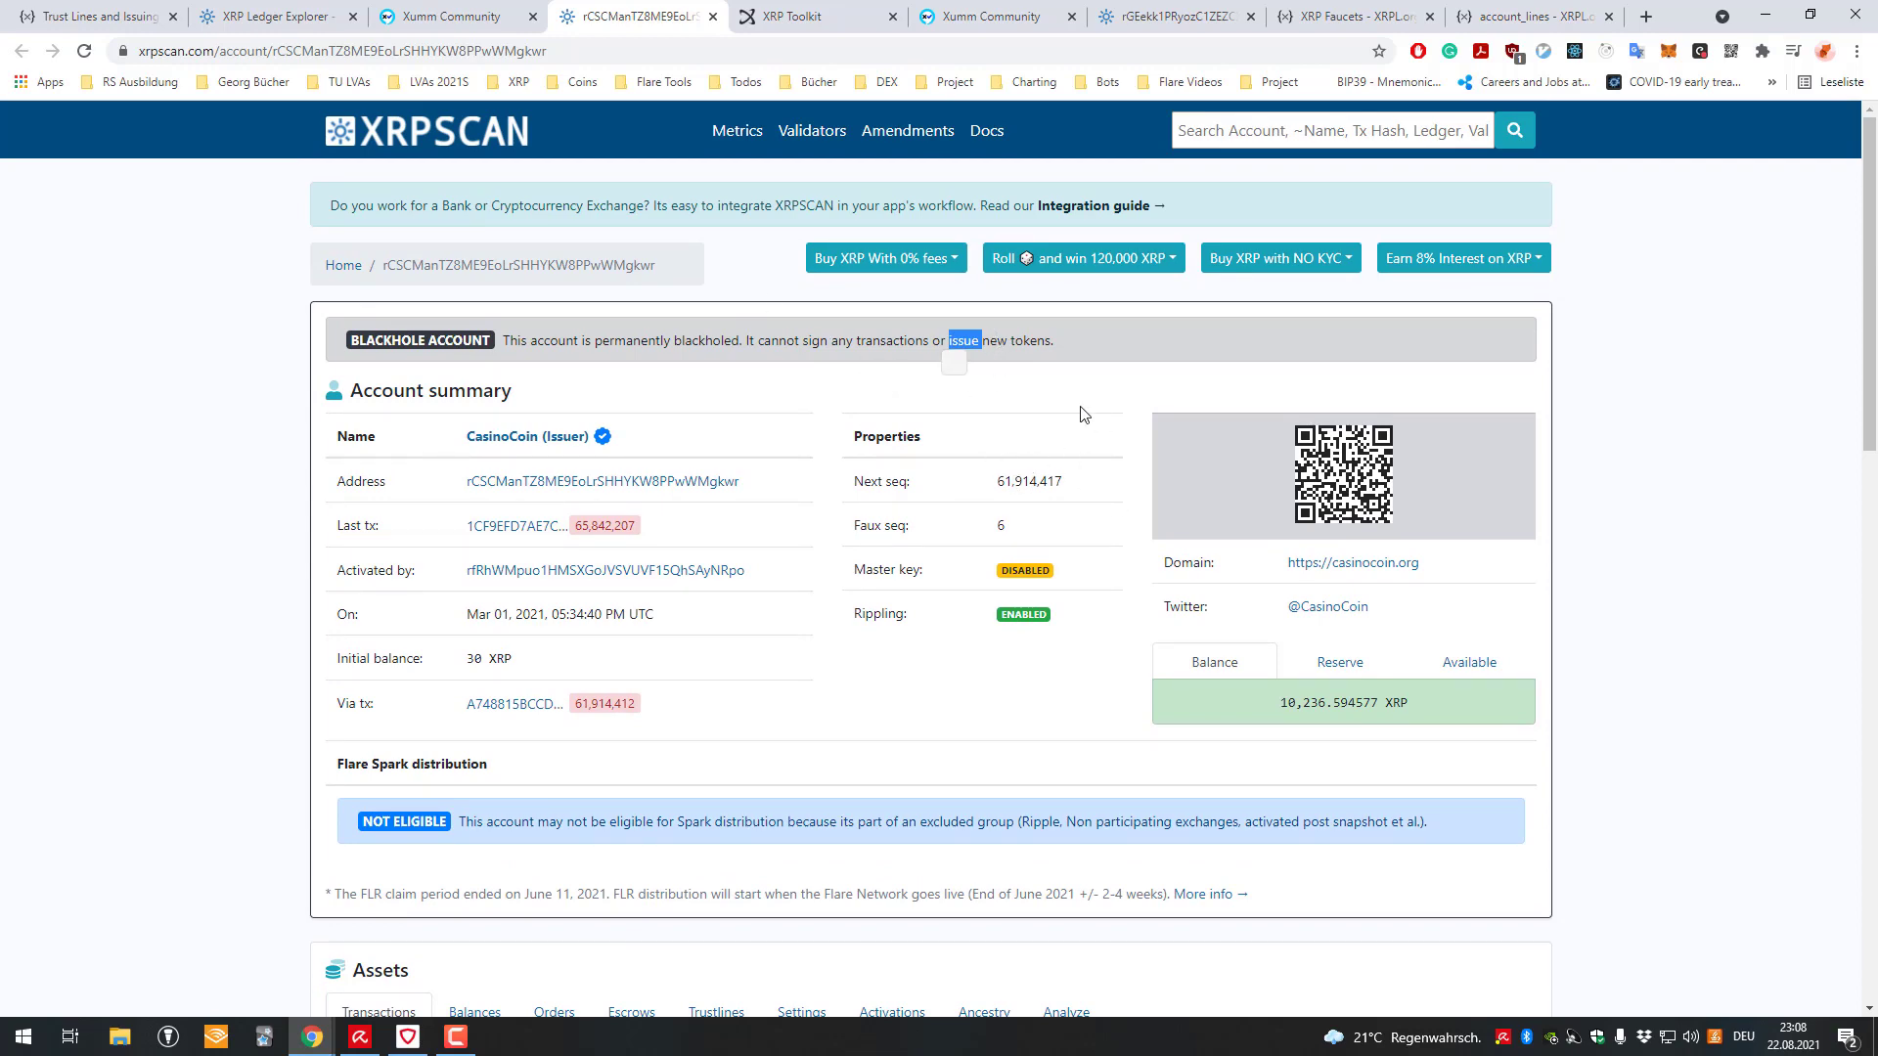
scroll(down, 3)
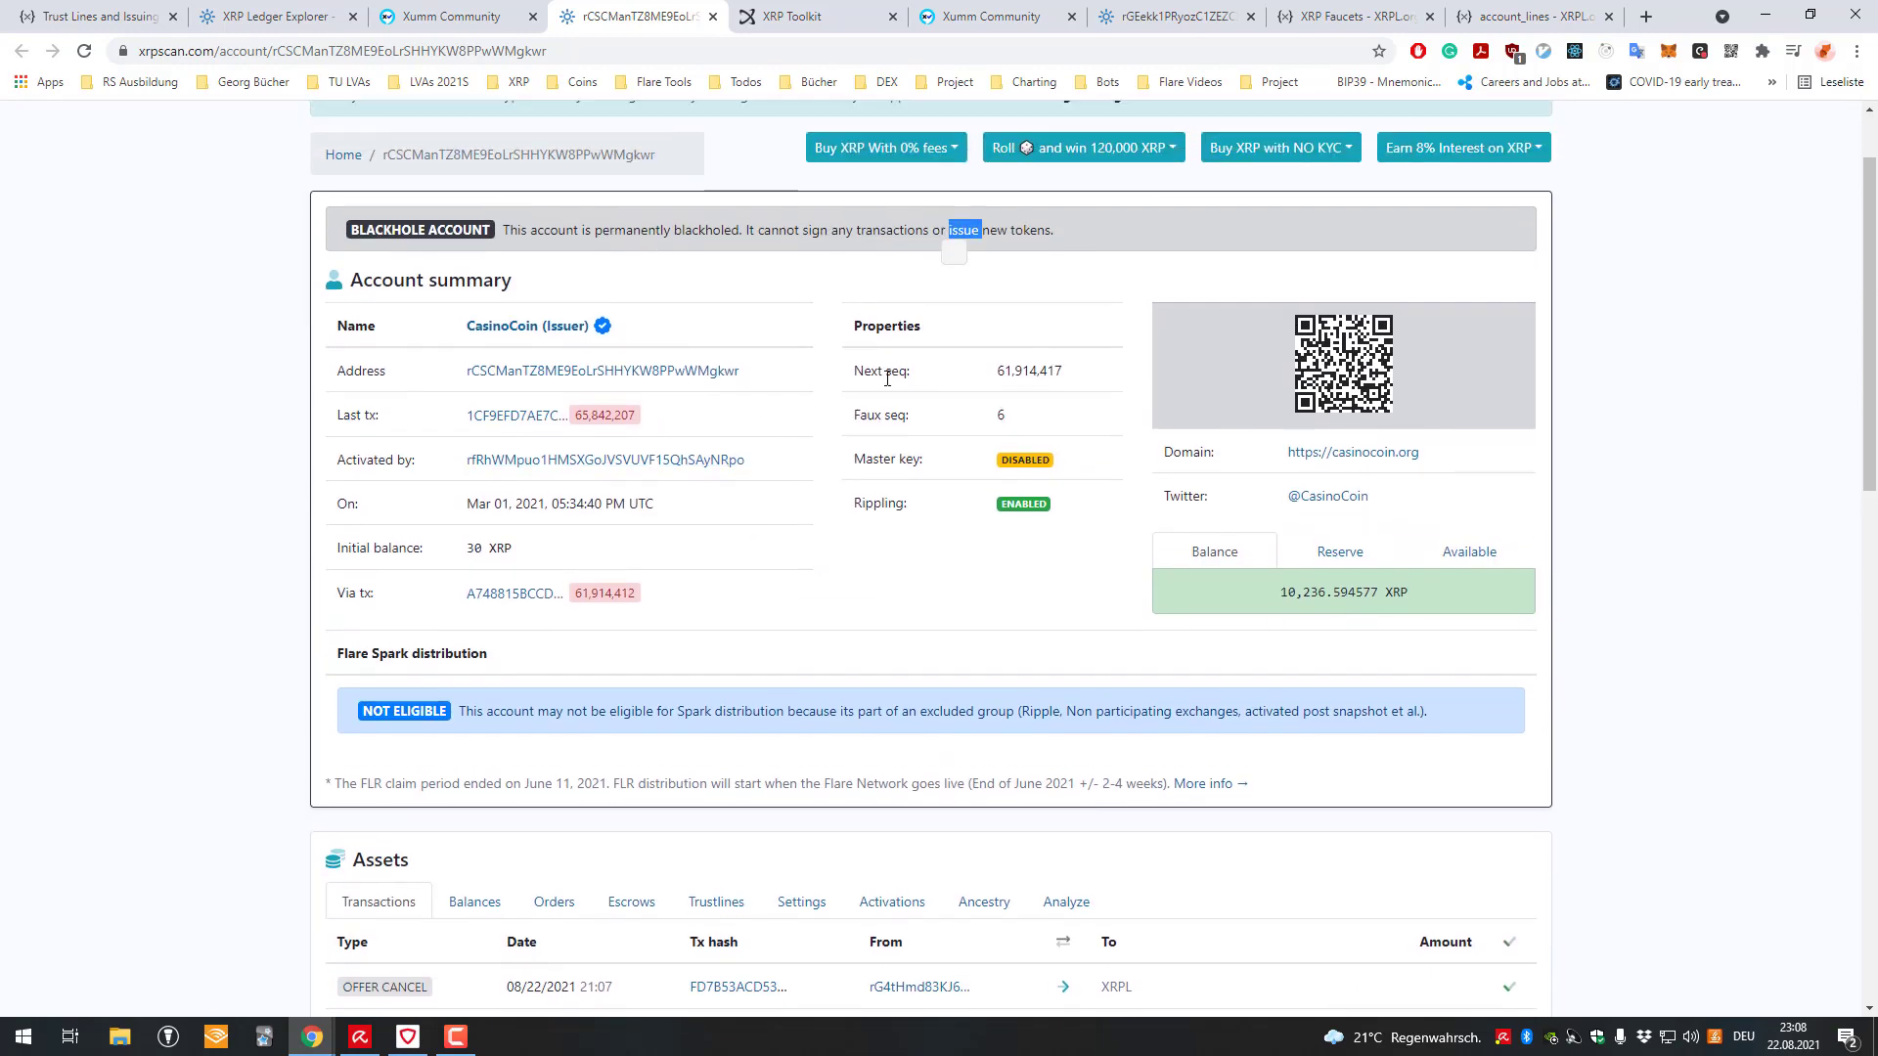
scroll(up, 3)
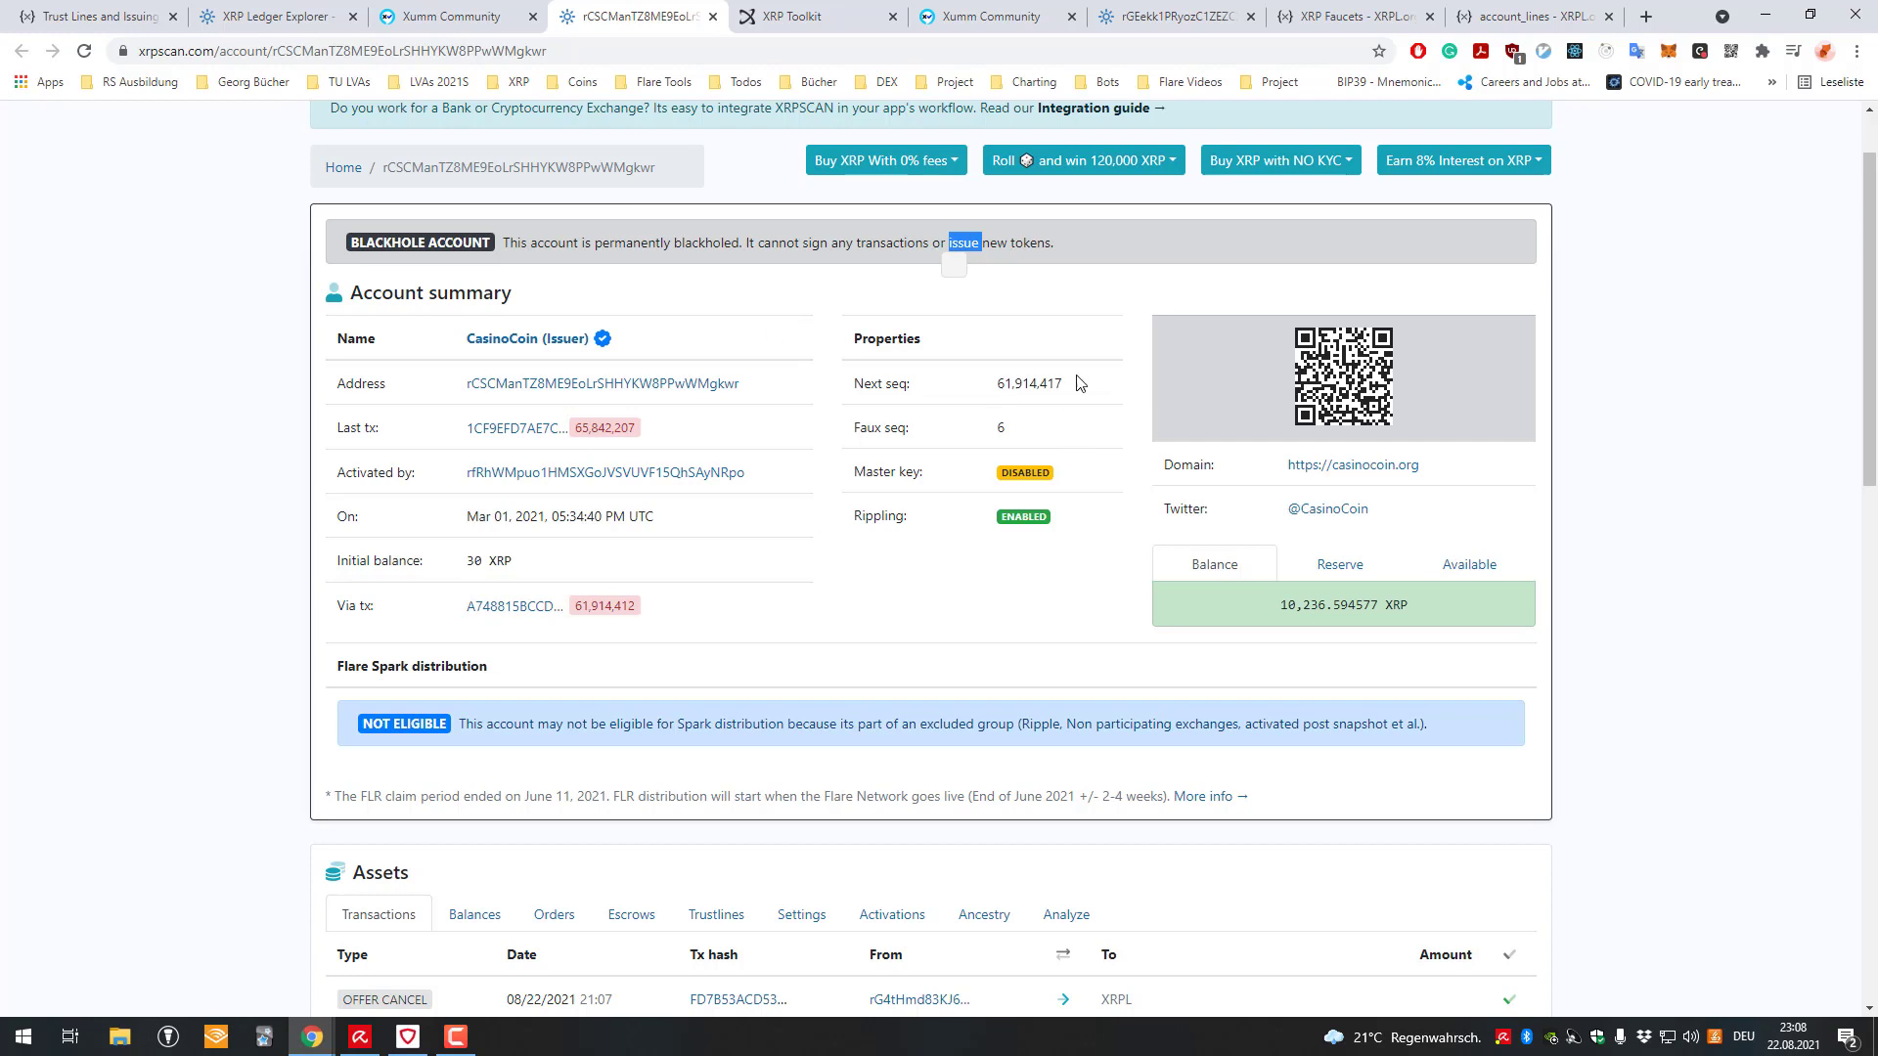
scroll(down, 3)
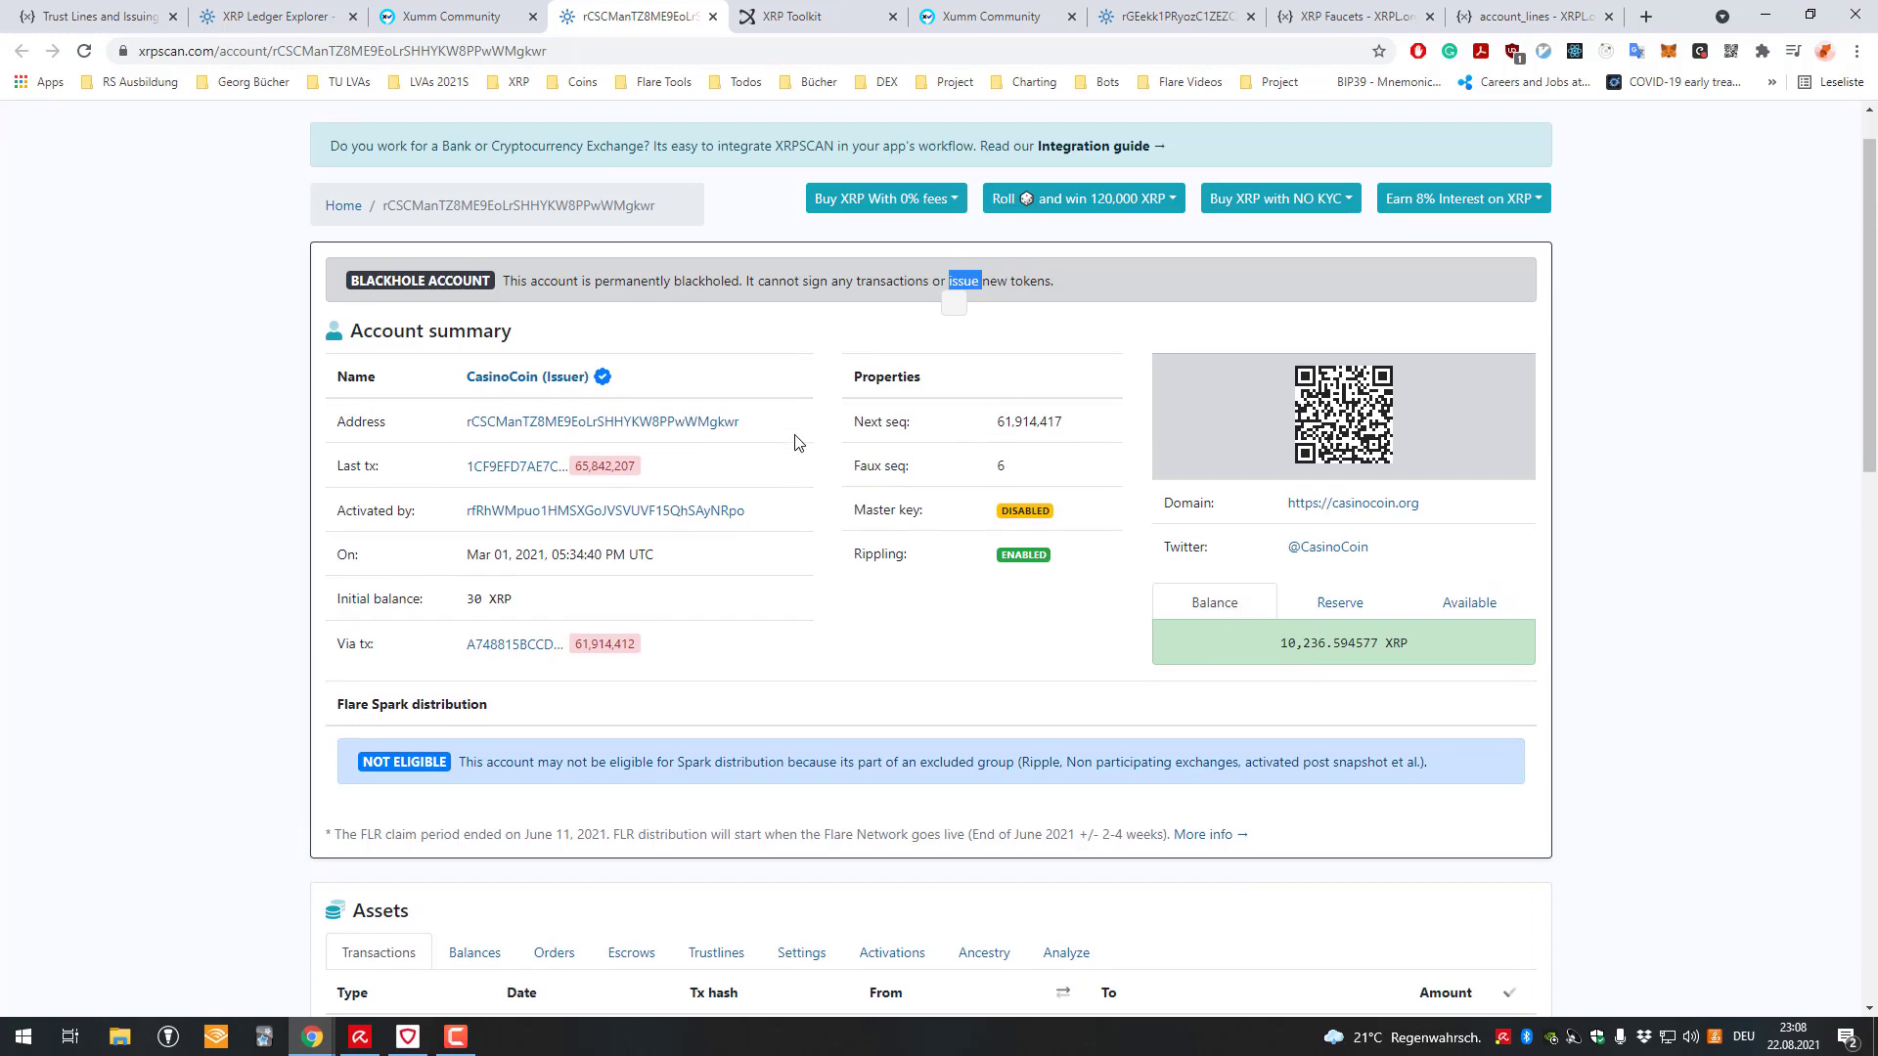
scroll(down, 3)
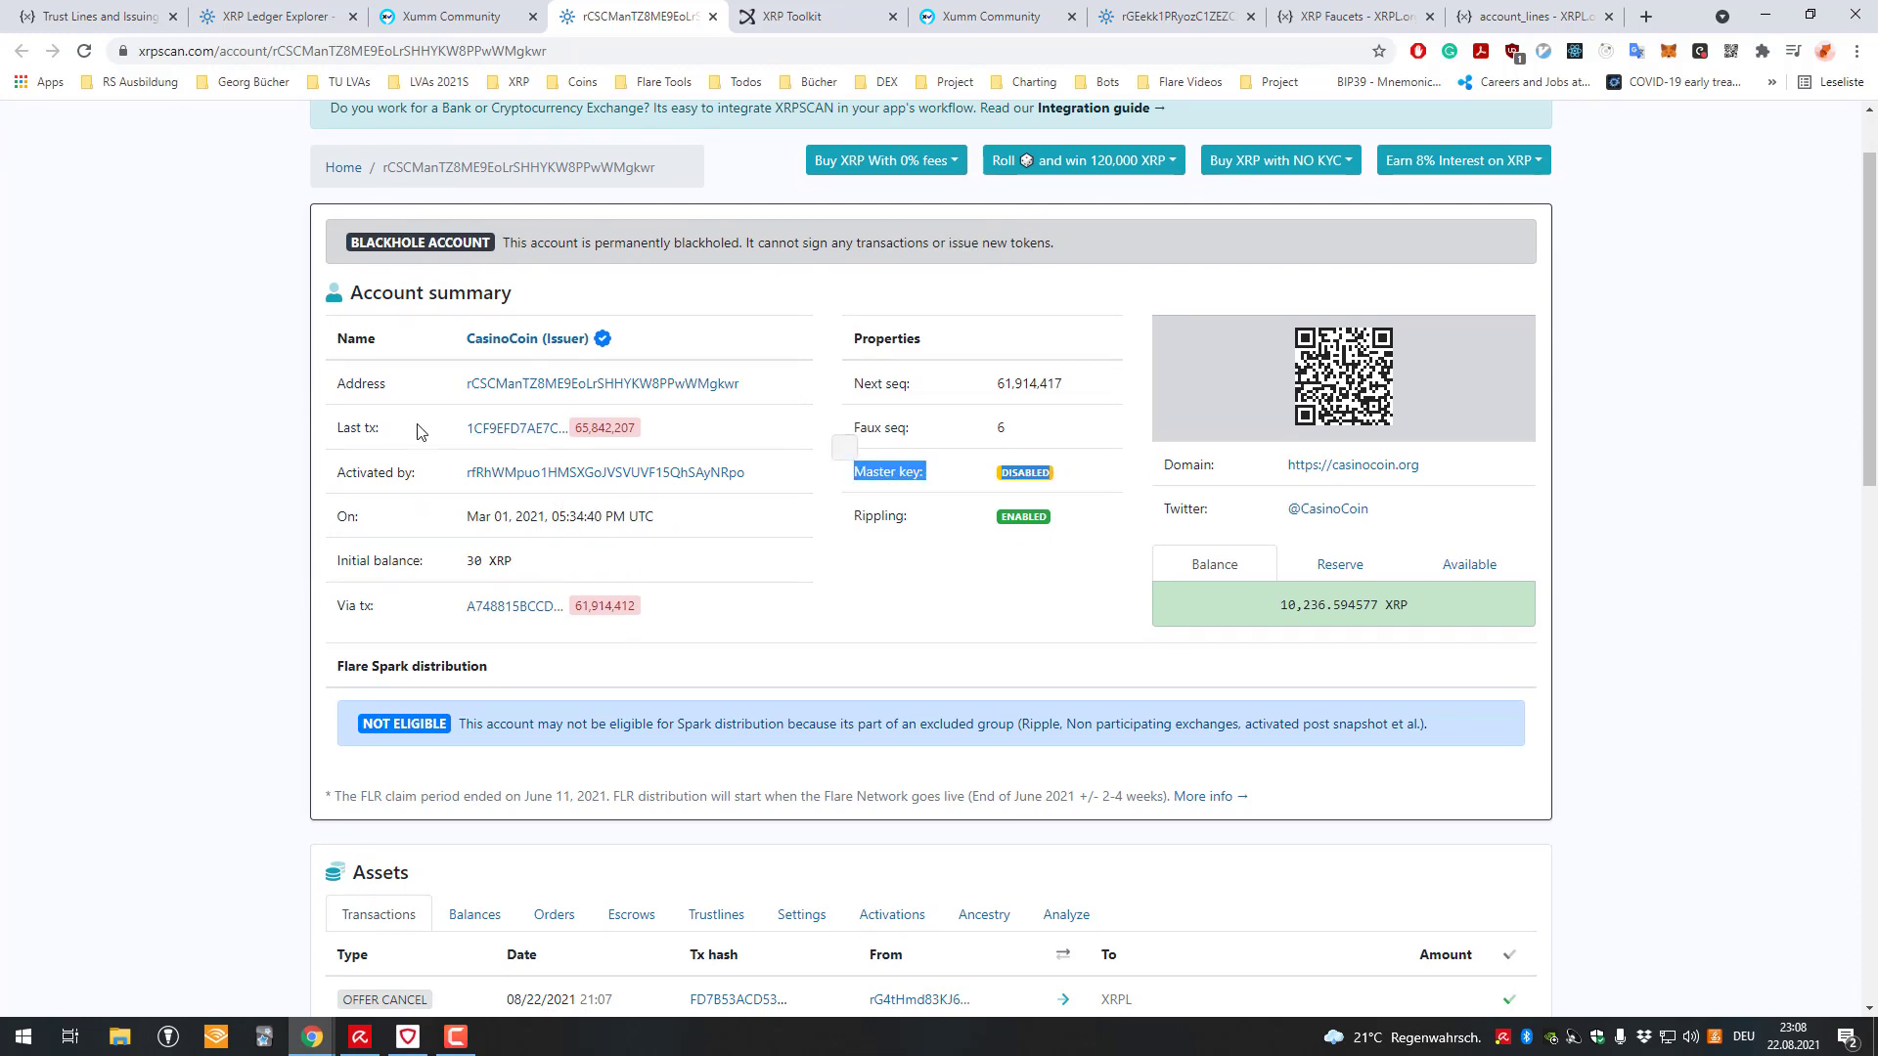
mouse_move(877, 404)
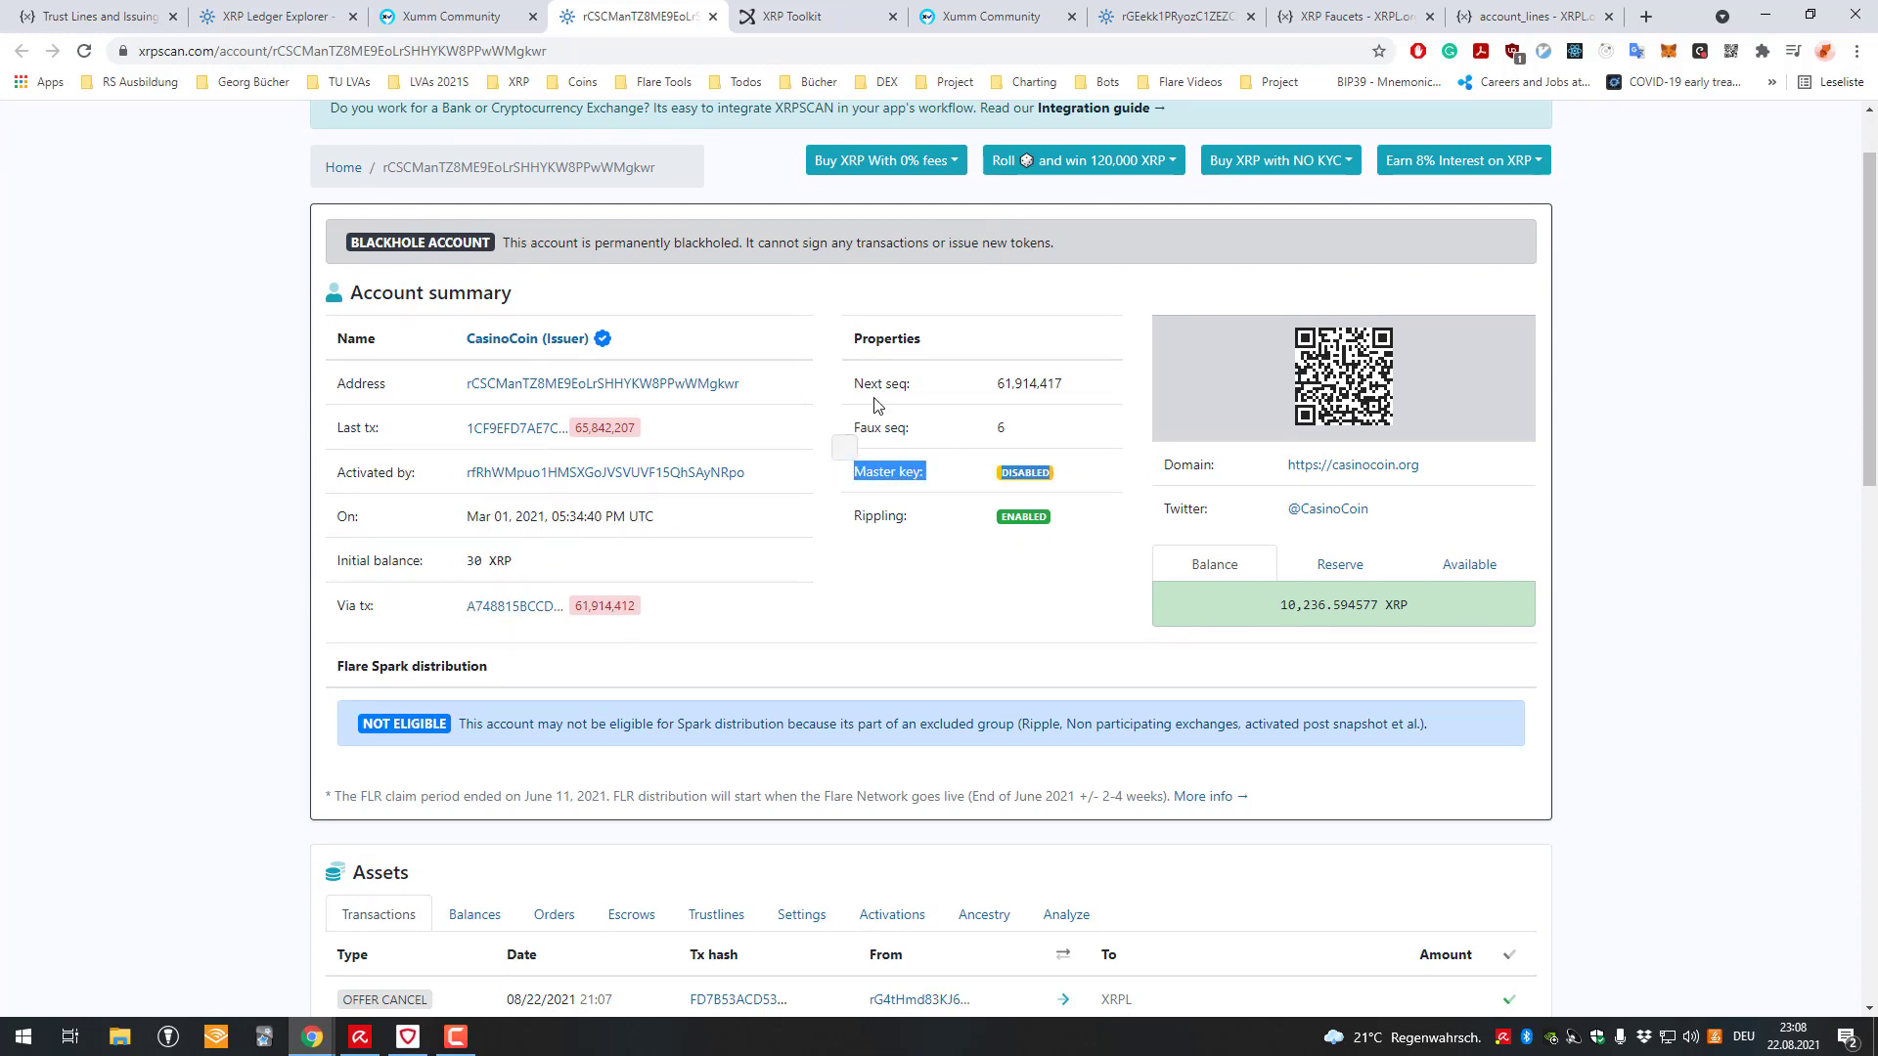
mouse_move(472, 642)
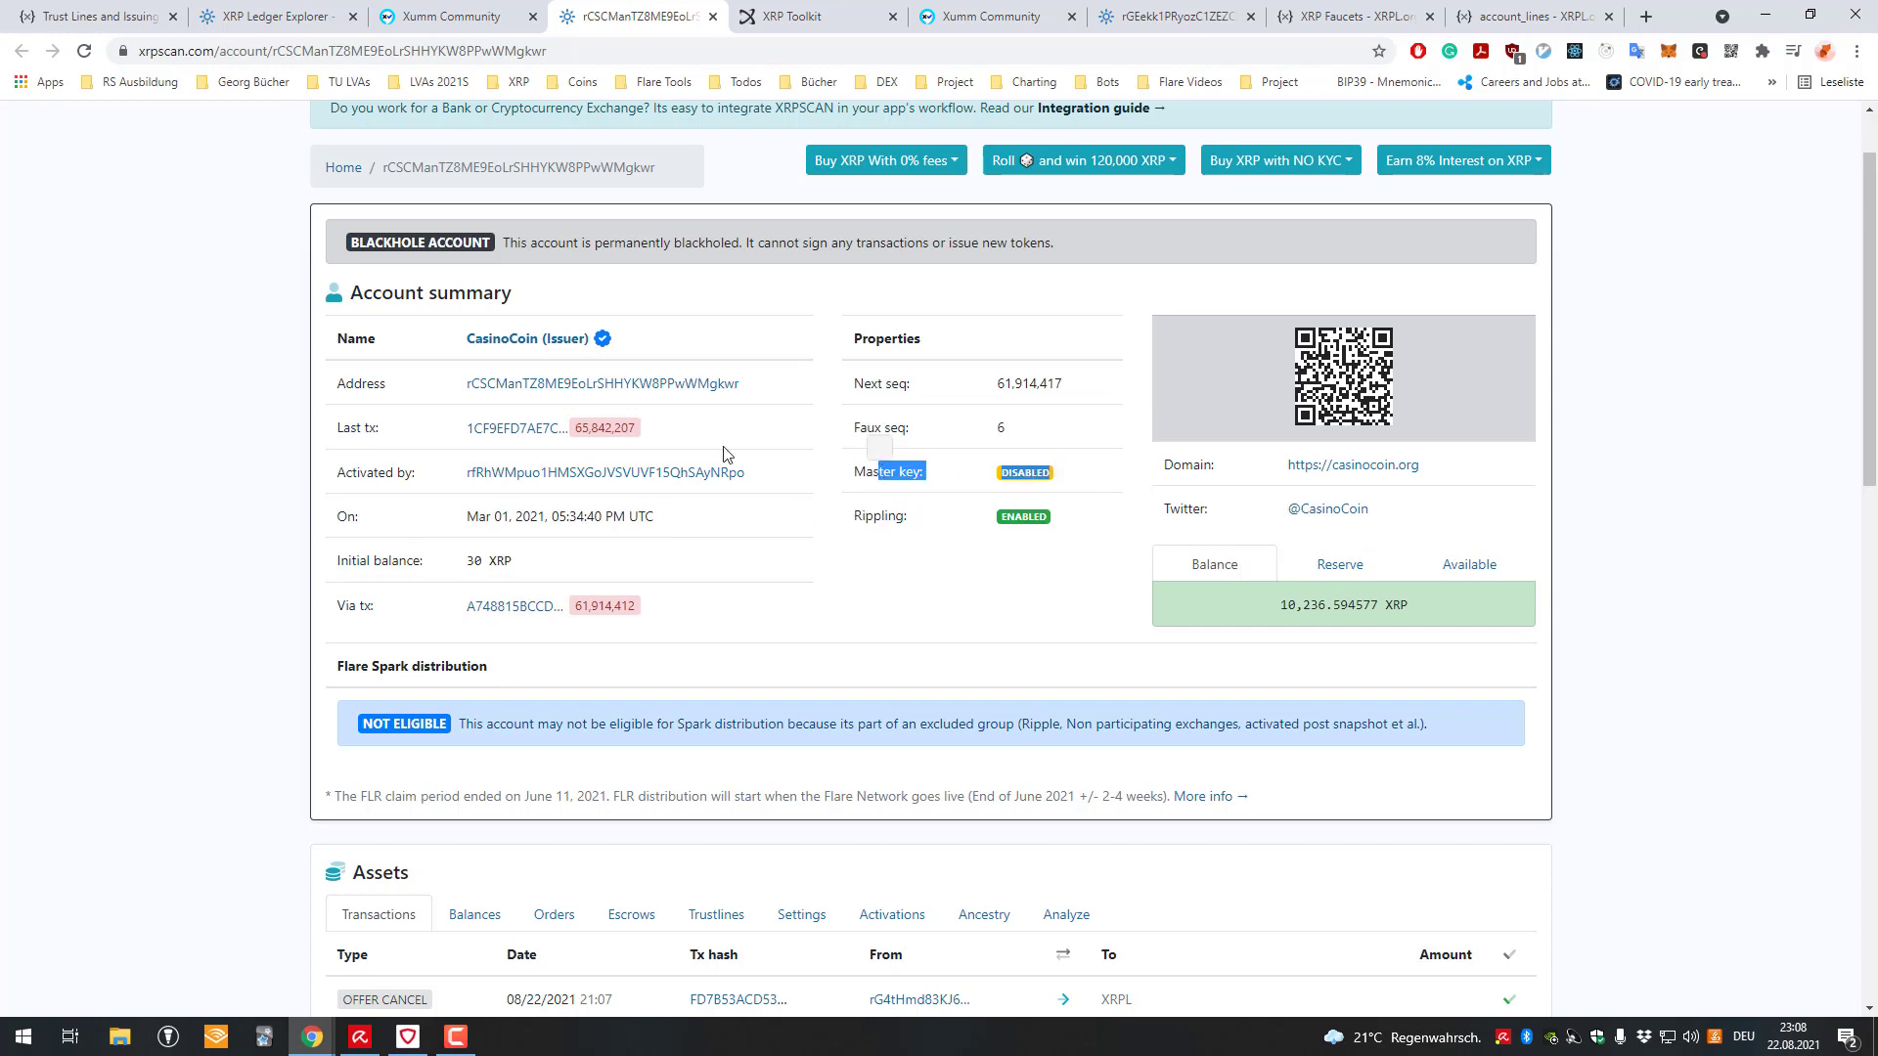
scroll(down, 3)
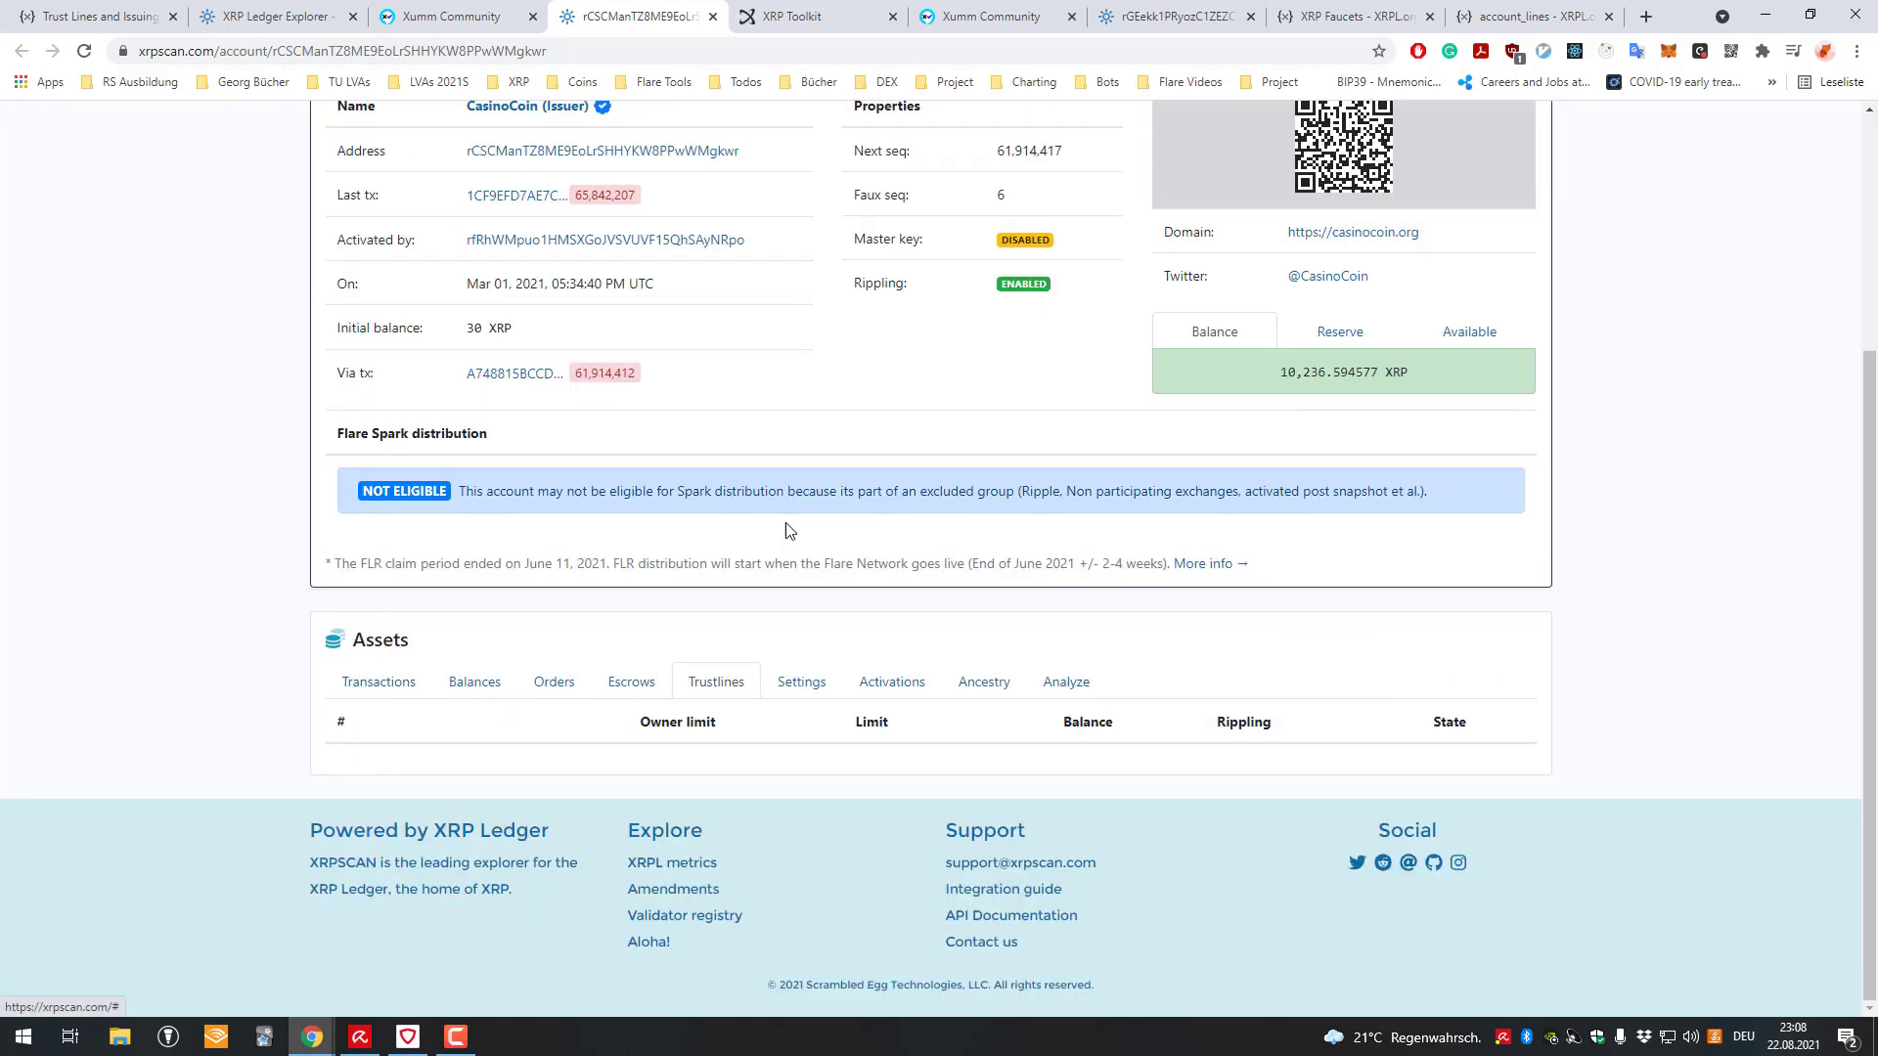
click(800, 681)
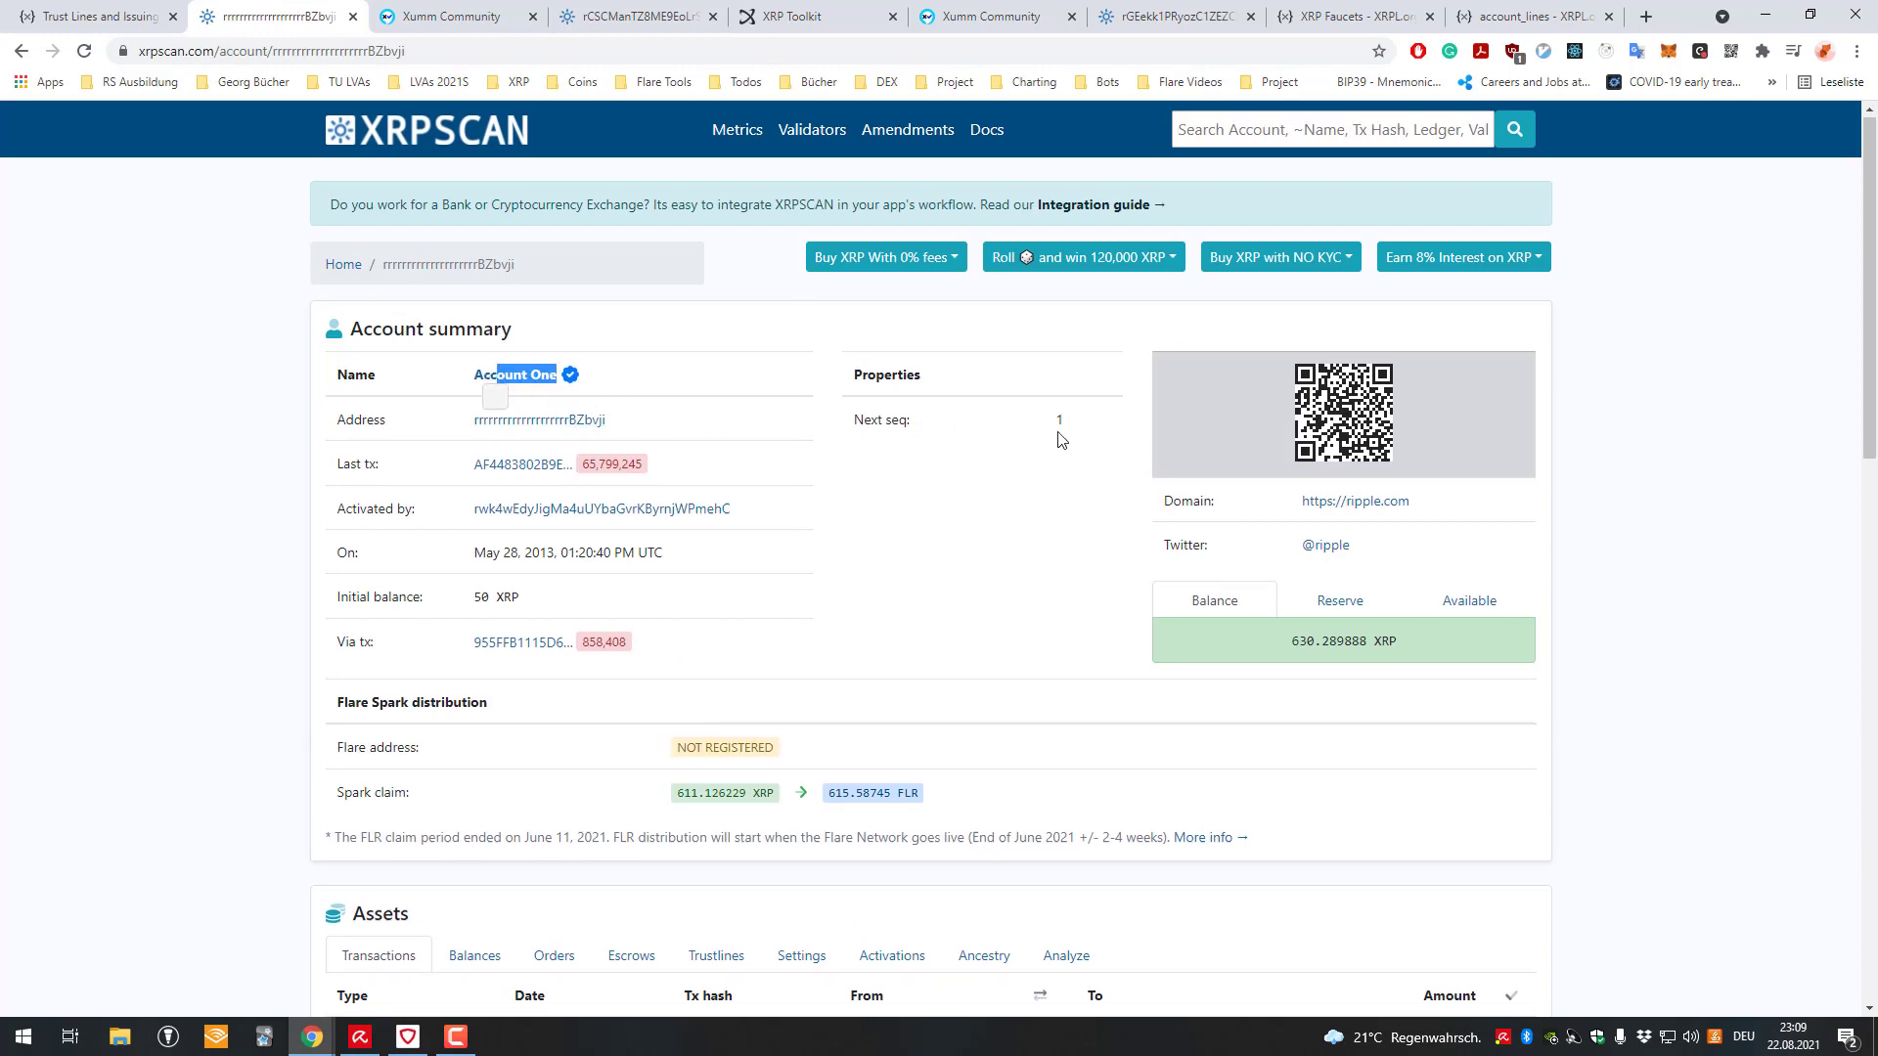
scroll(down, 3)
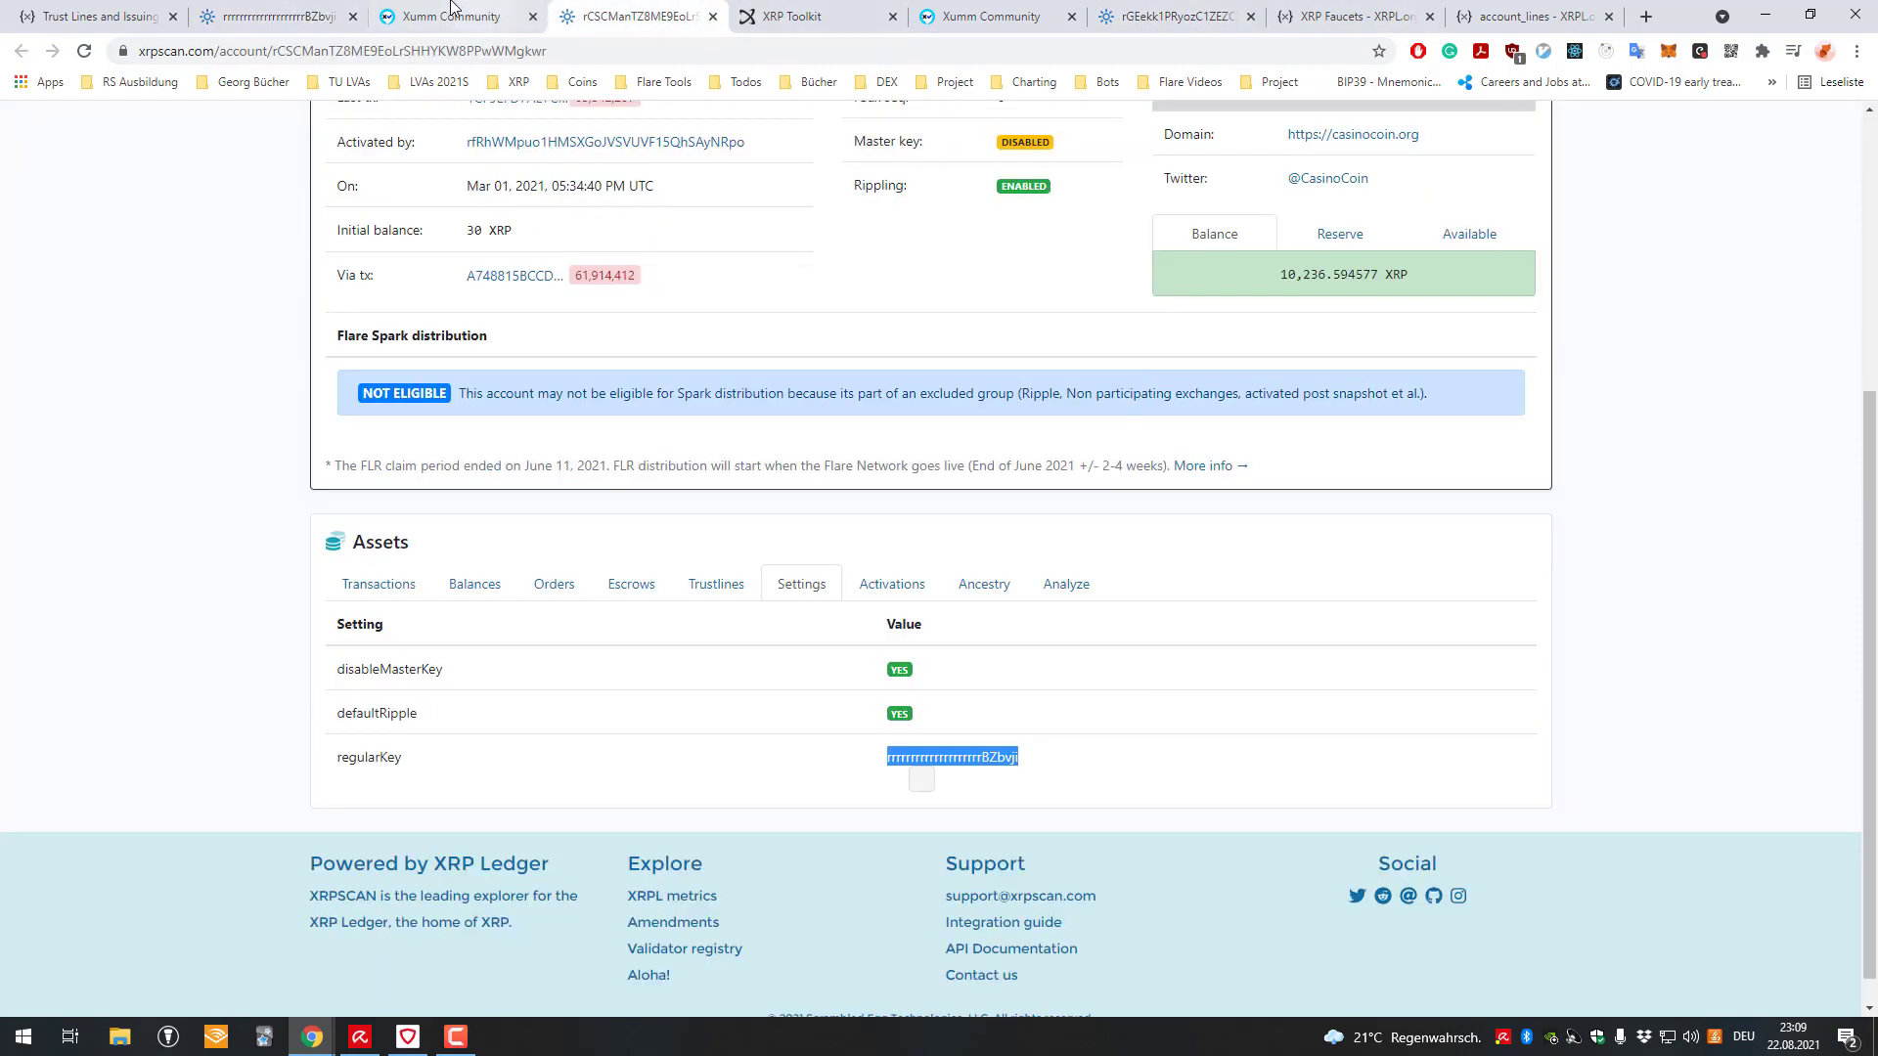
scroll(up, 3)
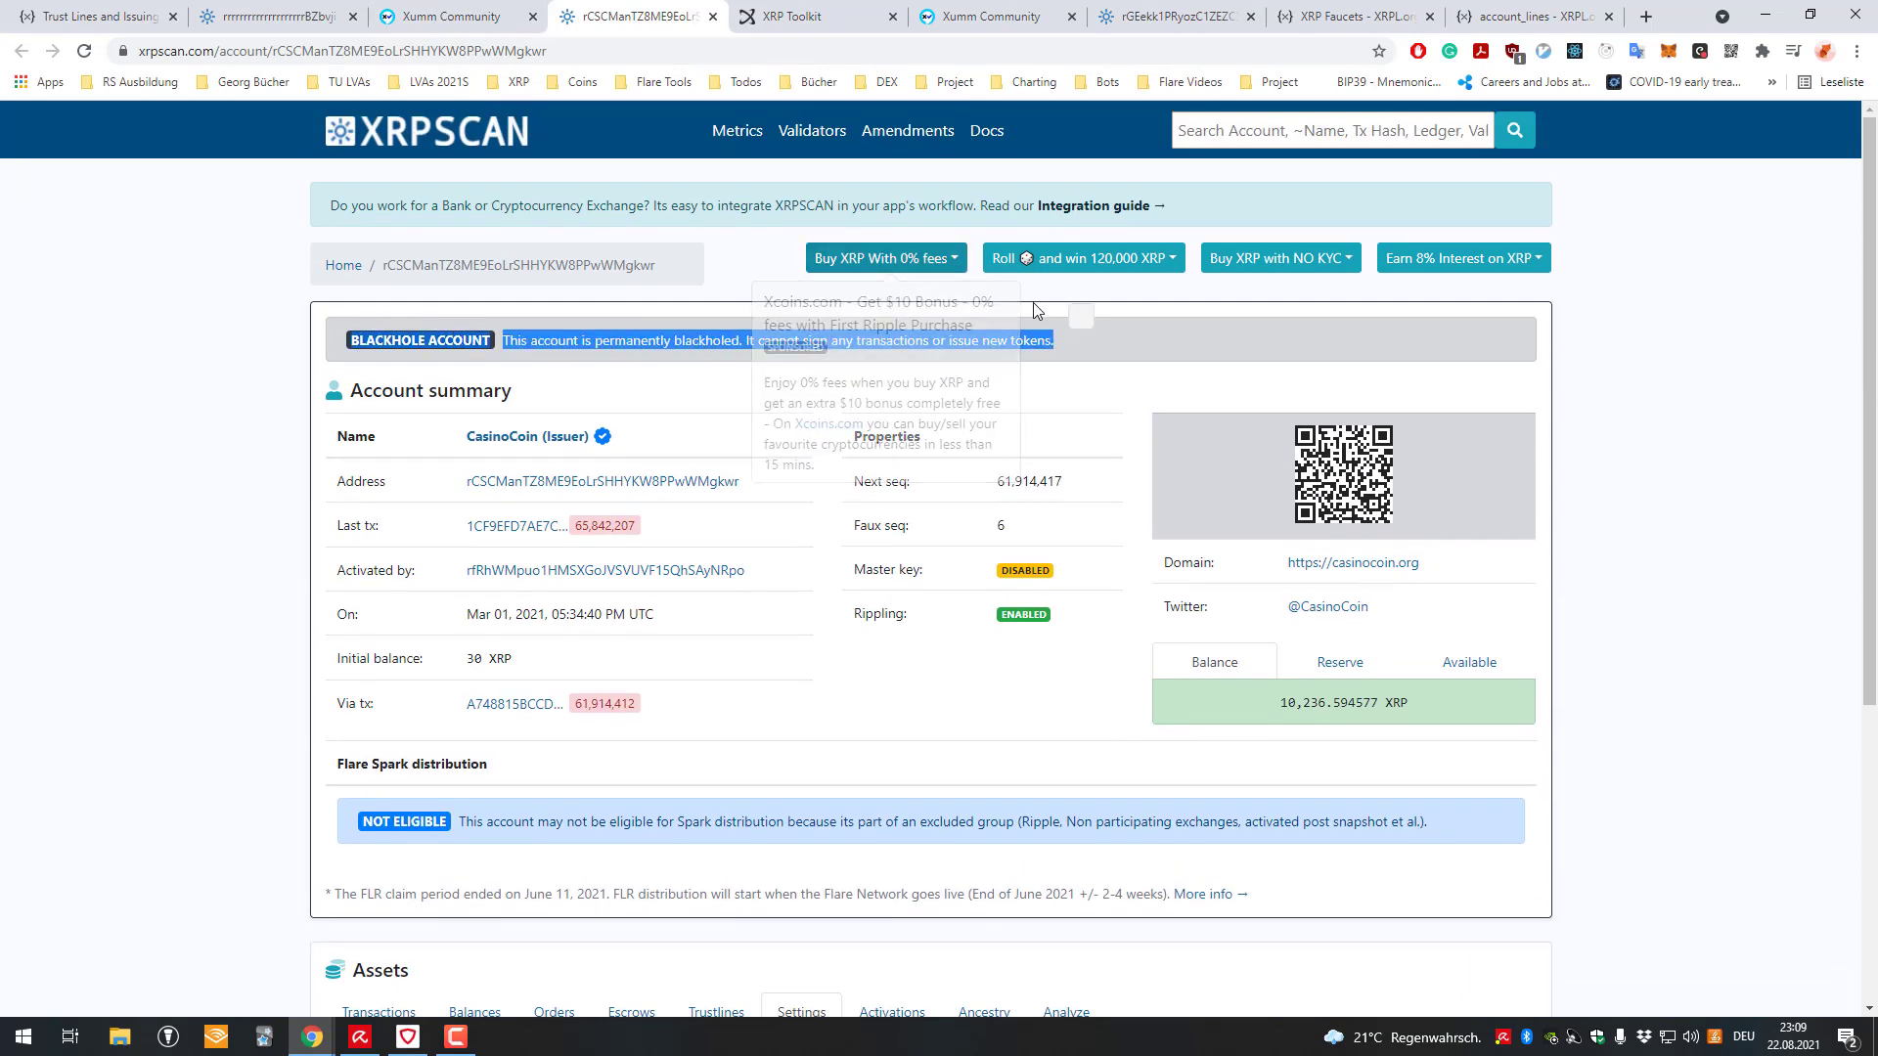
mouse_move(955, 426)
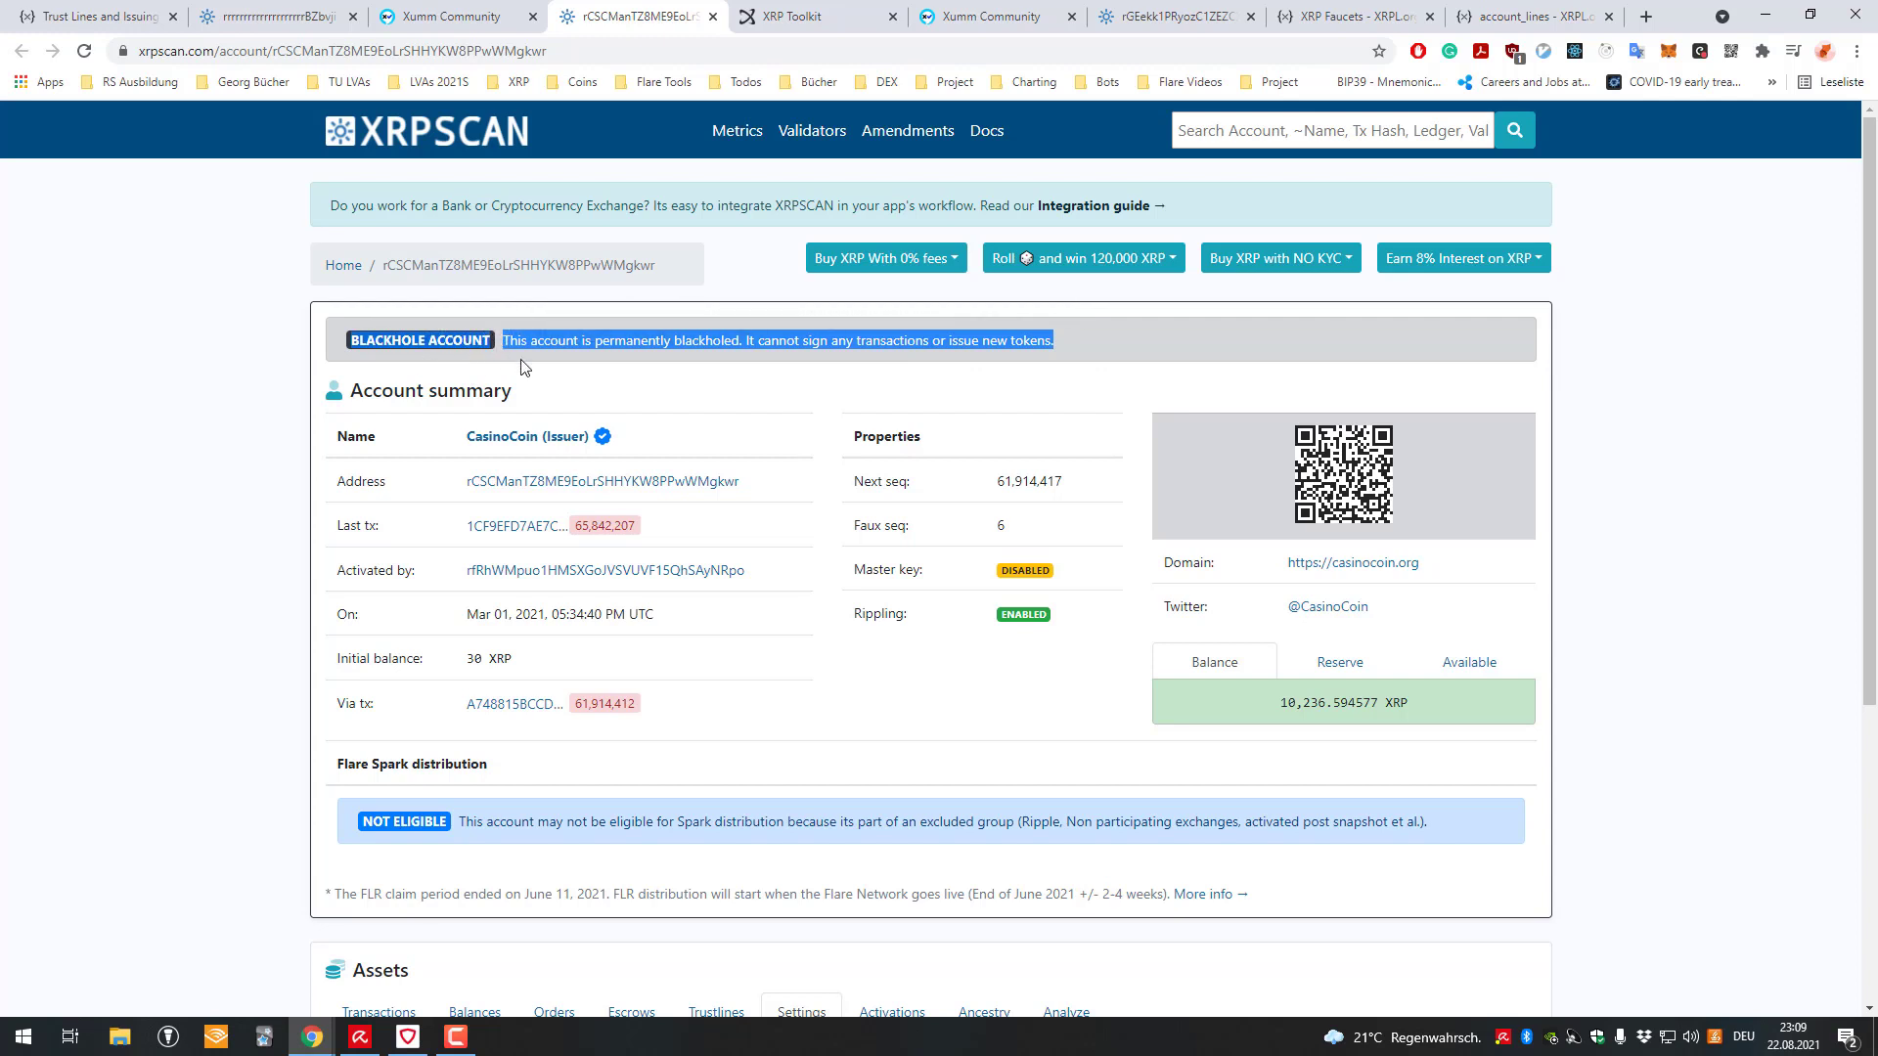
scroll(down, 3)
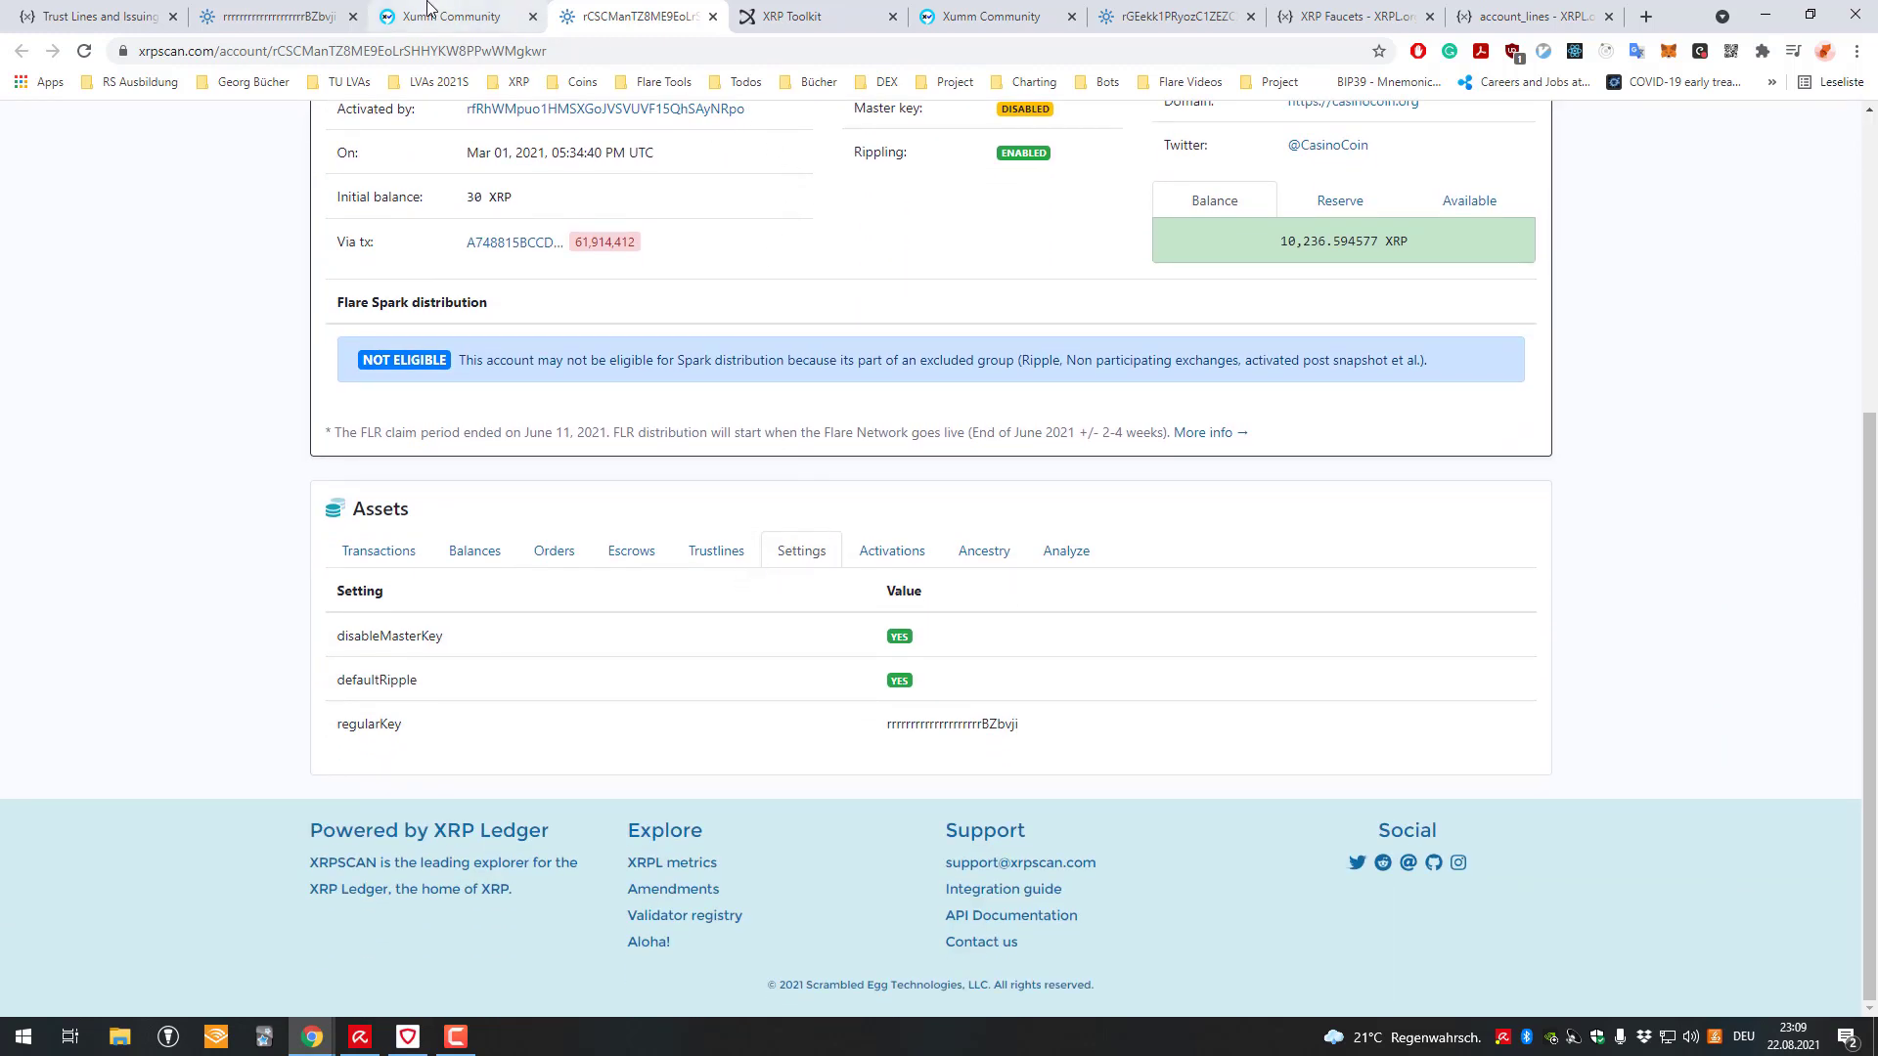
- Search the XRPL.org docs for 'freeze' and read the Freezing Issued Currencies page
click(90, 15)
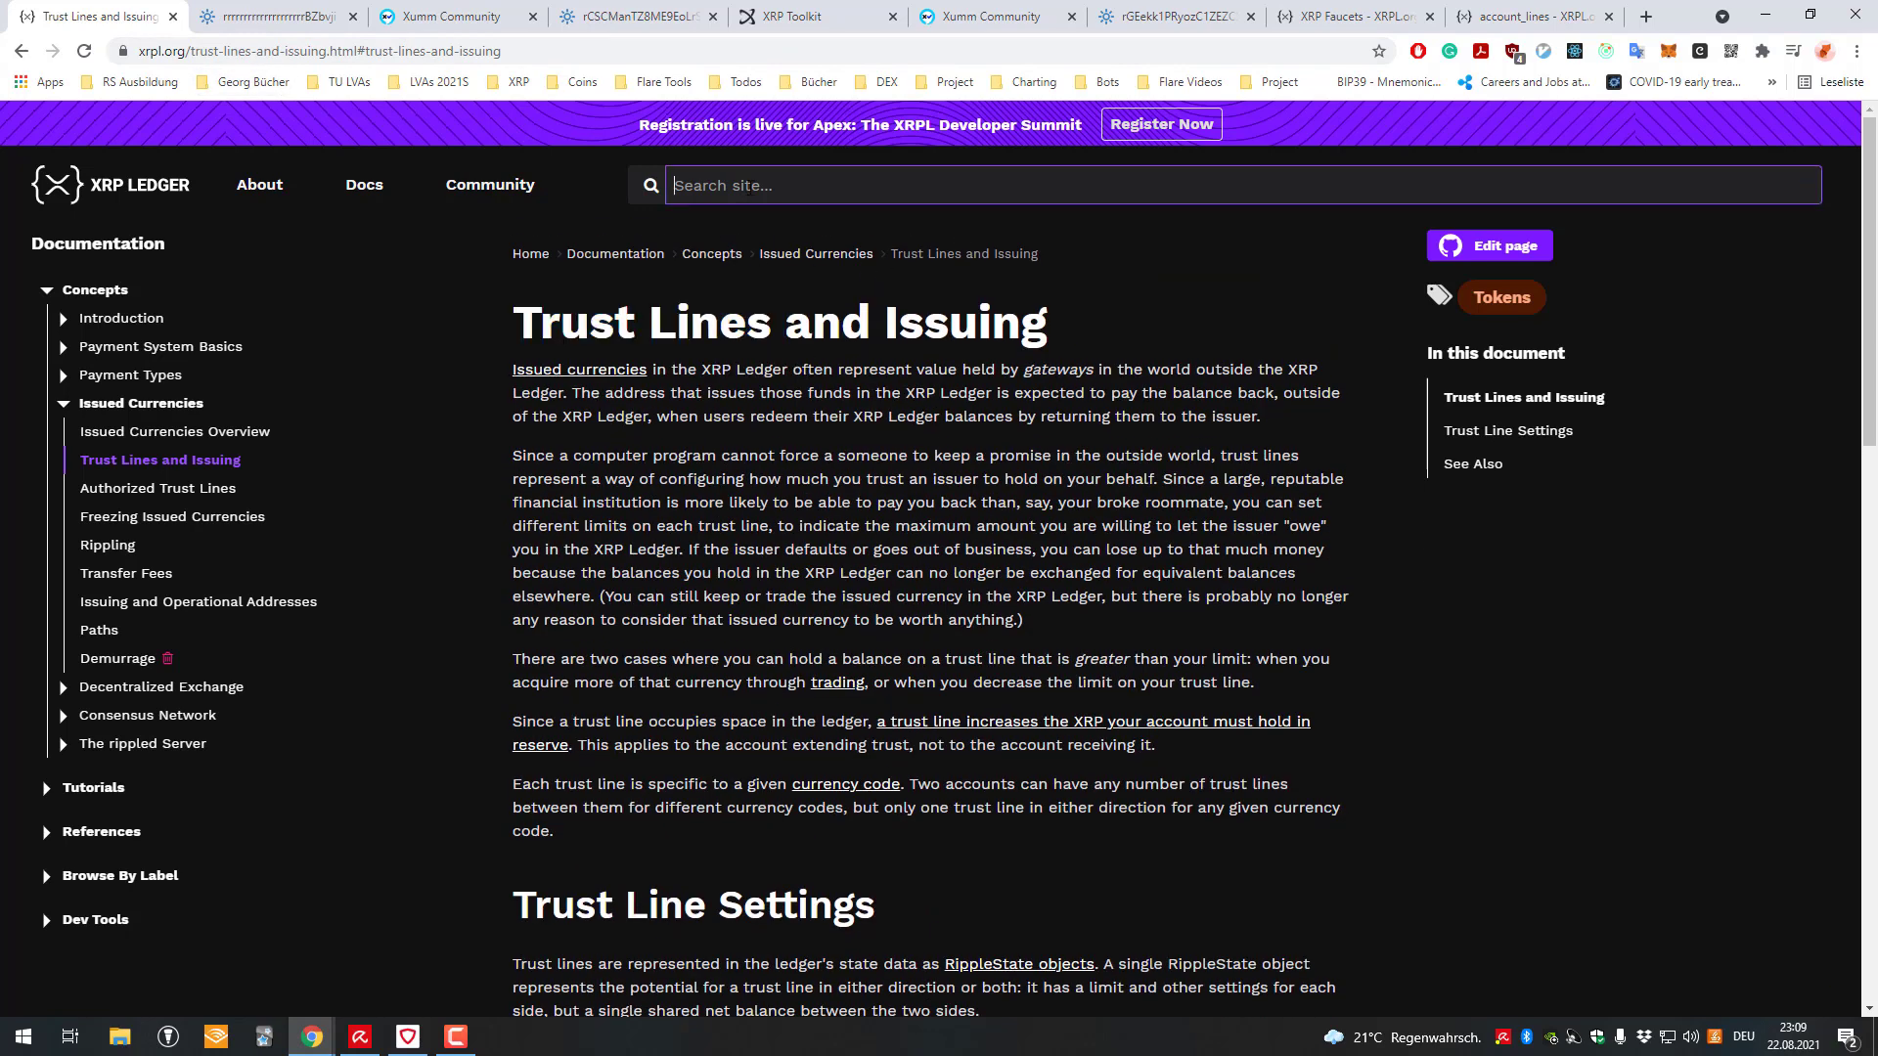
text(fr)
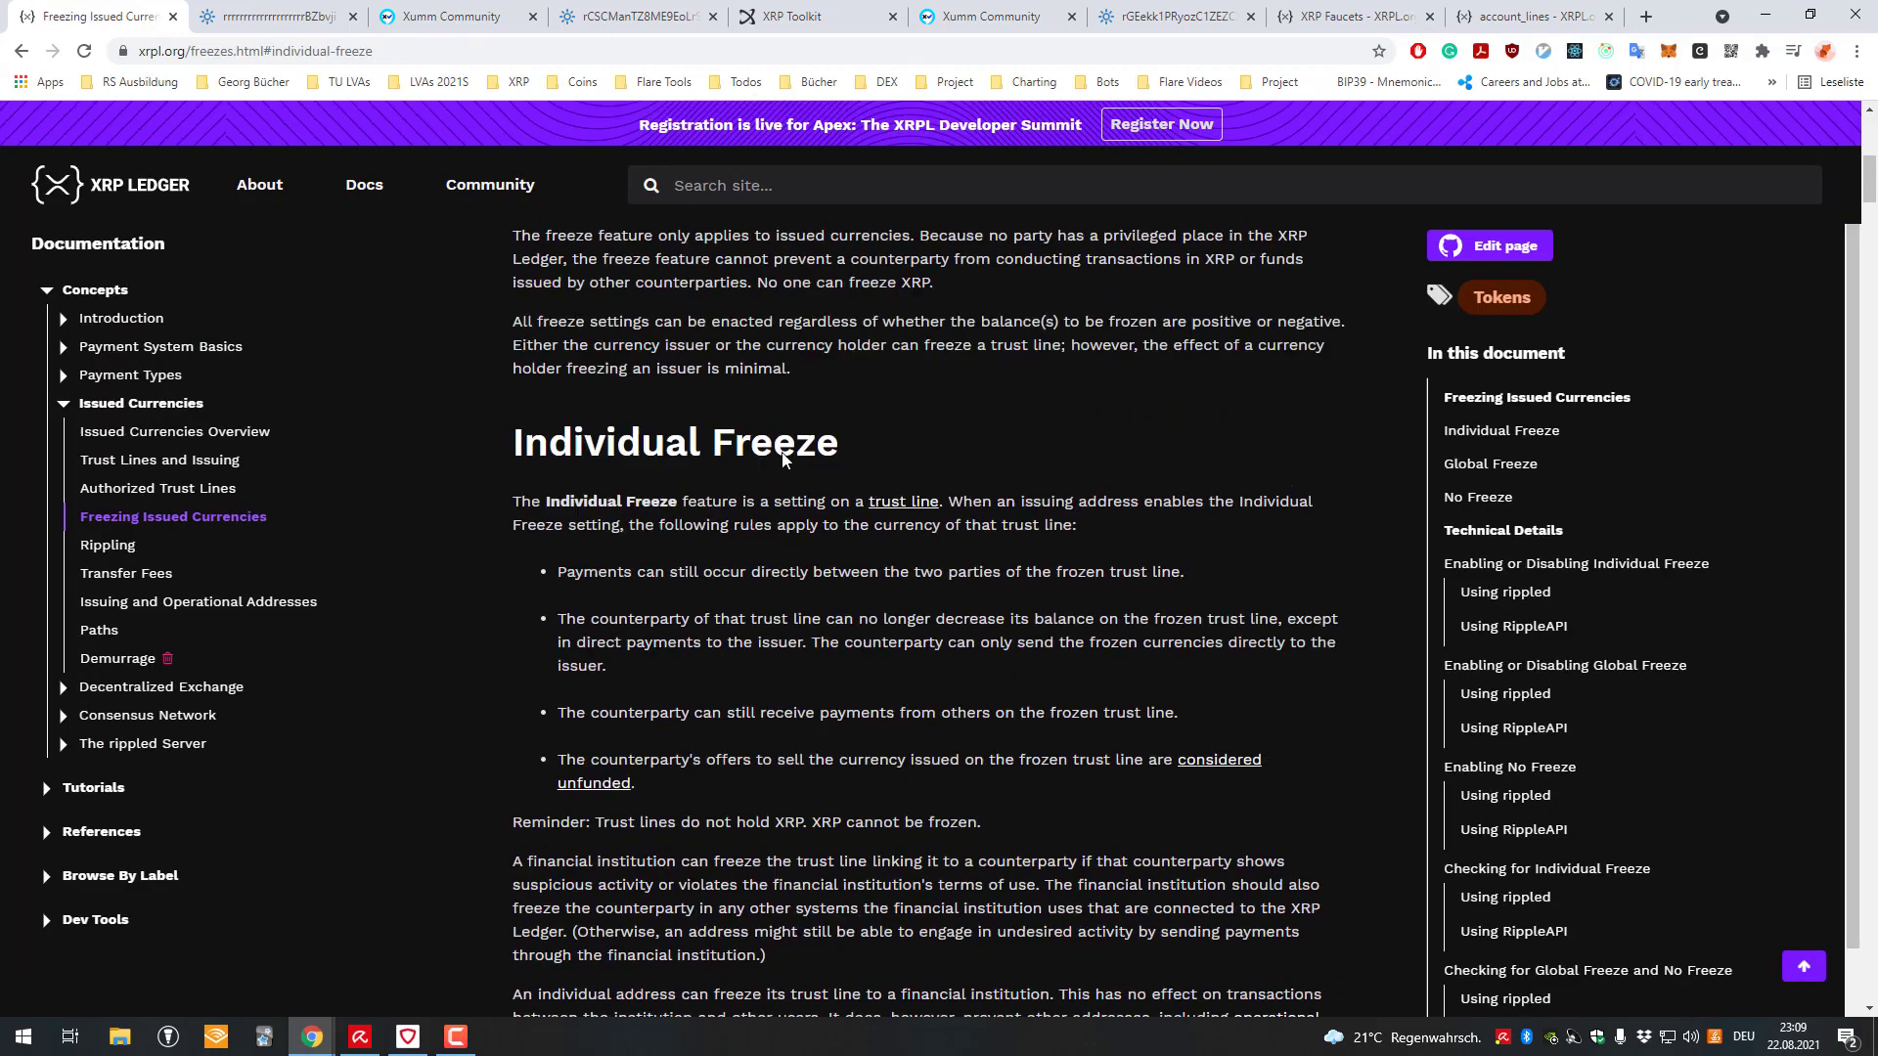
scroll(down, 3)
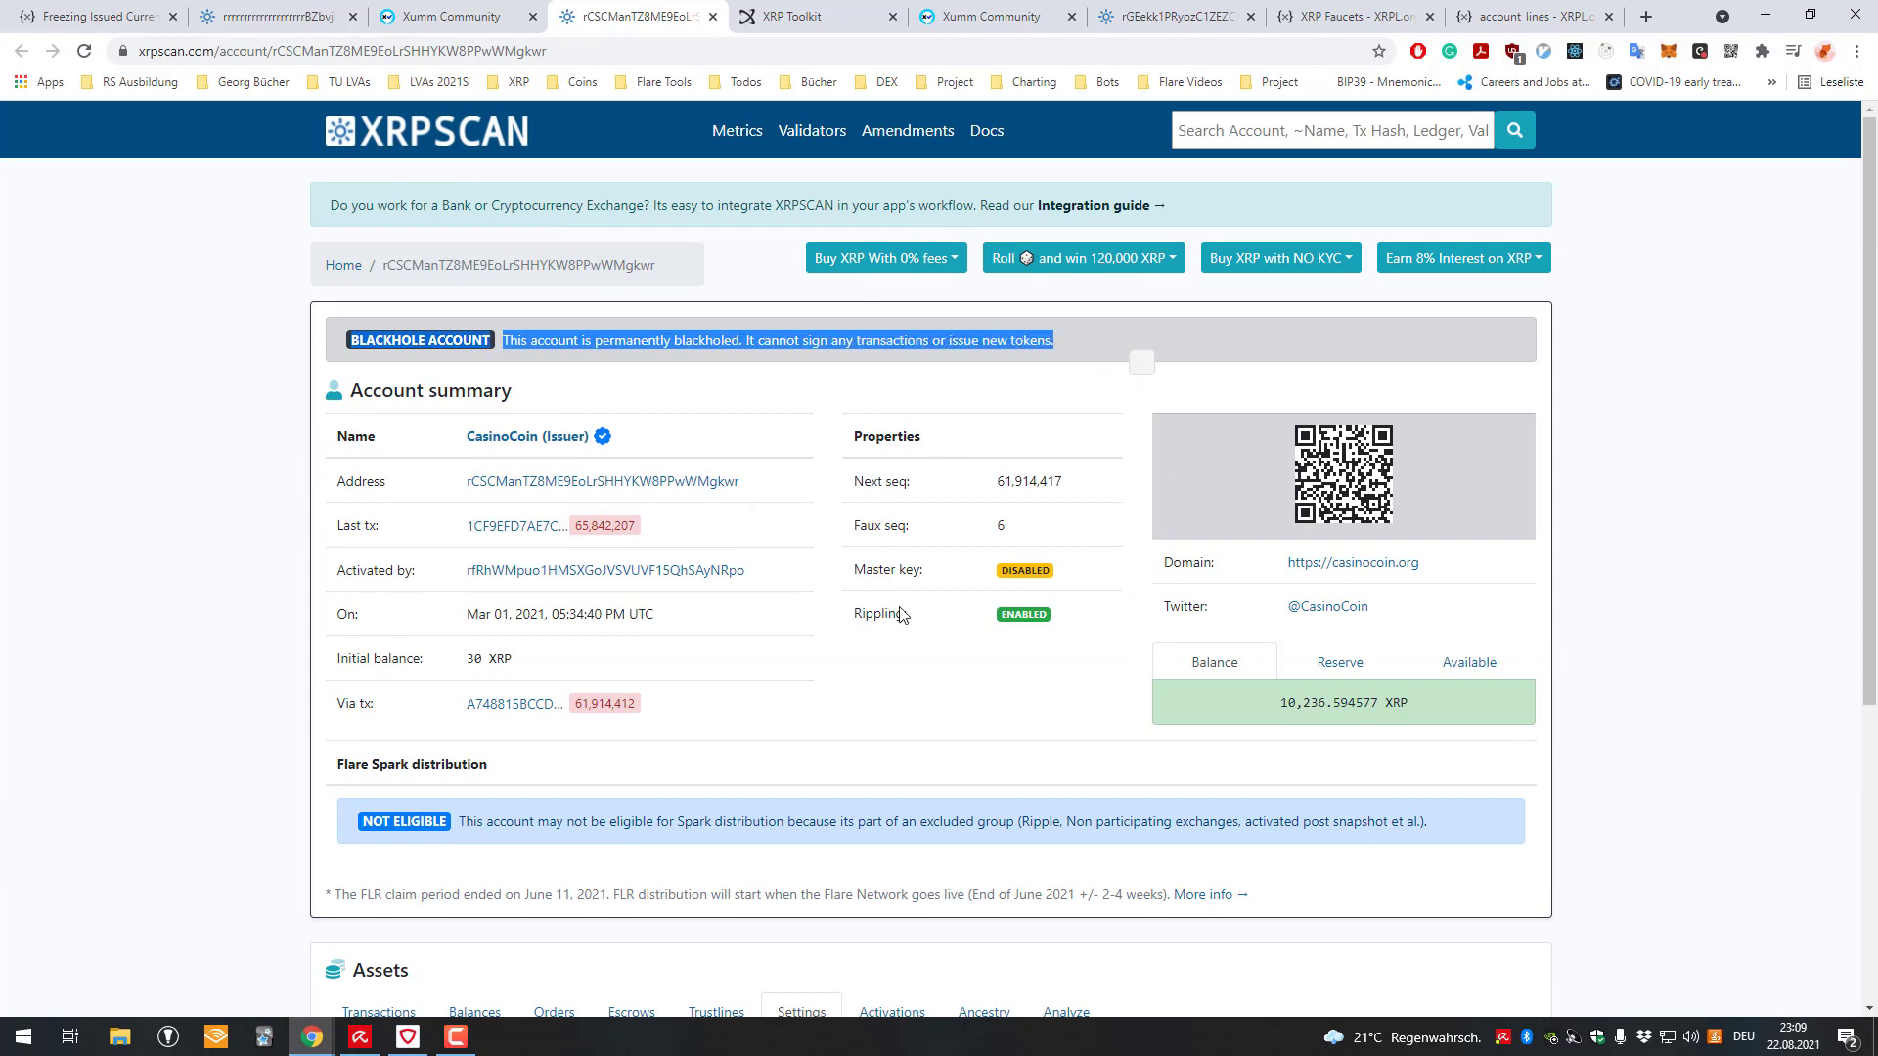
mouse_move(1127, 571)
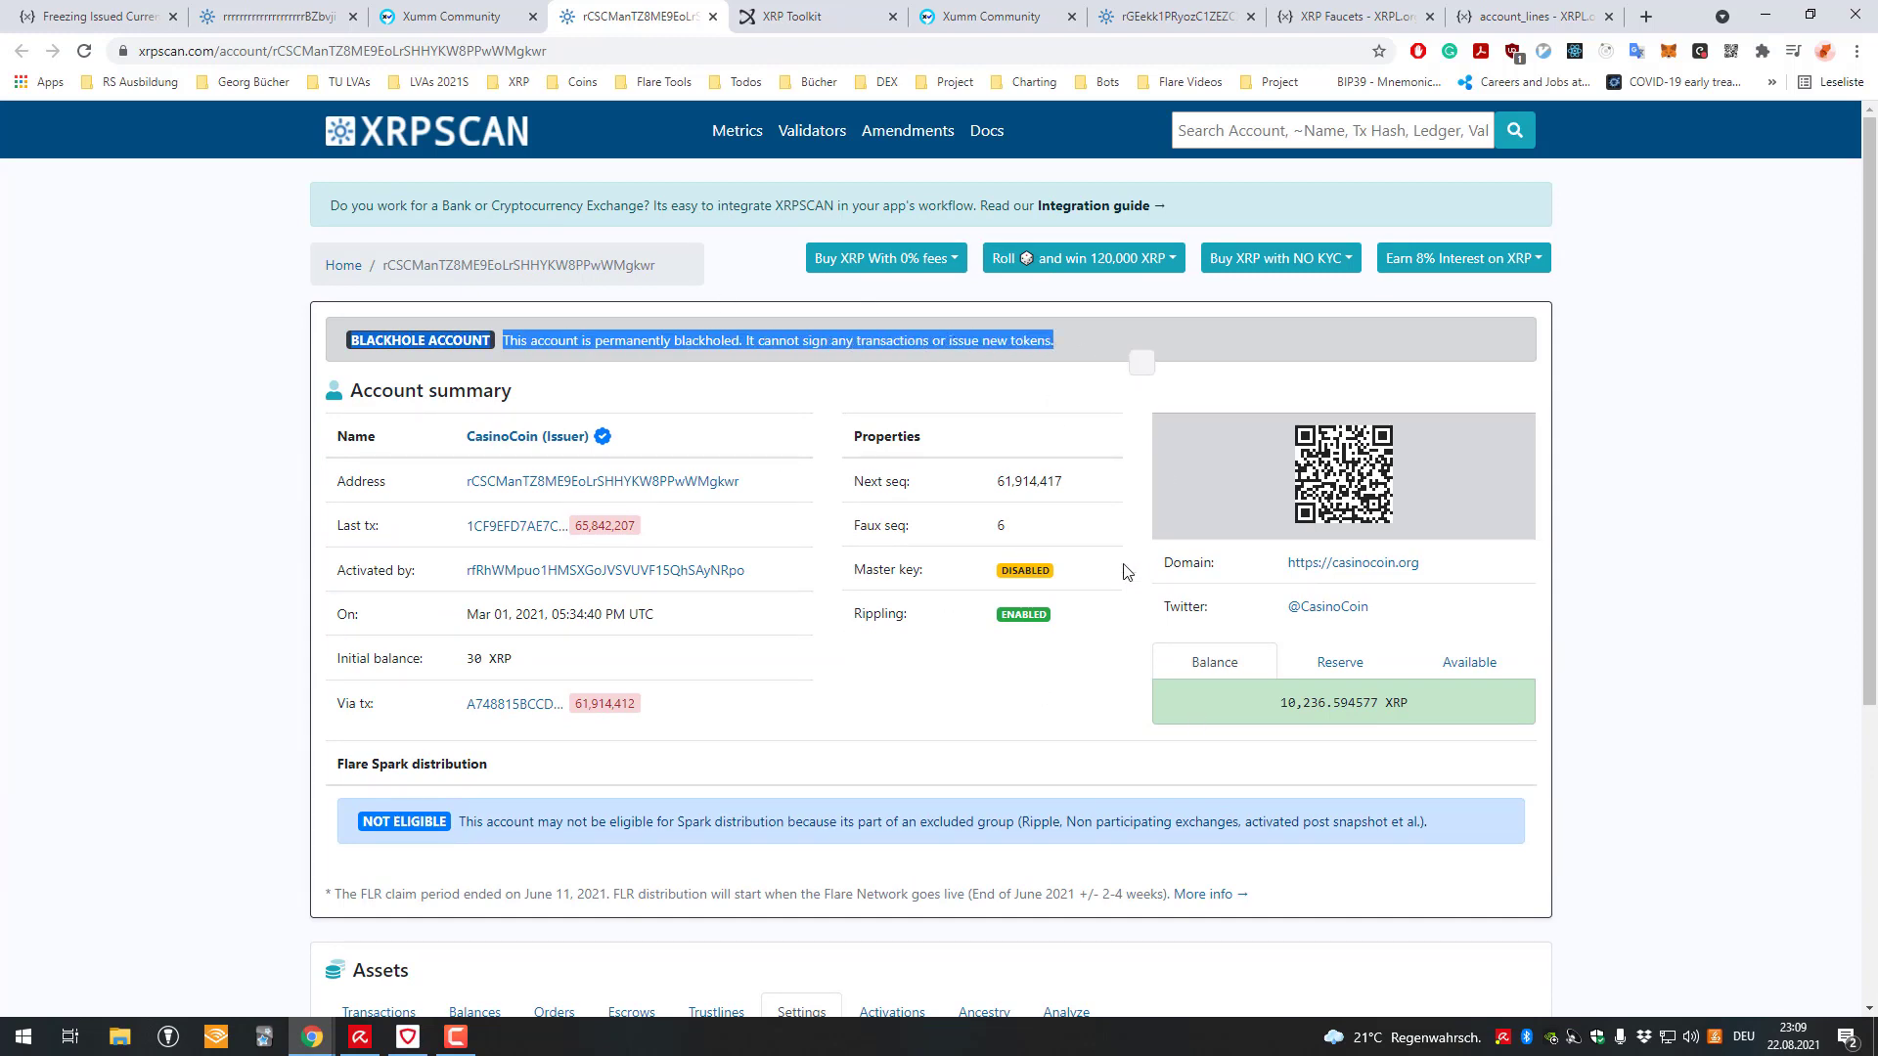
- Scroll through the CasinoCoin issuer's settings: disableMasterKey, defaultRipple and blackhole regular key
scroll(down, 3)
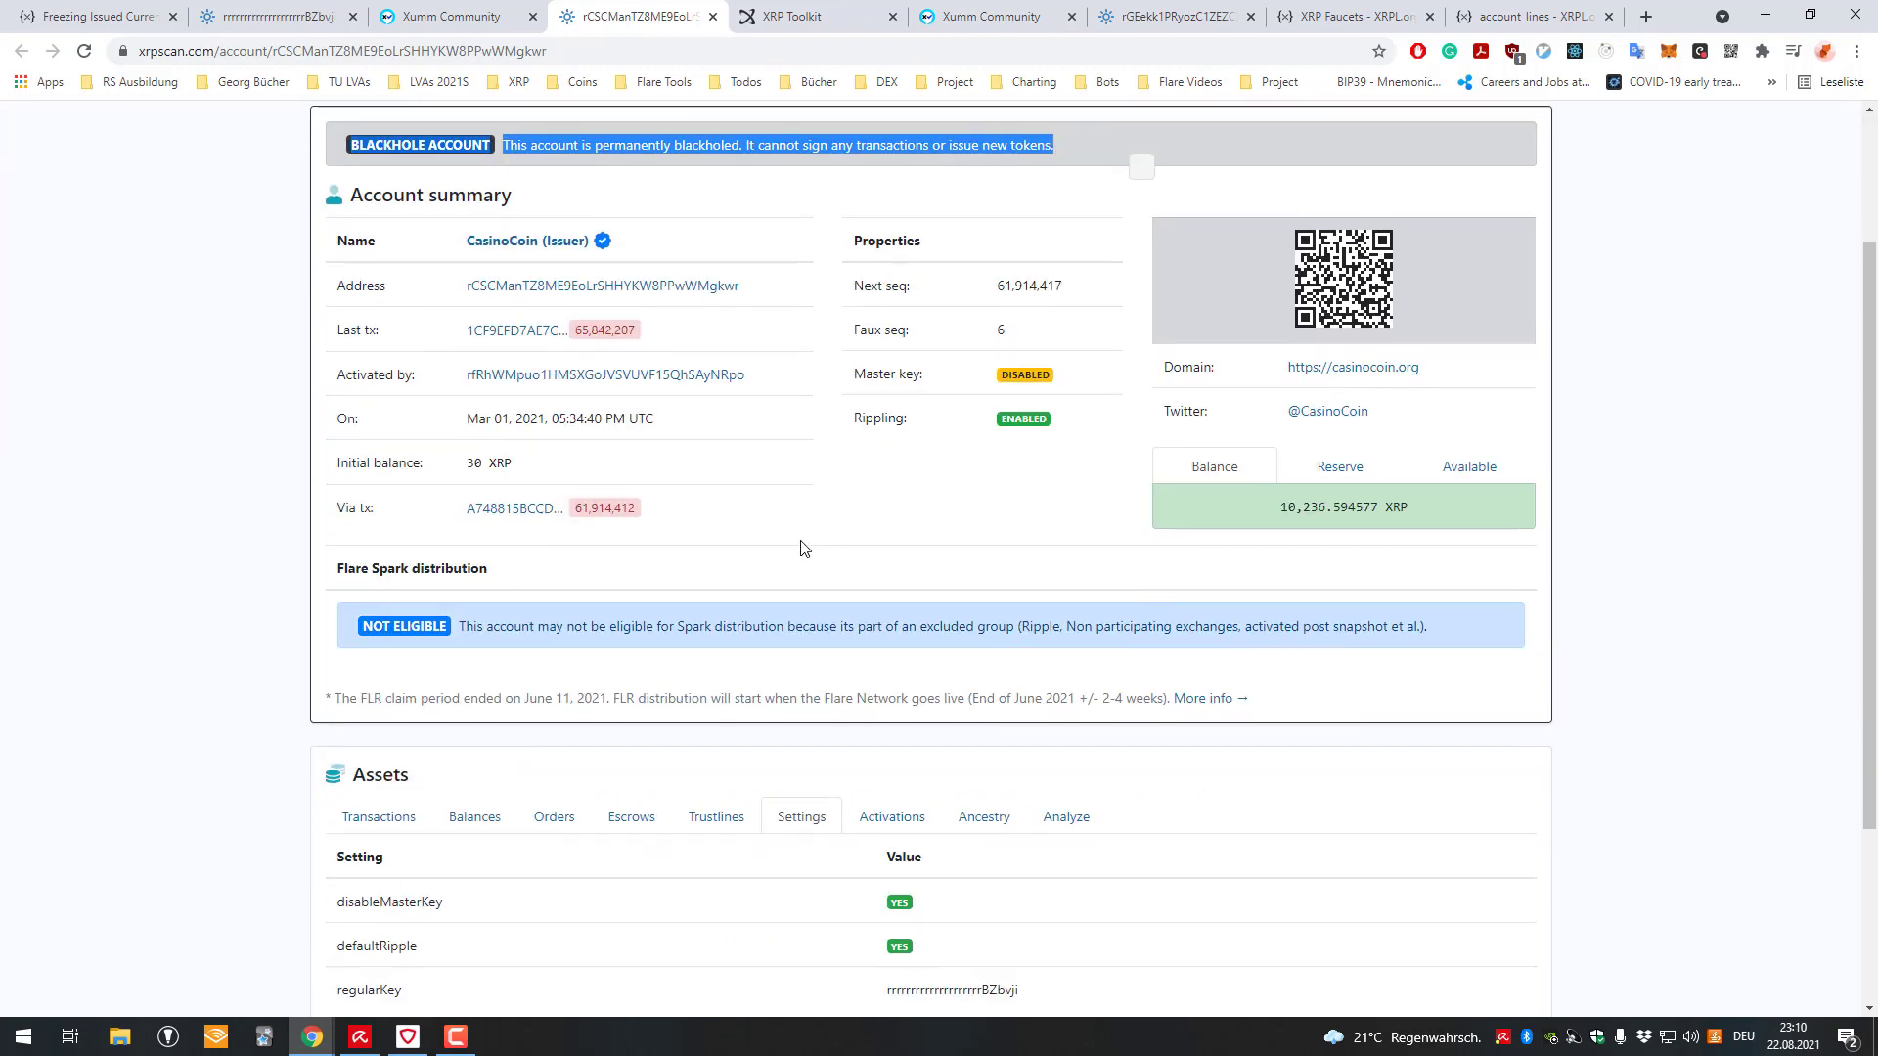
scroll(down, 3)
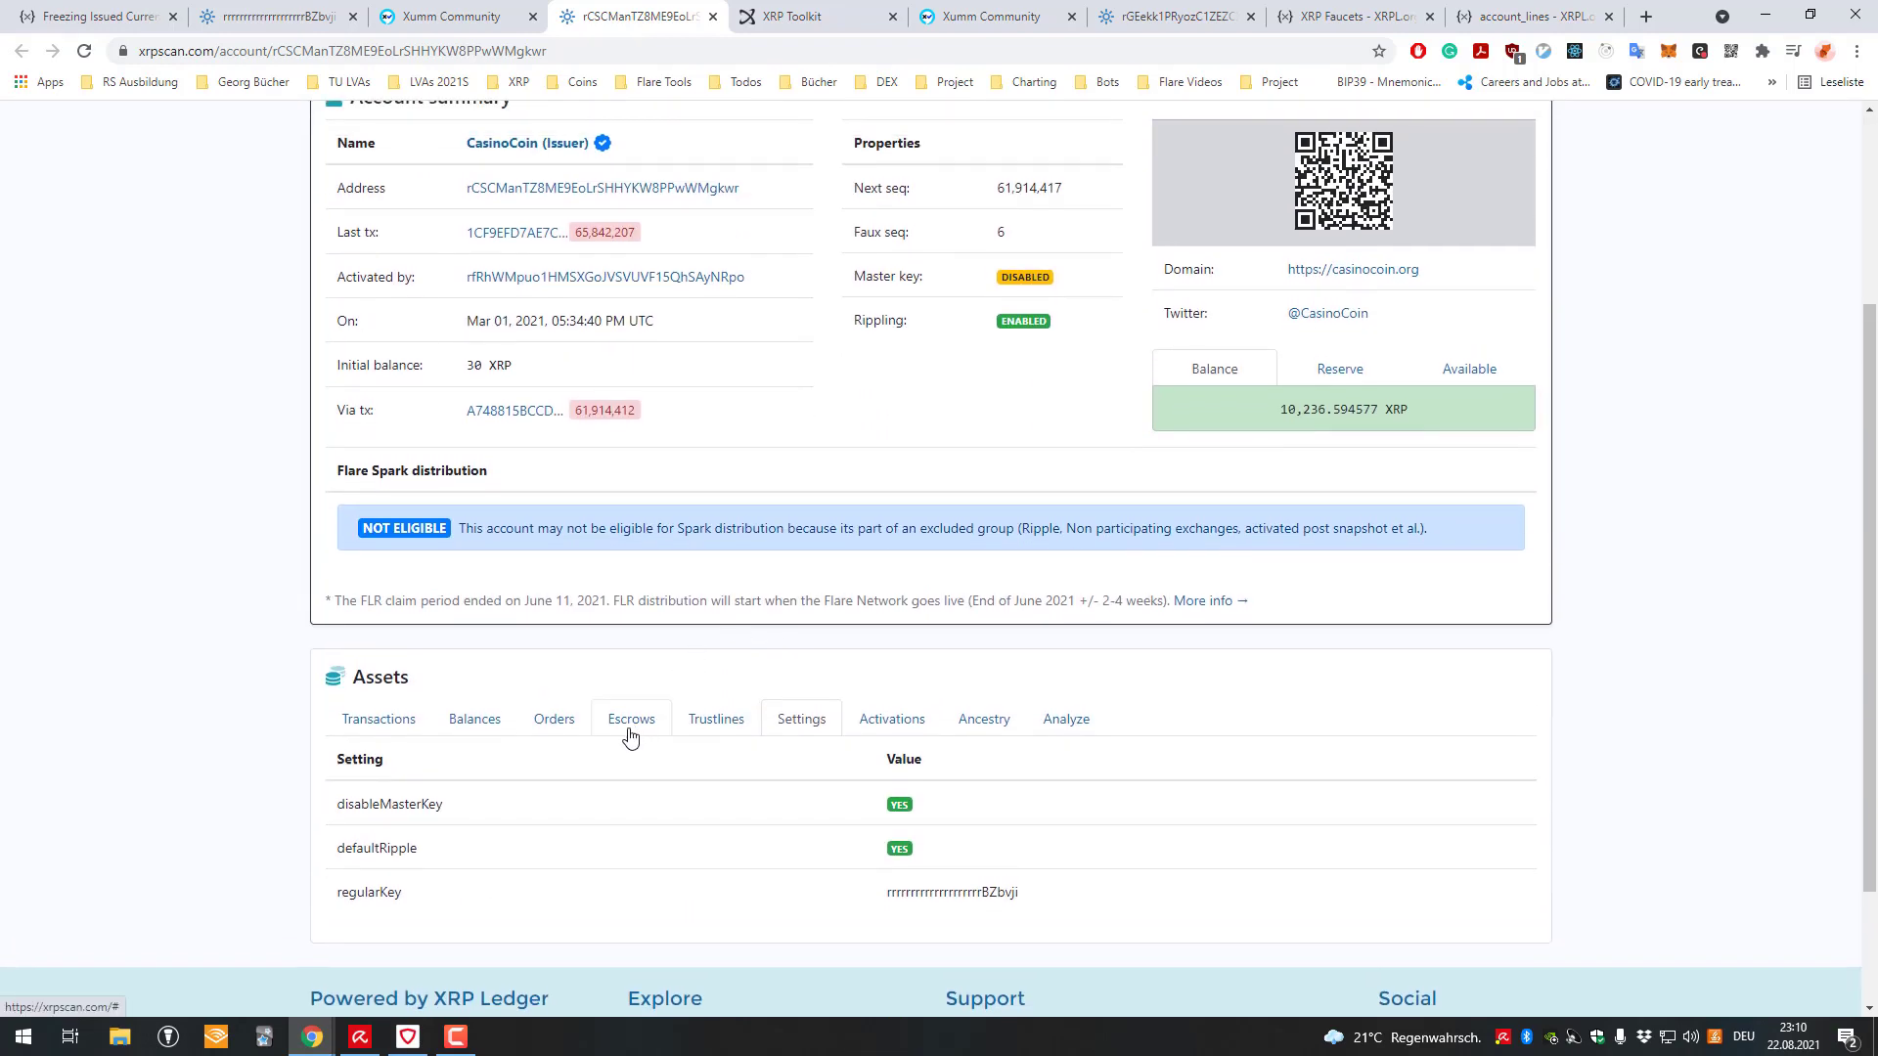
mouse_move(767, 626)
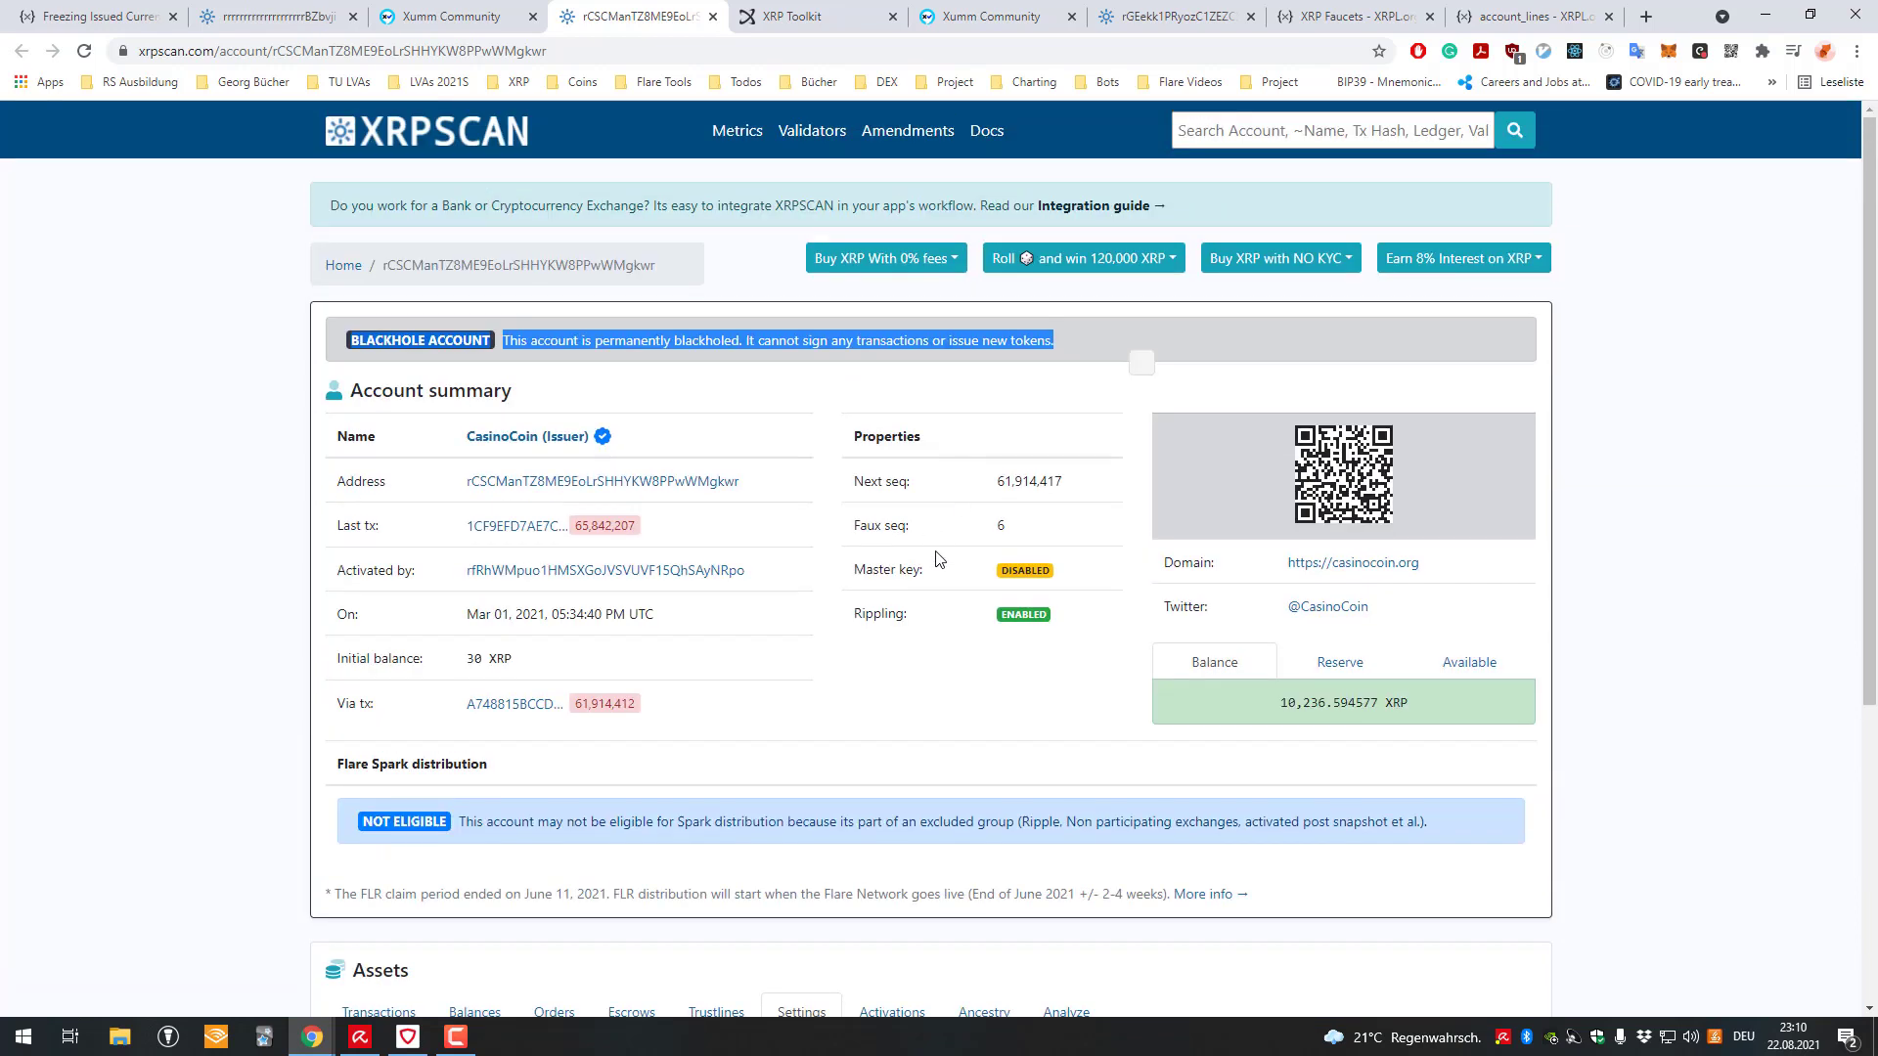
mouse_move(450, 16)
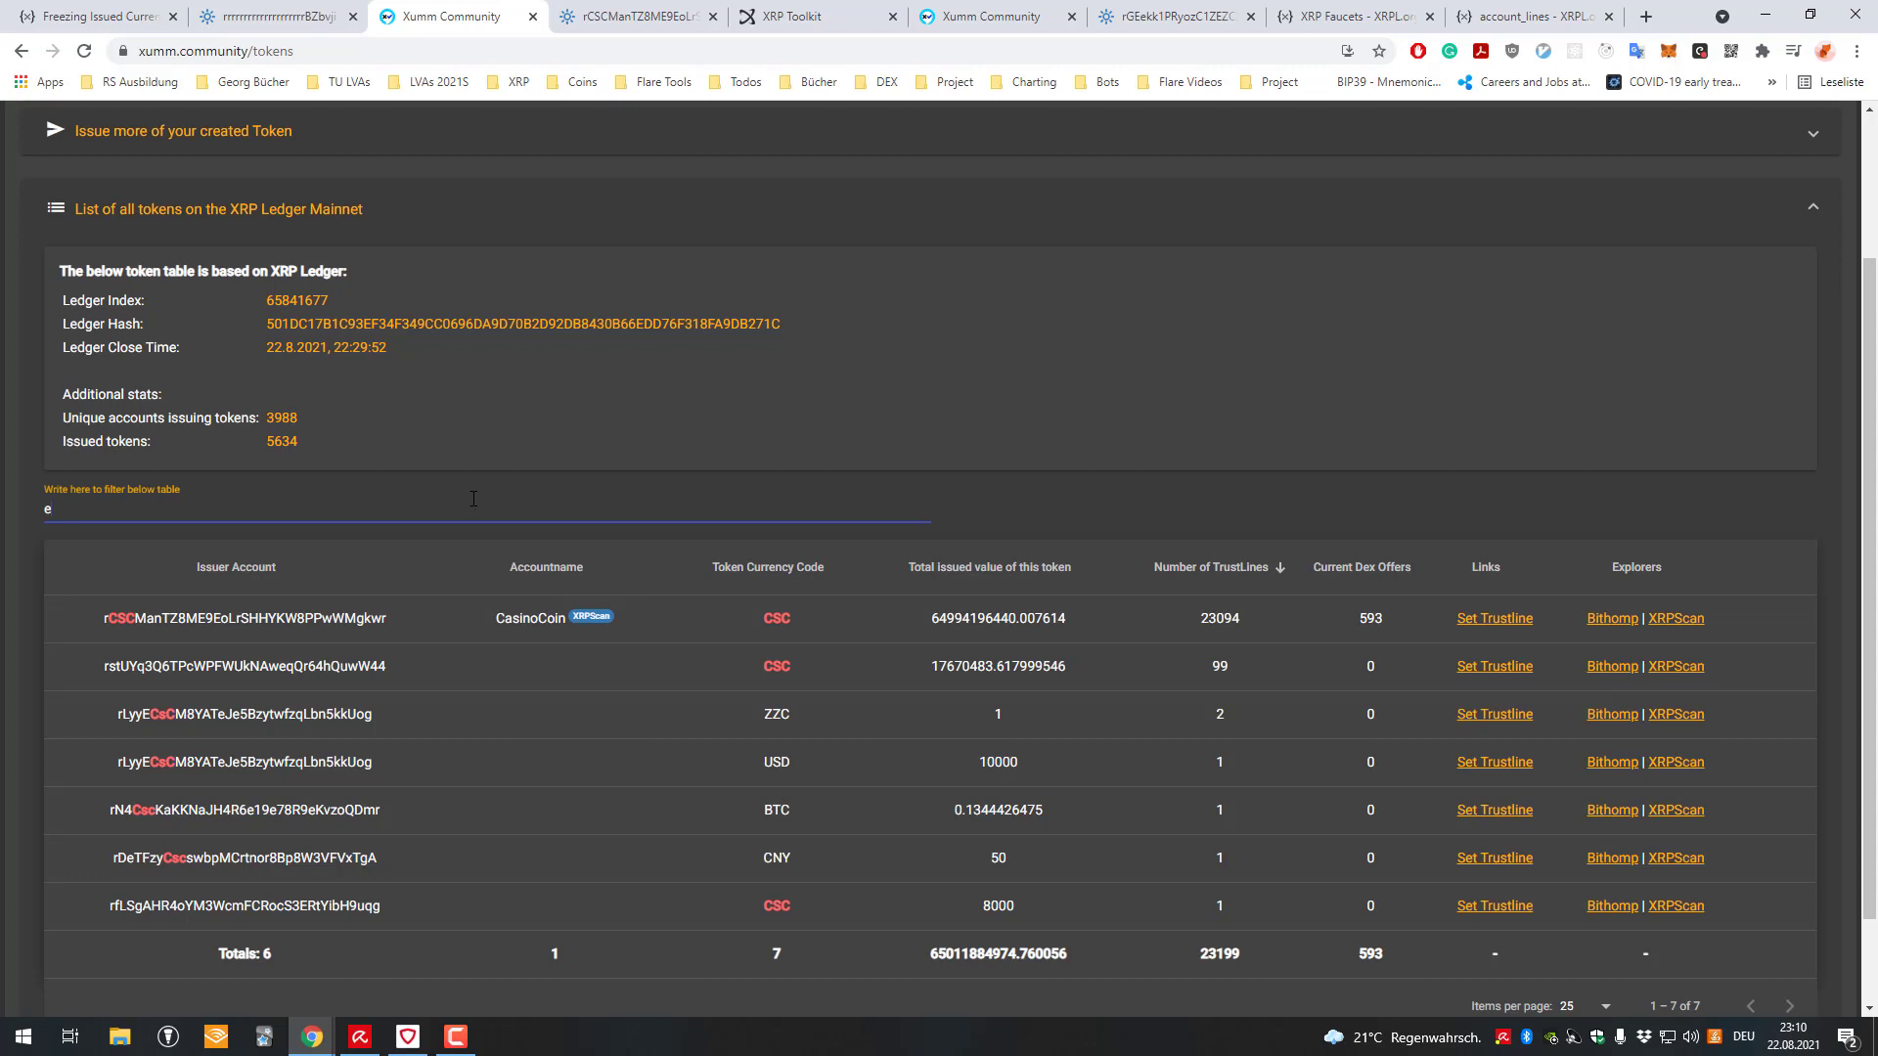
- Show the gatehub account's settings: requireDestinationTag, defaultRipple, messageKey, 1.002 transferRate and regular key
text(ur)
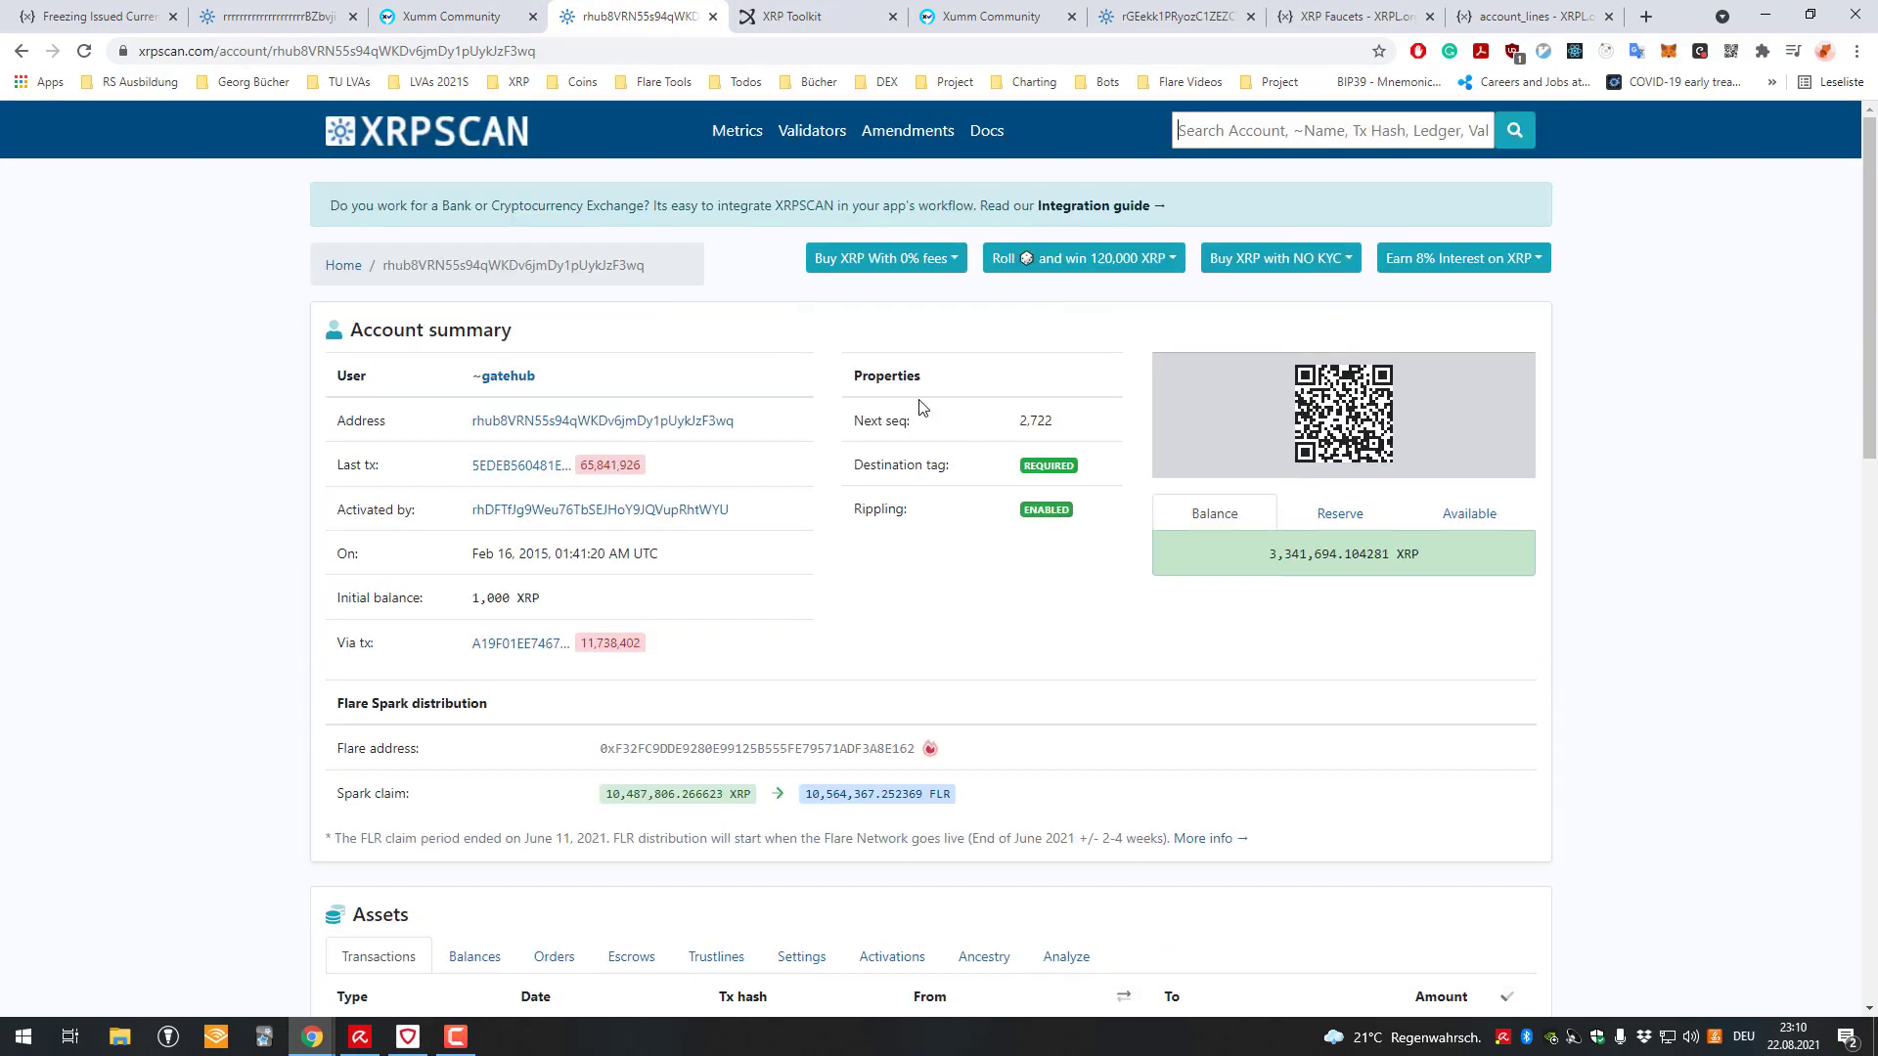
scroll(down, 3)
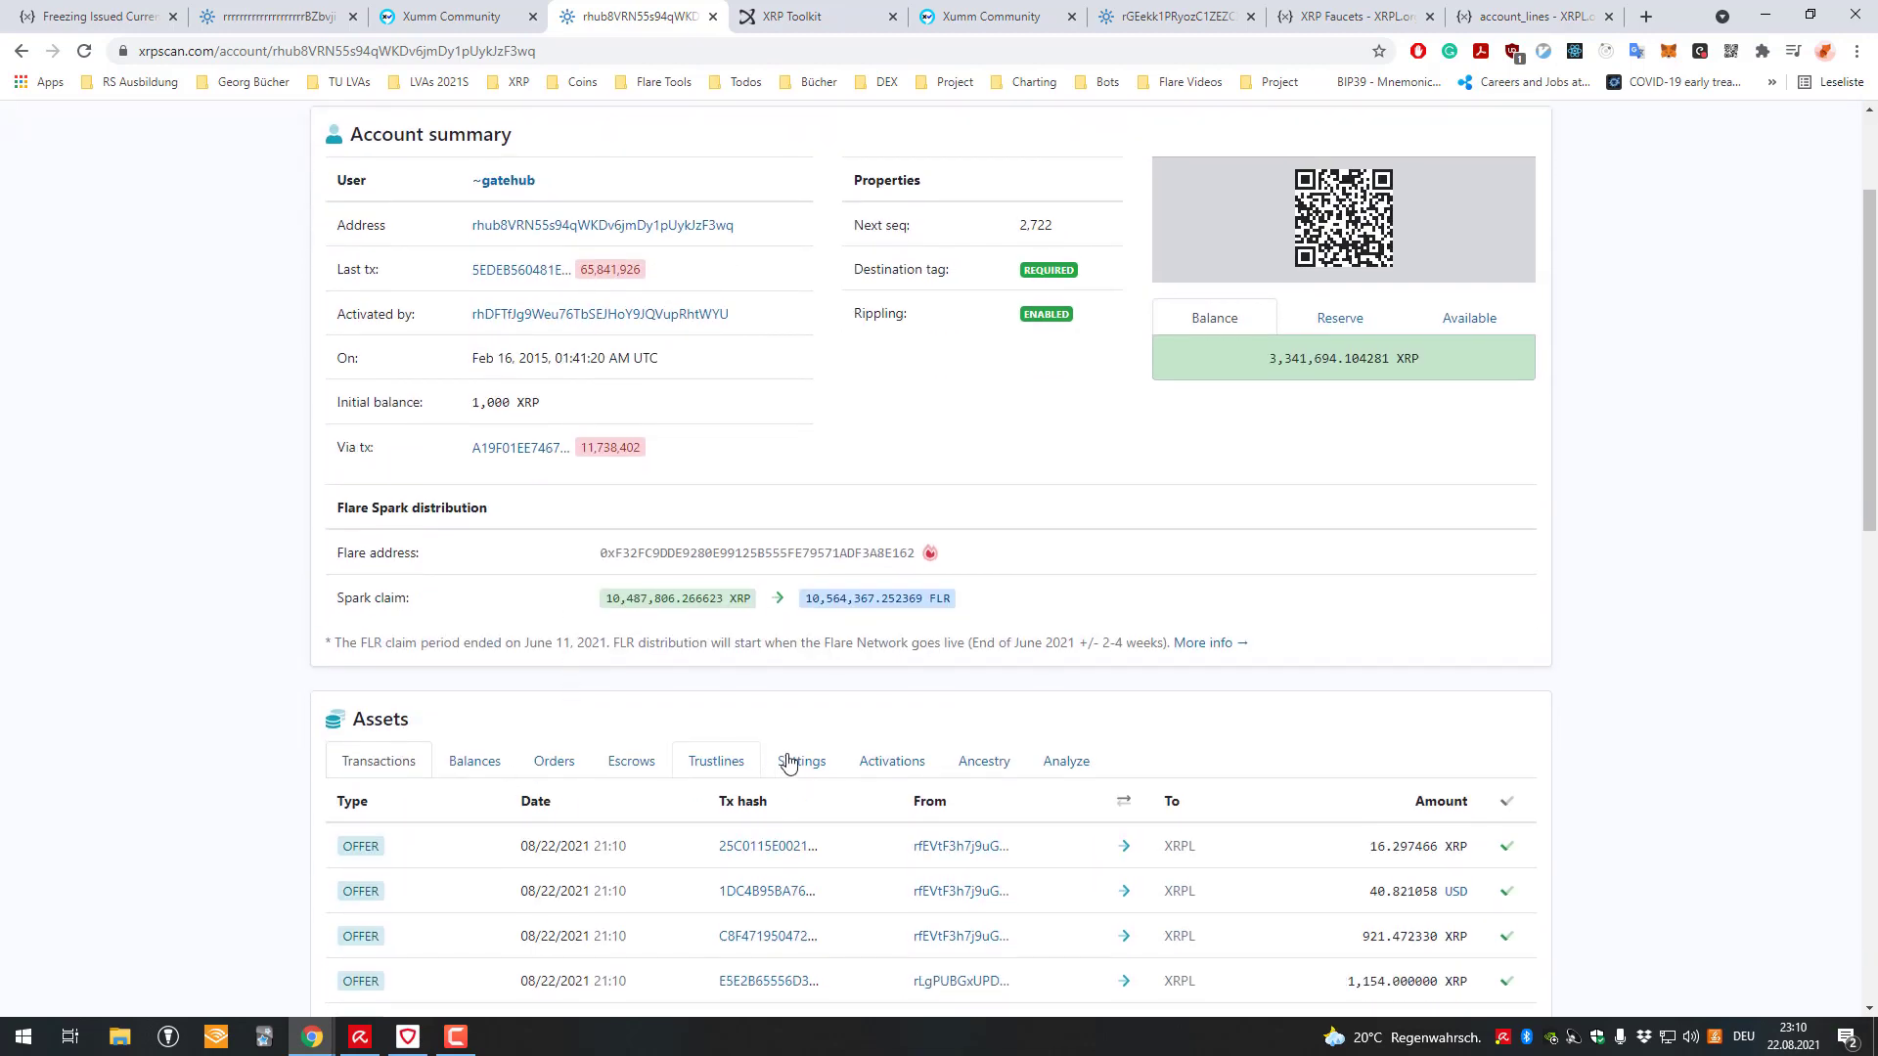
click(800, 761)
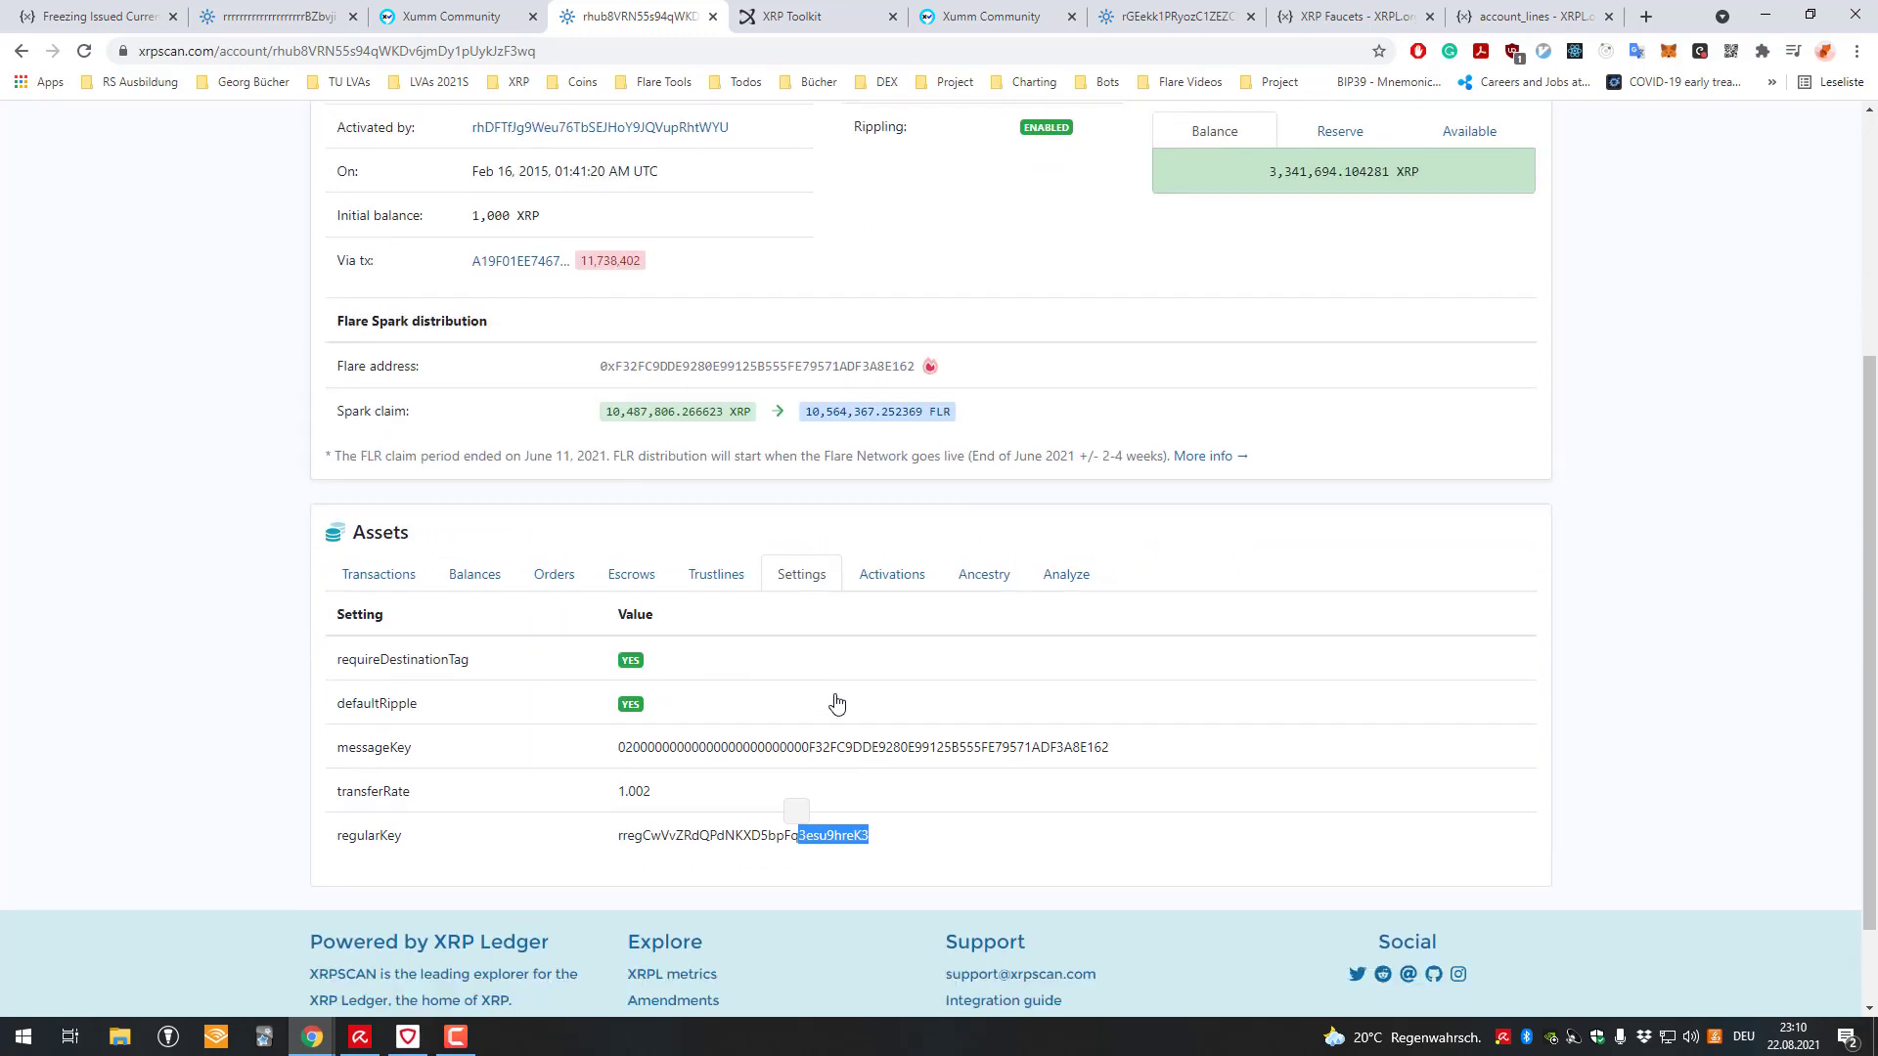
scroll(down, 3)
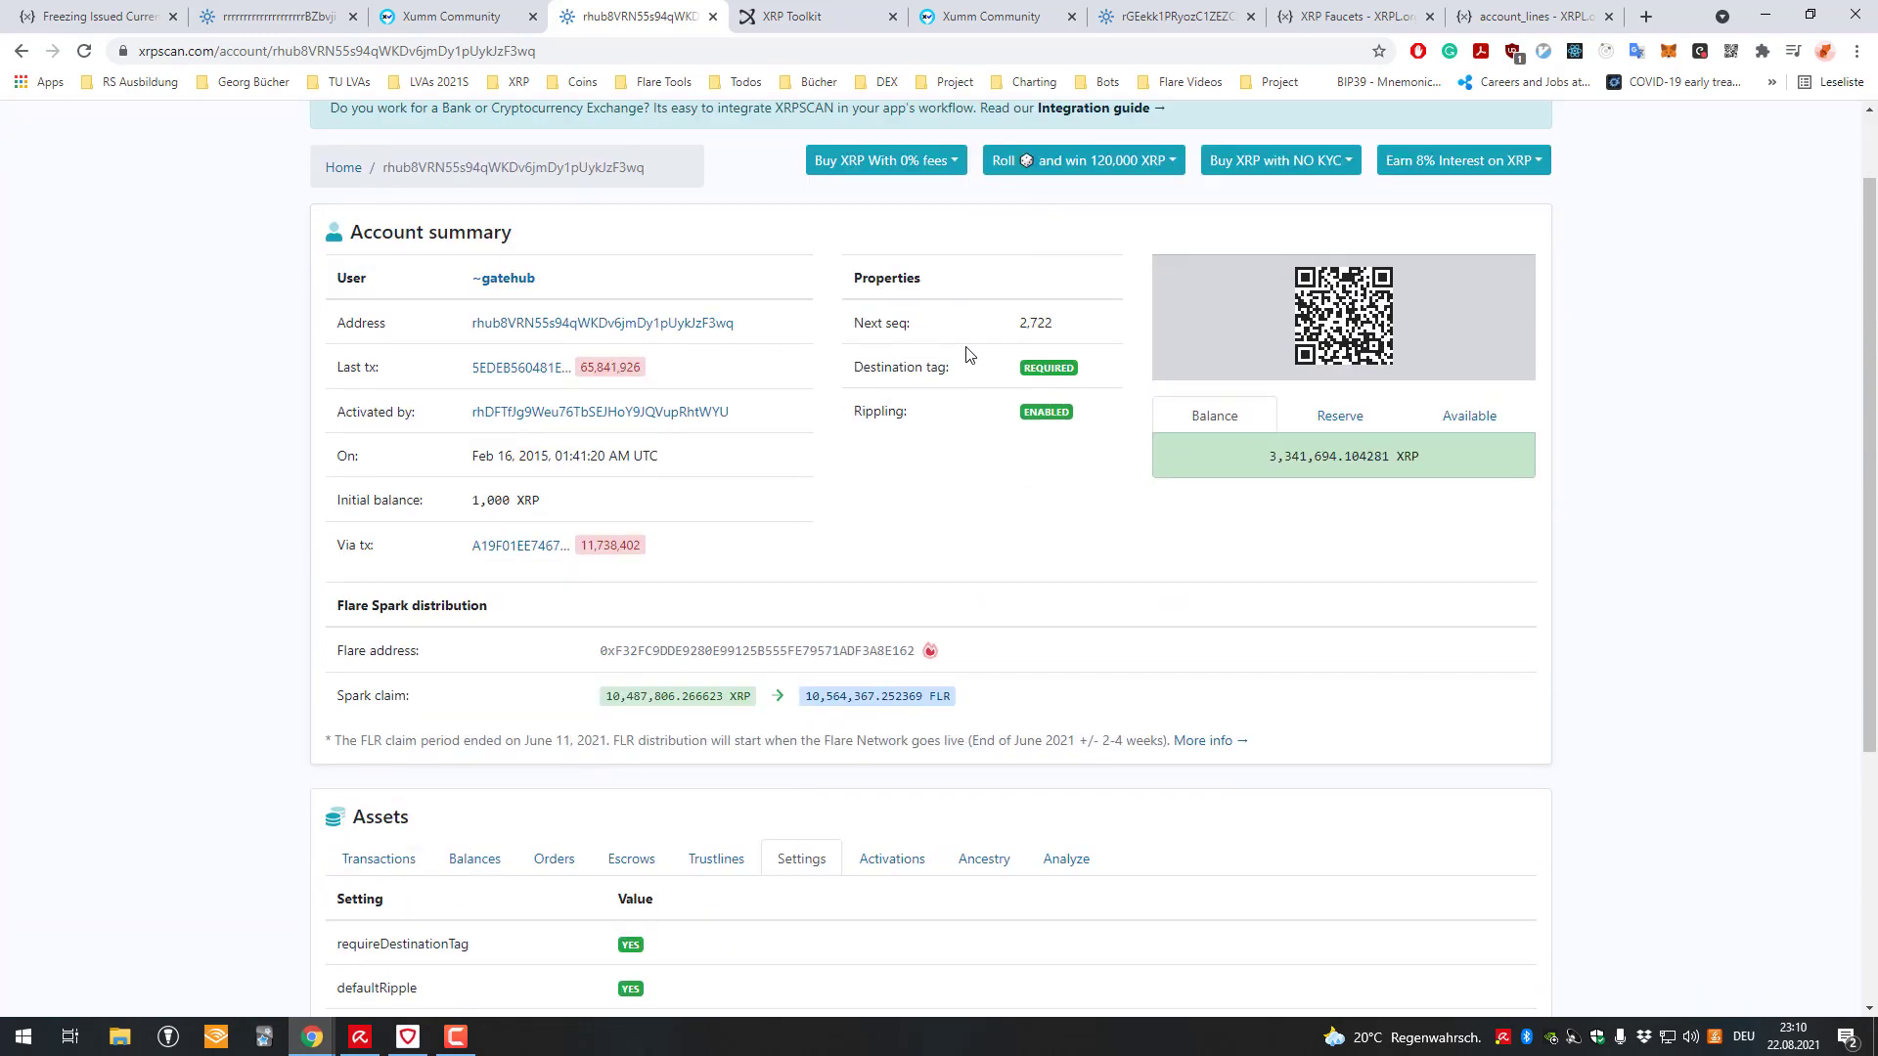
scroll(down, 3)
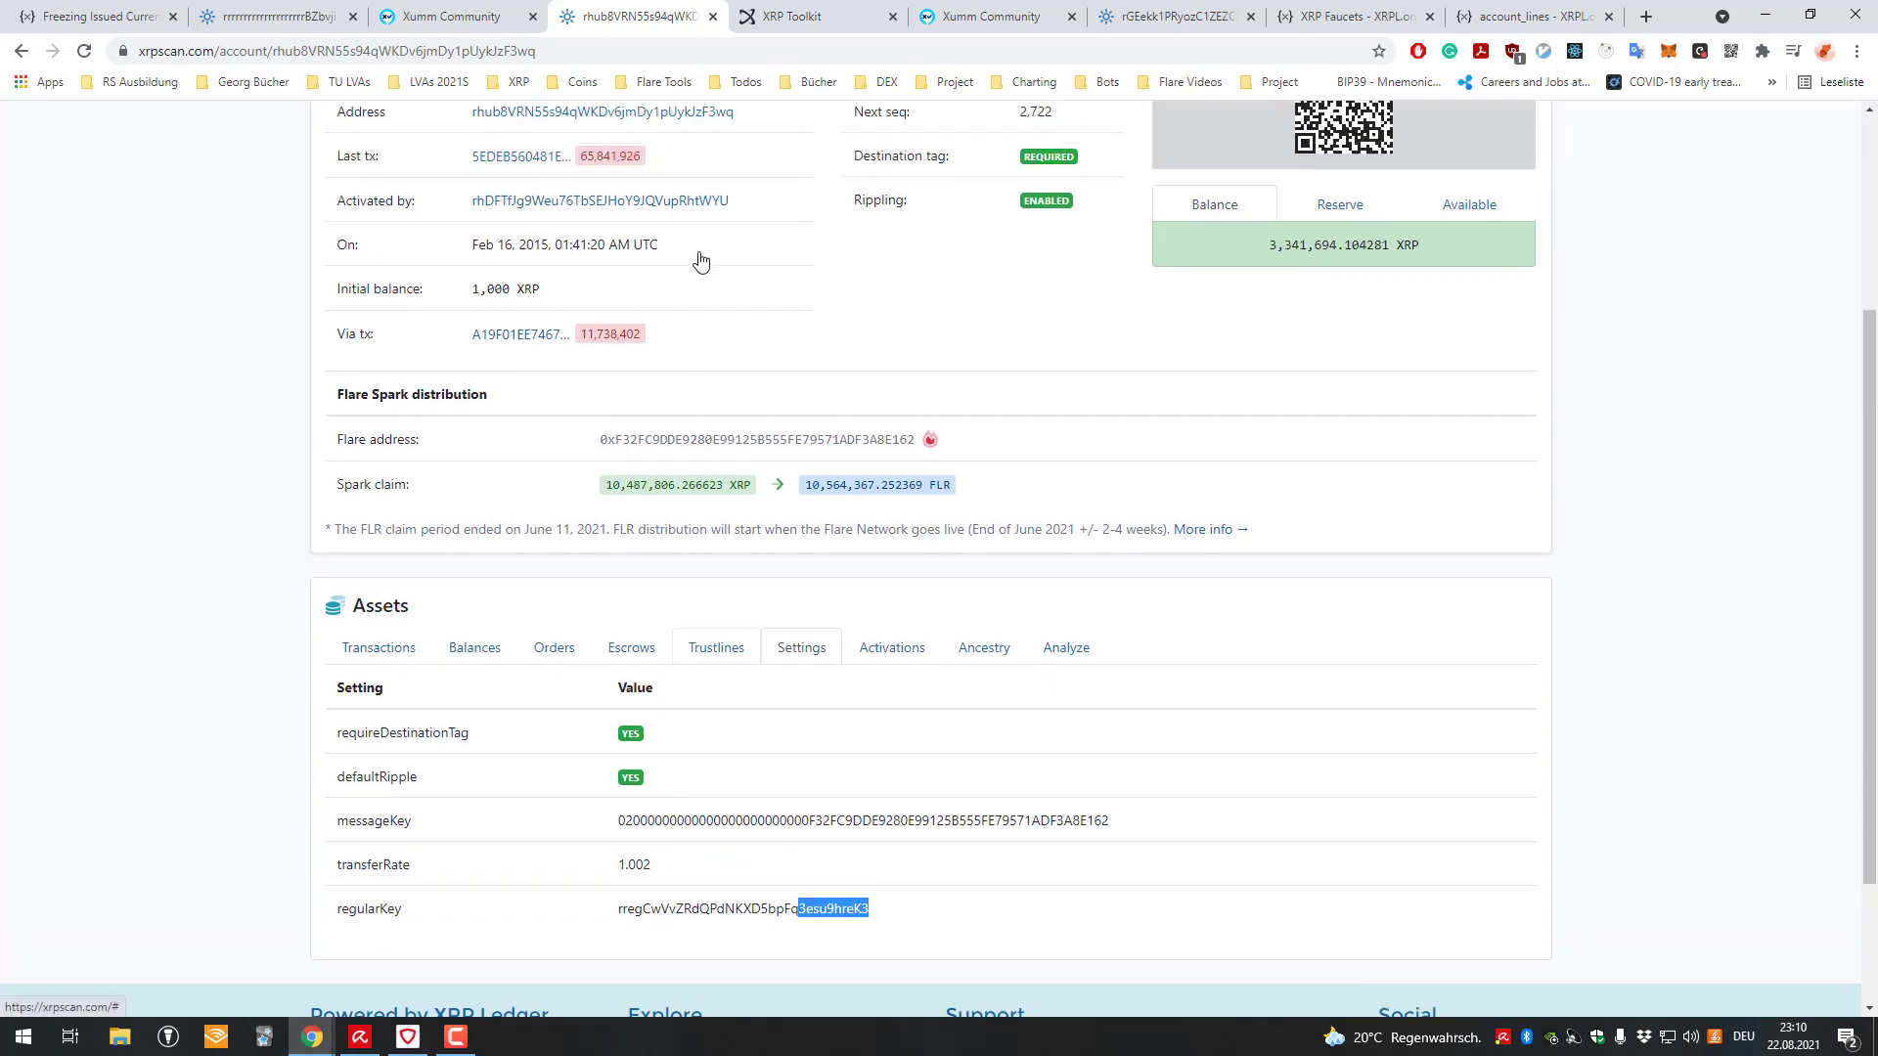
scroll(up, 3)
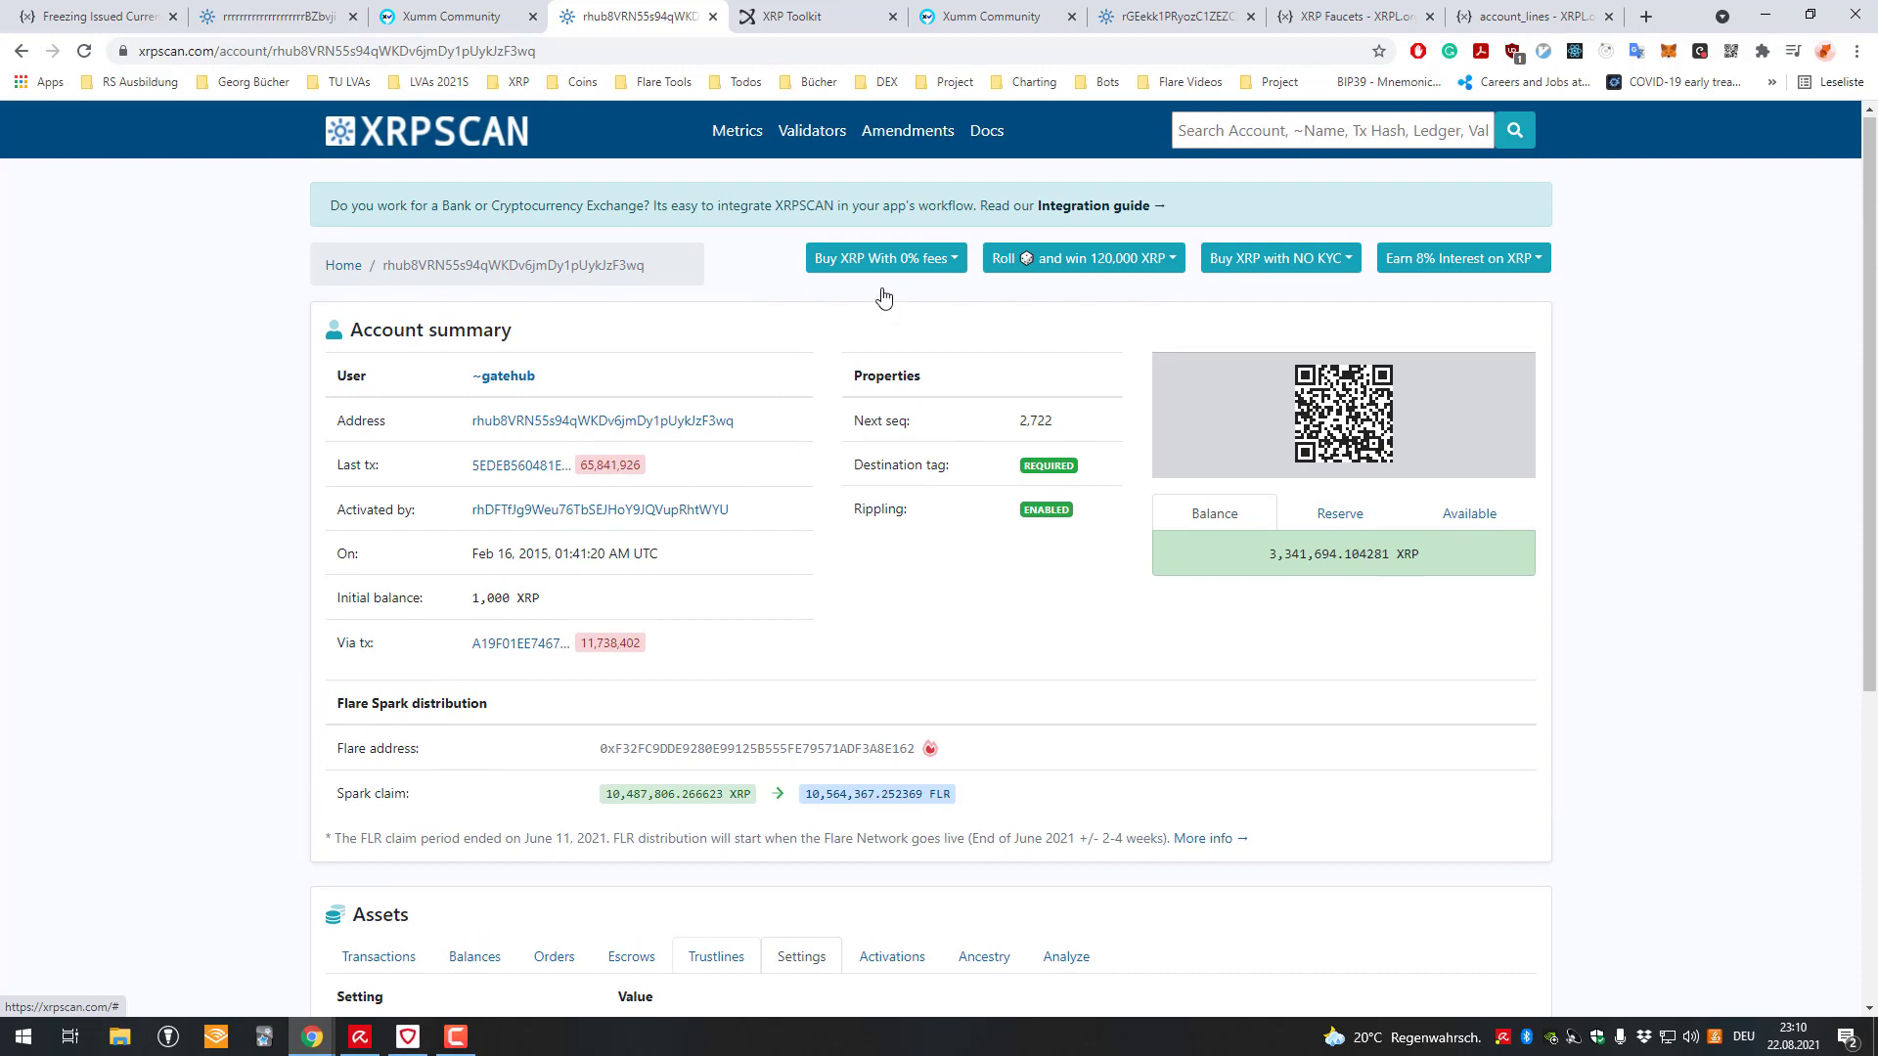
mouse_move(974, 249)
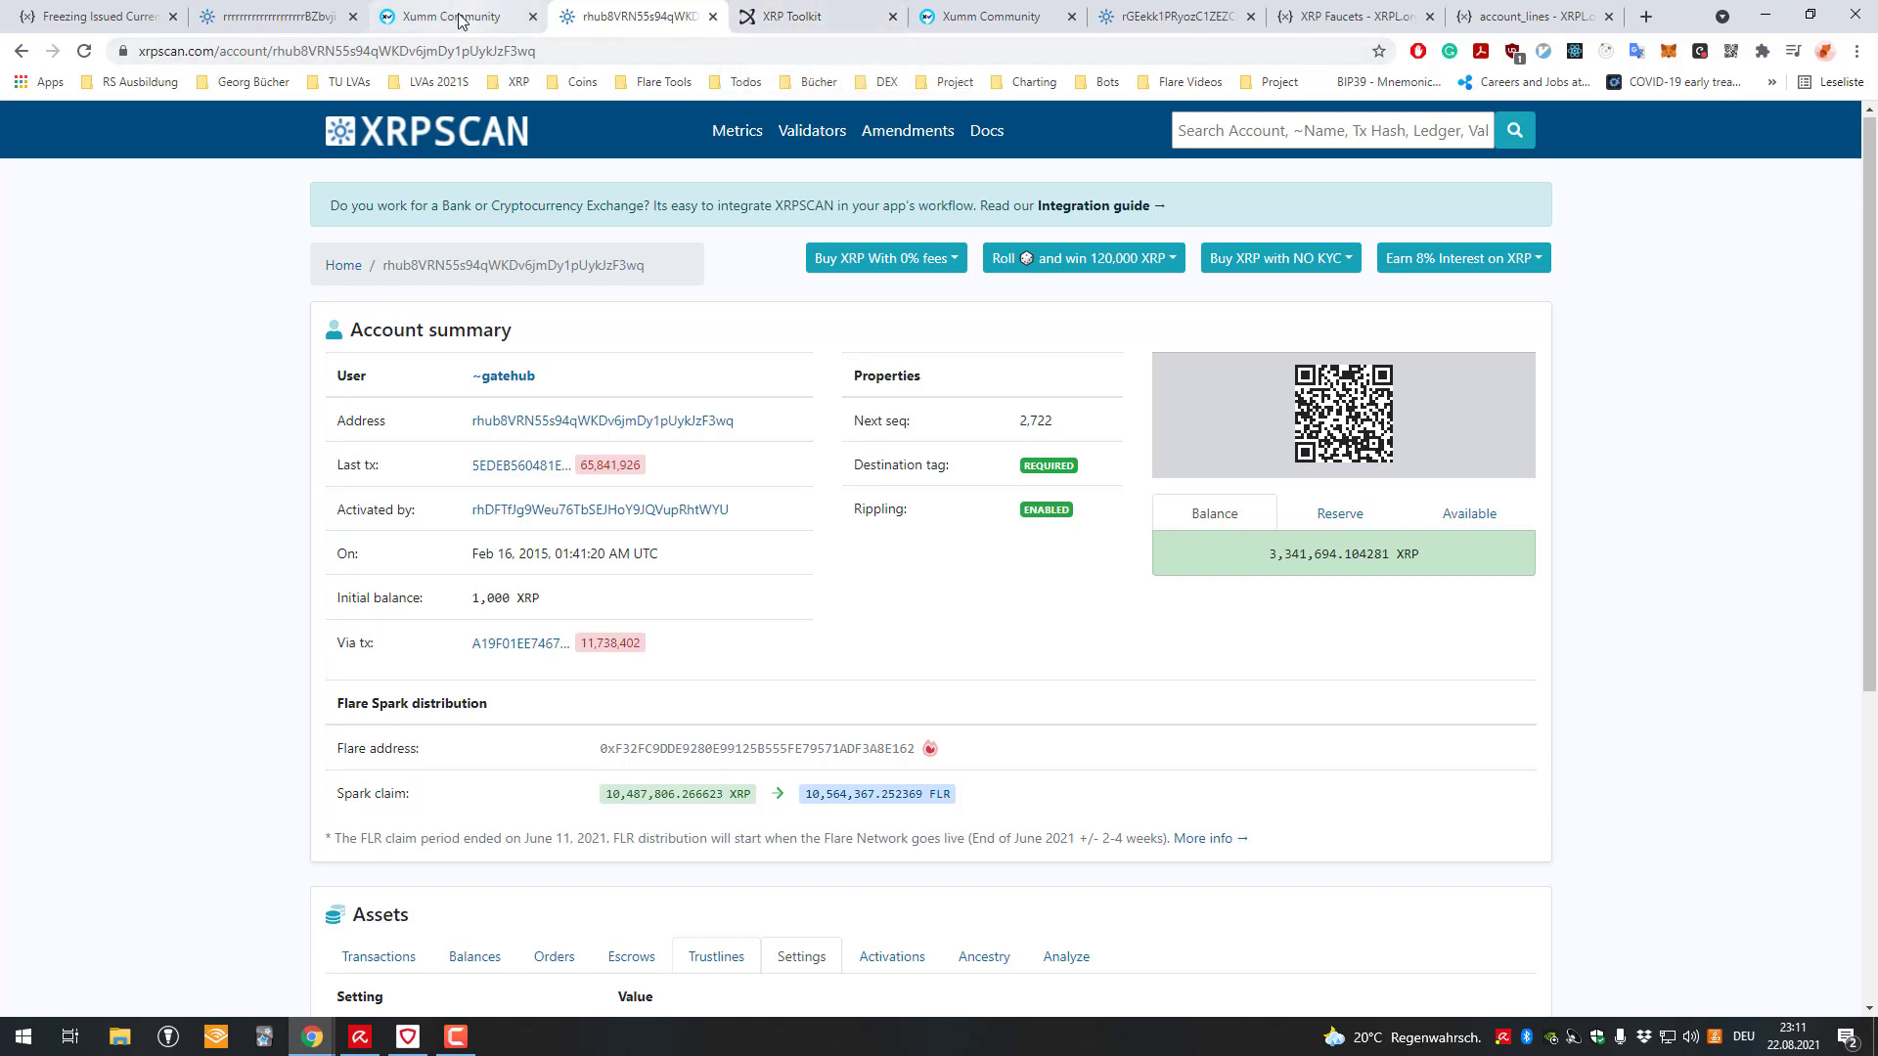
mouse_move(785, 16)
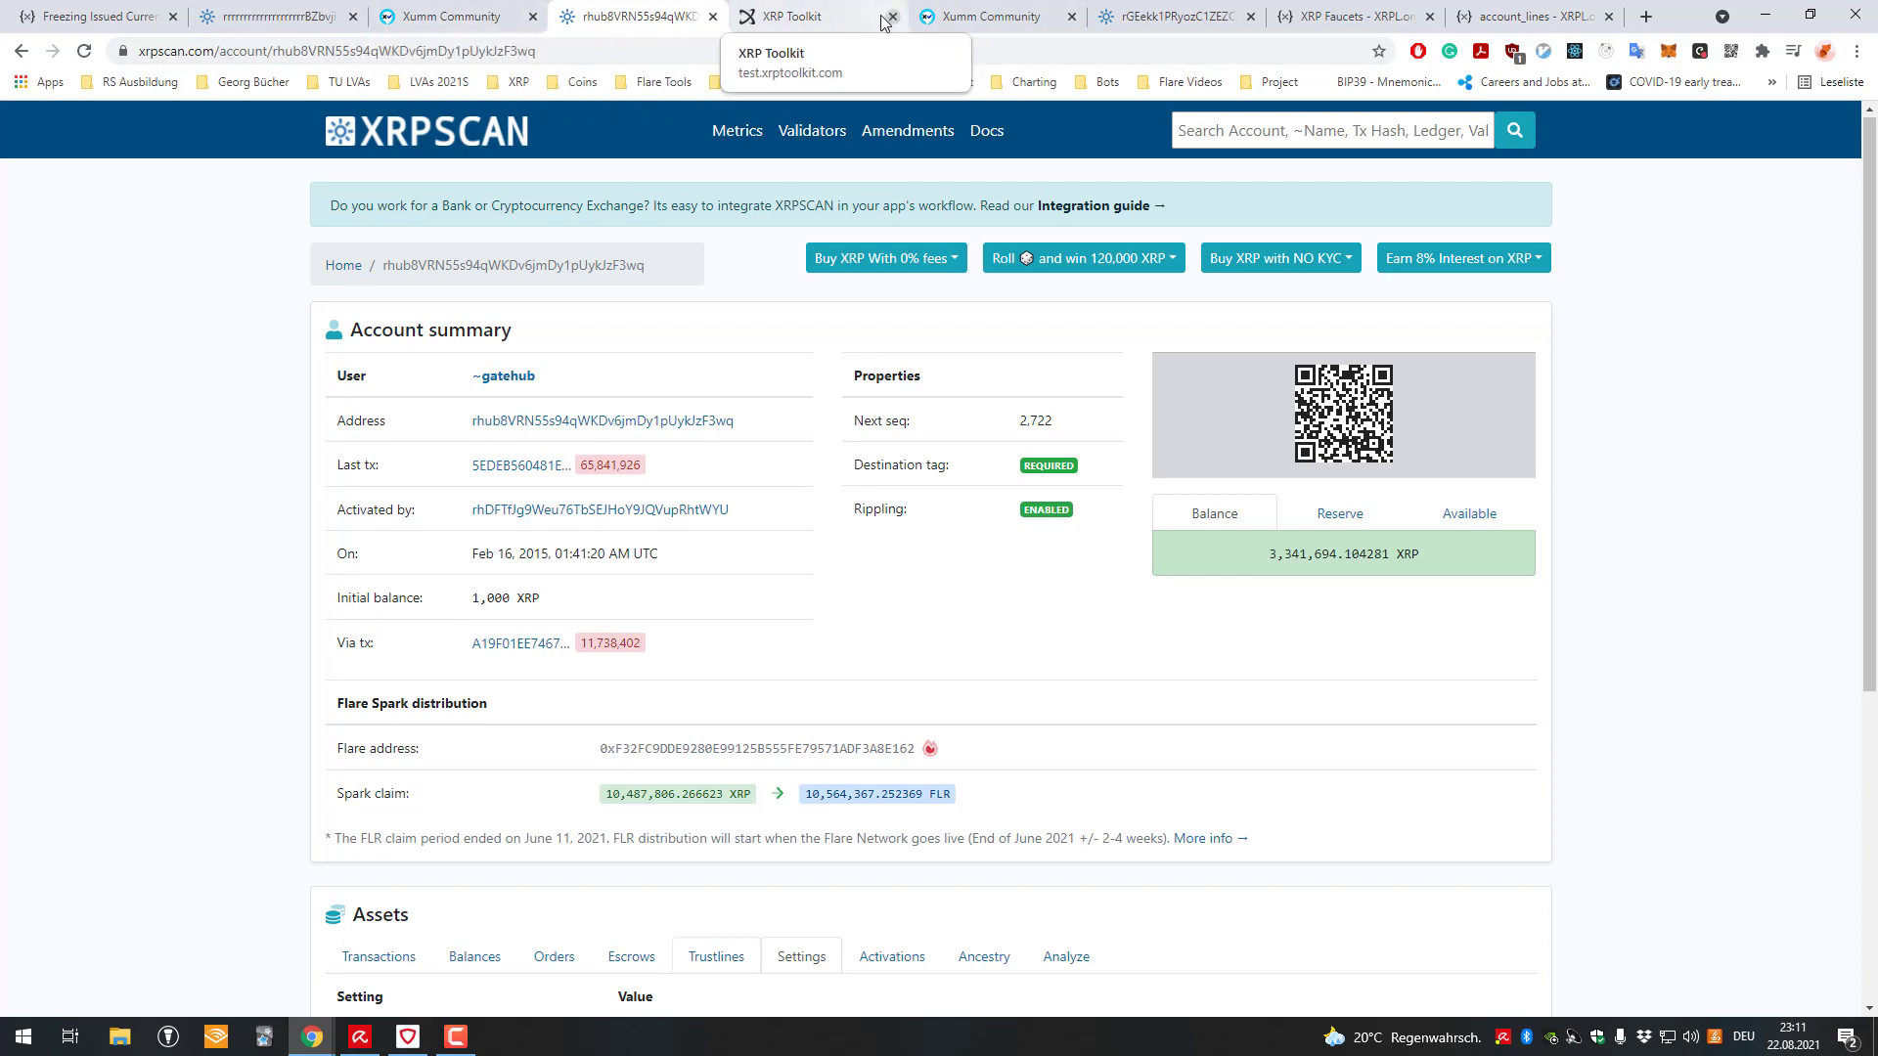
- Switch to the testnet wallet and reach its trusted assets list
click(786, 15)
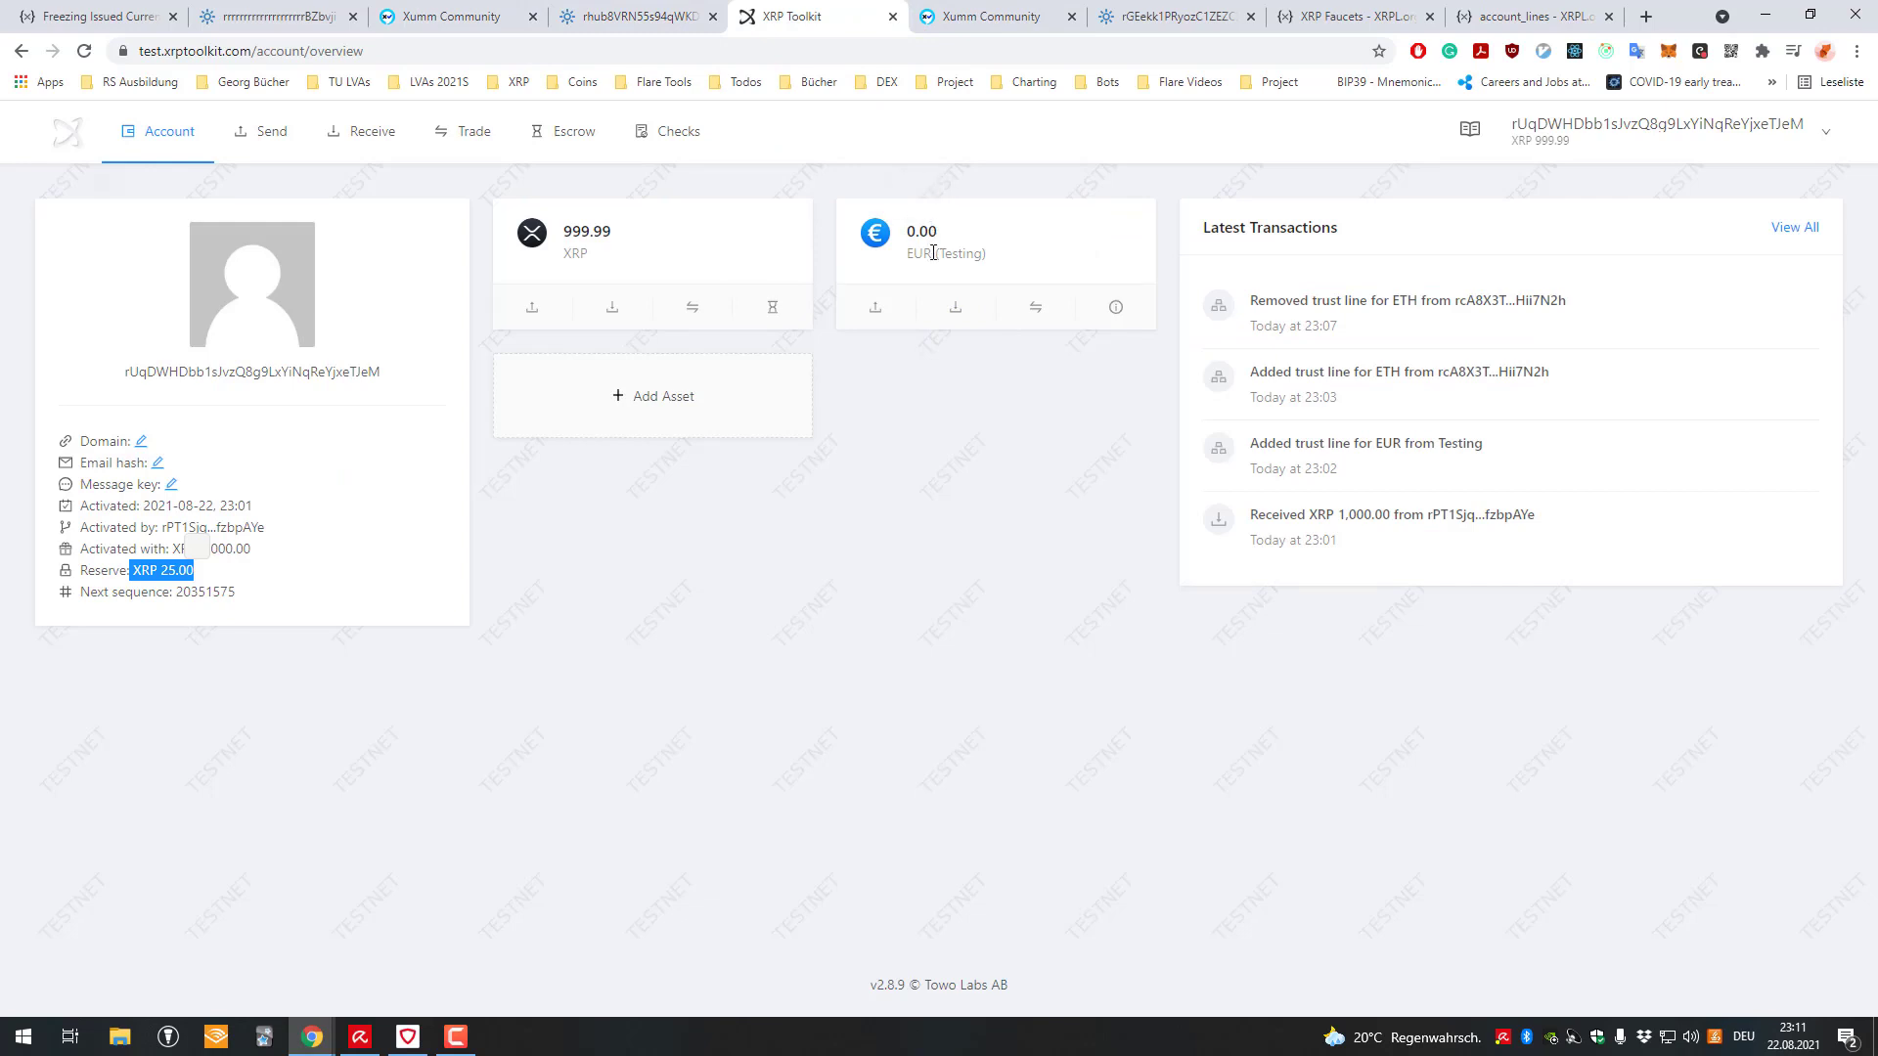
mouse_move(962, 242)
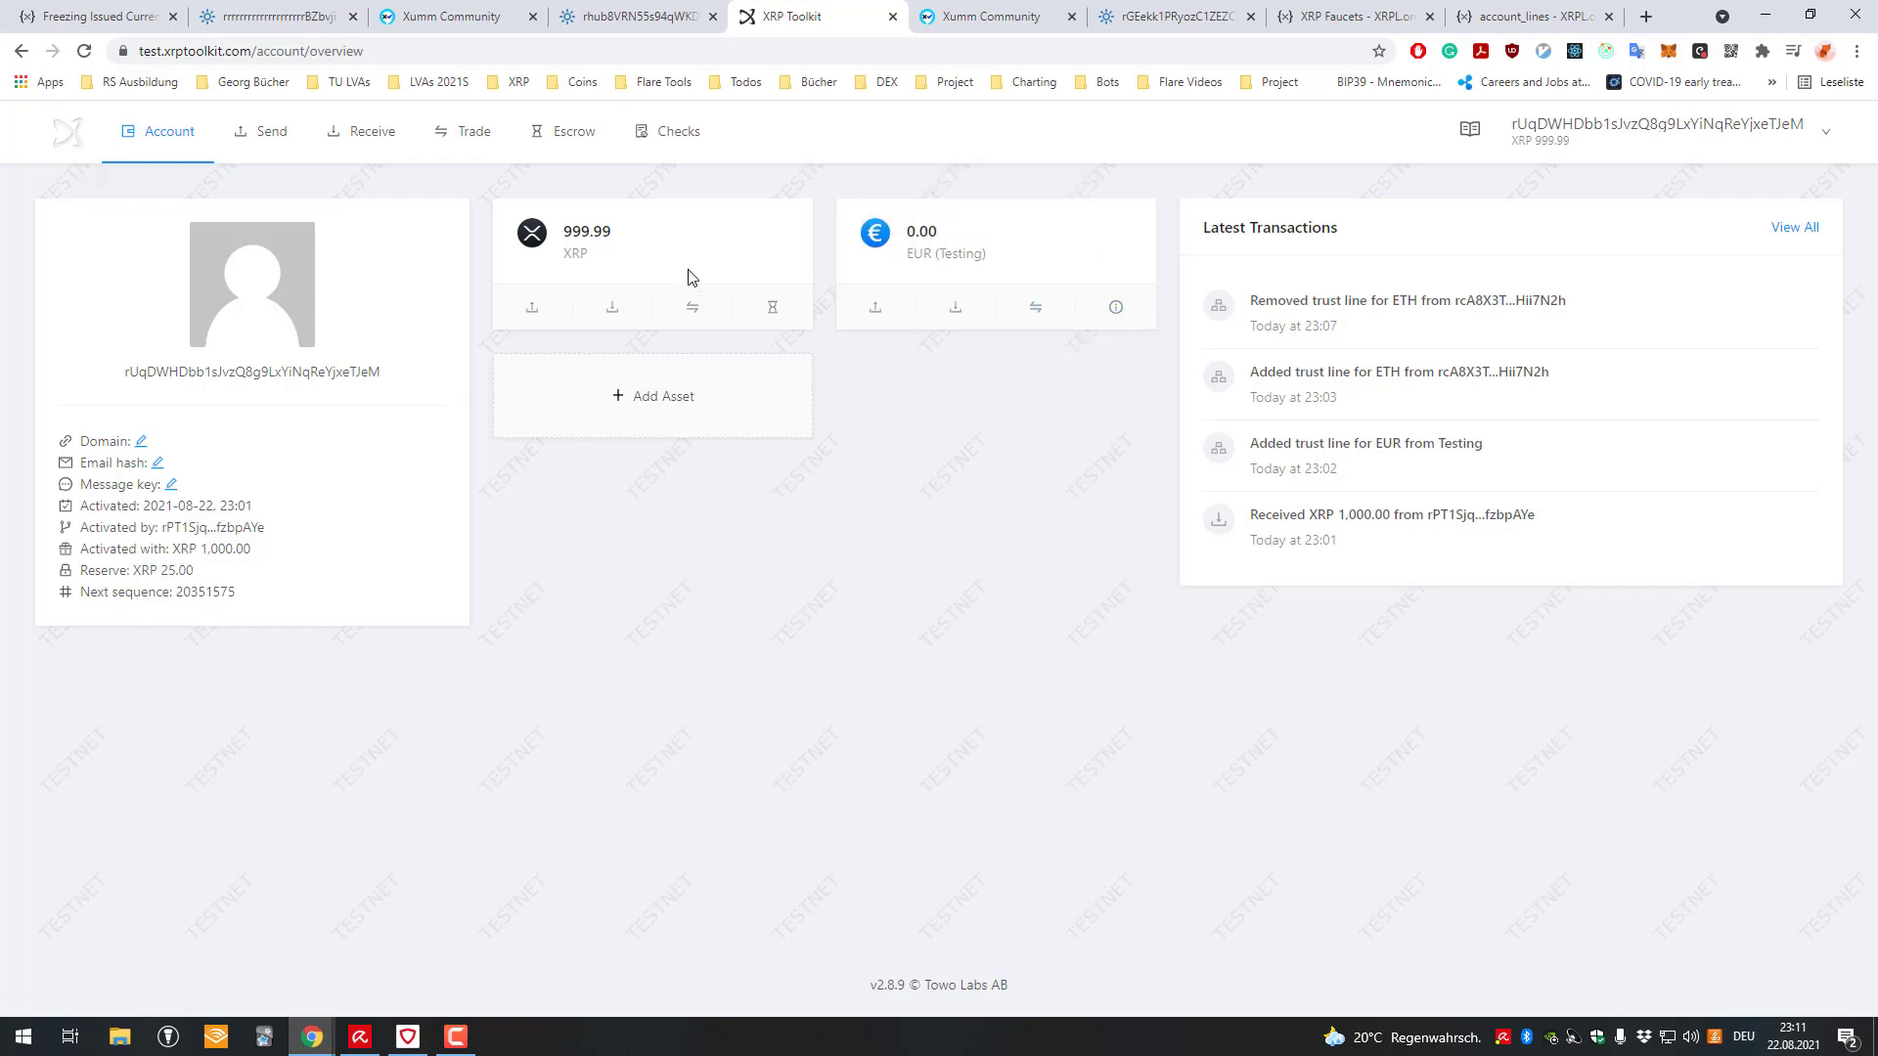
click(473, 131)
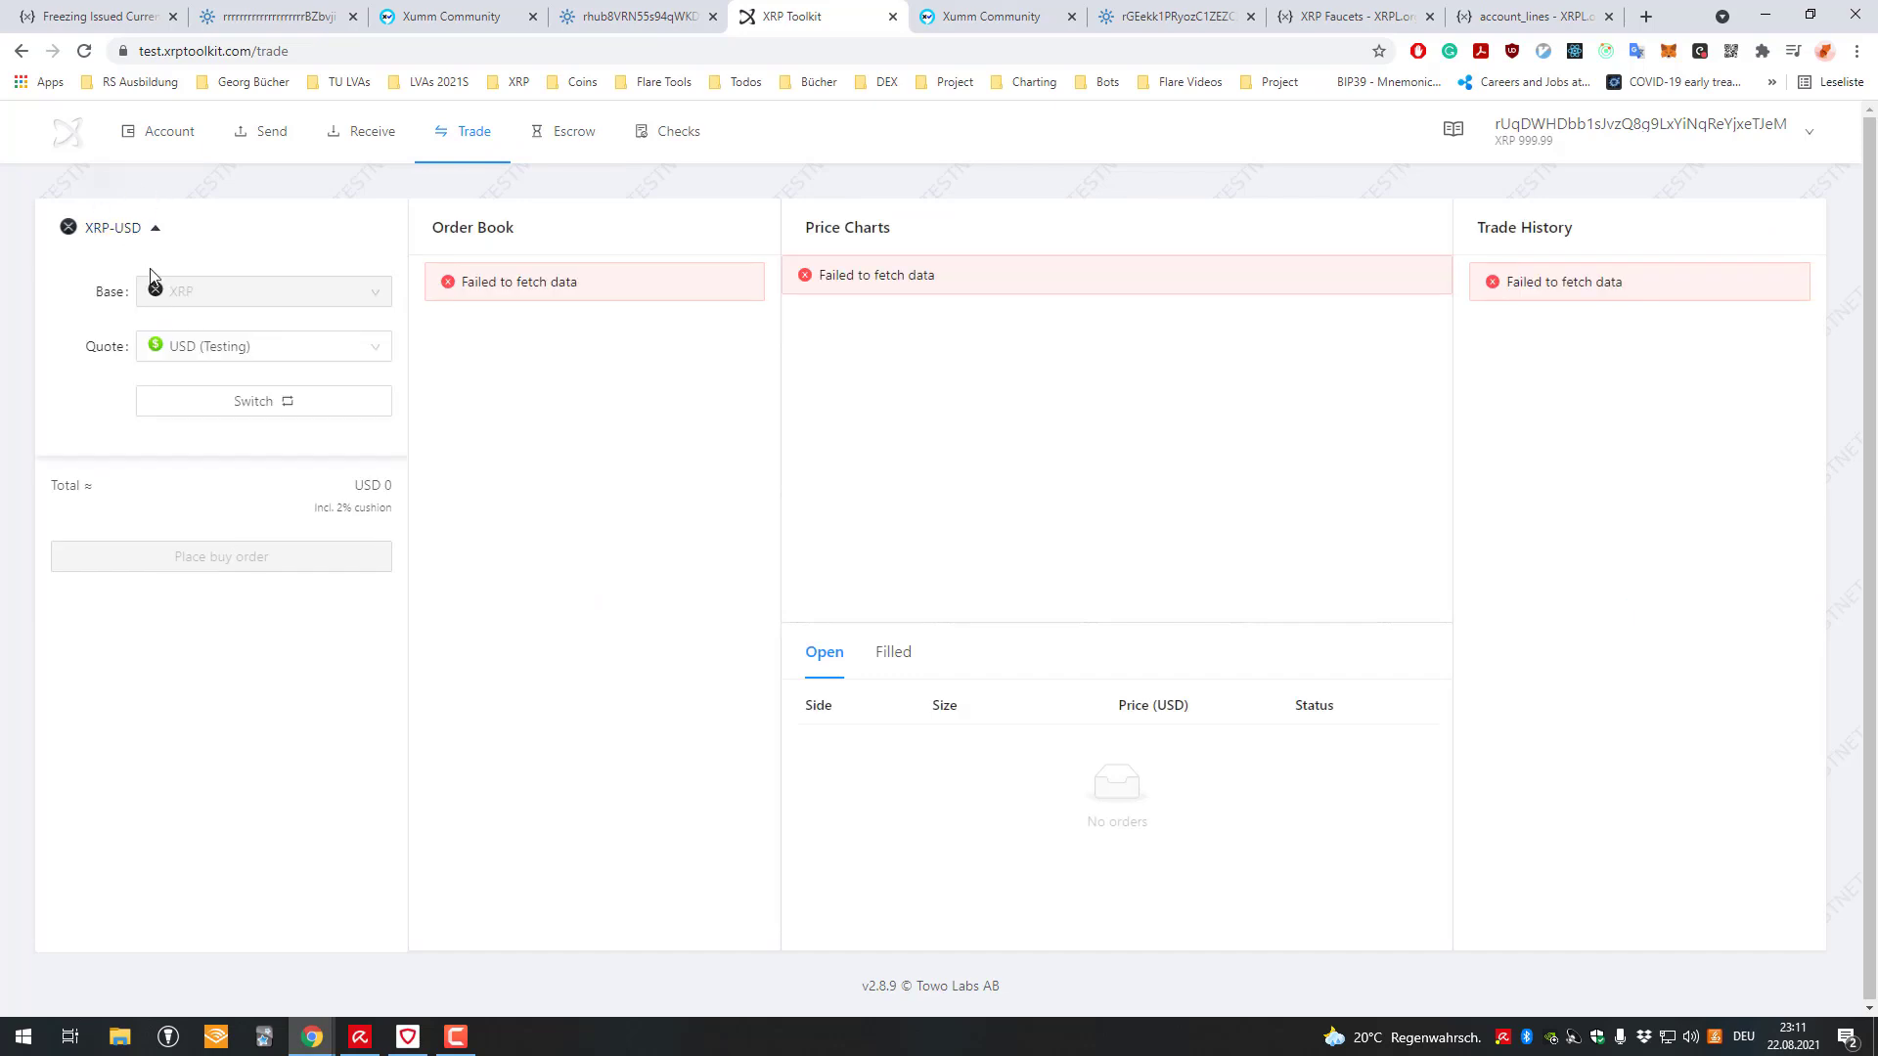
click(262, 346)
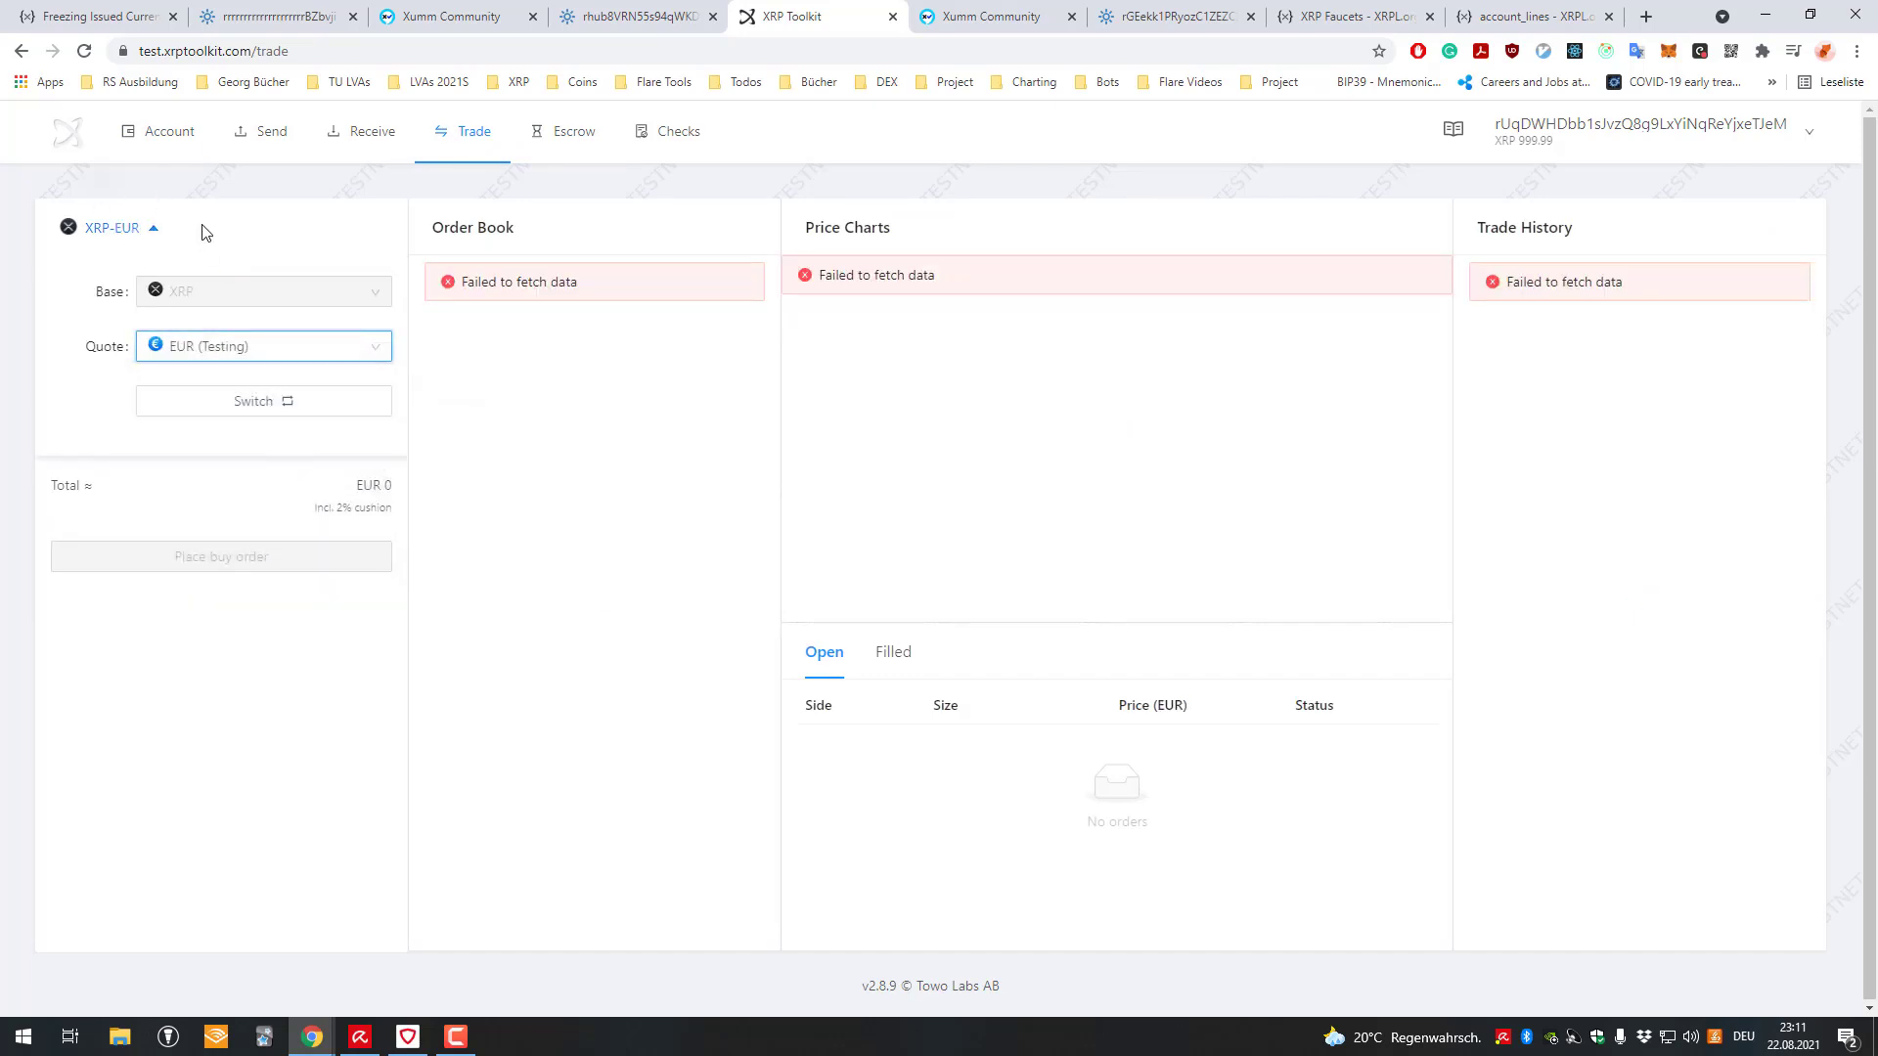
click(157, 131)
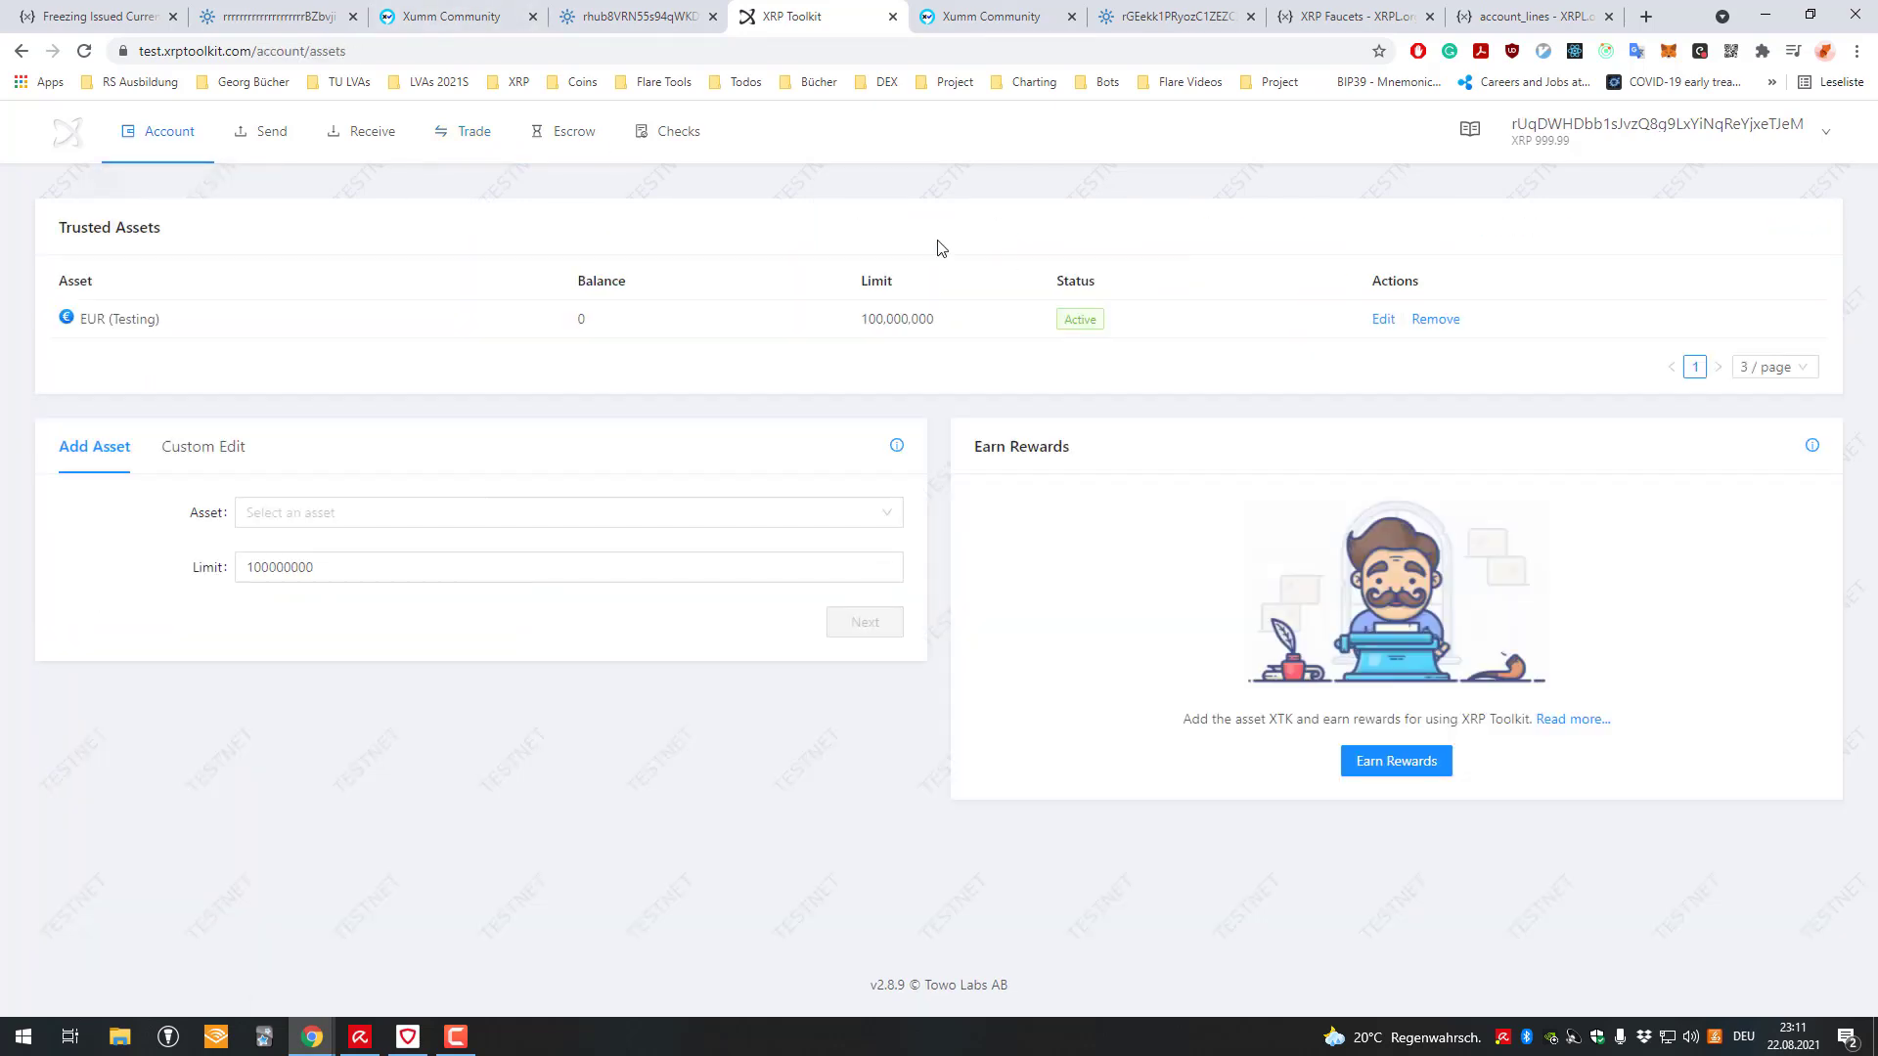
- Remove the EUR (Testing) trust line, leaving 999.99 XRP with a 20 XRP reserve
click(1434, 319)
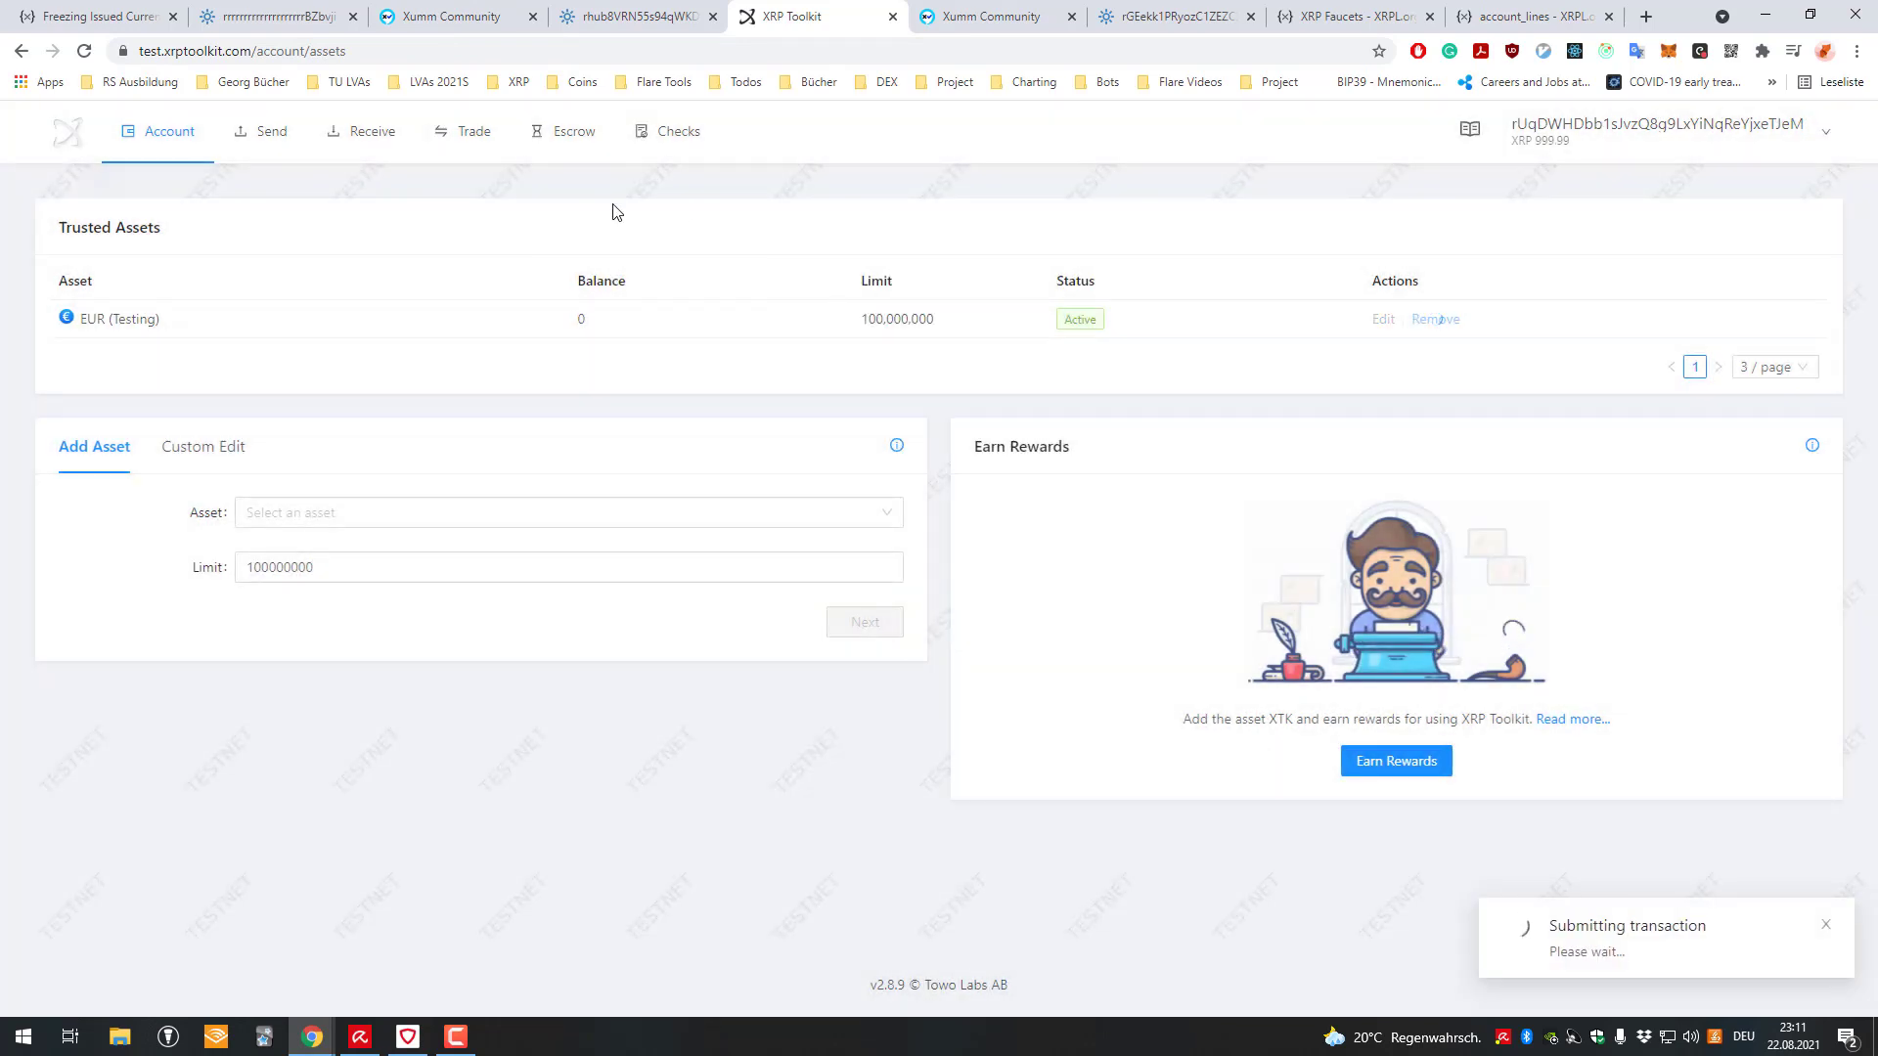
click(165, 131)
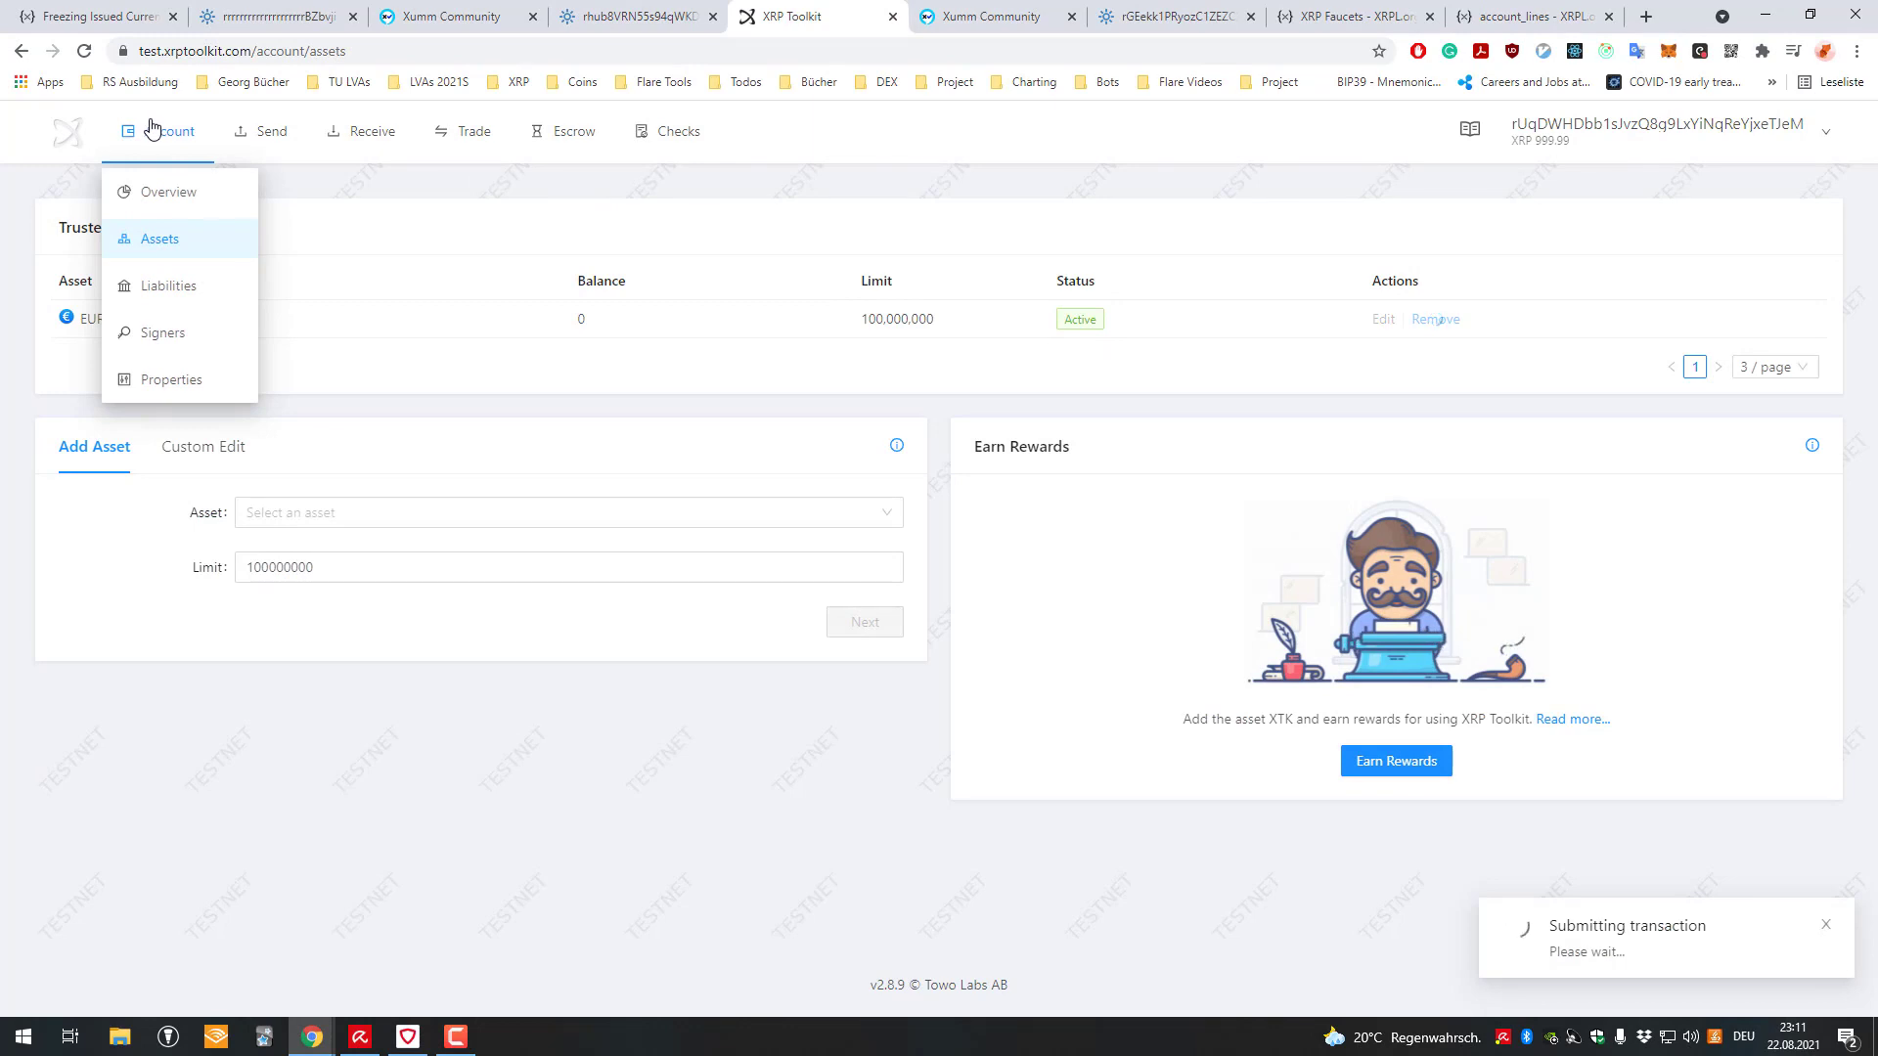
click(167, 191)
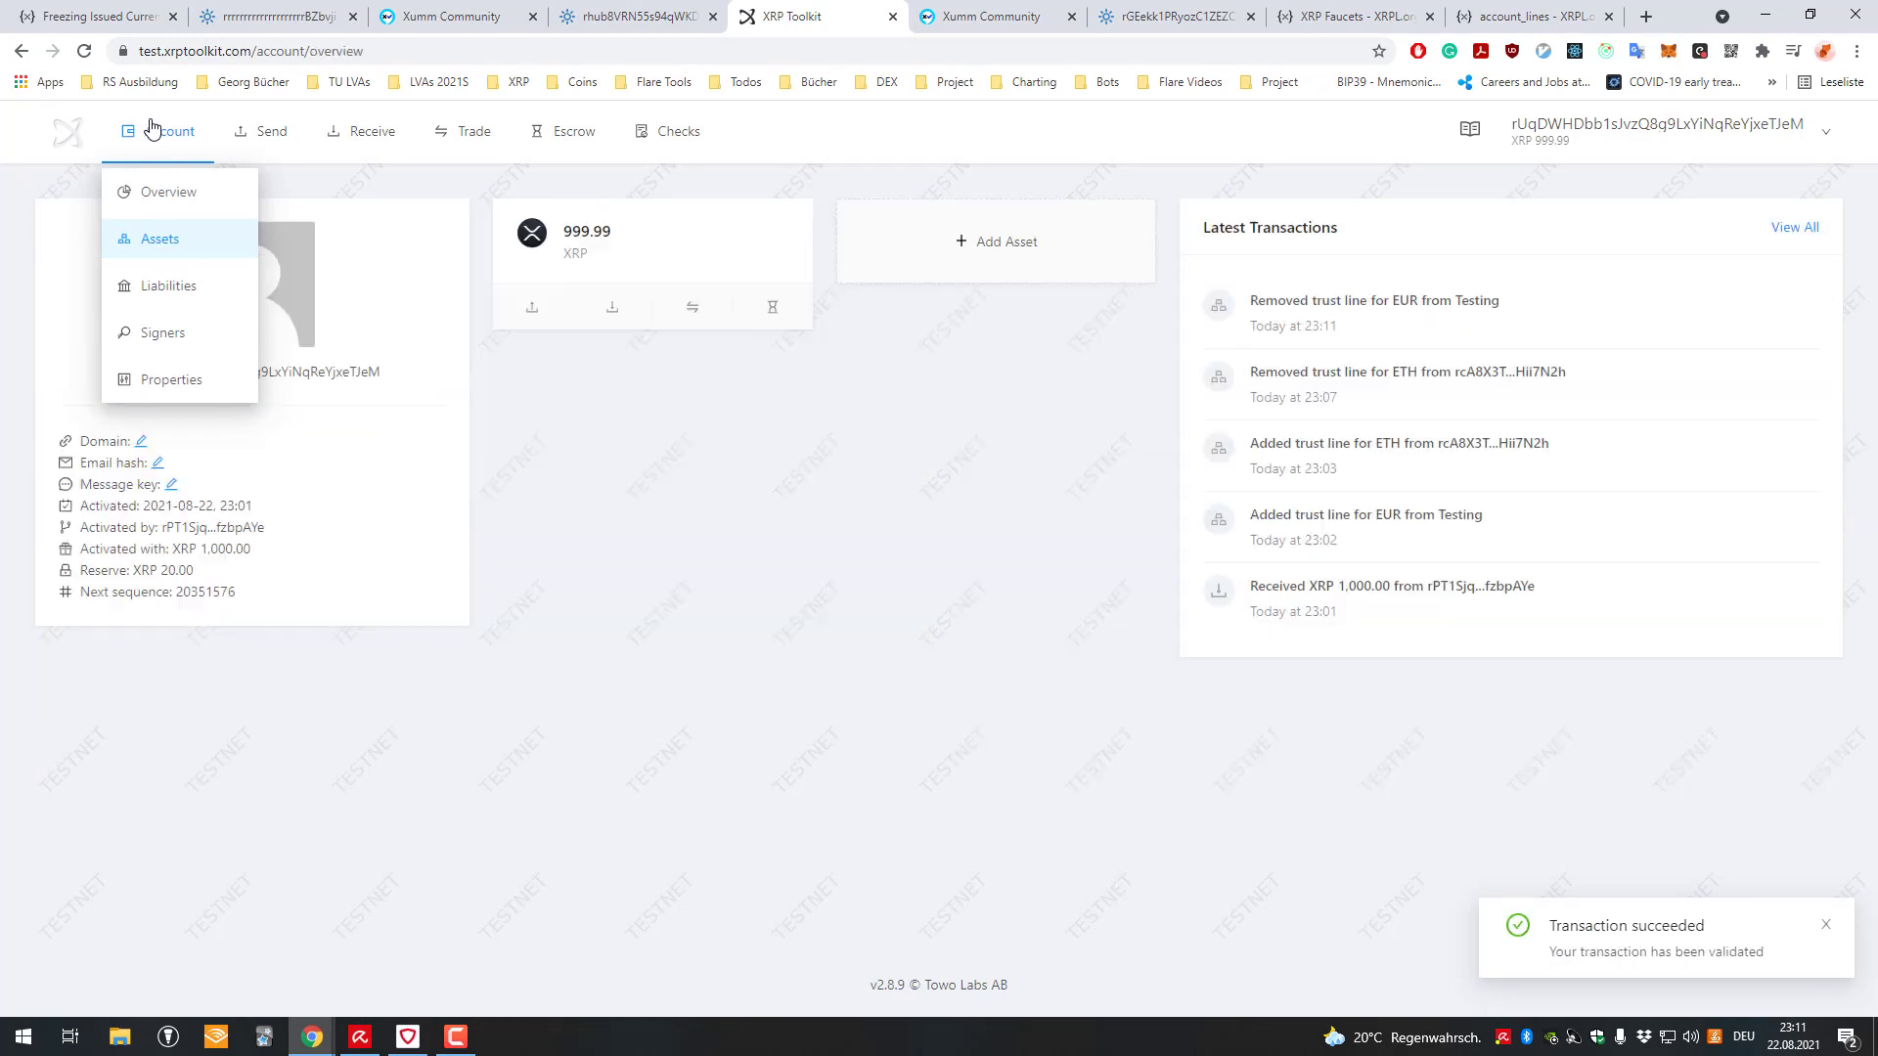
click(156, 131)
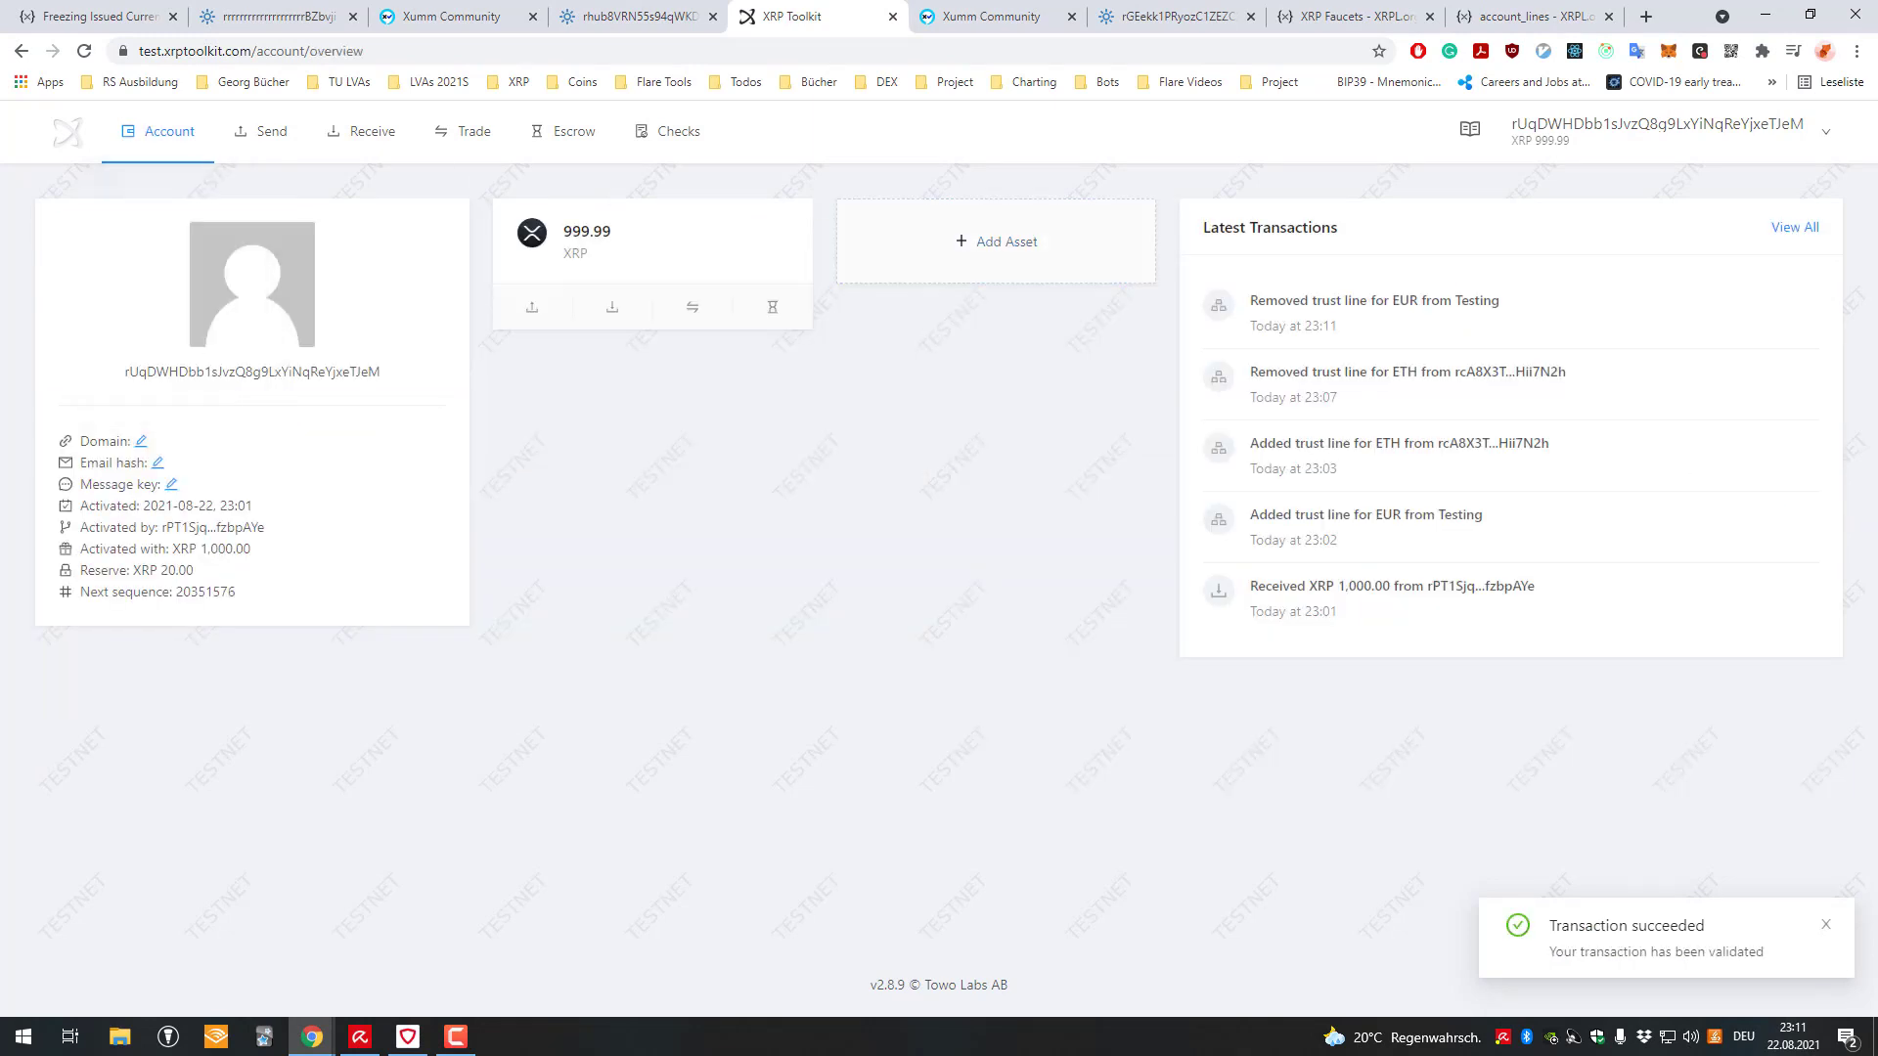